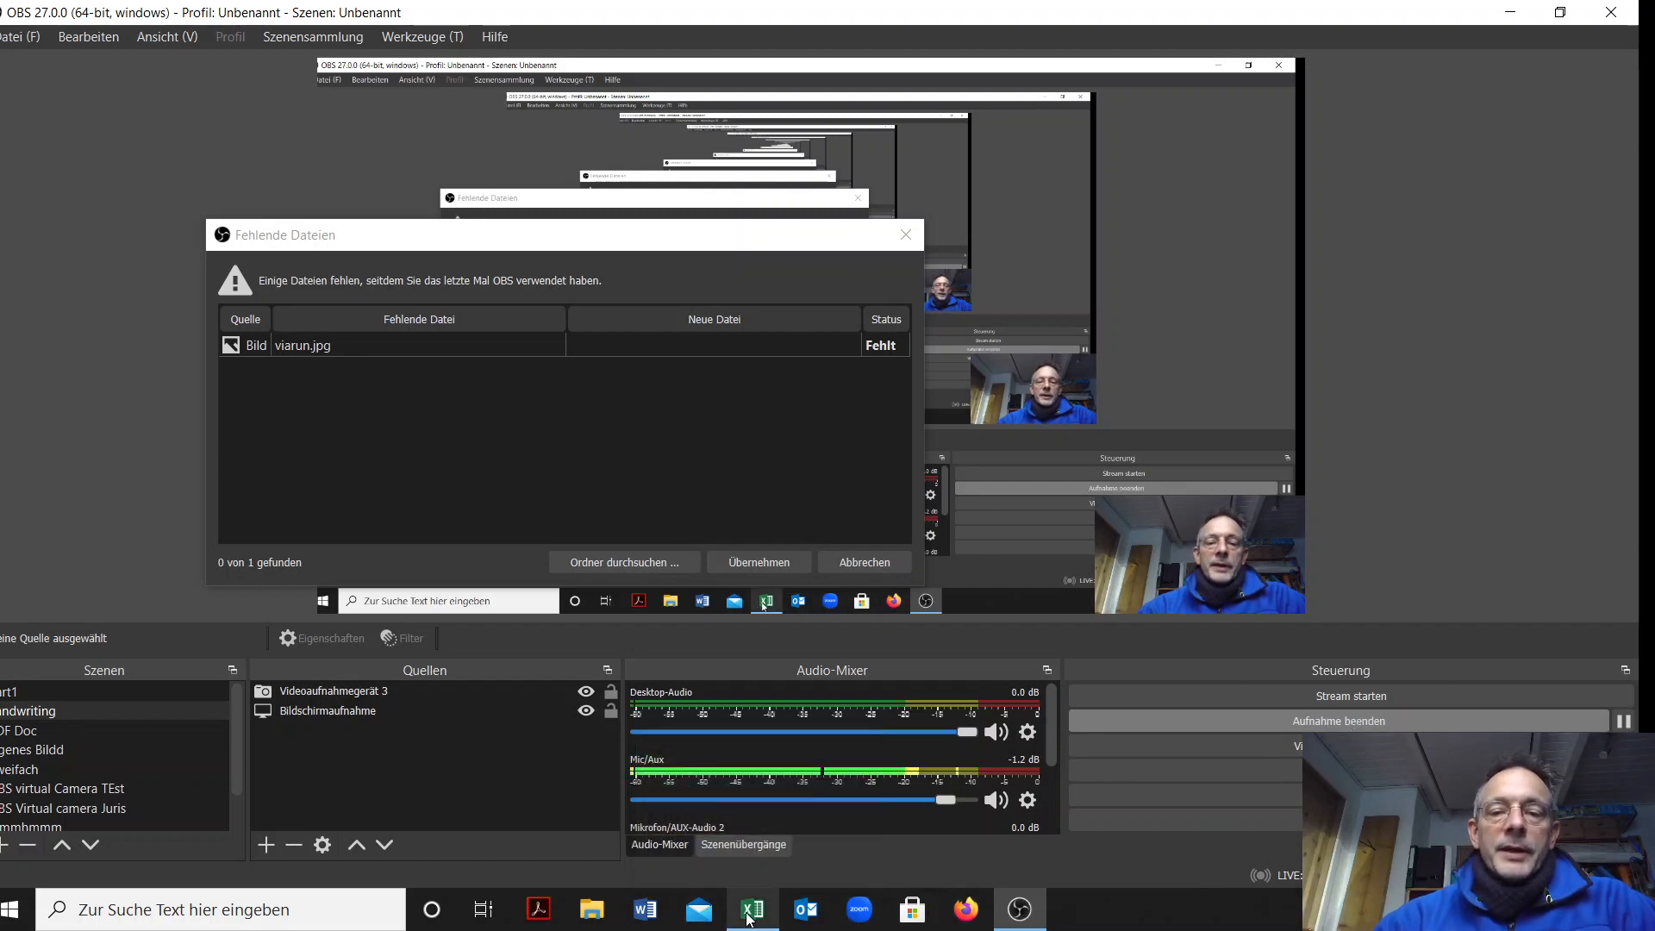
Switch from OBS Studio to the Okun's law workbook in Excel
{"action": "left_click", "coordinate": [752, 909]}
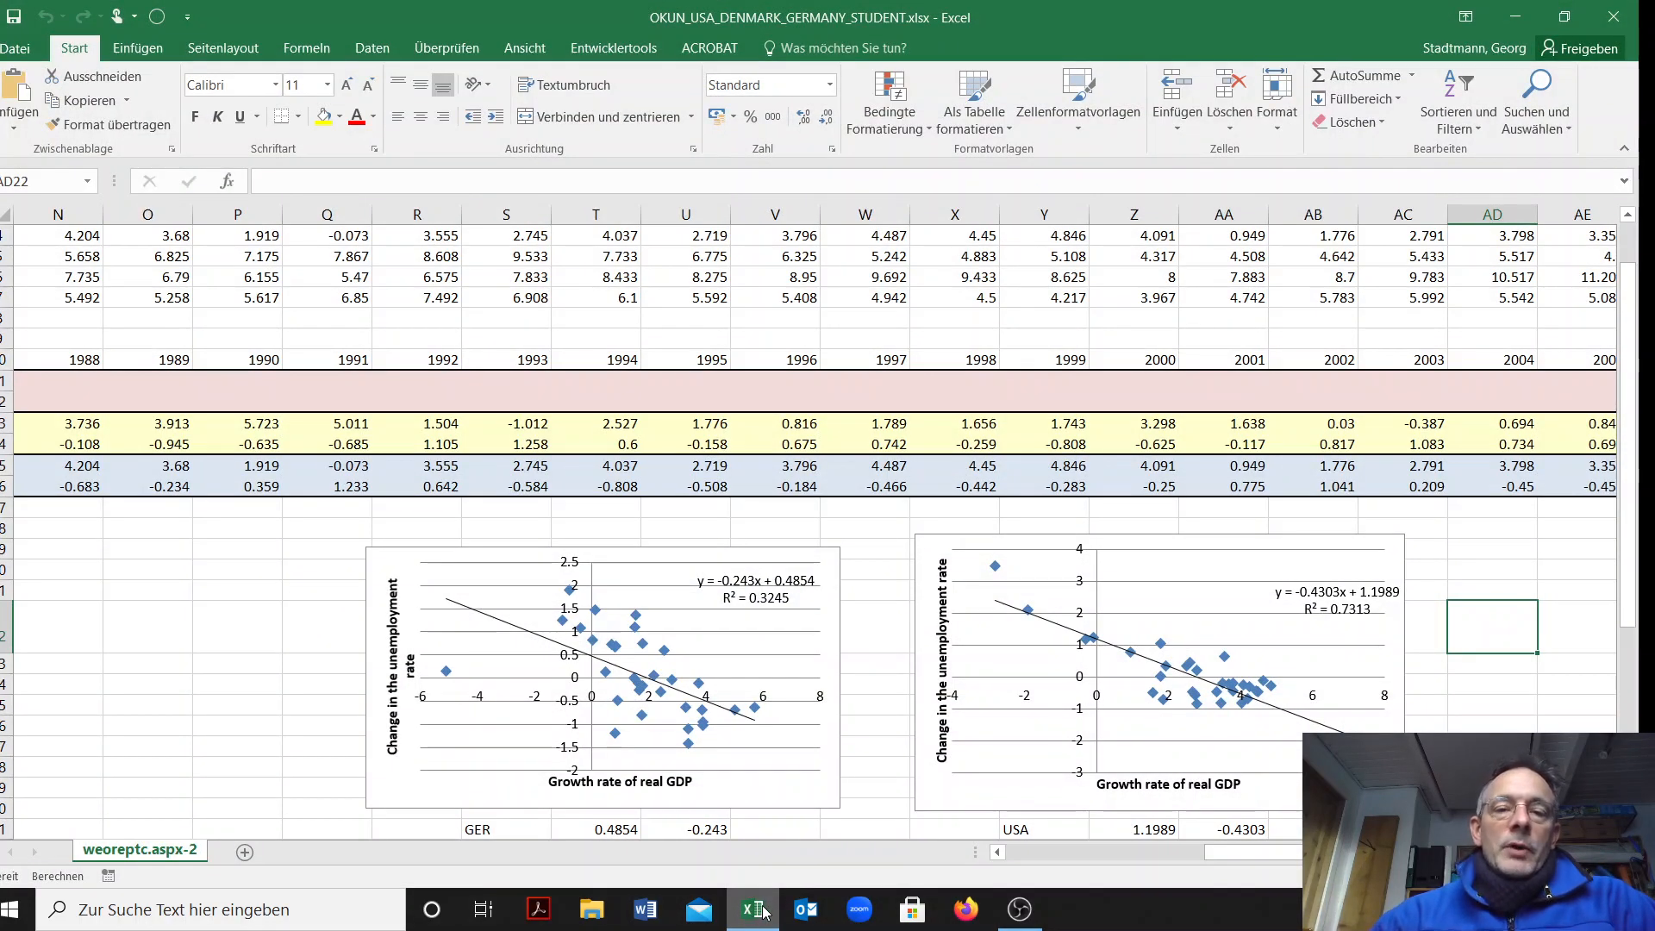
{"action": "scroll", "scroll_direction": "down", "scroll_amount": 3}
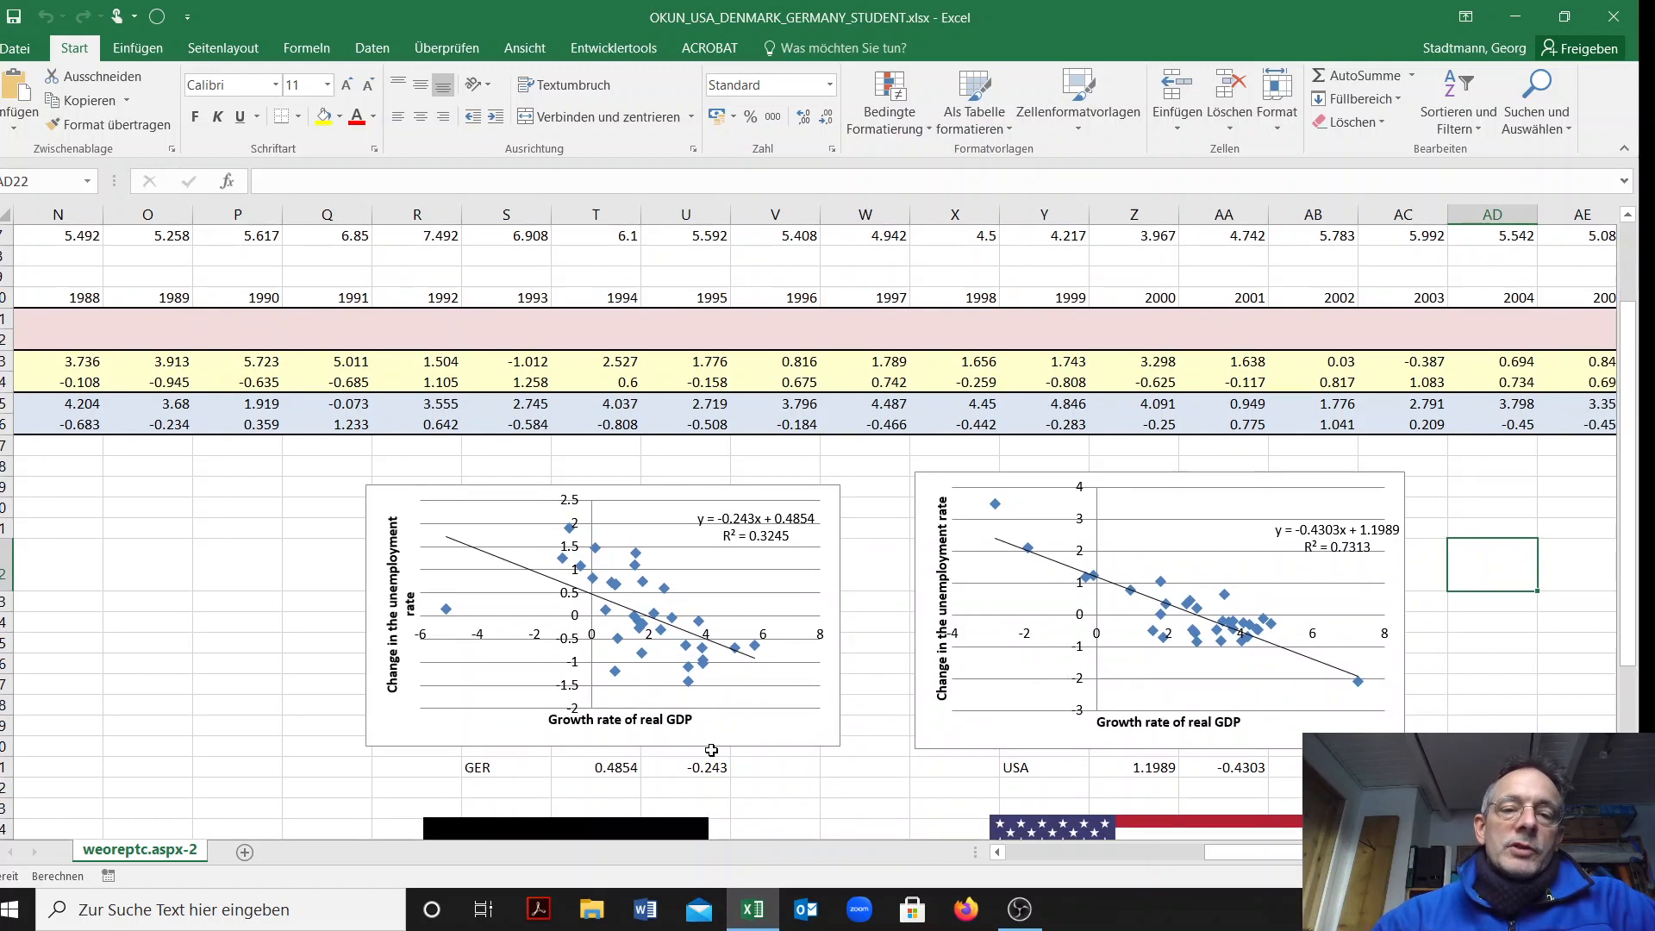
{"action": "mouse_move", "coordinate": [725, 755]}
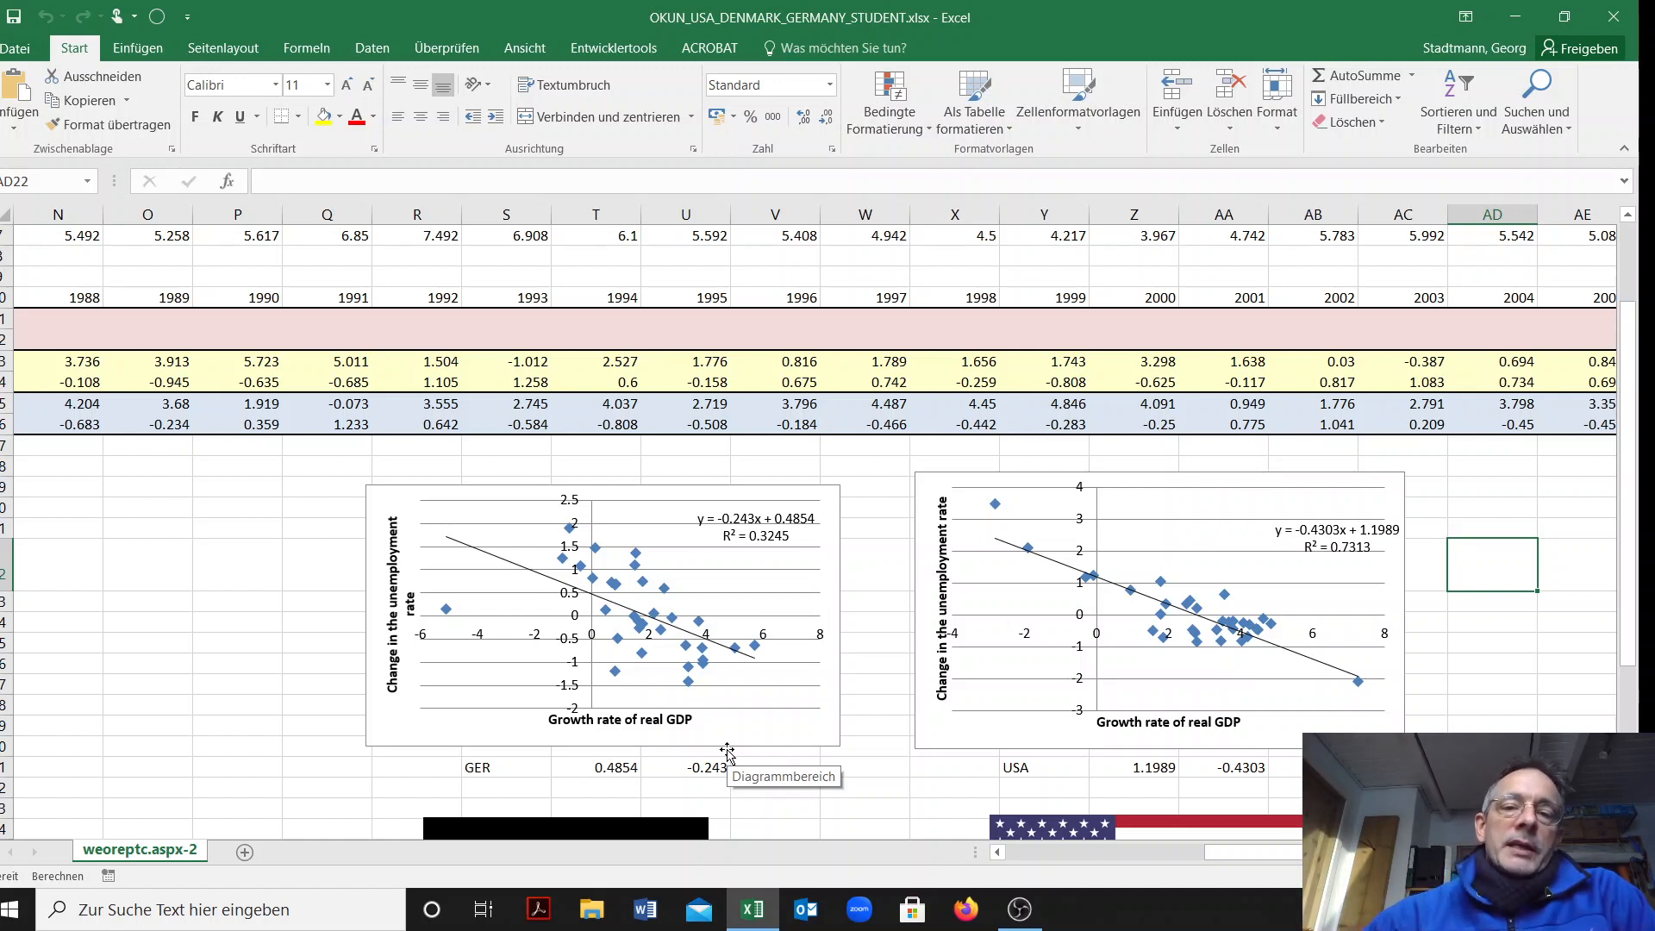
{"action": "scroll", "scroll_direction": "down", "scroll_amount": 3}
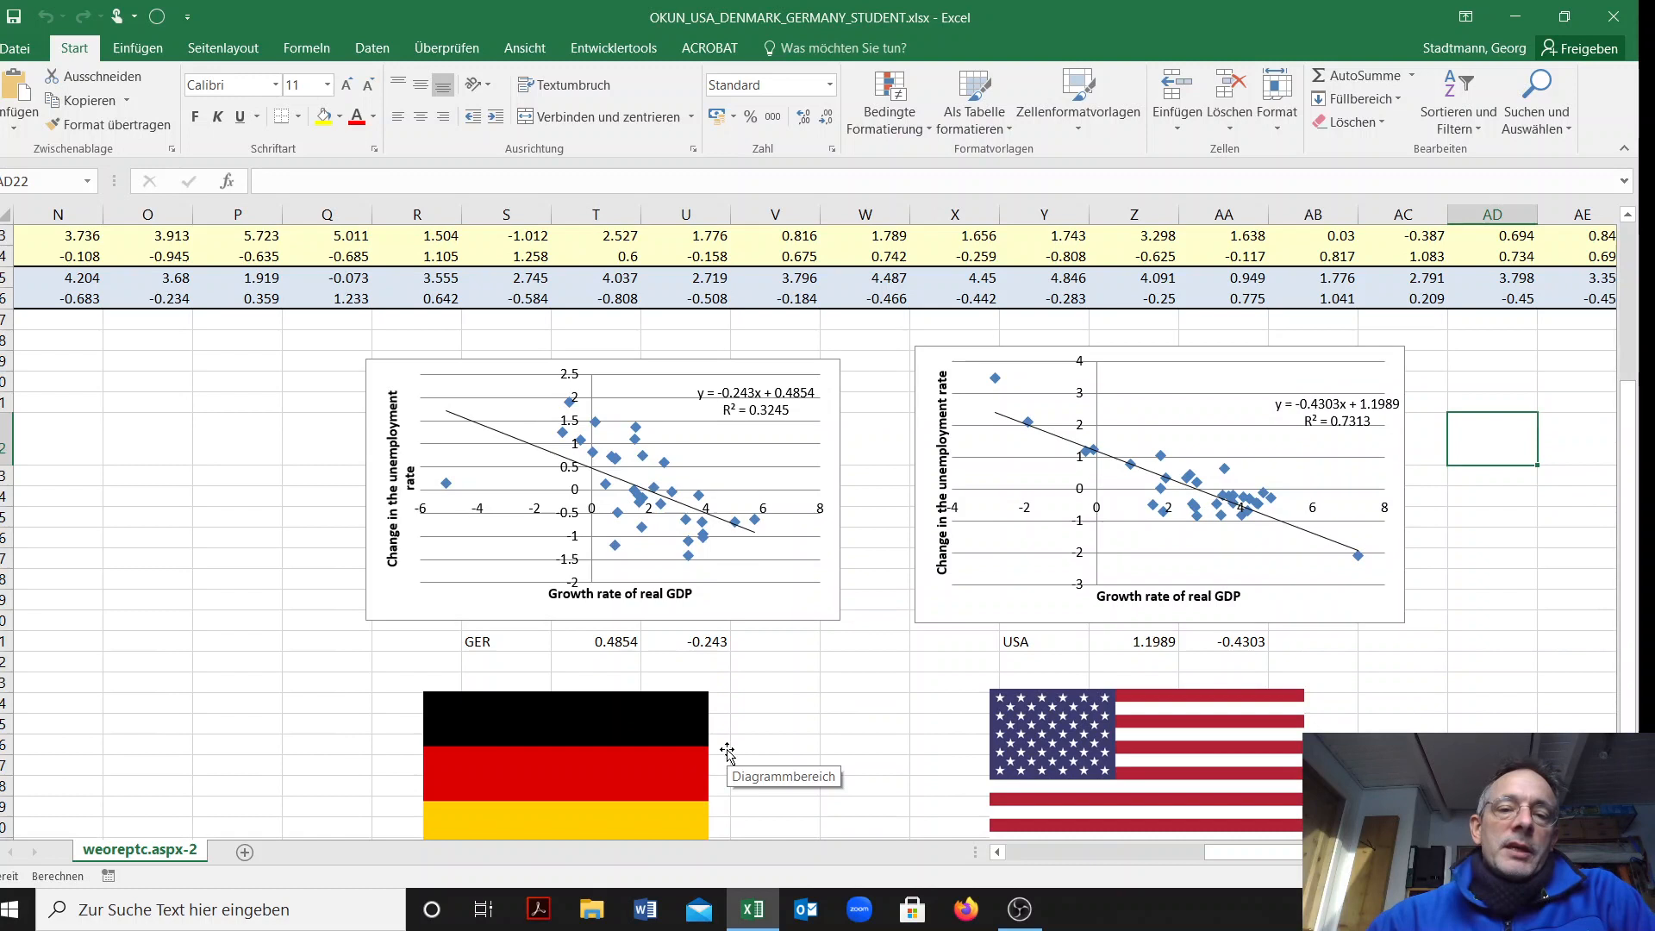
{"action": "mouse_move", "coordinate": [1313, 398]}
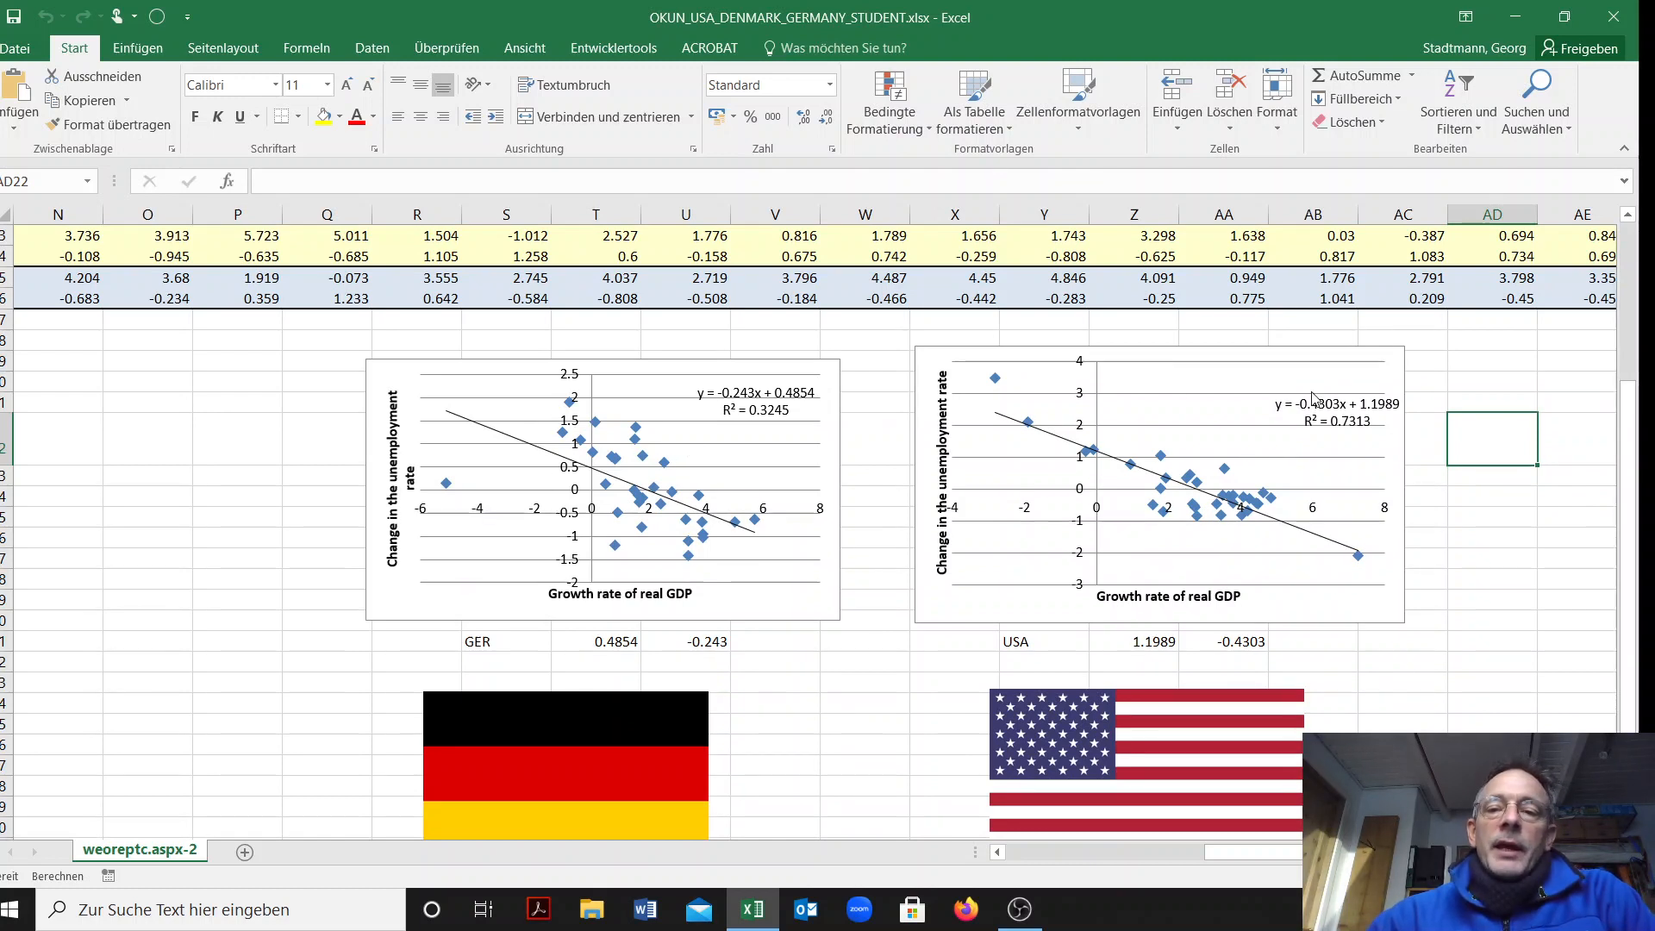
{"action": "mouse_move", "coordinate": [1161, 496]}
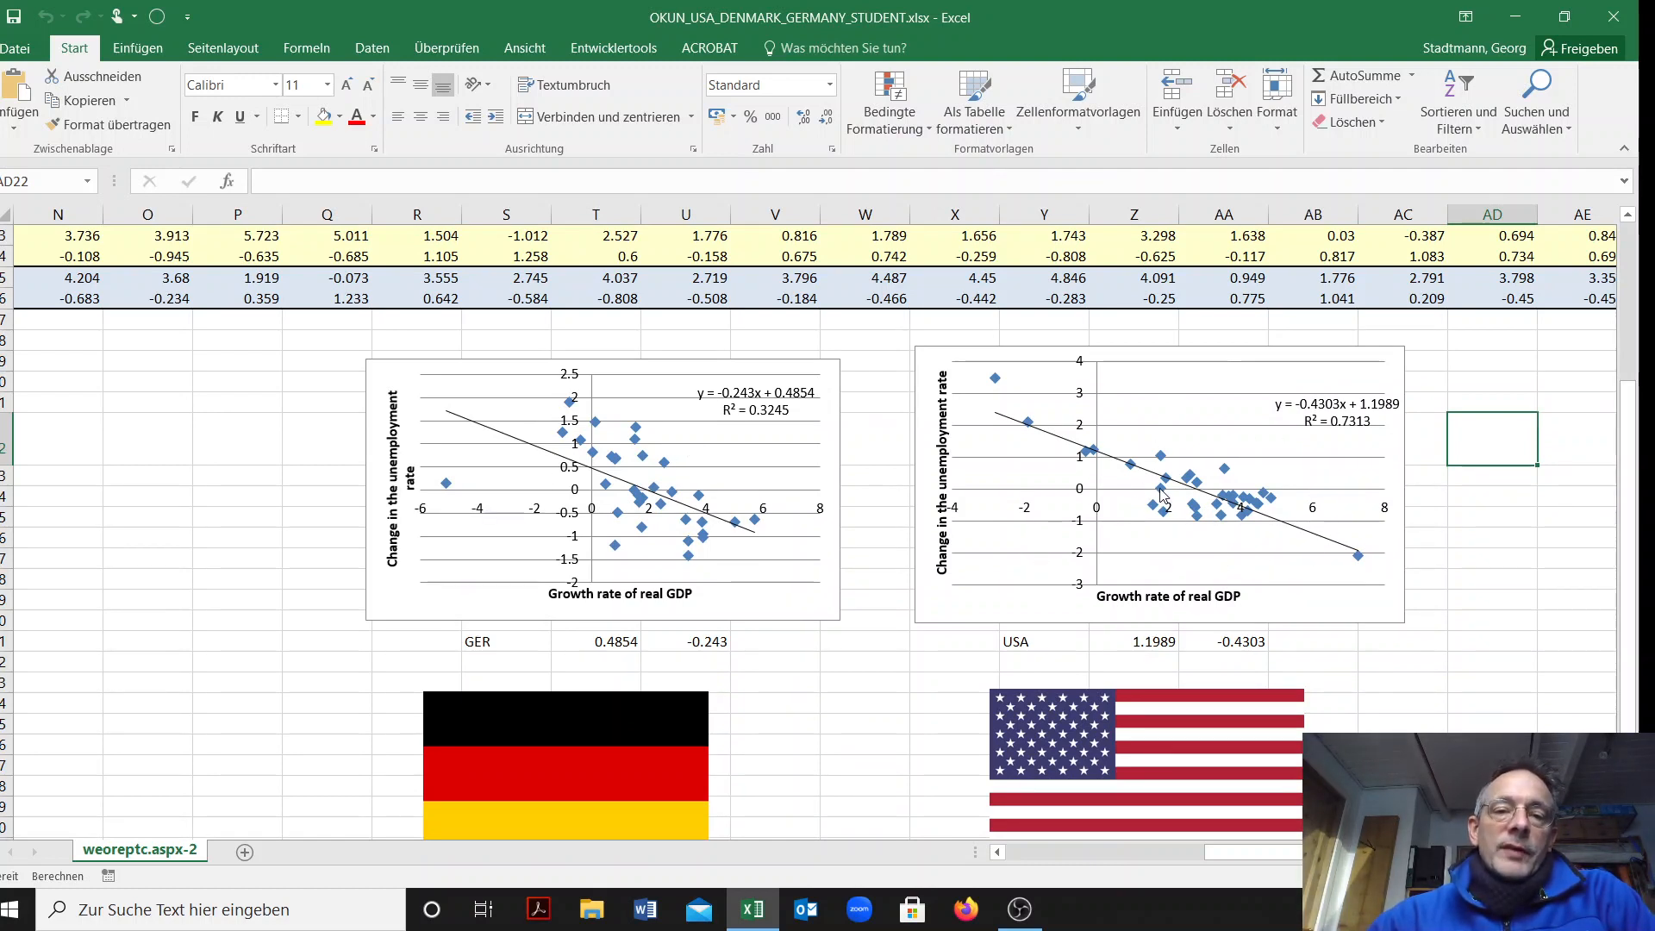
{"action": "mouse_move", "coordinate": [786, 645]}
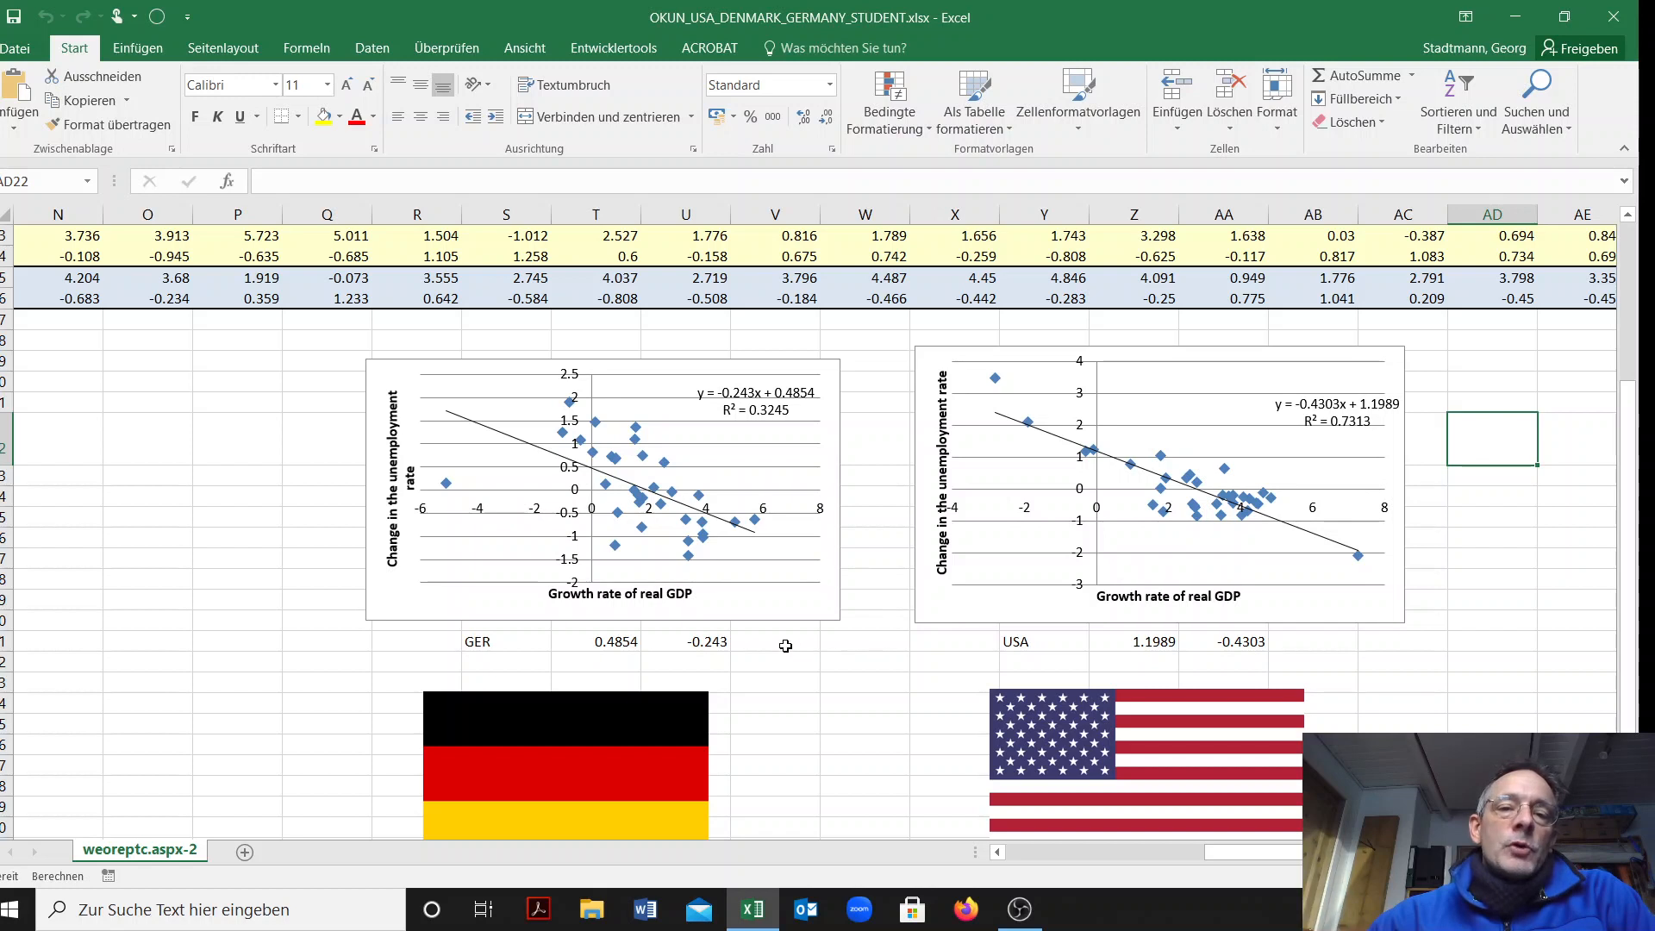
{"action": "mouse_move", "coordinate": [418, 427]}
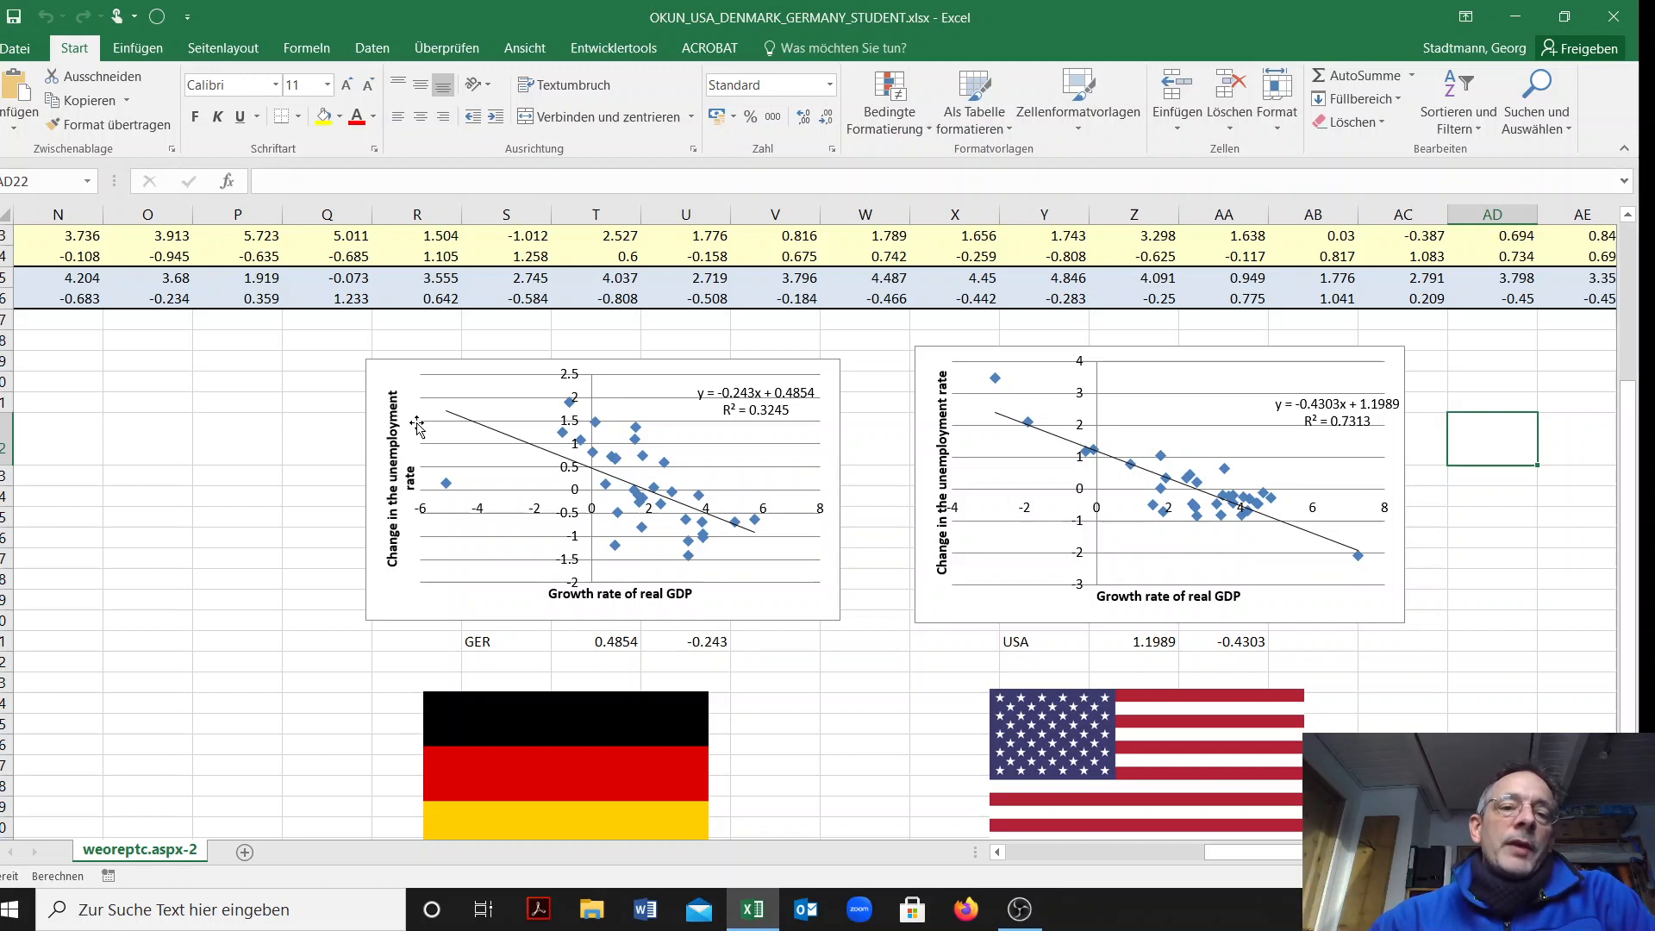
{"action": "mouse_move", "coordinate": [407, 540]}
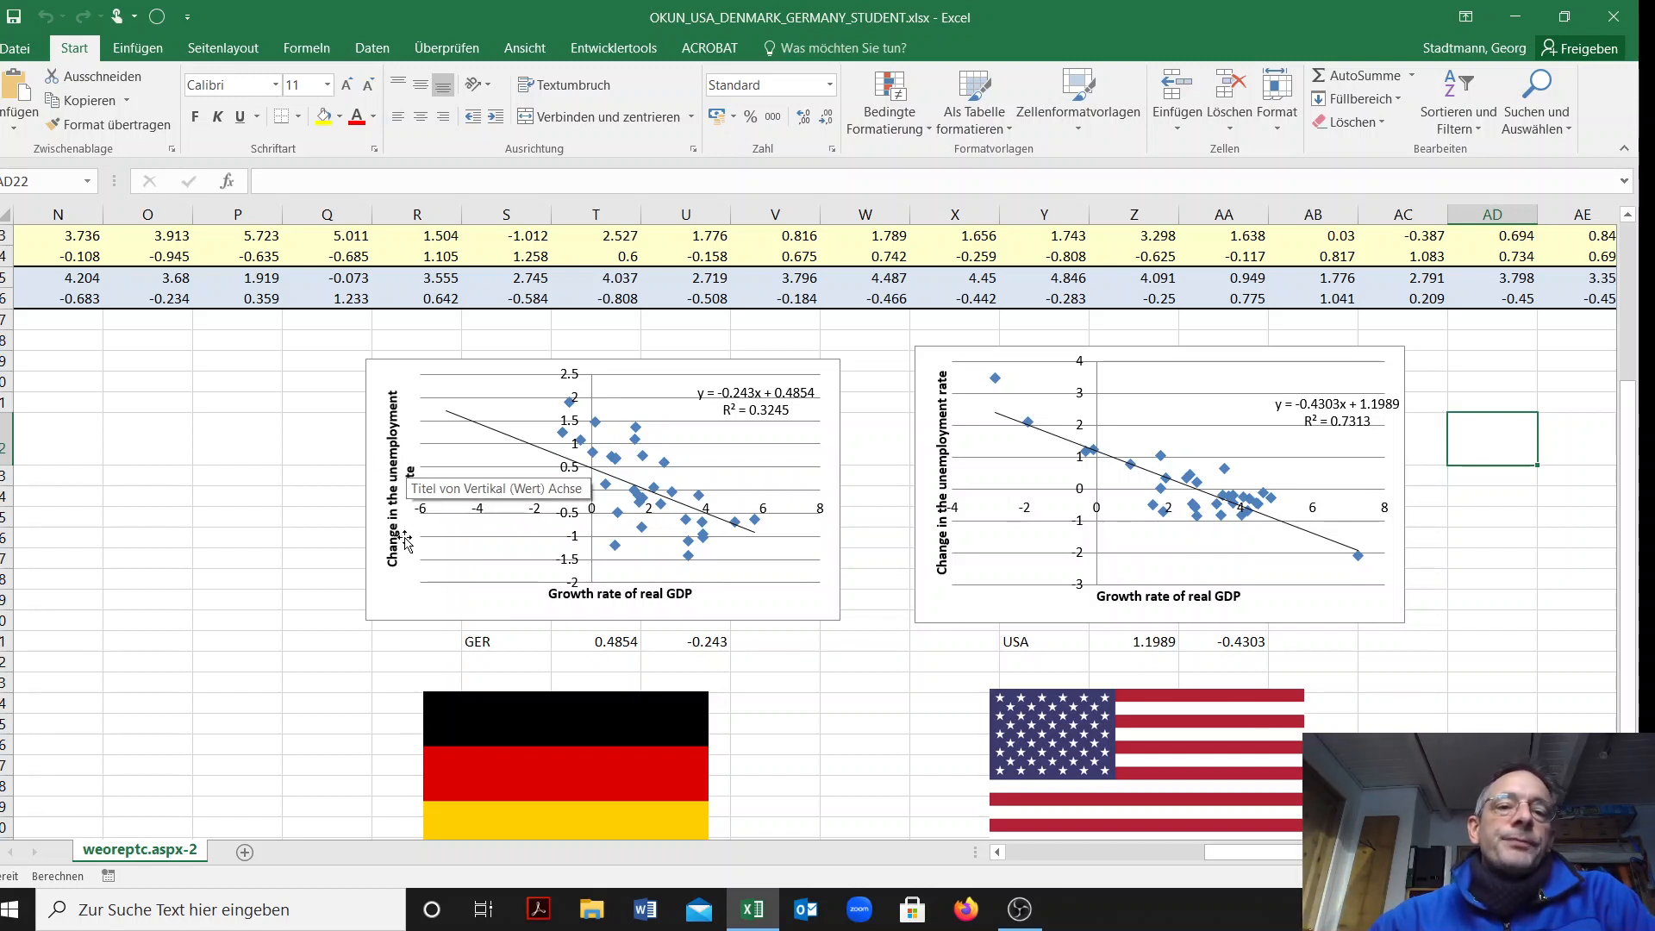
{"action": "mouse_move", "coordinate": [548, 617]}
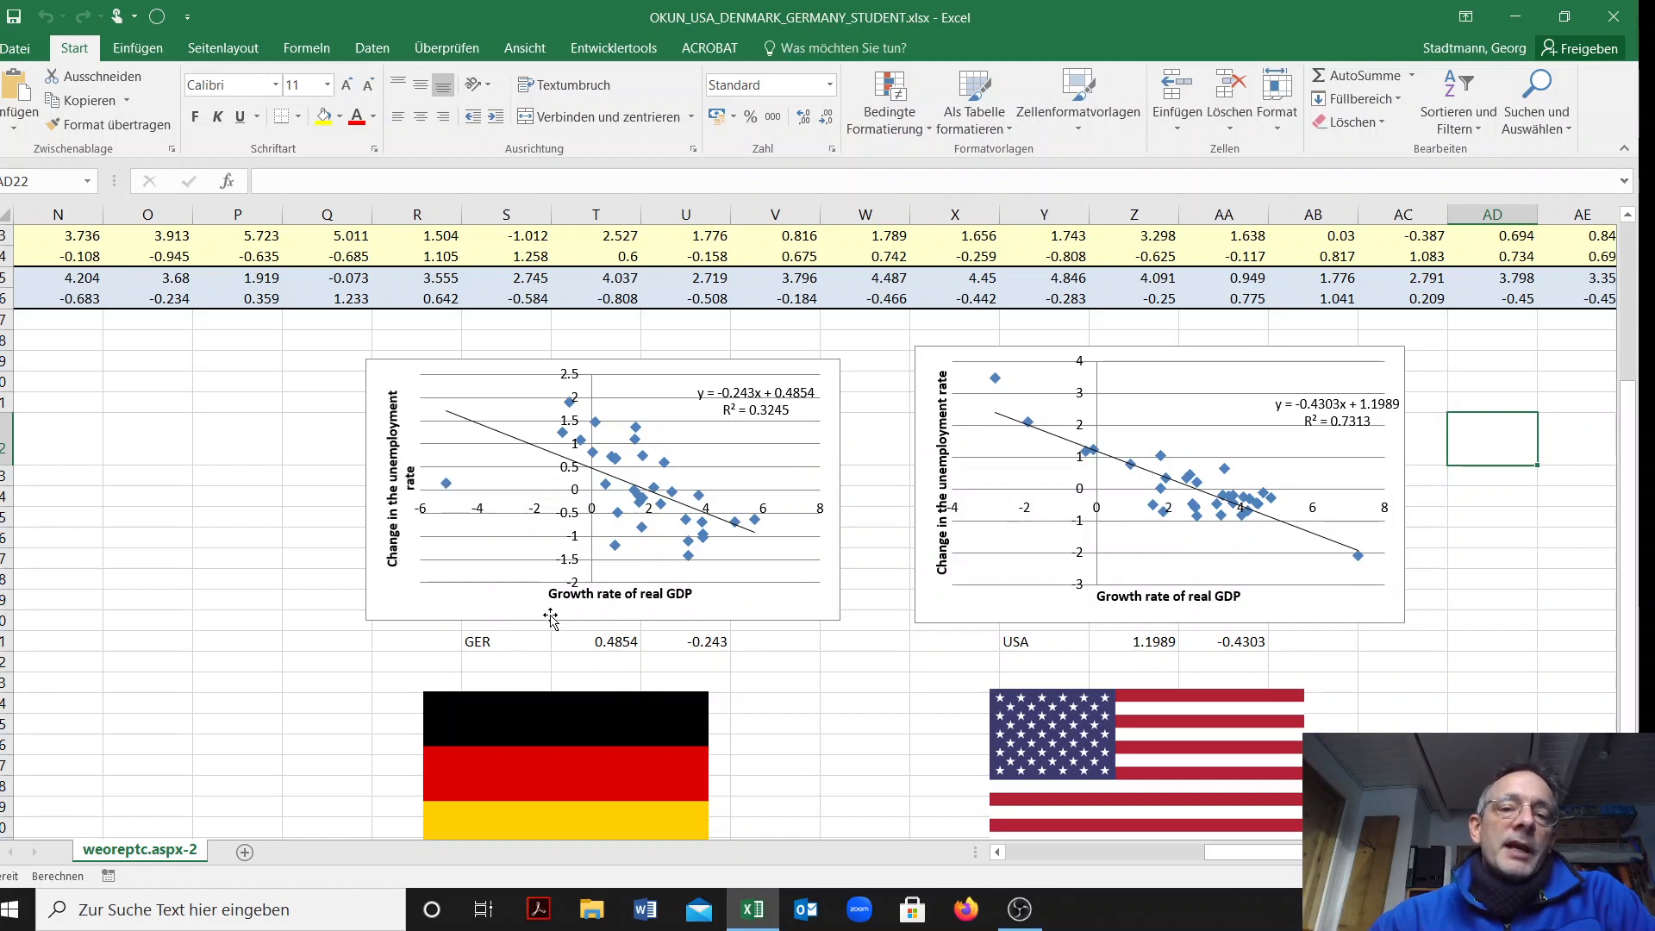
{"action": "mouse_move", "coordinate": [579, 612]}
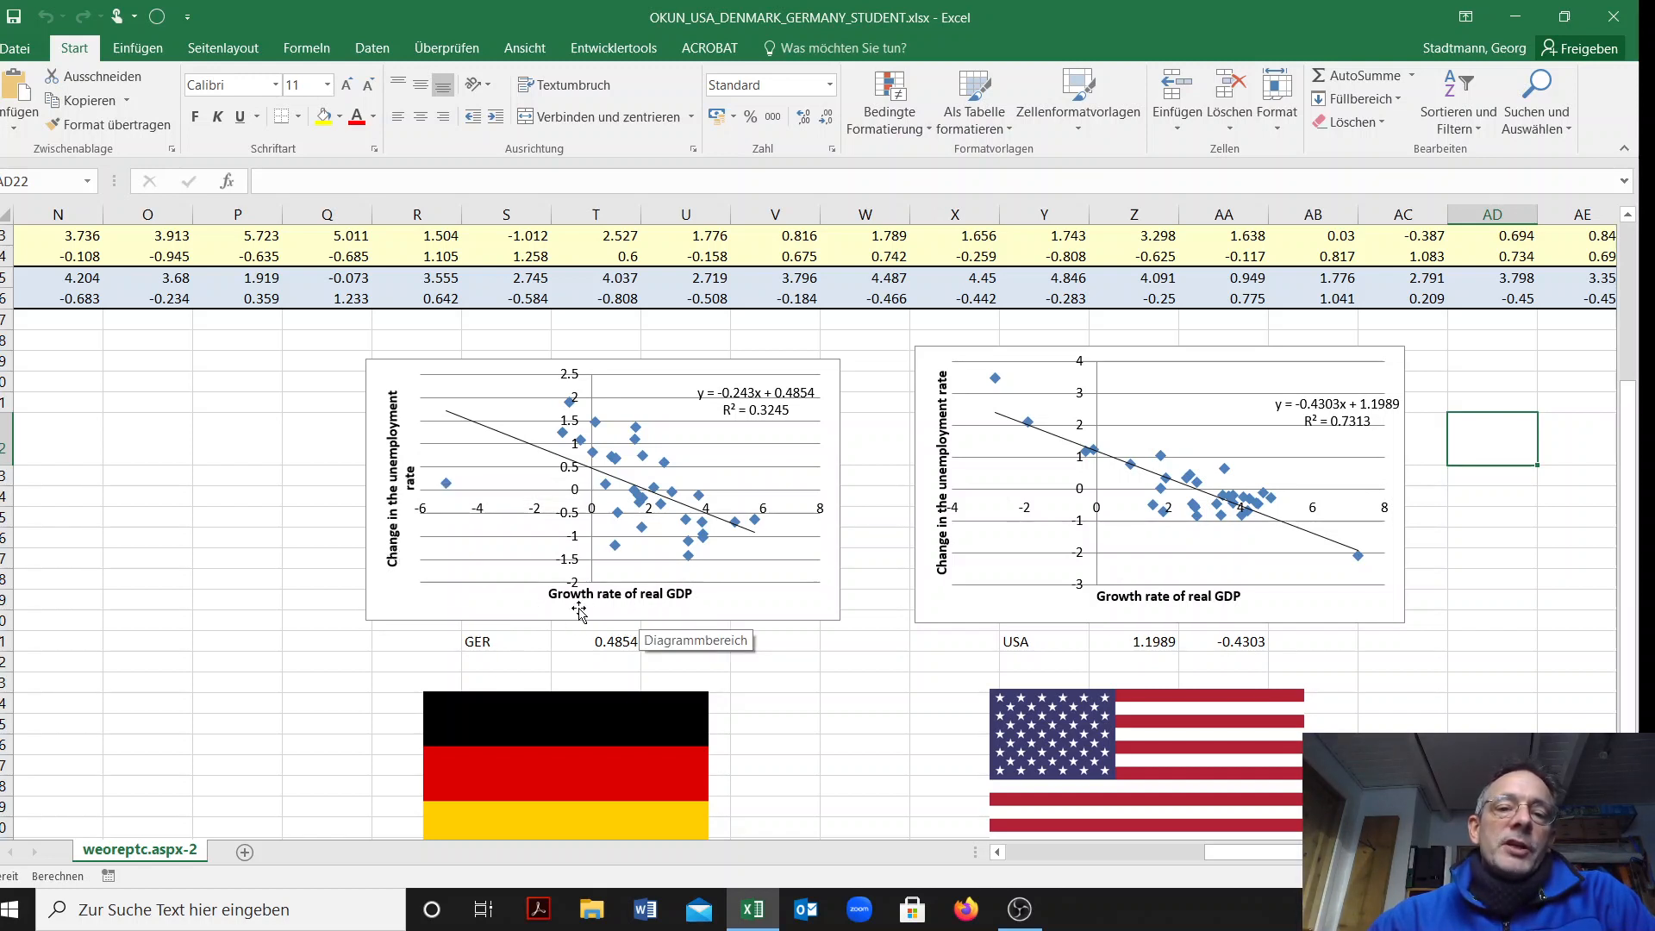
{"action": "mouse_move", "coordinate": [697, 617]}
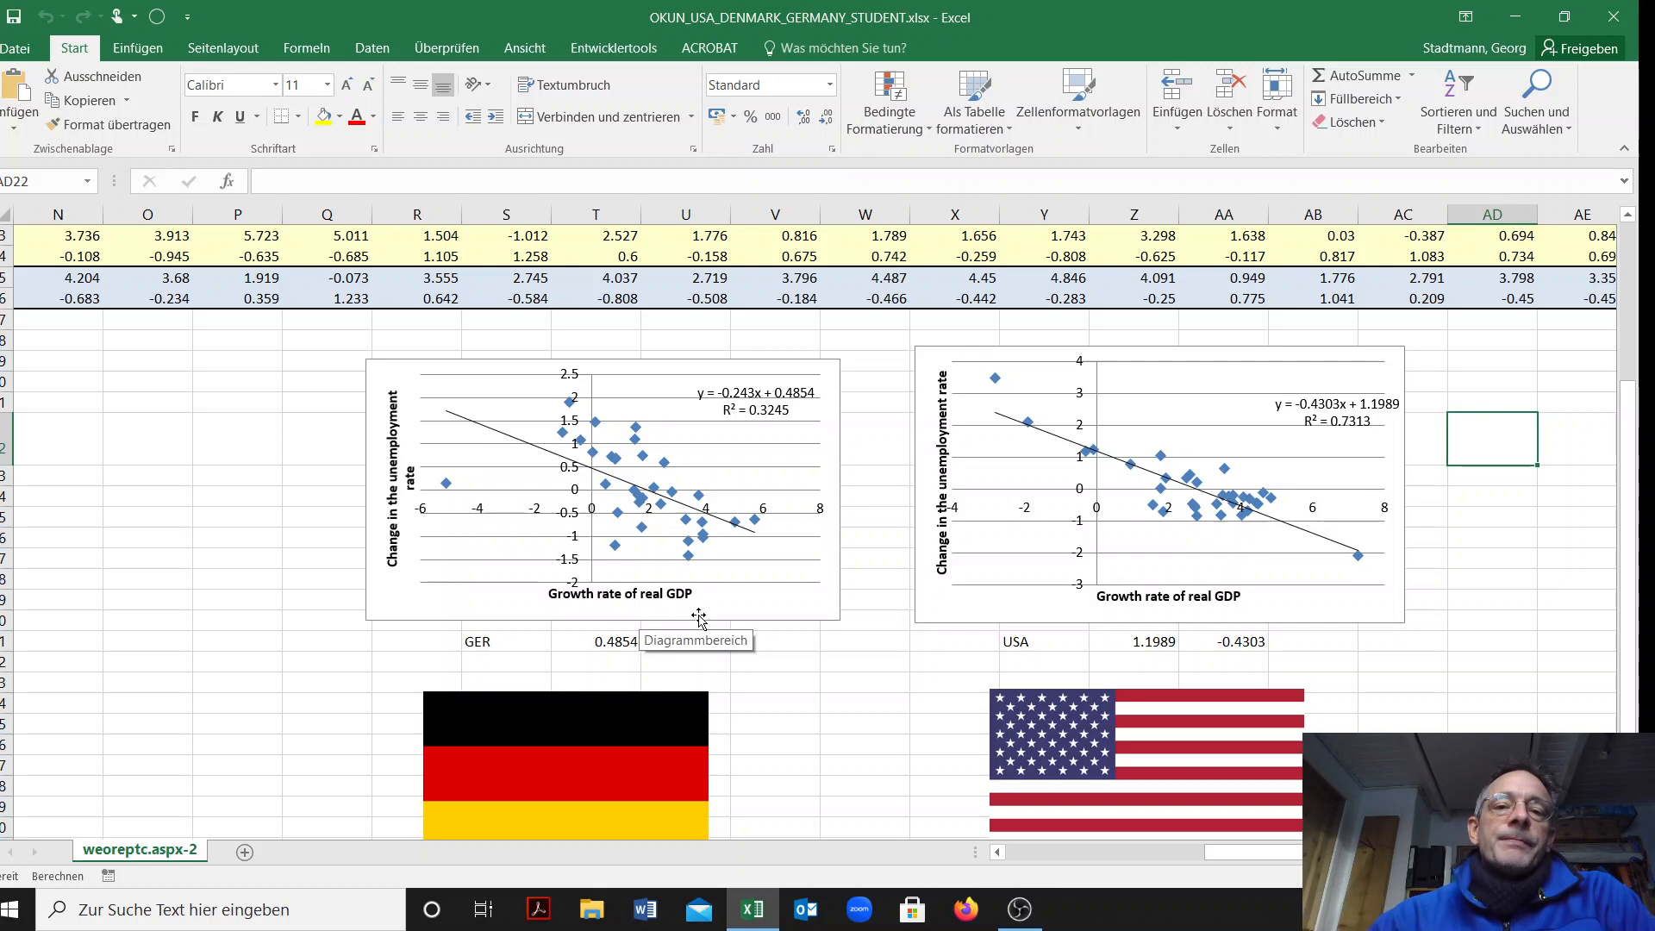
{"action": "scroll", "scroll_direction": "up", "scroll_amount": 3}
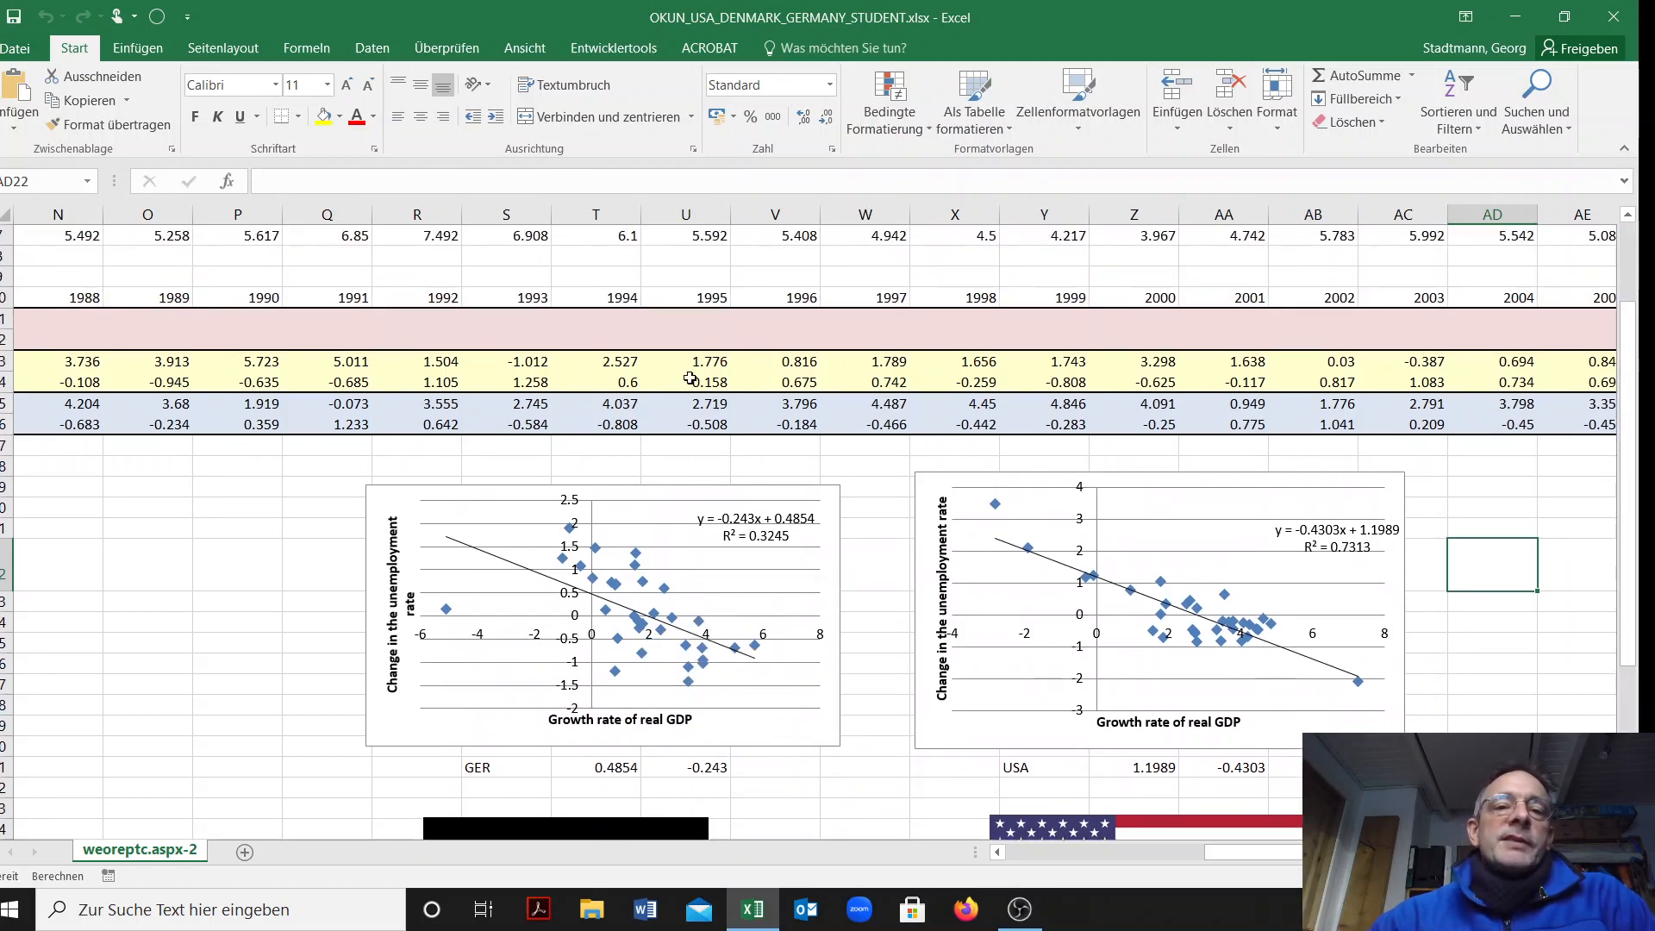
Inspect the 2009 year cell and the Germany and USA 2009 GDP formulas
{"action": "scroll", "scroll_direction": "left", "scroll_amount": 3}
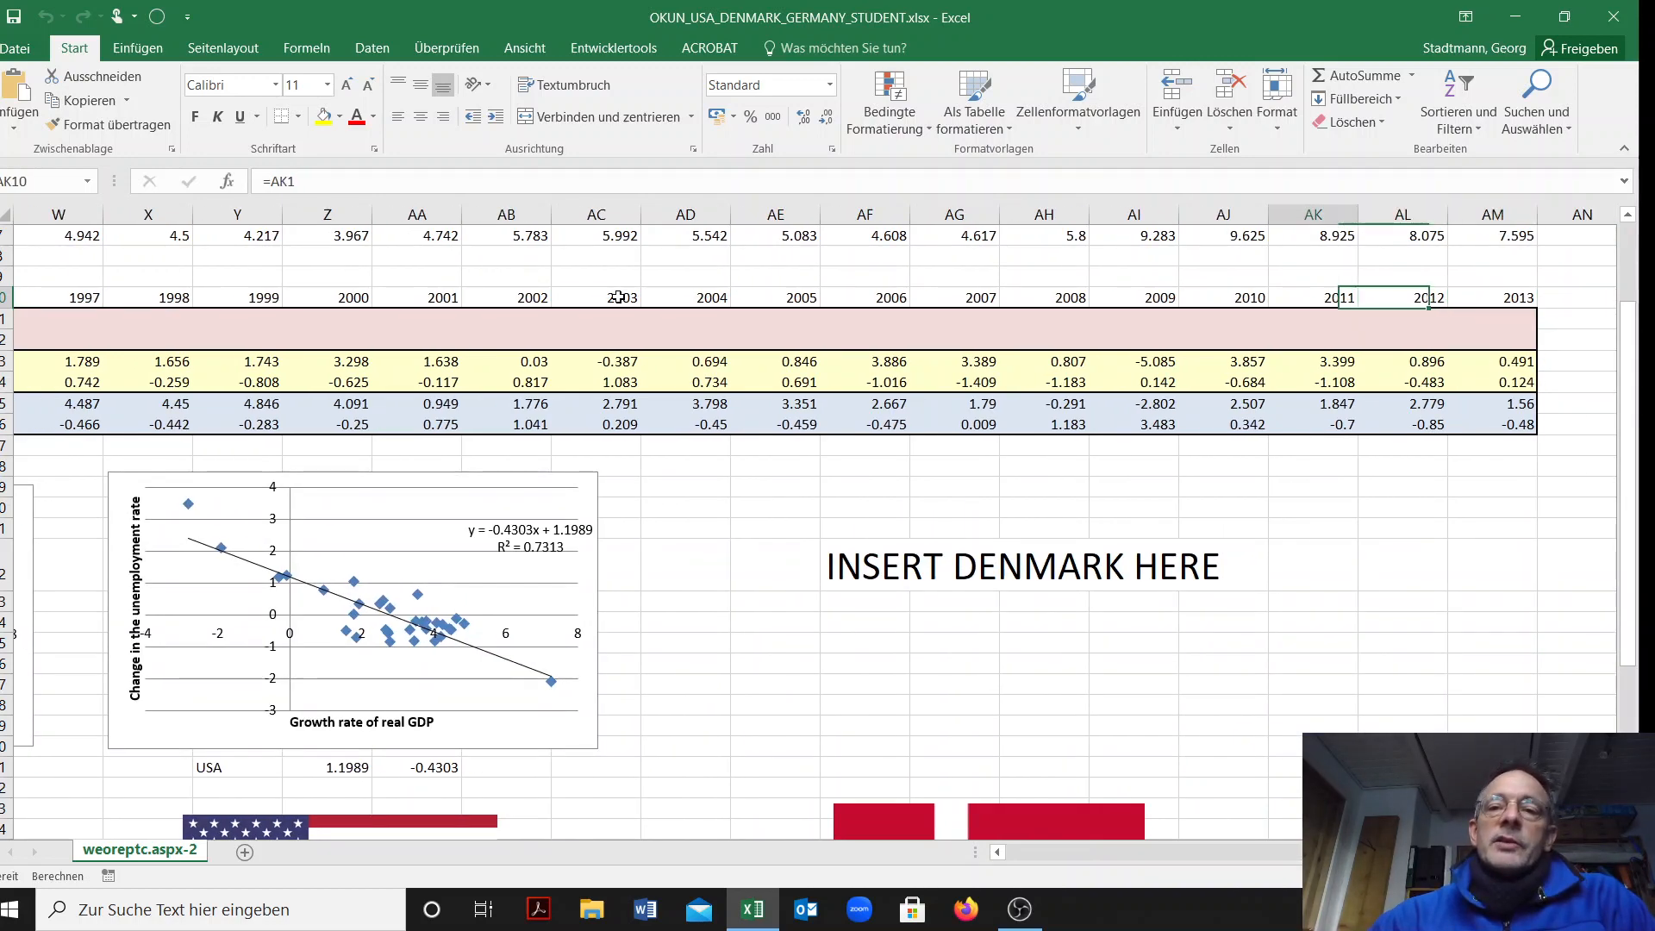
{"action": "left_click", "coordinate": [1135, 297]}
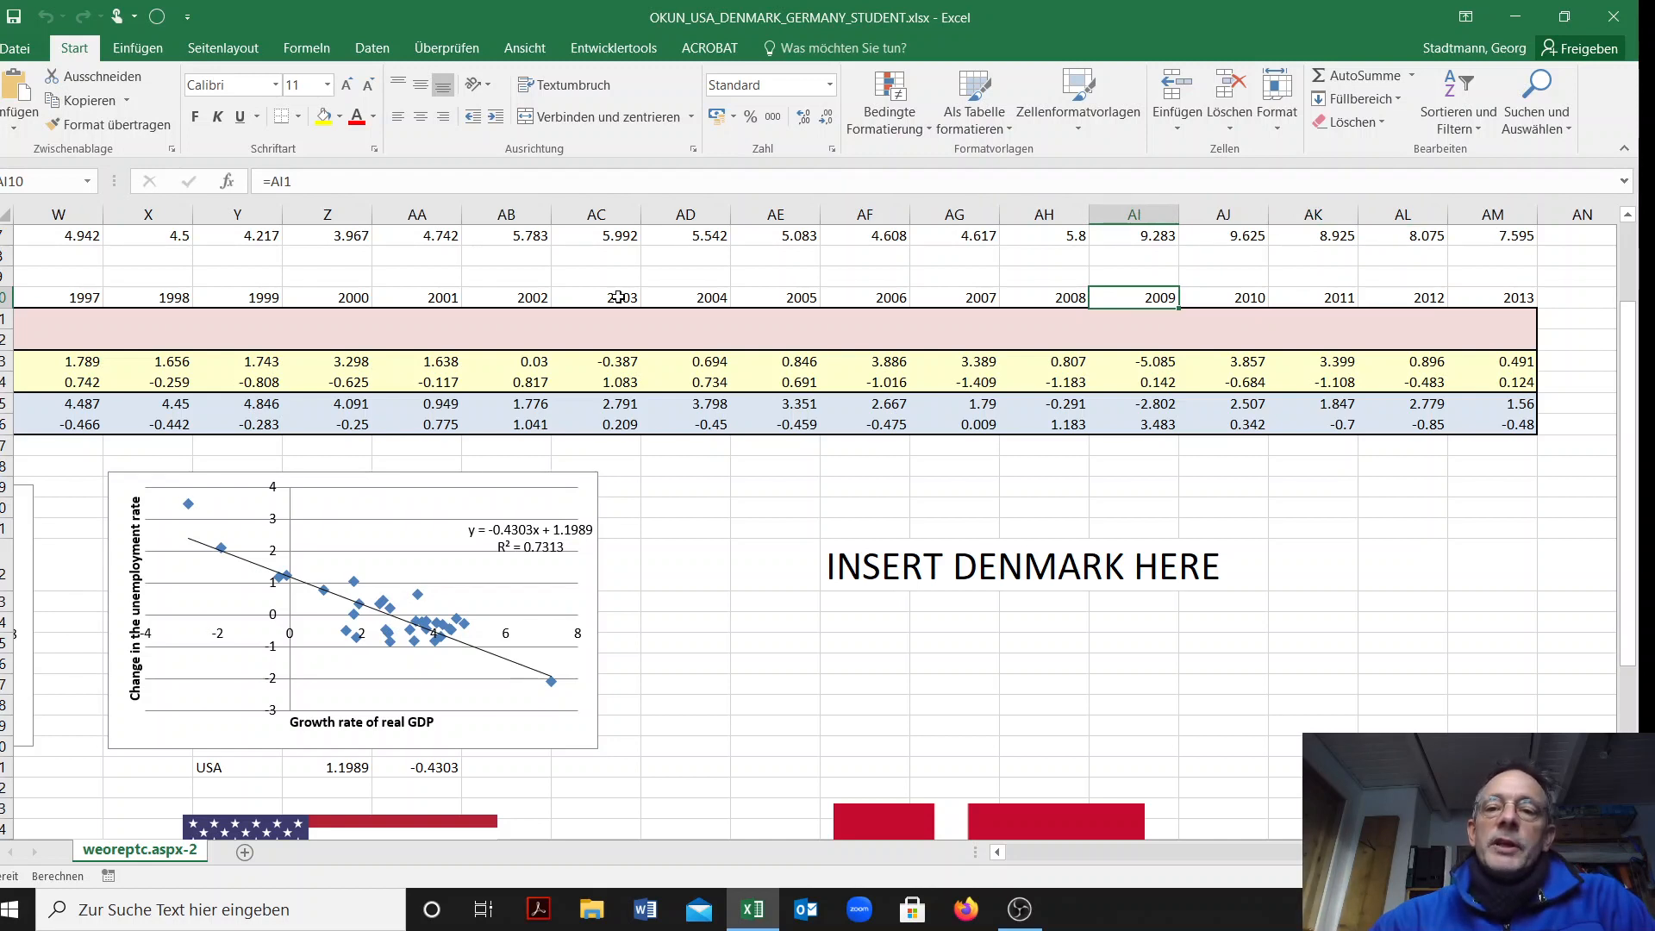
{"action": "left_click", "coordinate": [1134, 360]}
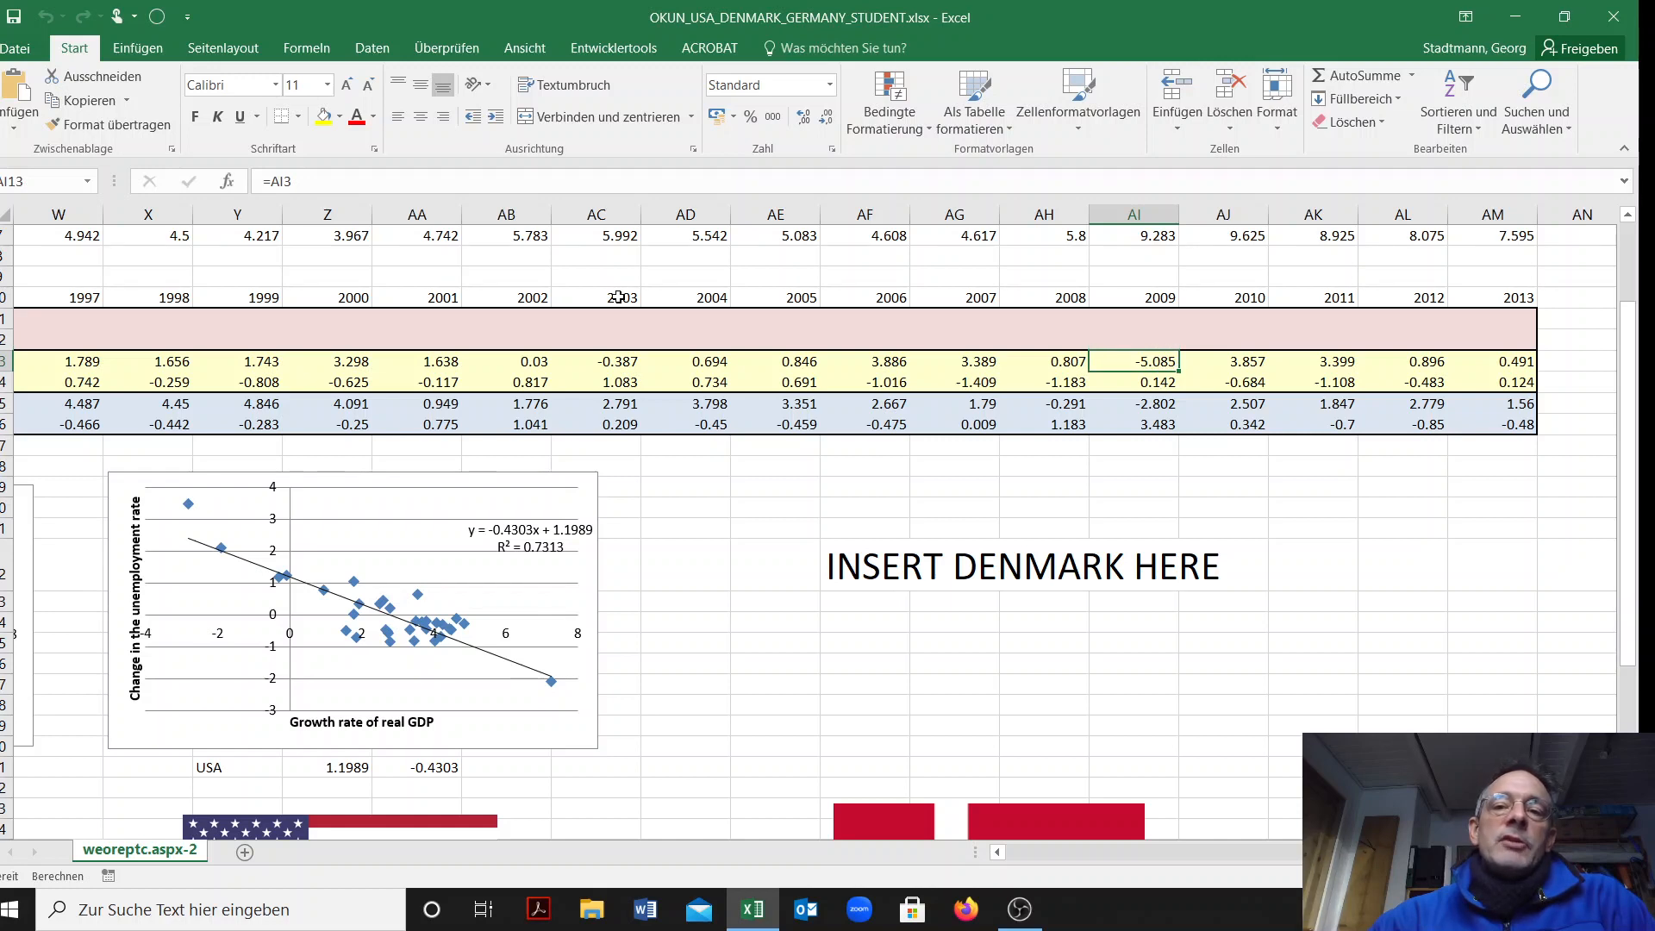
{"action": "mouse_move", "coordinate": [671, 318]}
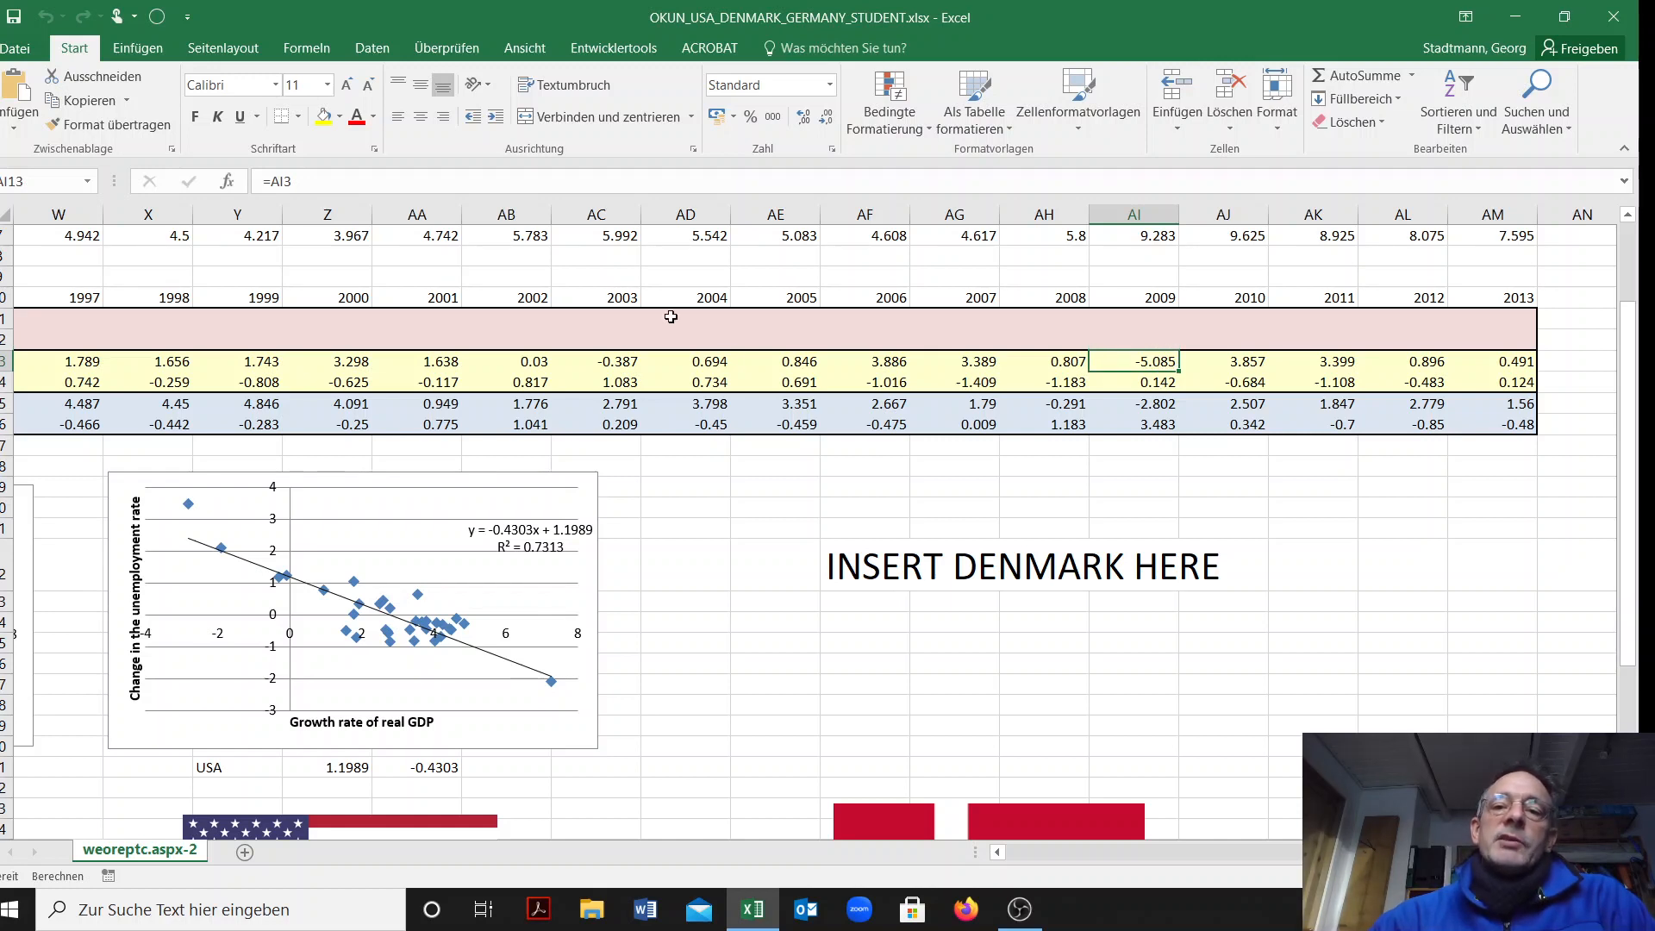
{"action": "mouse_move", "coordinate": [1282, 339]}
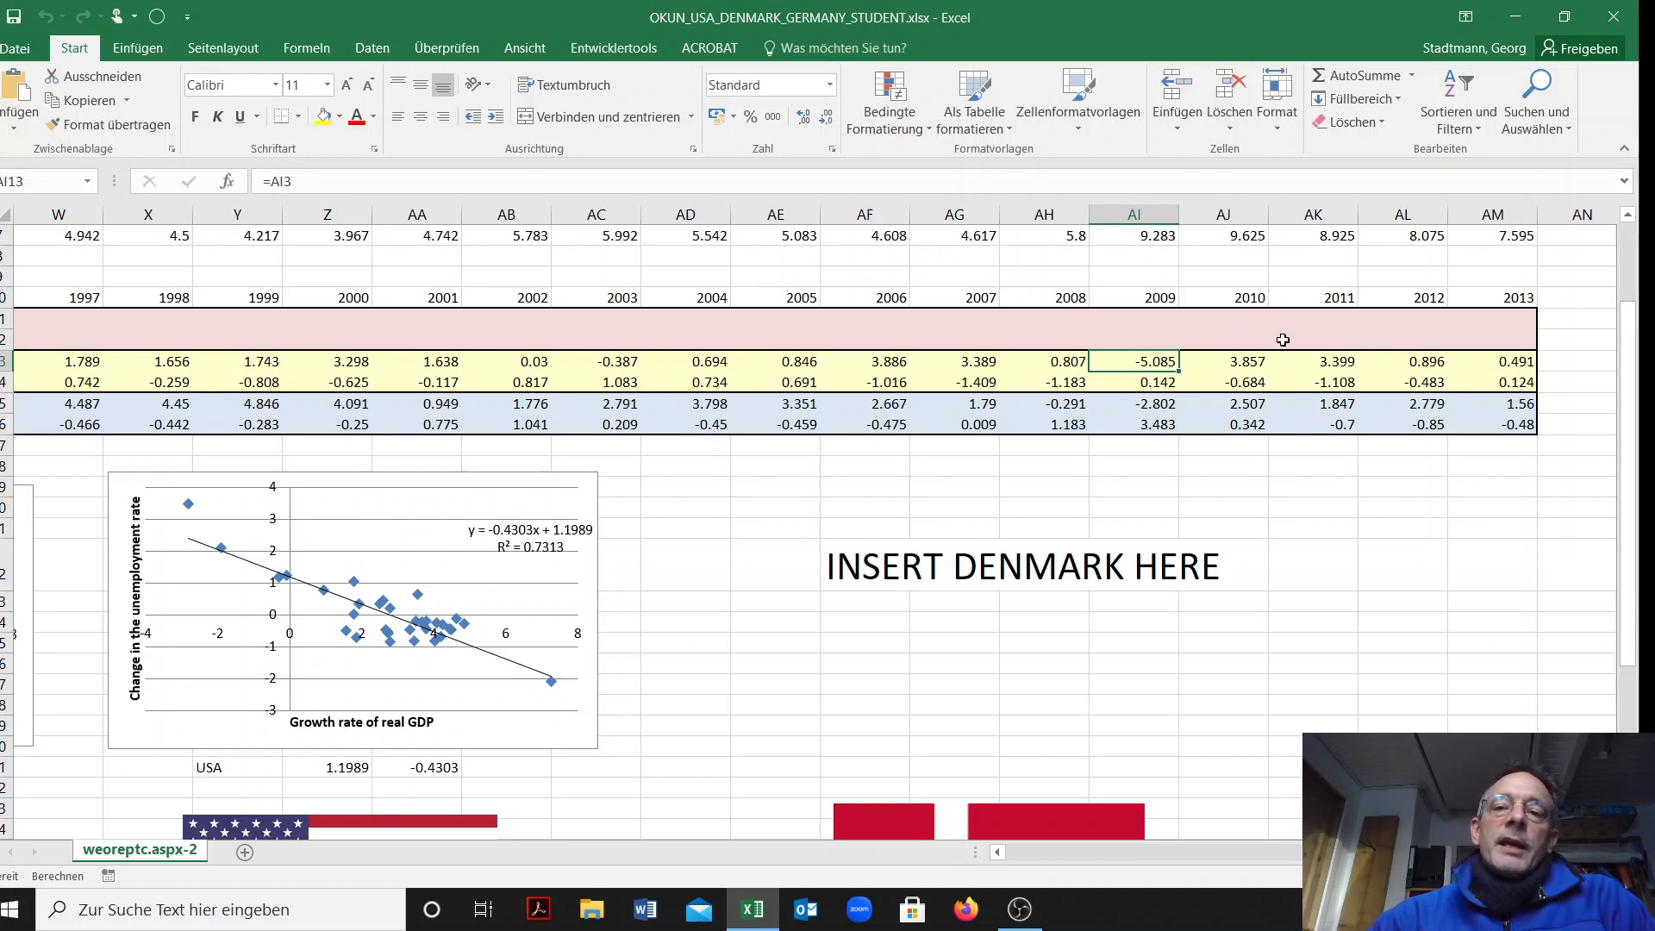
{"action": "scroll", "scroll_direction": "left", "scroll_amount": 3}
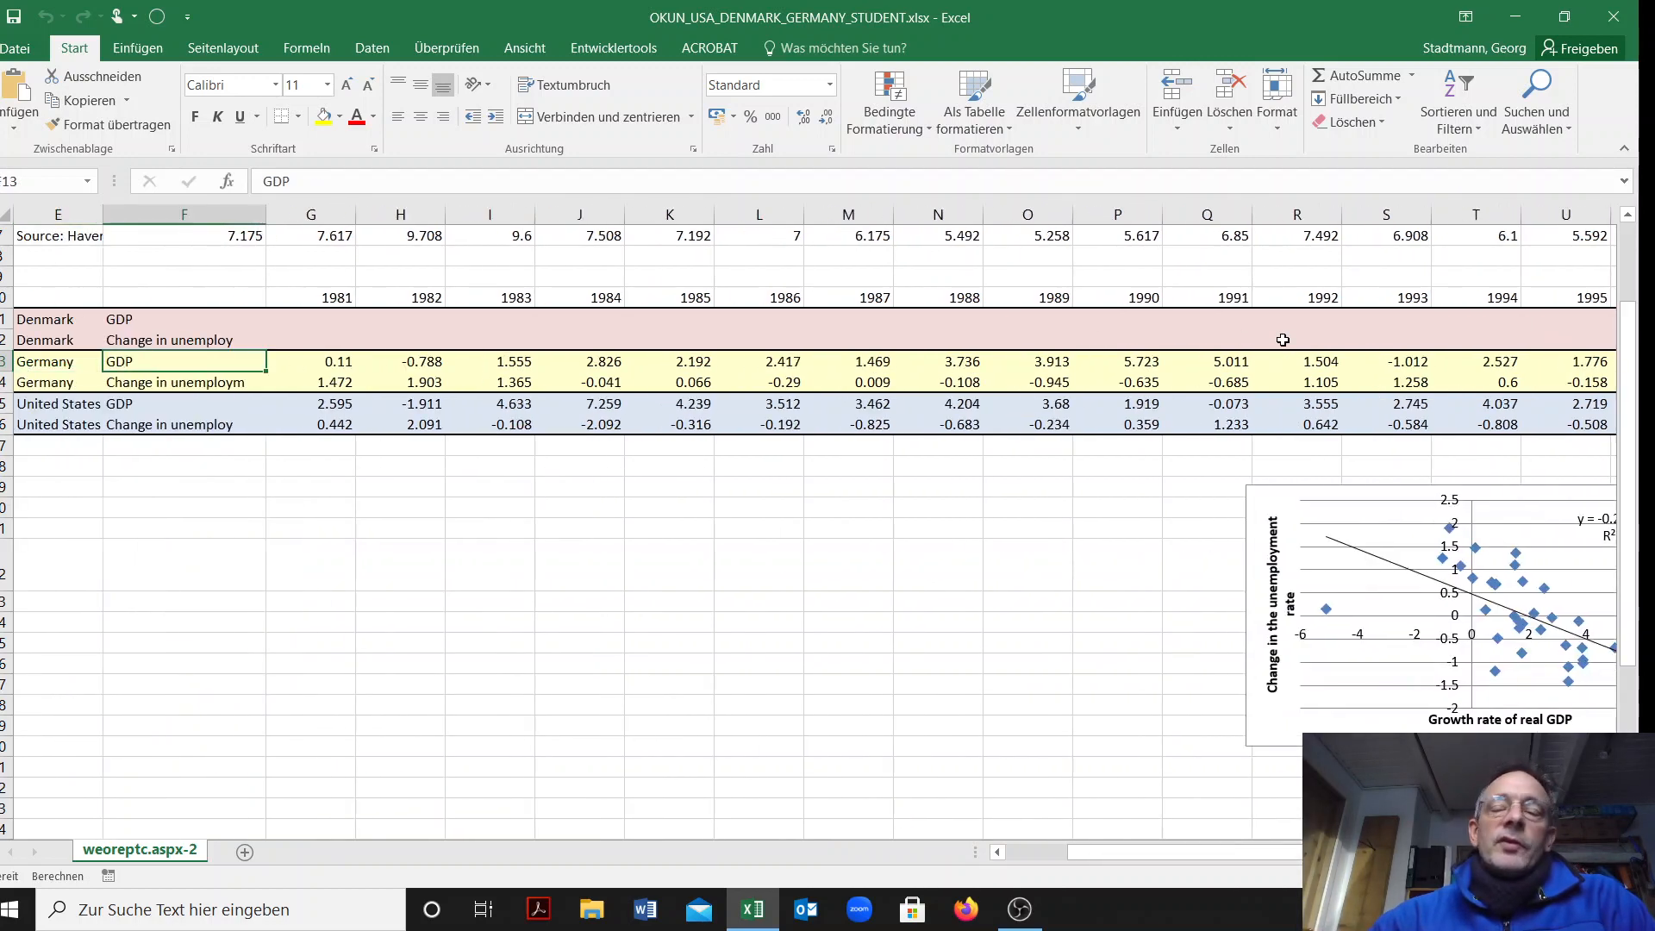
{"action": "scroll", "scroll_direction": "right", "scroll_amount": 3}
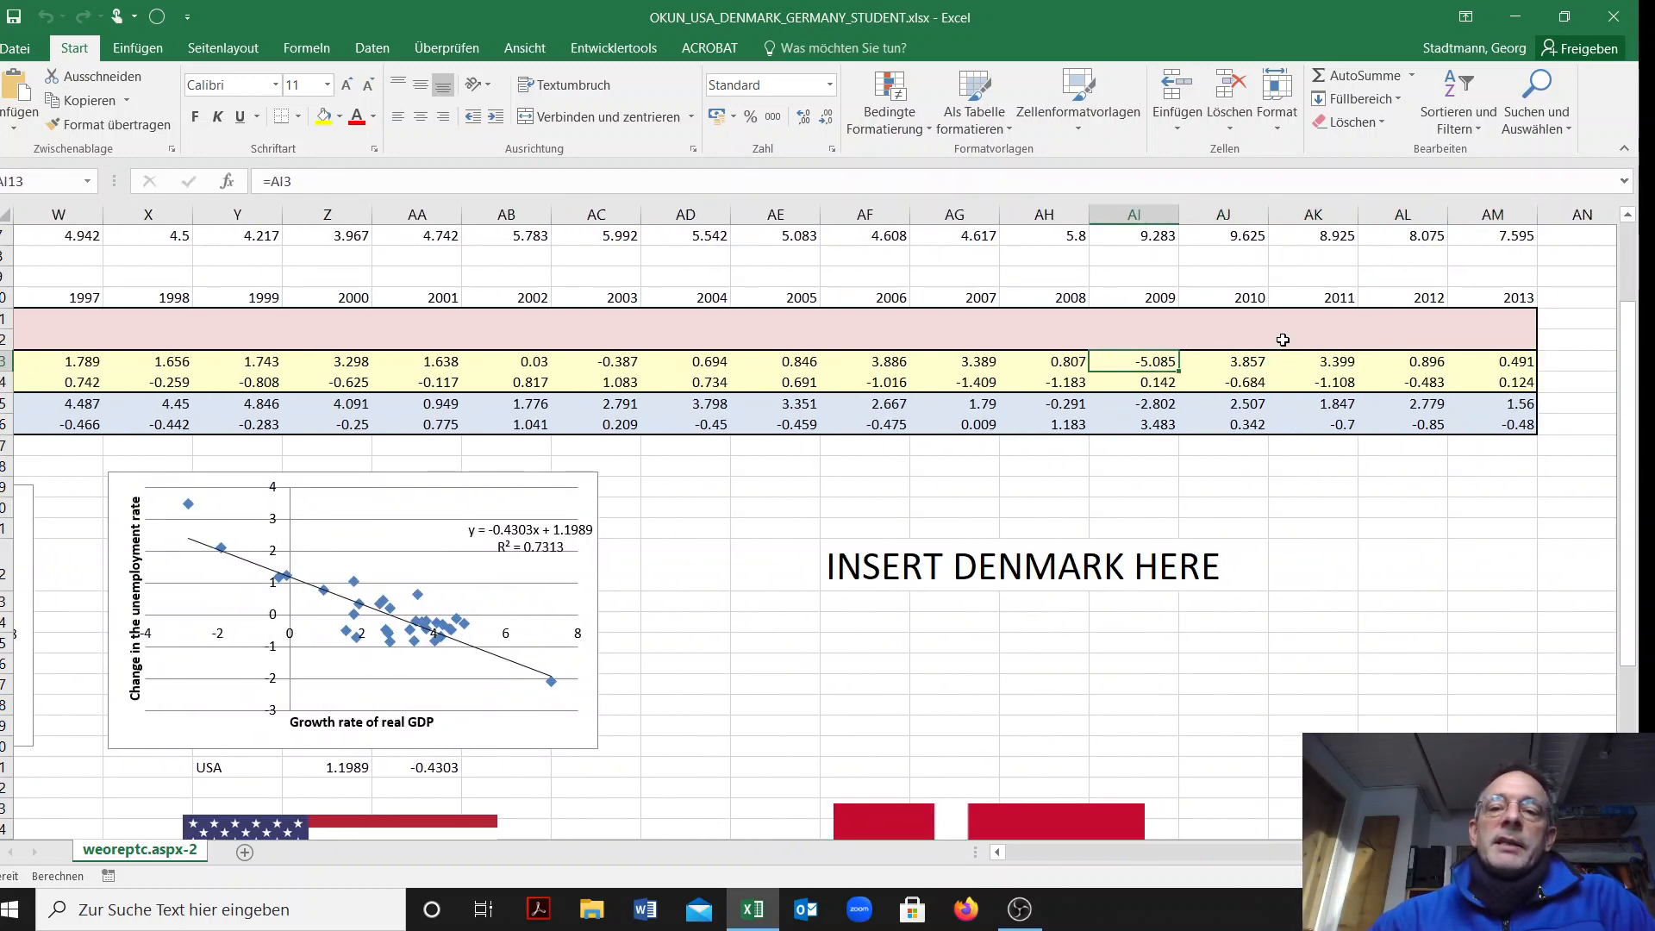
{"action": "left_click", "coordinate": [1155, 403]}
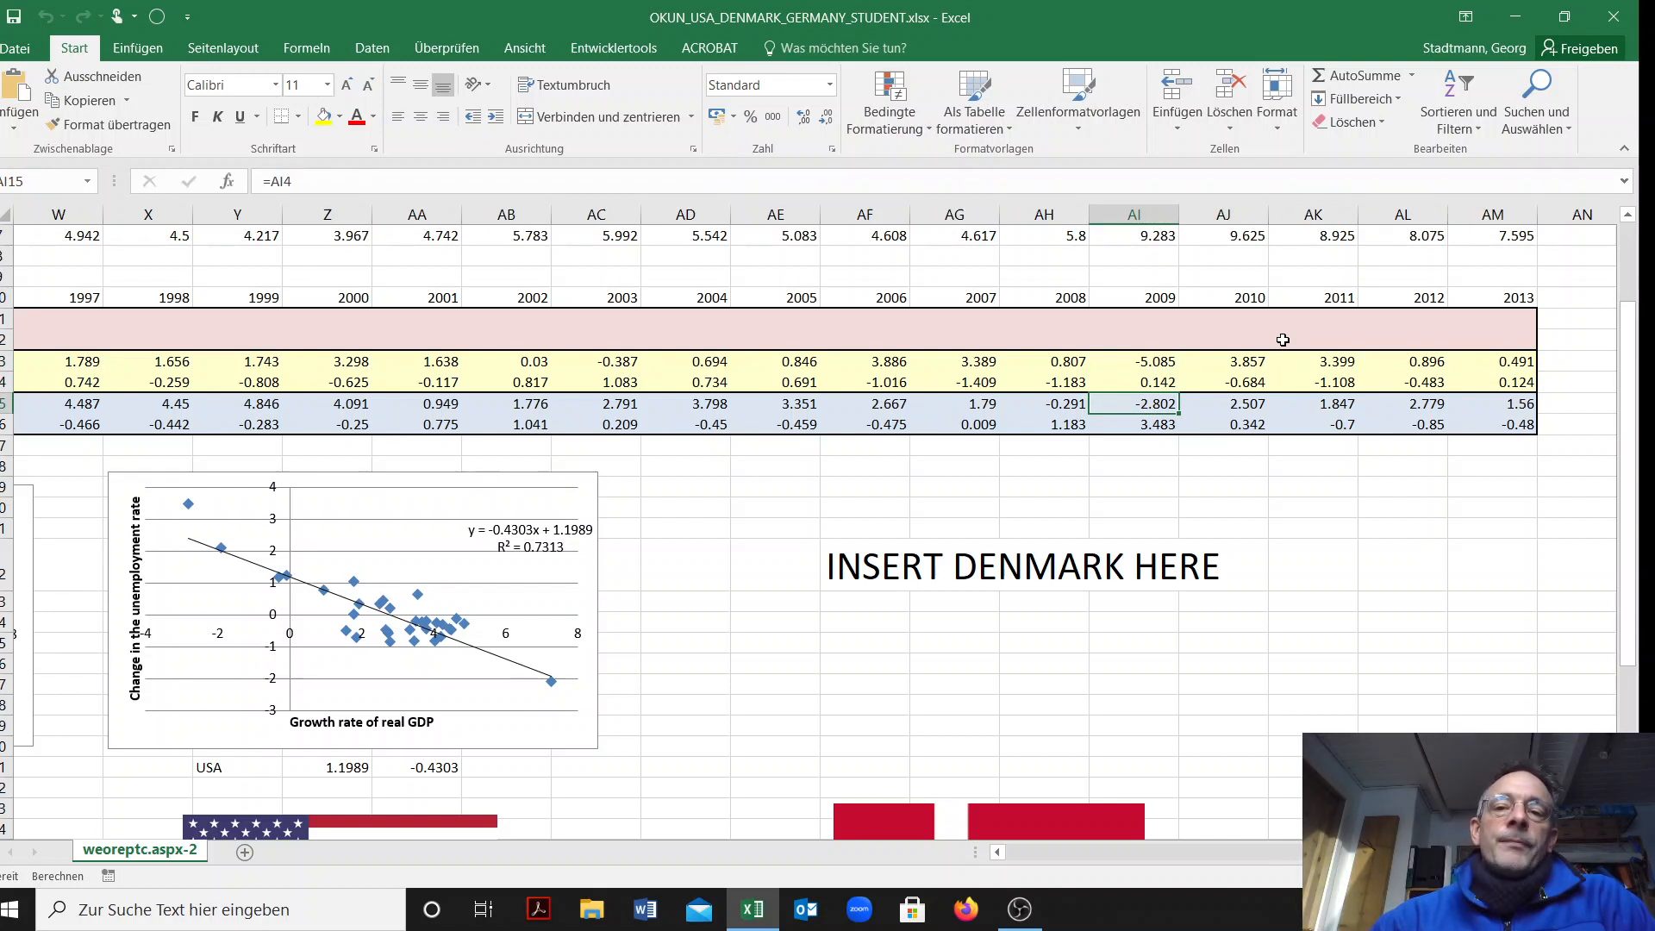
{"action": "mouse_move", "coordinate": [1161, 417]}
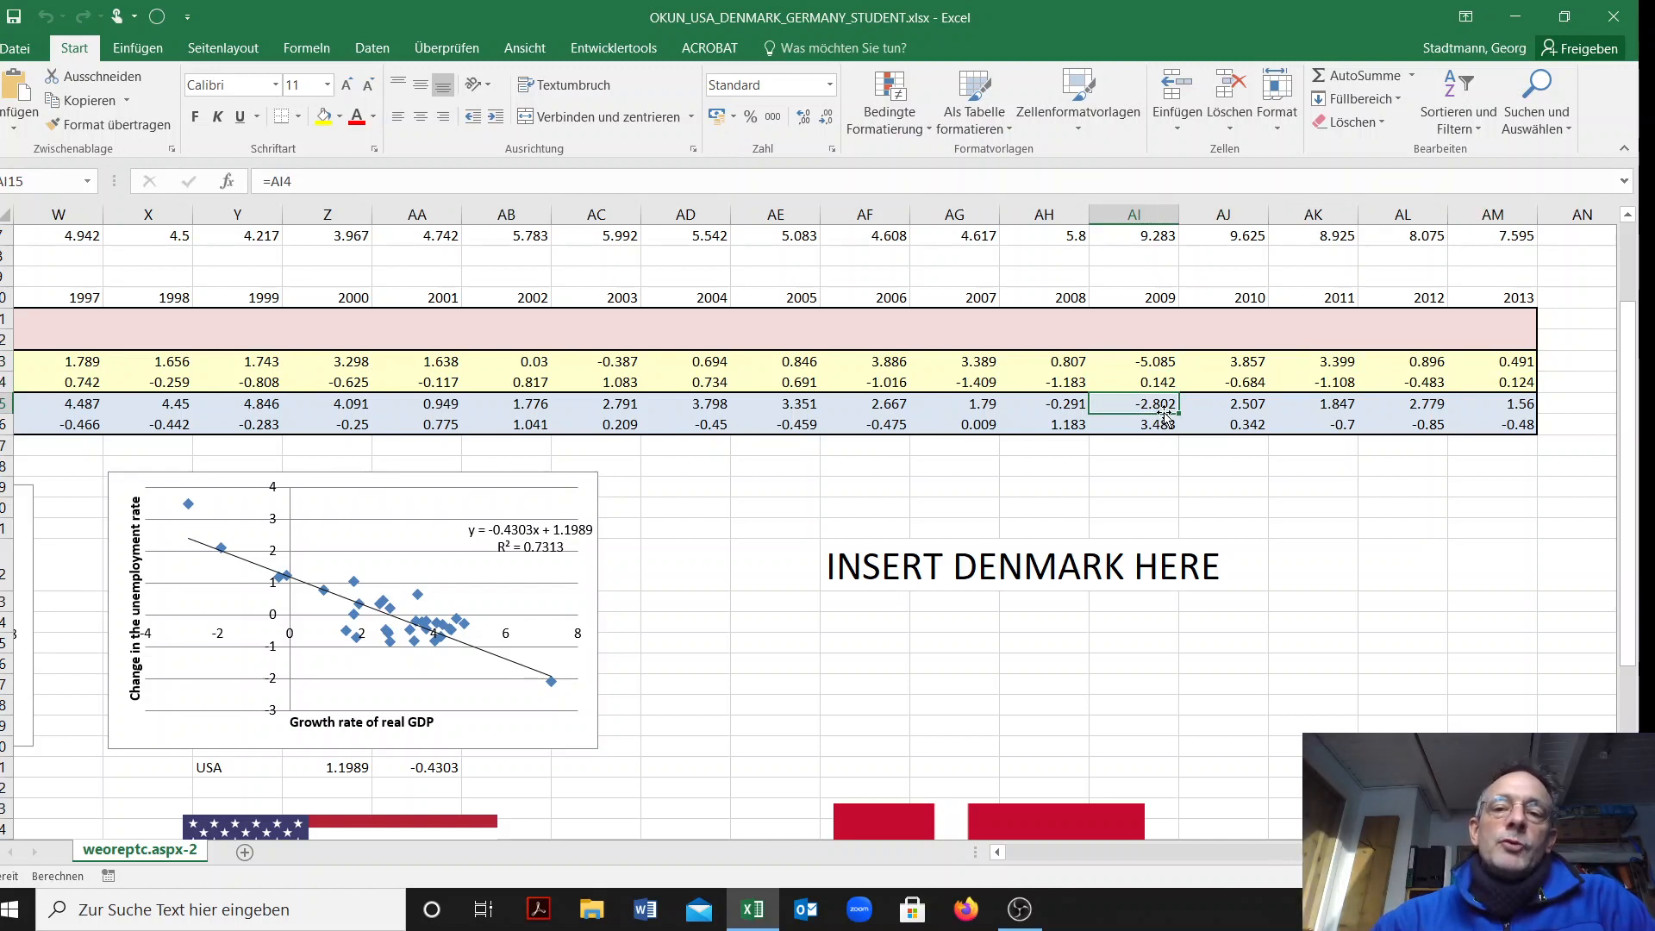
Inspect the empty Denmark 2009 GDP cell and the US 2009 unemployment-change formula
{"action": "scroll", "scroll_direction": "left", "scroll_amount": 3}
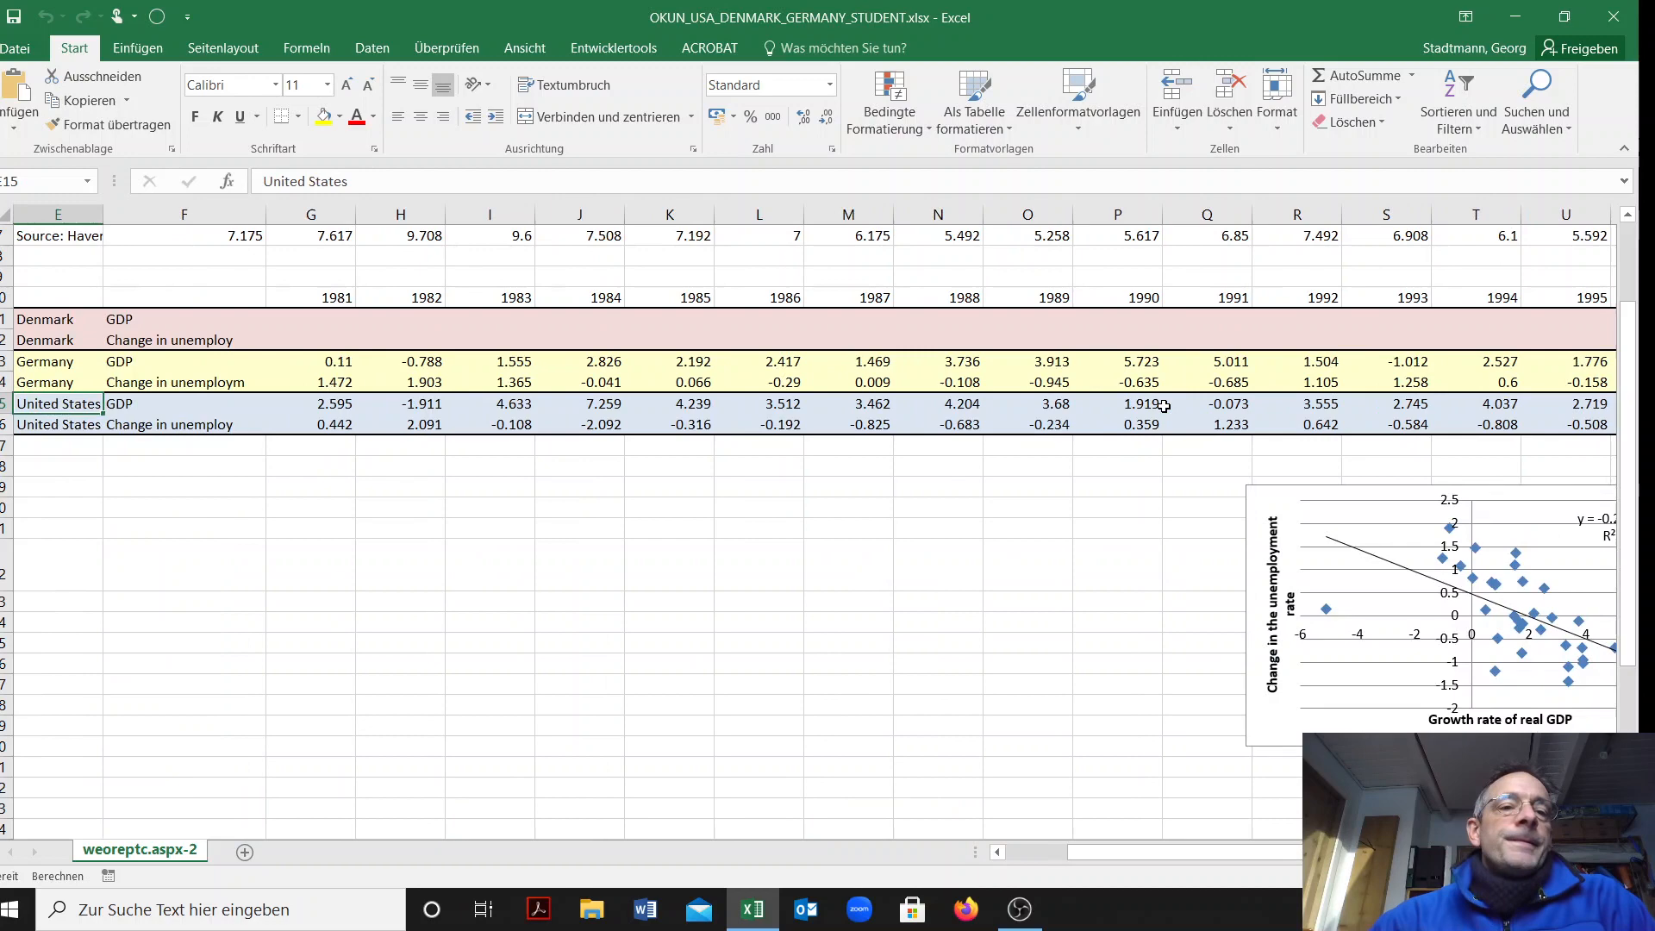
{"action": "scroll", "scroll_direction": "right", "scroll_amount": 3}
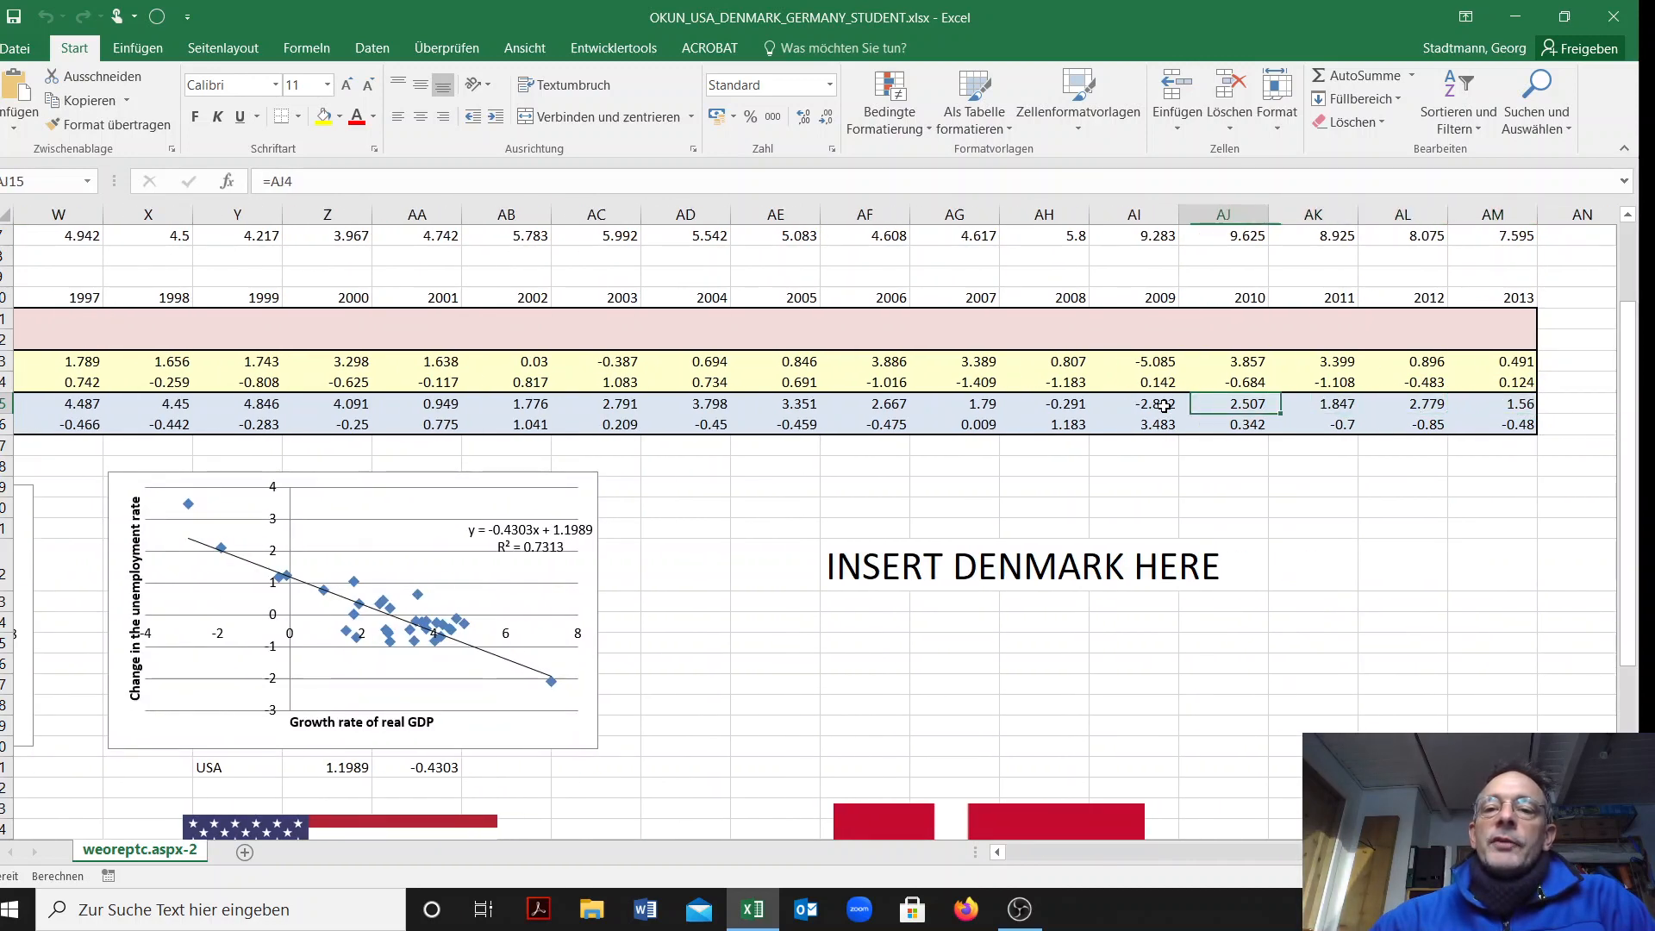
{"action": "left_click", "coordinate": [1134, 298]}
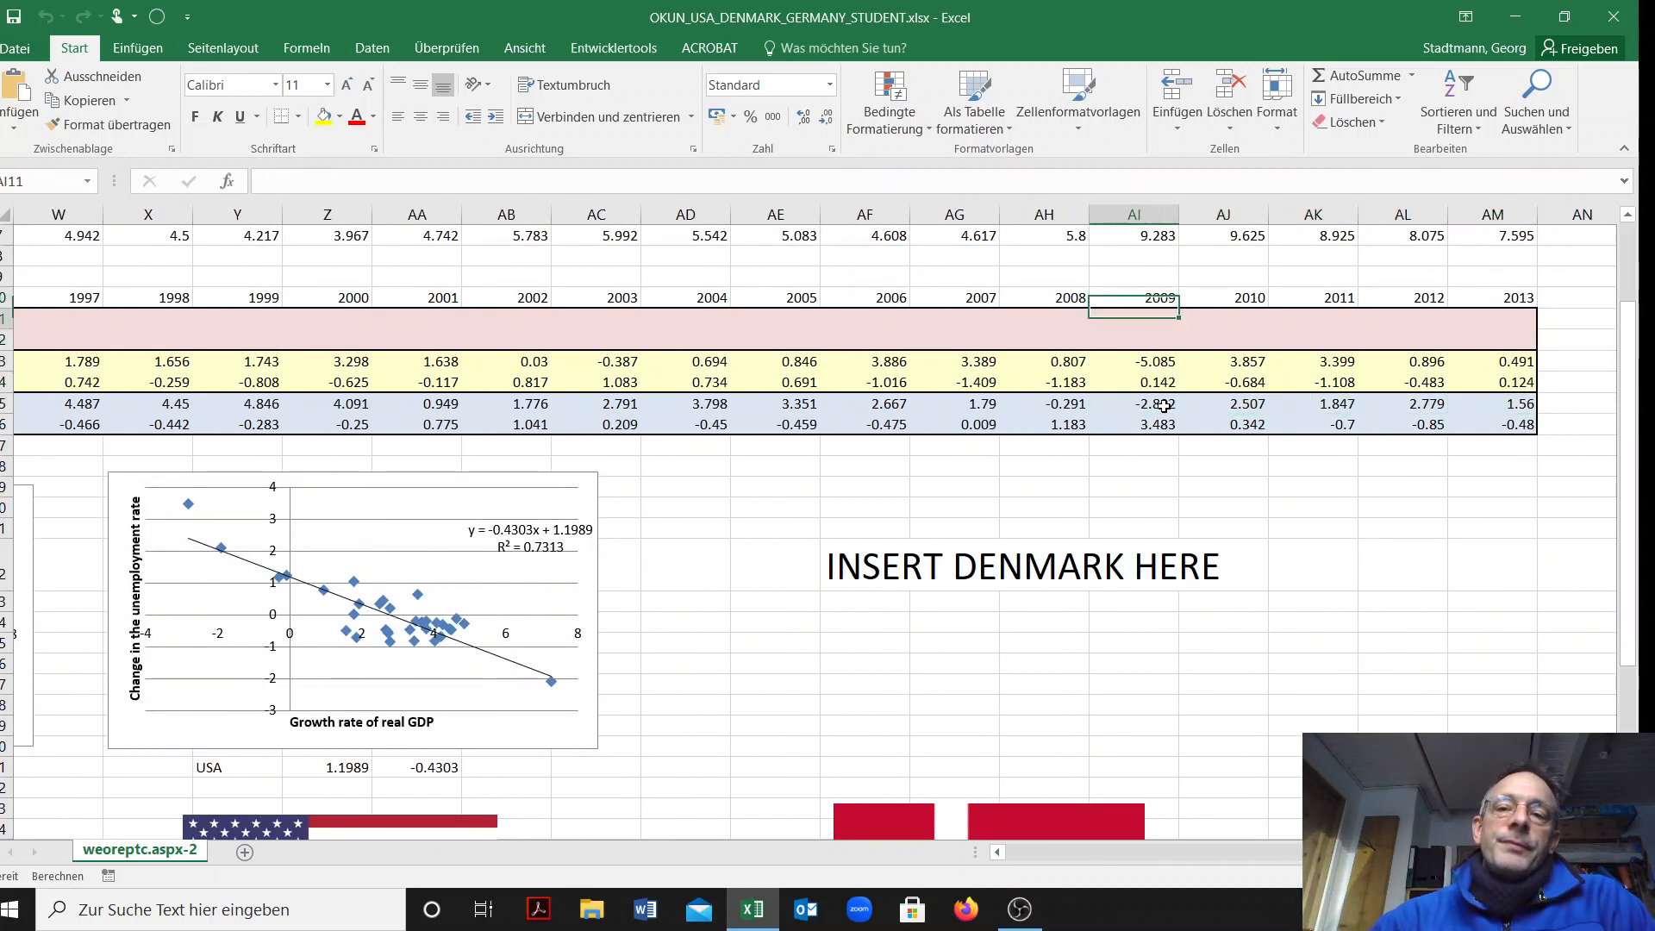
{"action": "left_click", "coordinate": [1155, 425]}
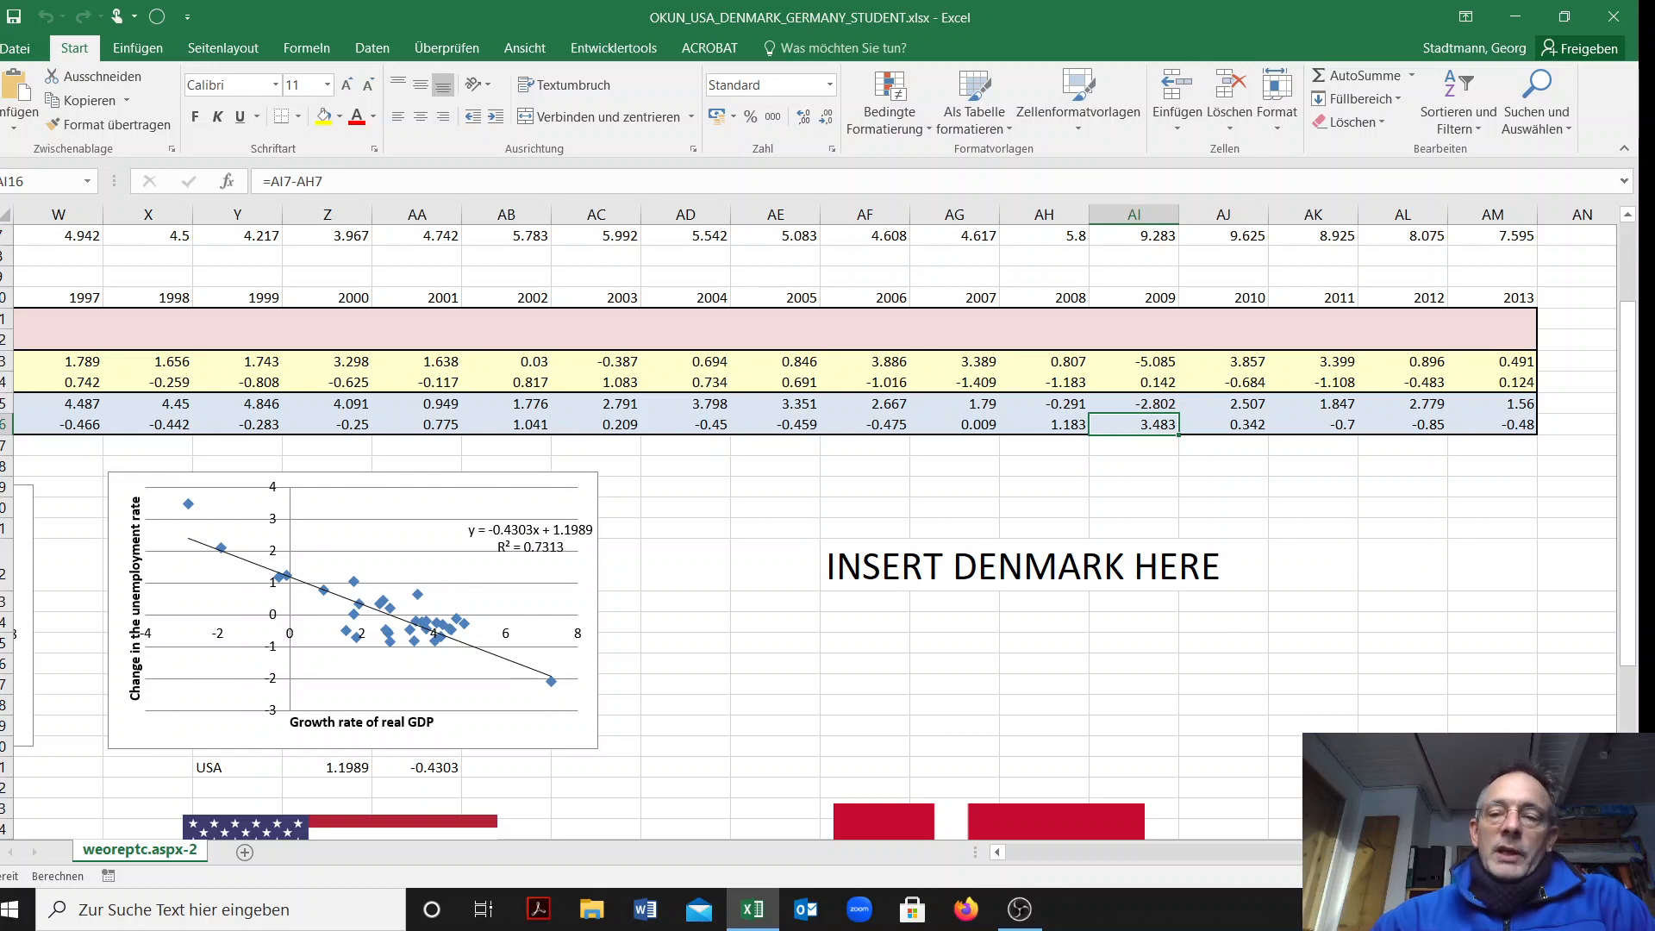
Scroll so the full USA scatter plot sits beside the Germany chart
{"action": "scroll", "scroll_direction": "left", "scroll_amount": 3}
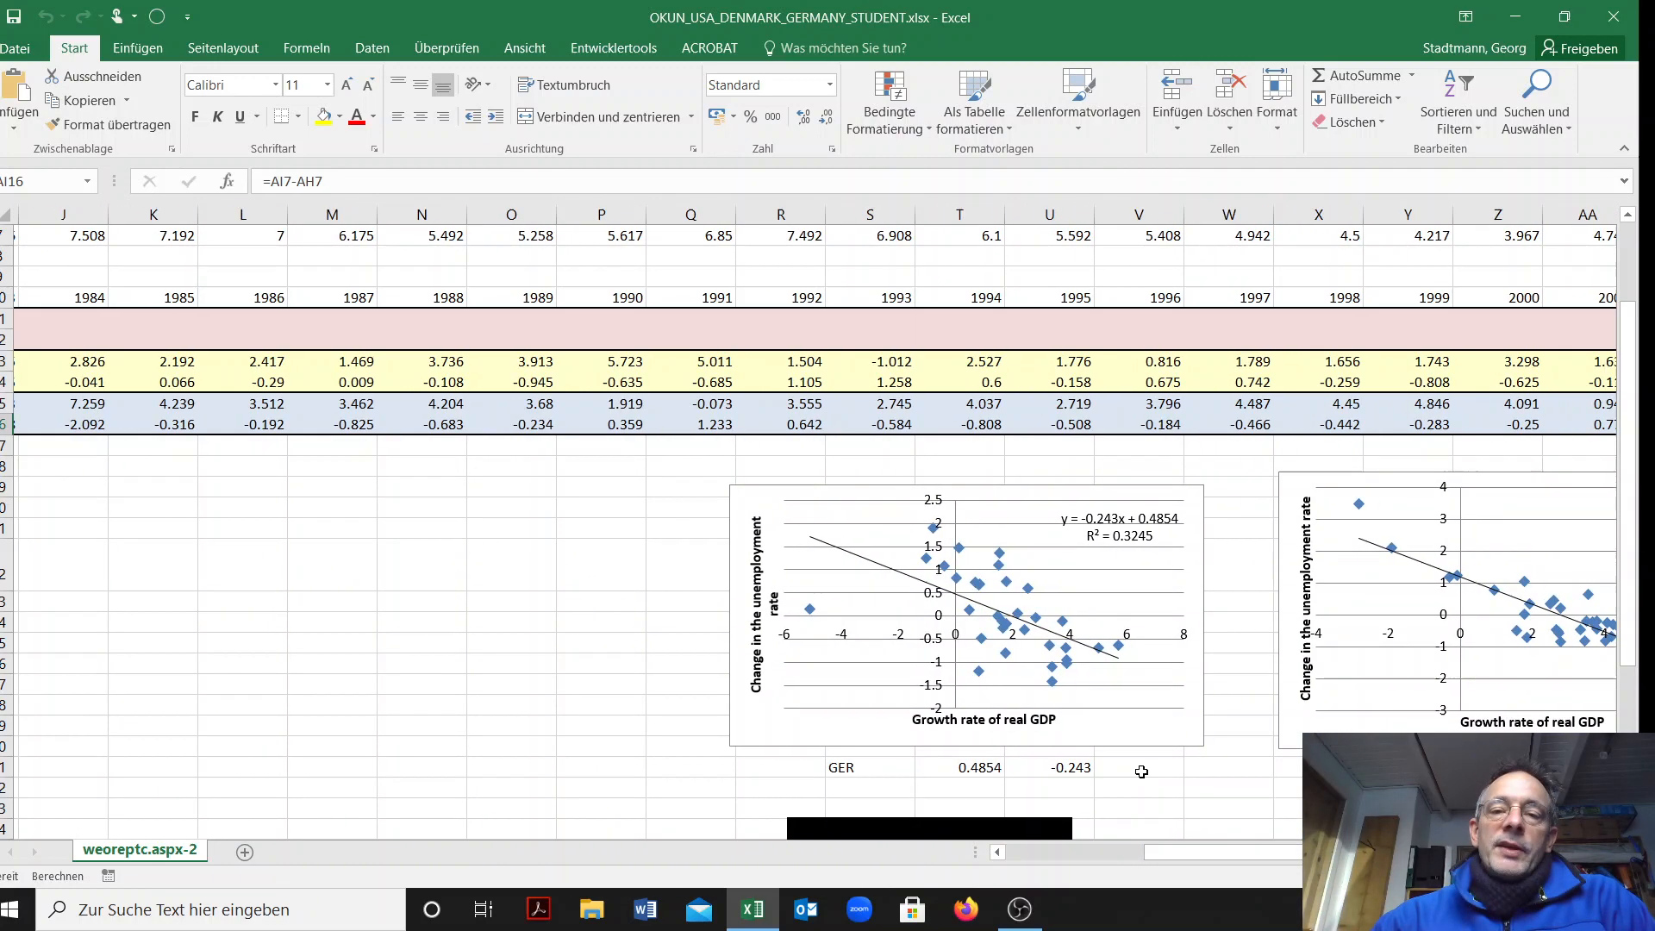
{"action": "scroll", "scroll_direction": "down", "scroll_amount": 3}
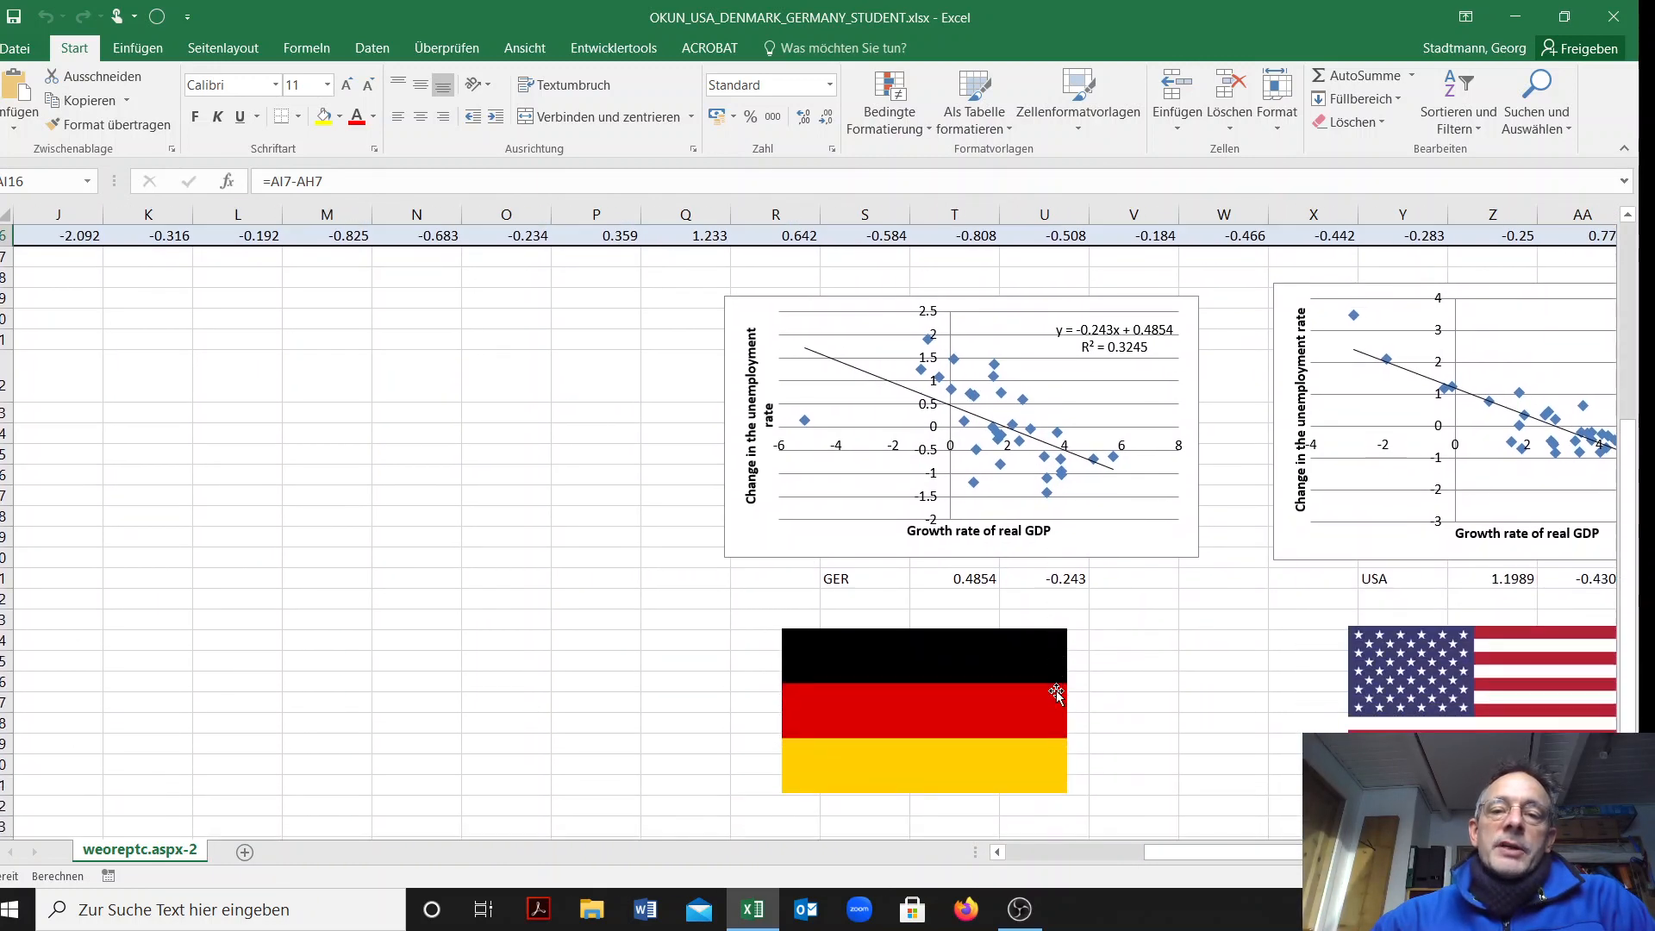
{"action": "mouse_move", "coordinate": [805, 420]}
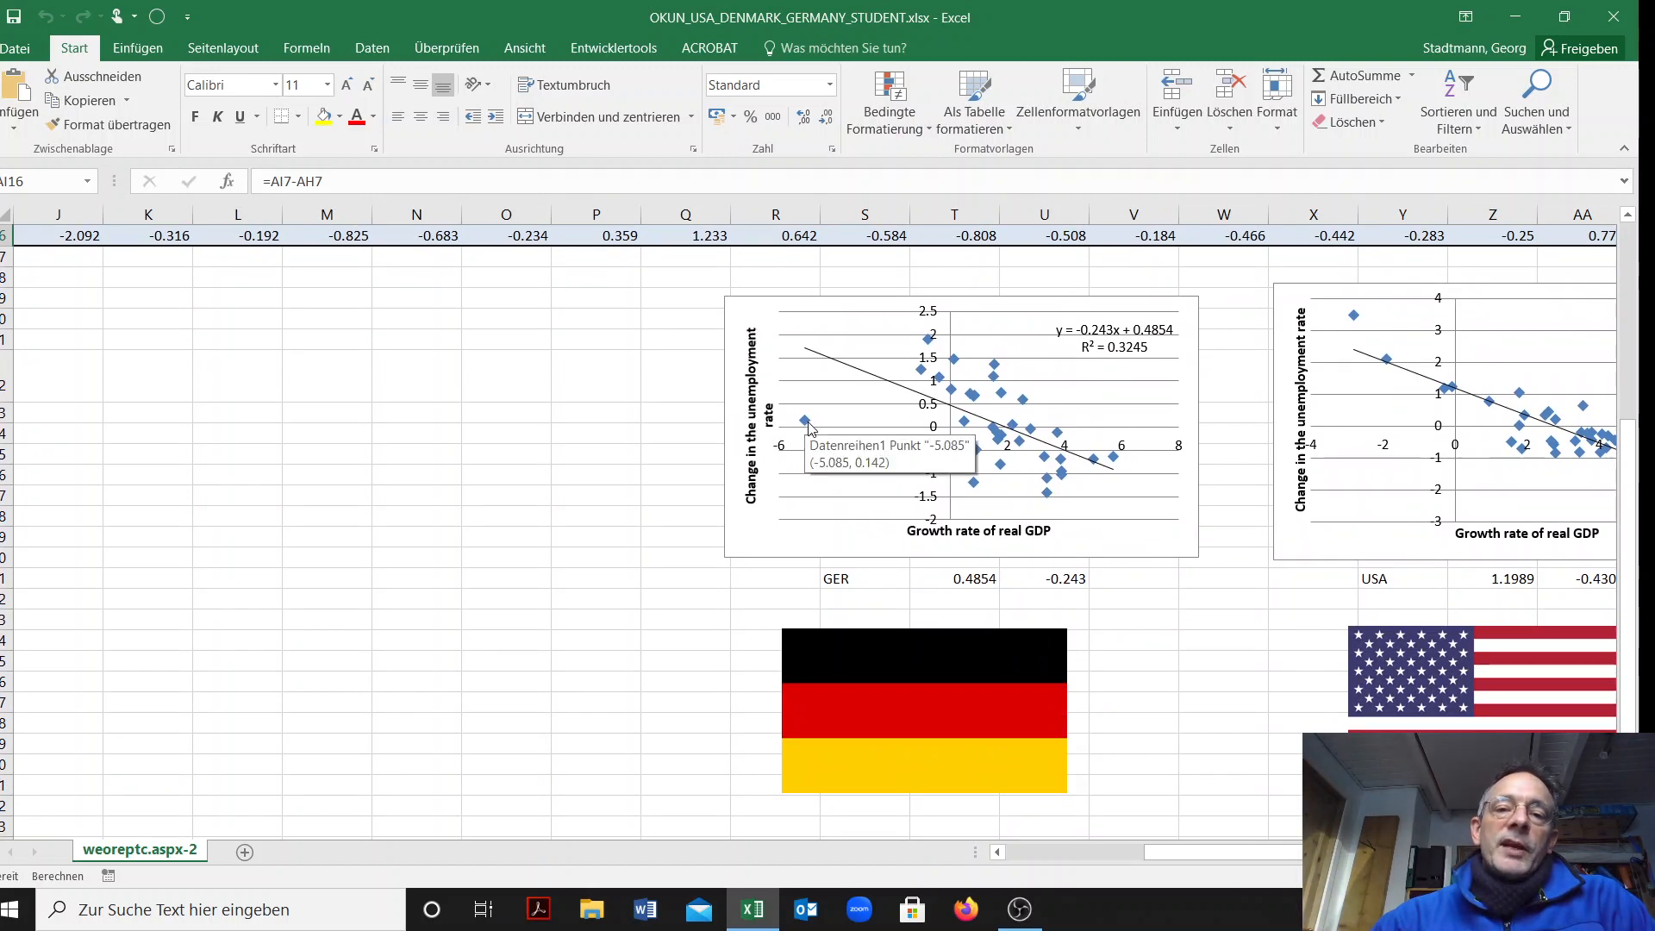
{"action": "mouse_move", "coordinate": [840, 486]}
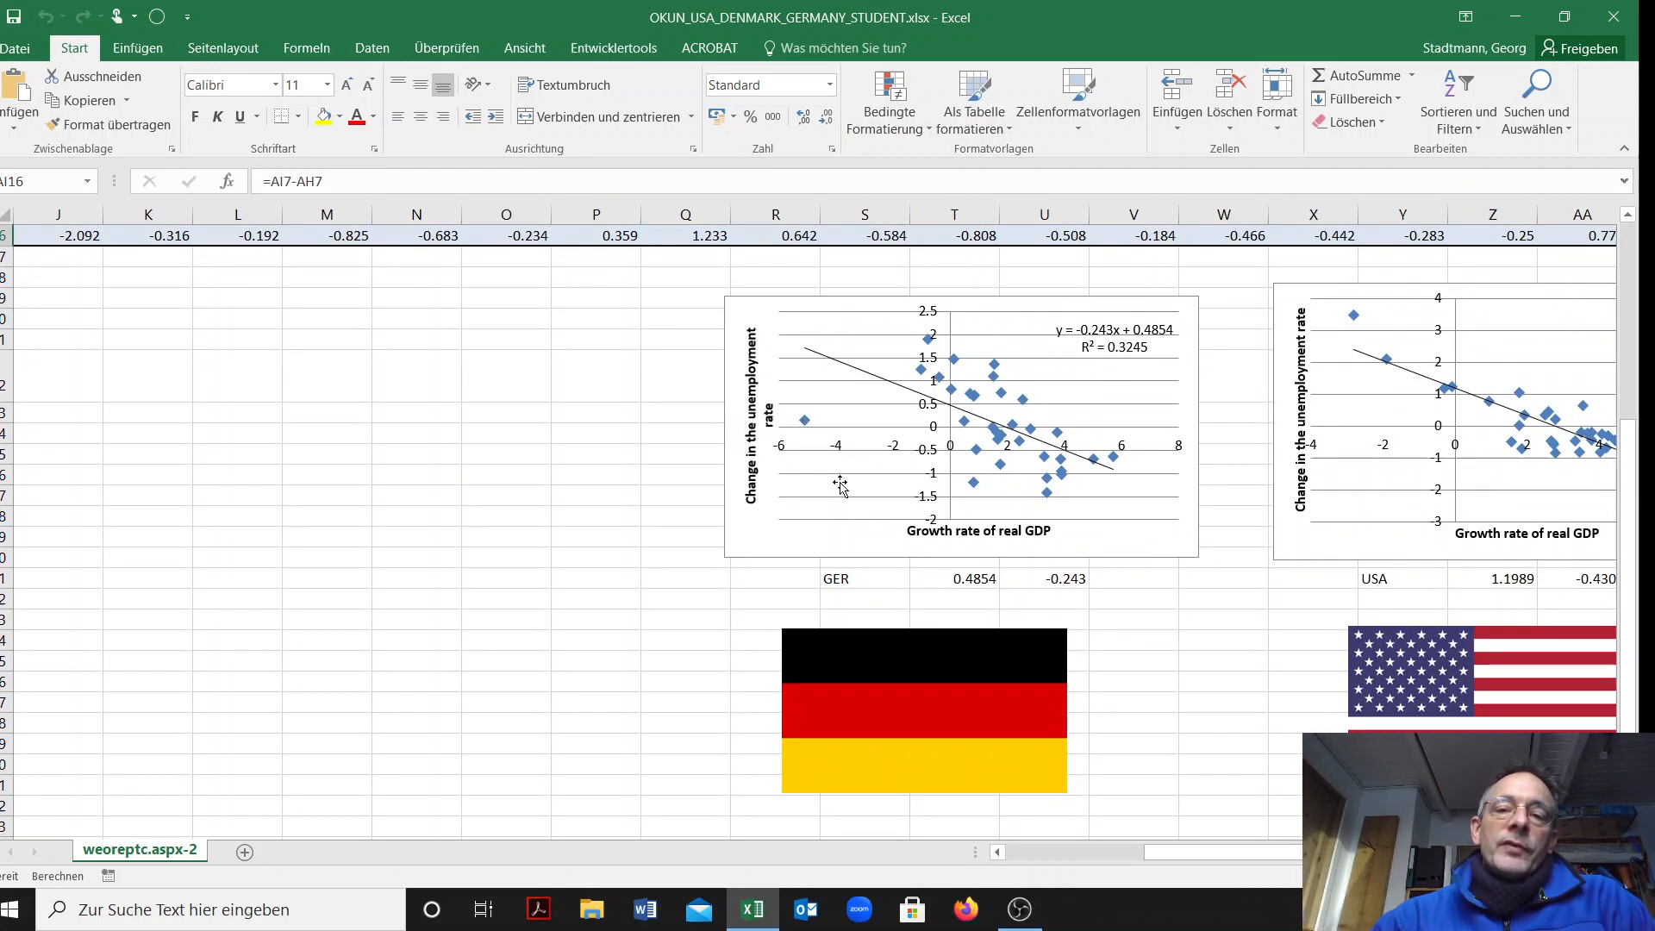
{"action": "mouse_move", "coordinate": [797, 486]}
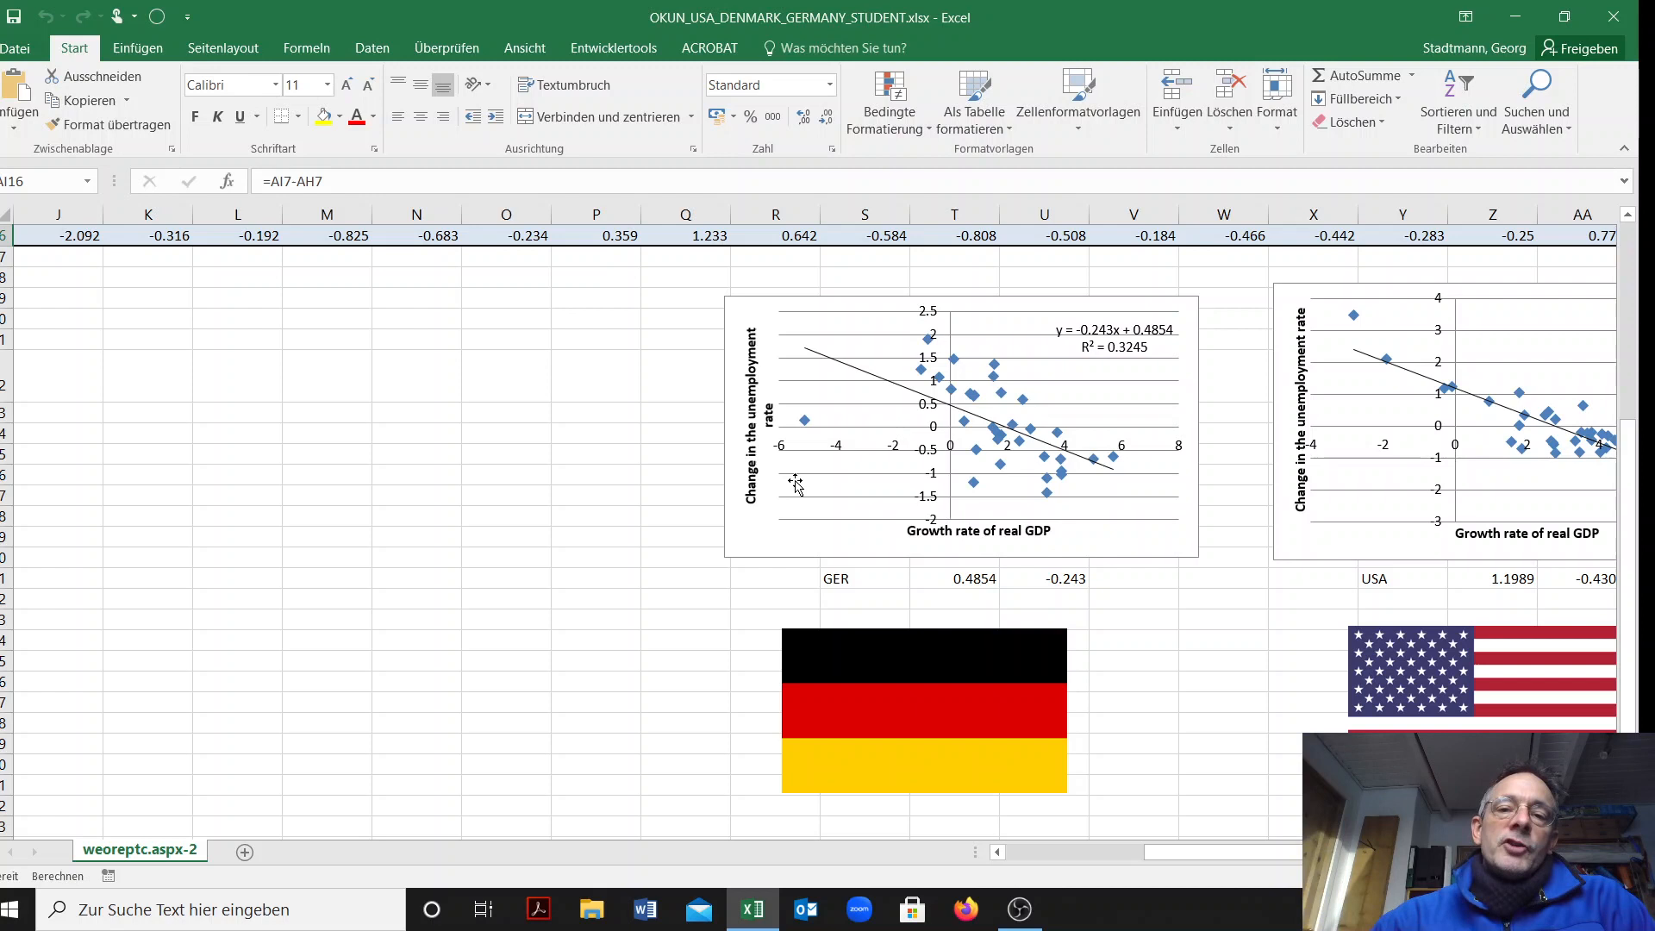
{"action": "mouse_move", "coordinate": [805, 421]}
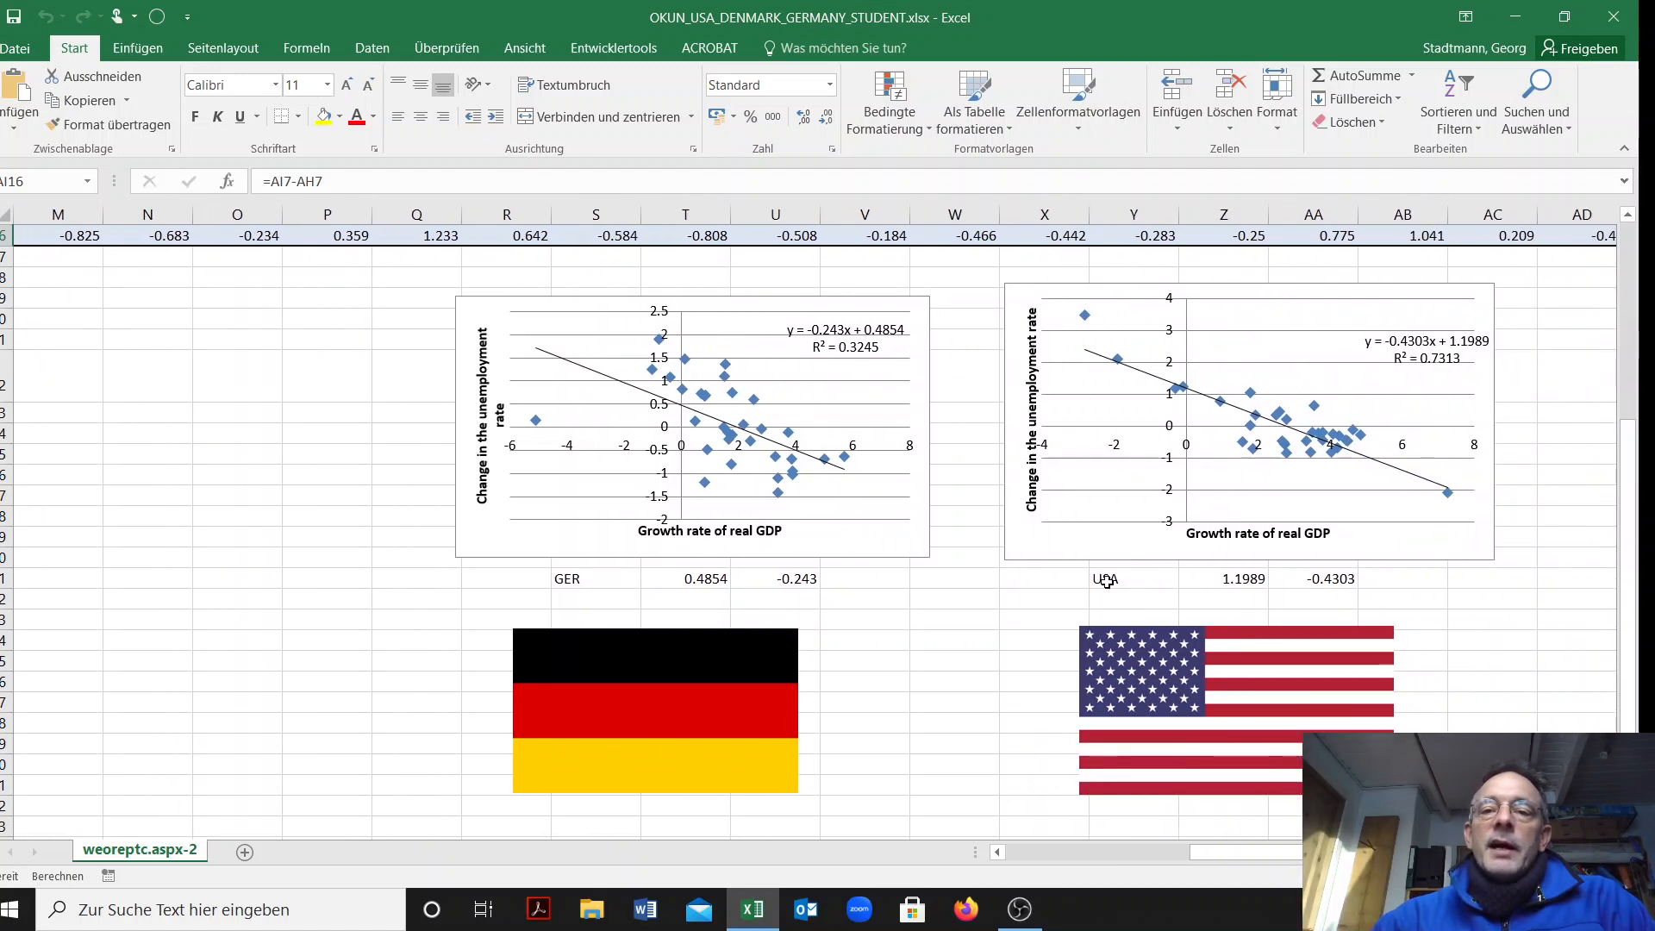
{"action": "mouse_move", "coordinate": [1084, 317]}
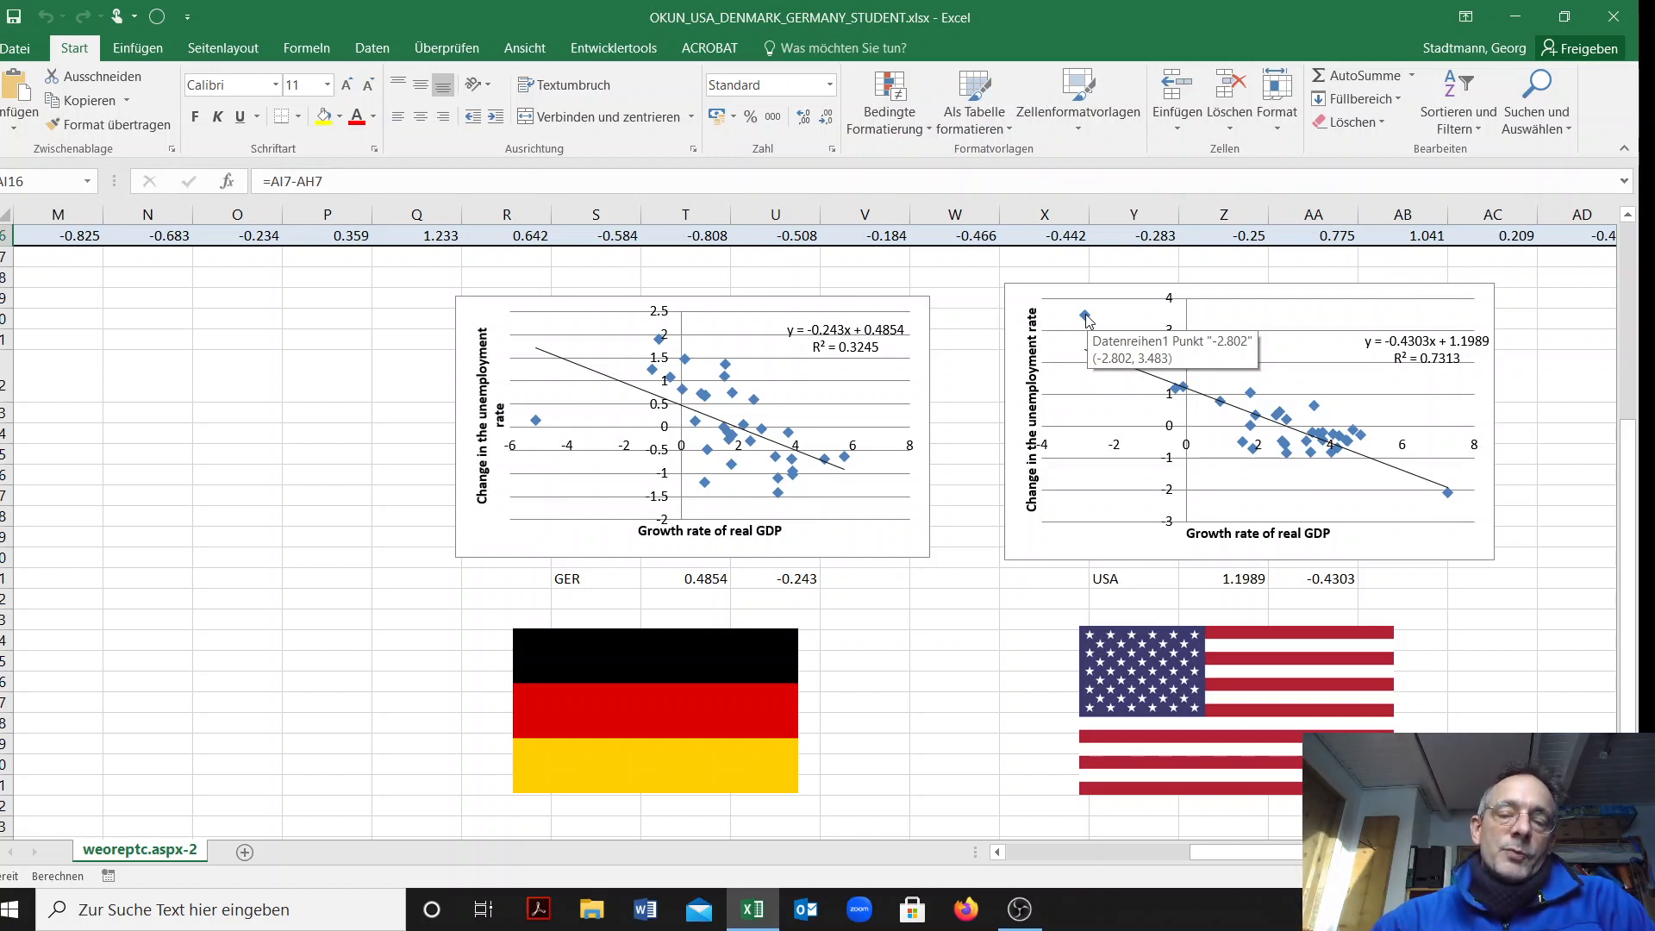
{"action": "mouse_move", "coordinate": [967, 507]}
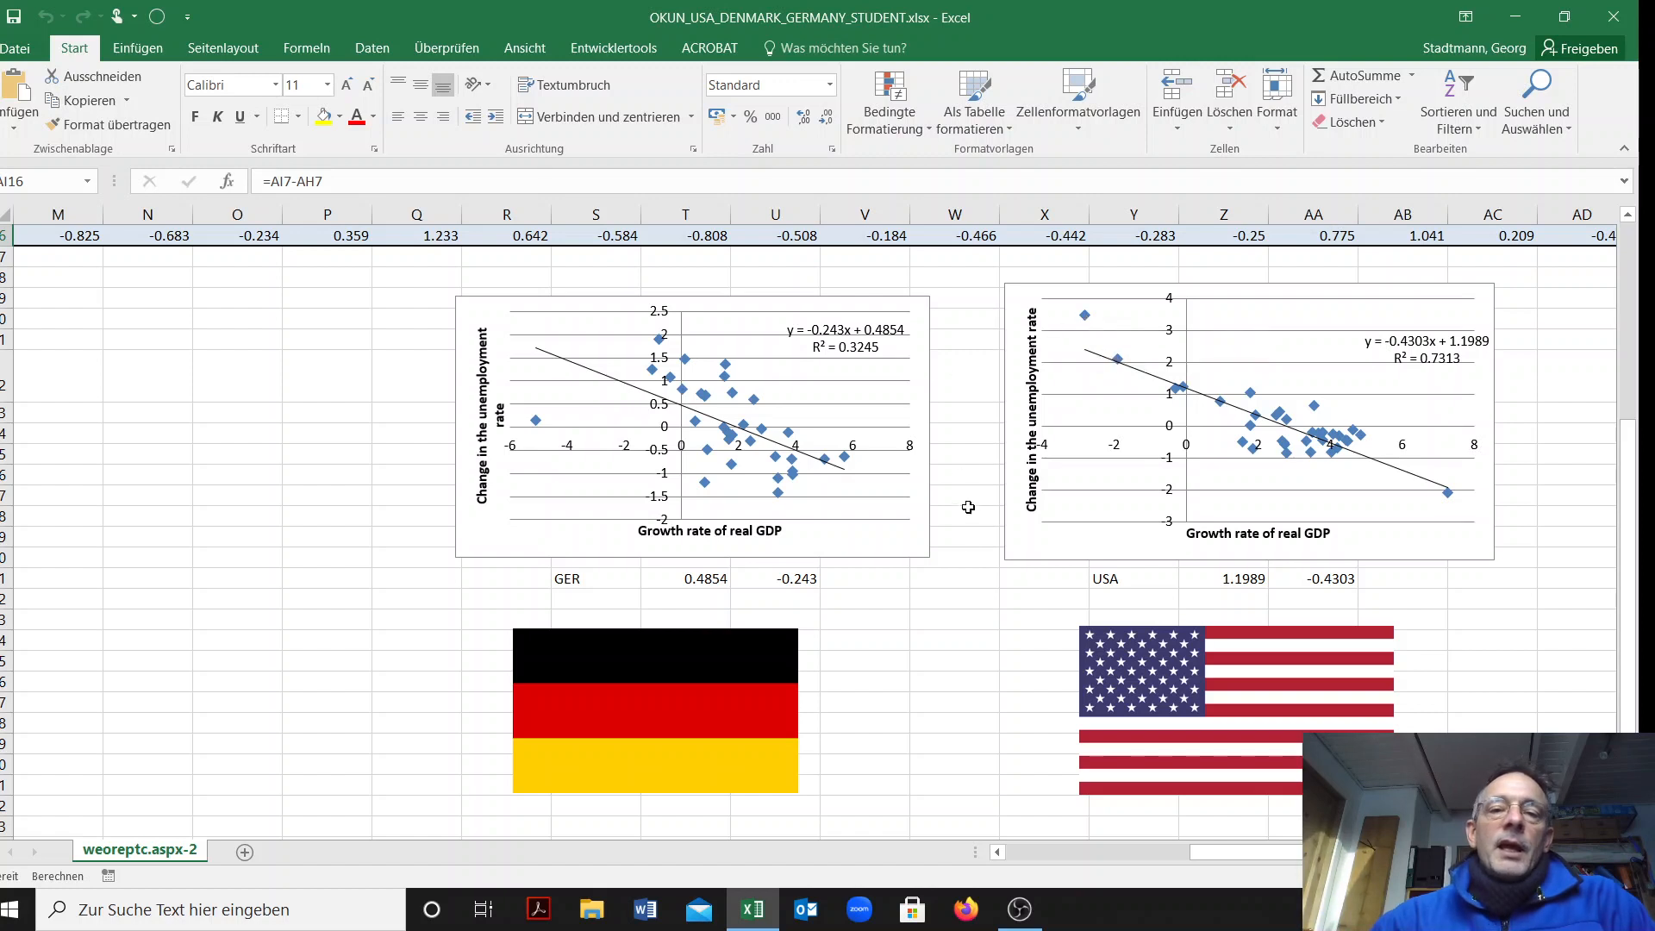
{"action": "mouse_move", "coordinate": [749, 482]}
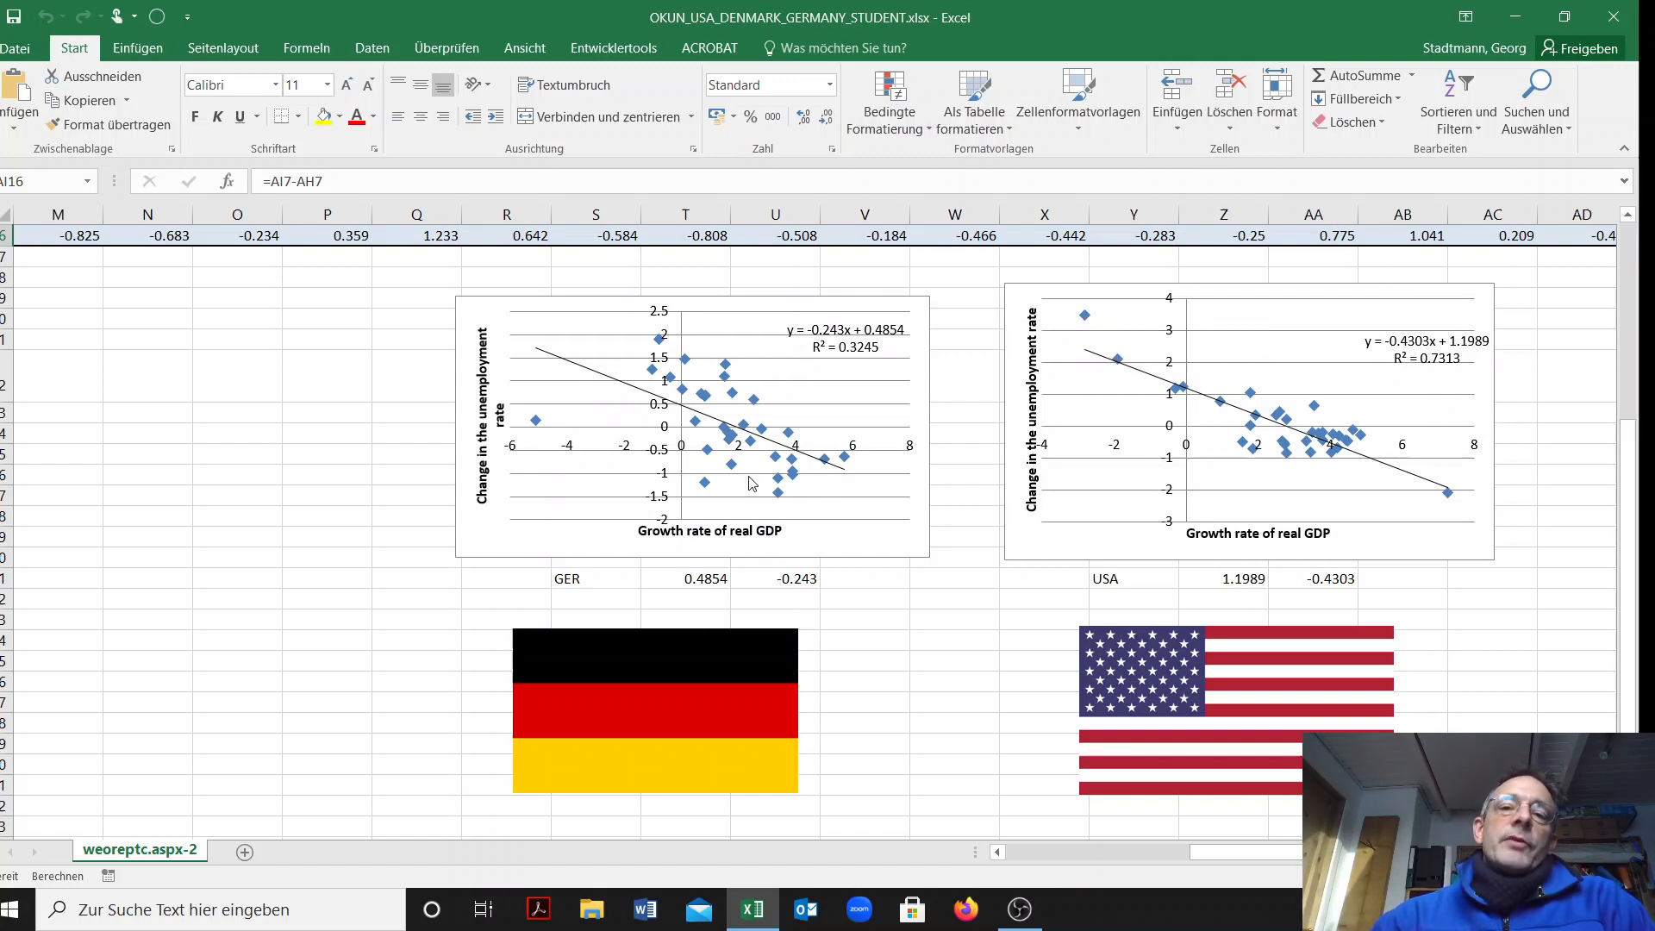
{"action": "mouse_move", "coordinate": [850, 333]}
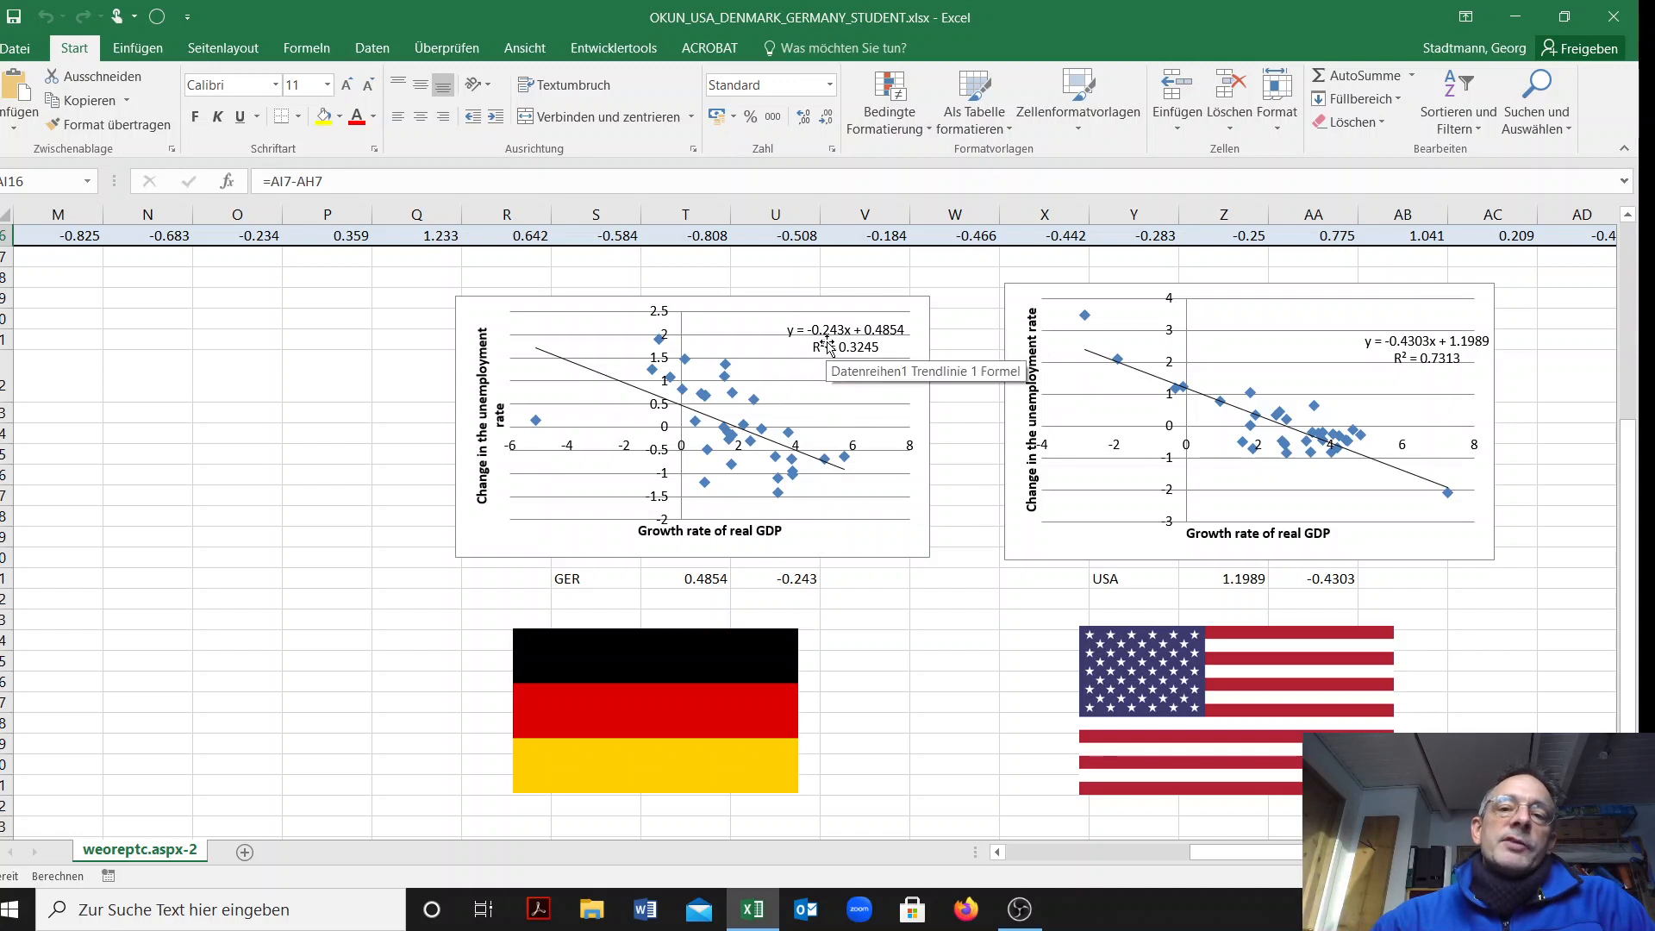
{"action": "mouse_move", "coordinate": [820, 340]}
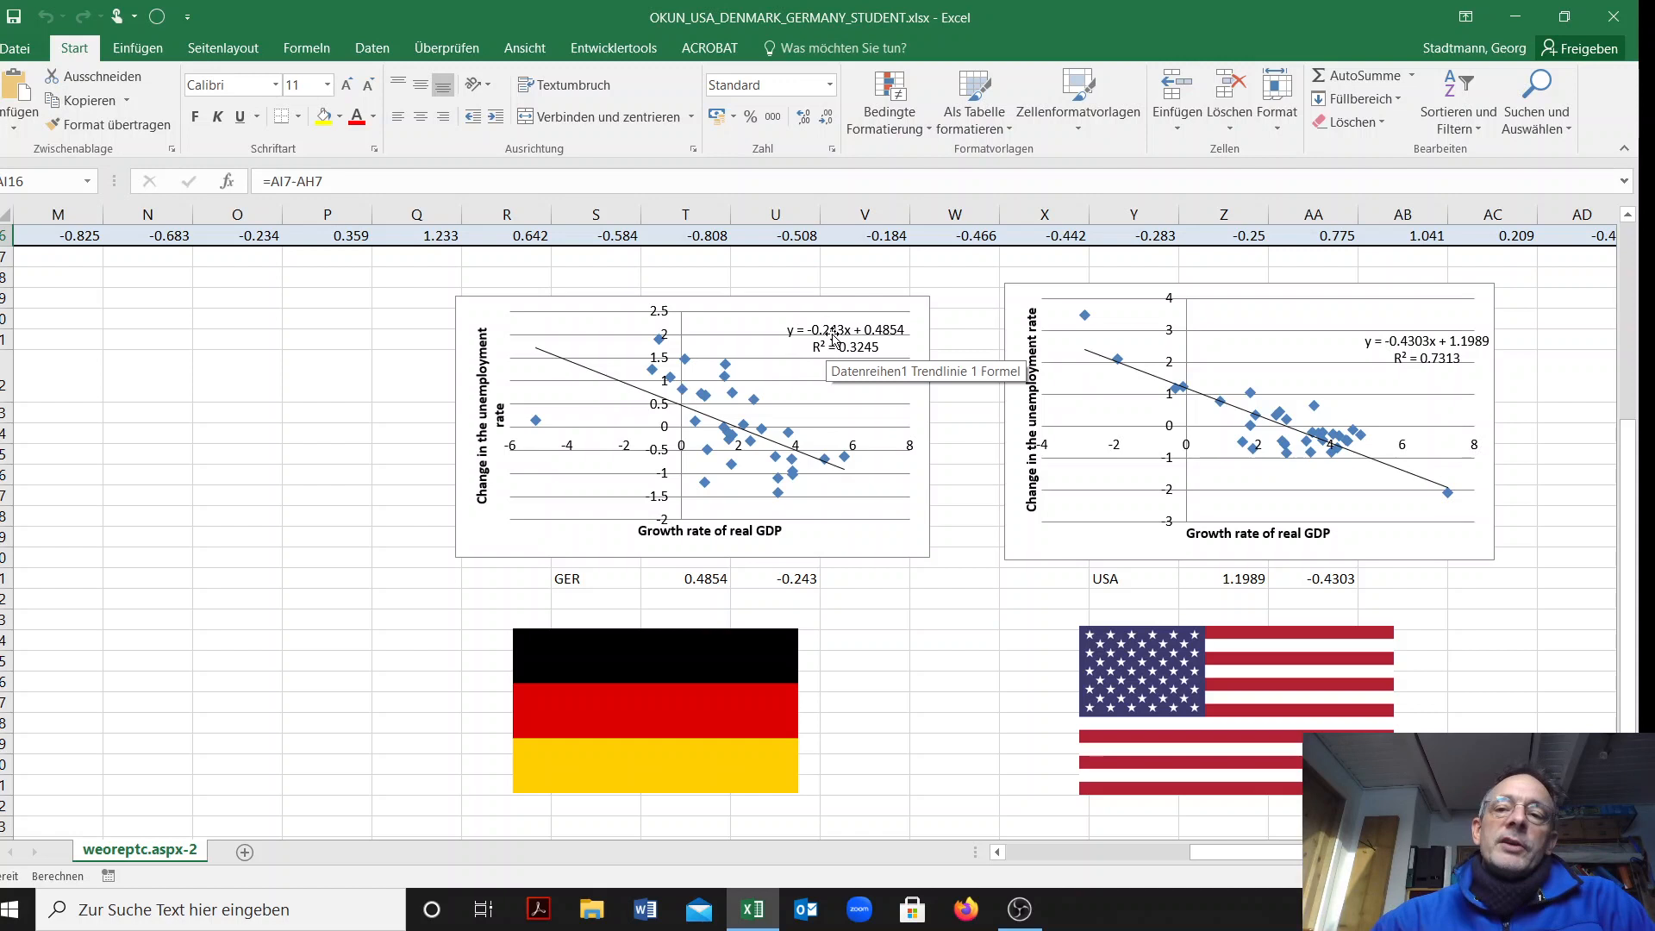
{"action": "mouse_move", "coordinate": [1412, 362]}
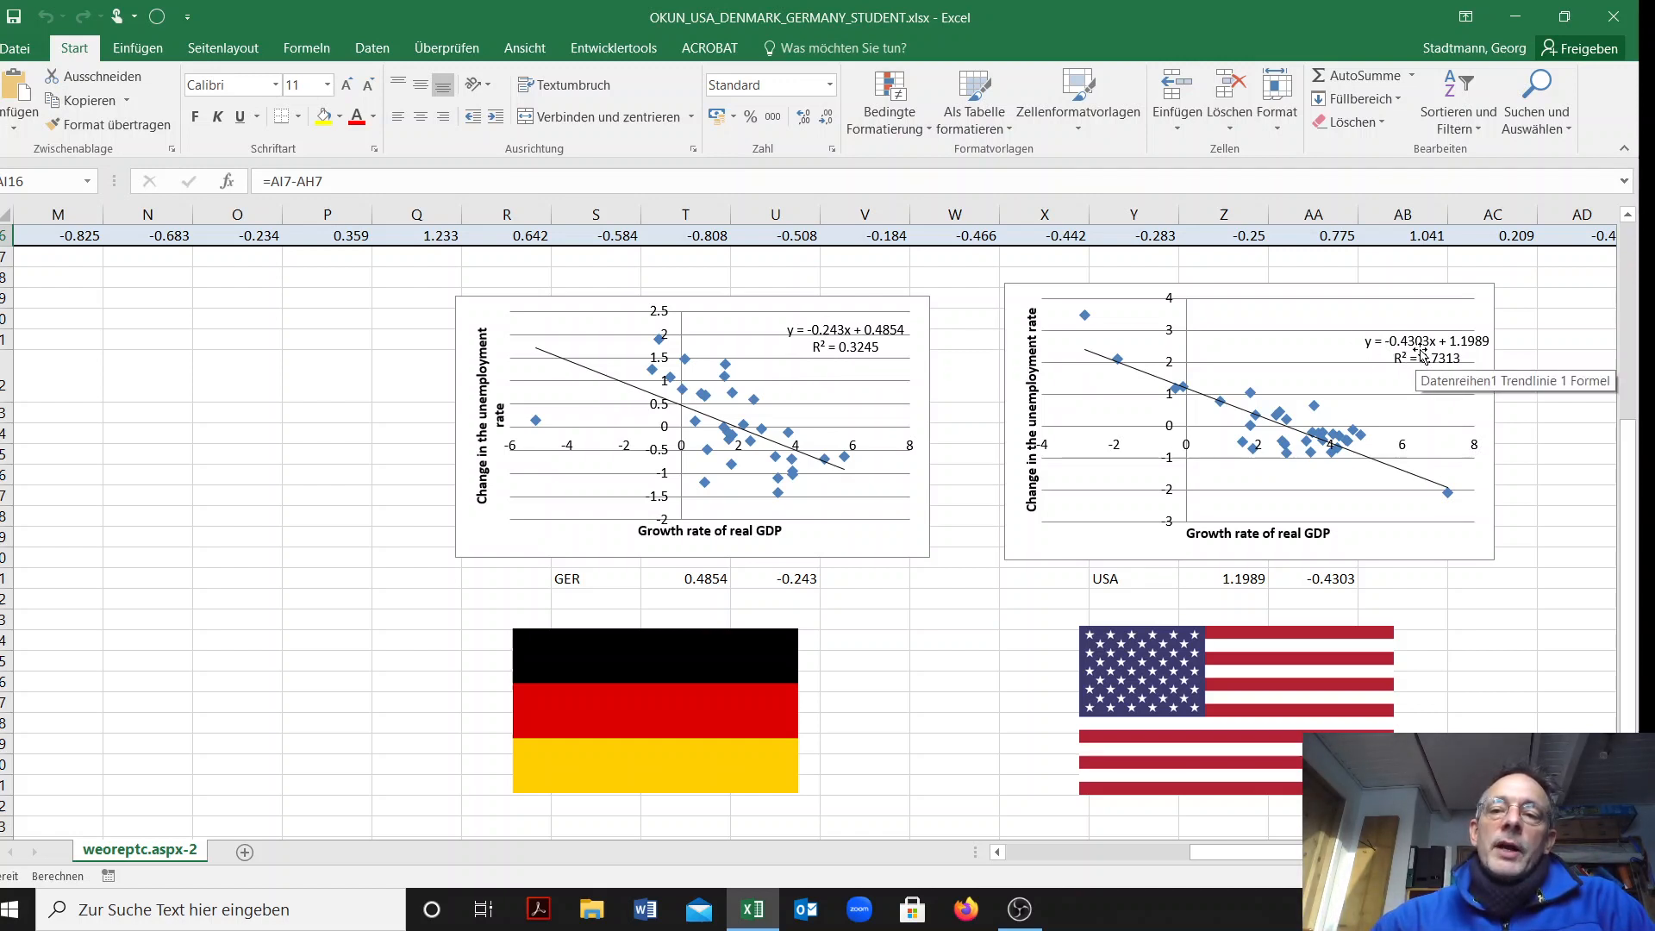
{"action": "mouse_move", "coordinate": [1368, 458]}
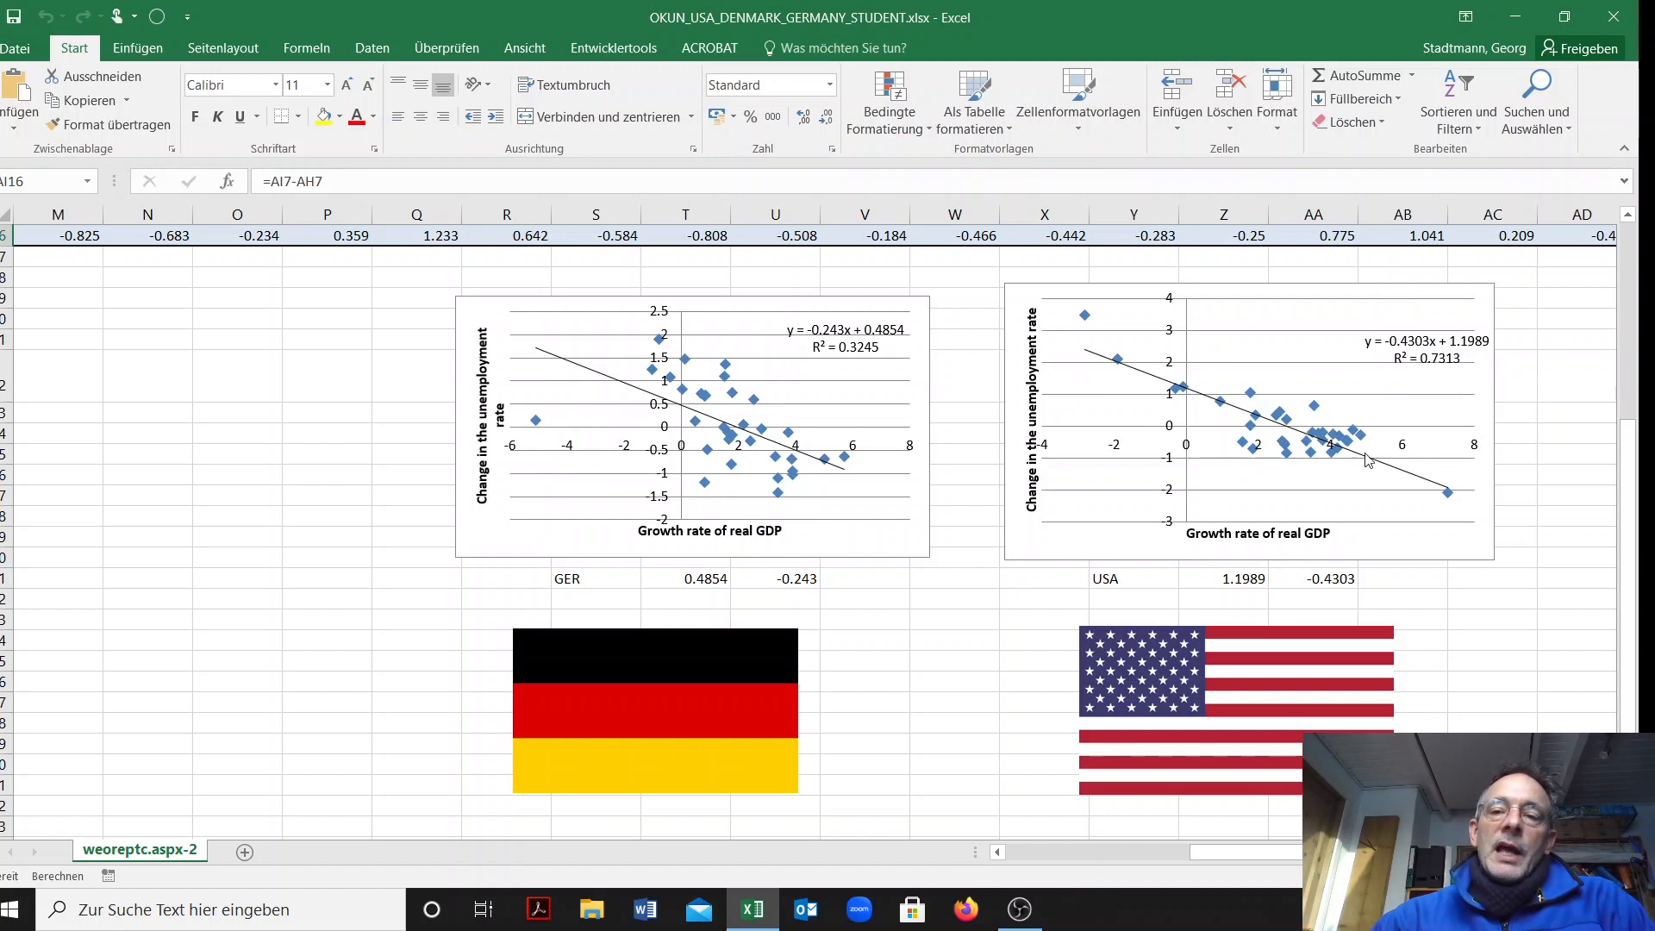
{"action": "mouse_move", "coordinate": [1403, 456]}
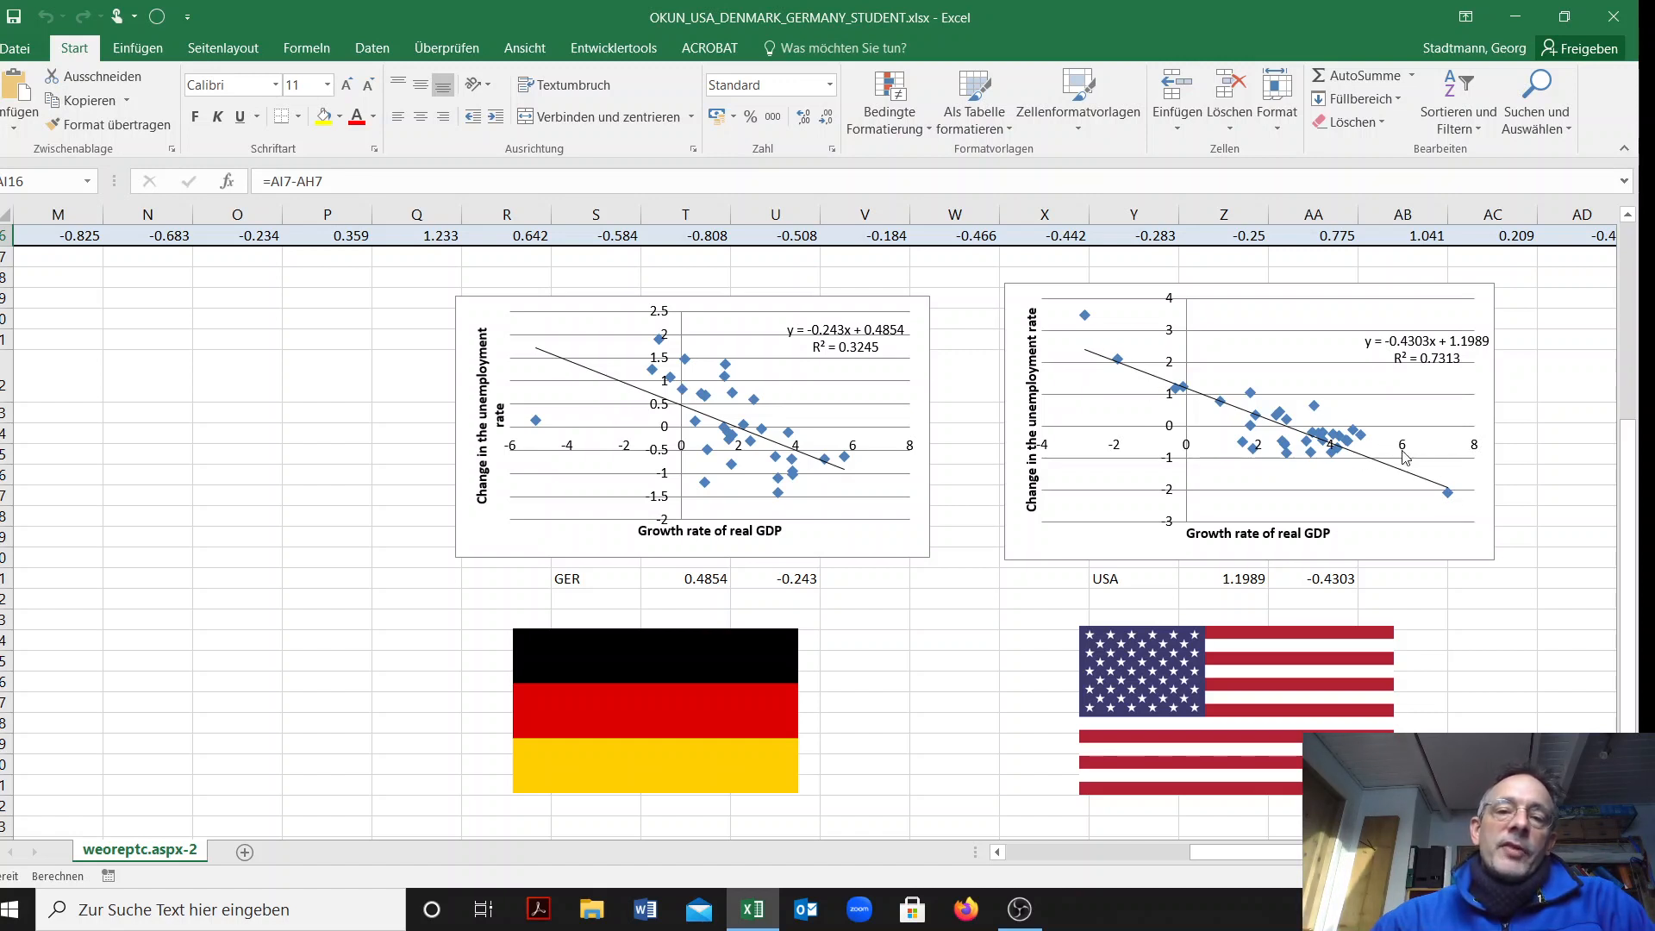
{"action": "mouse_move", "coordinate": [1192, 353]}
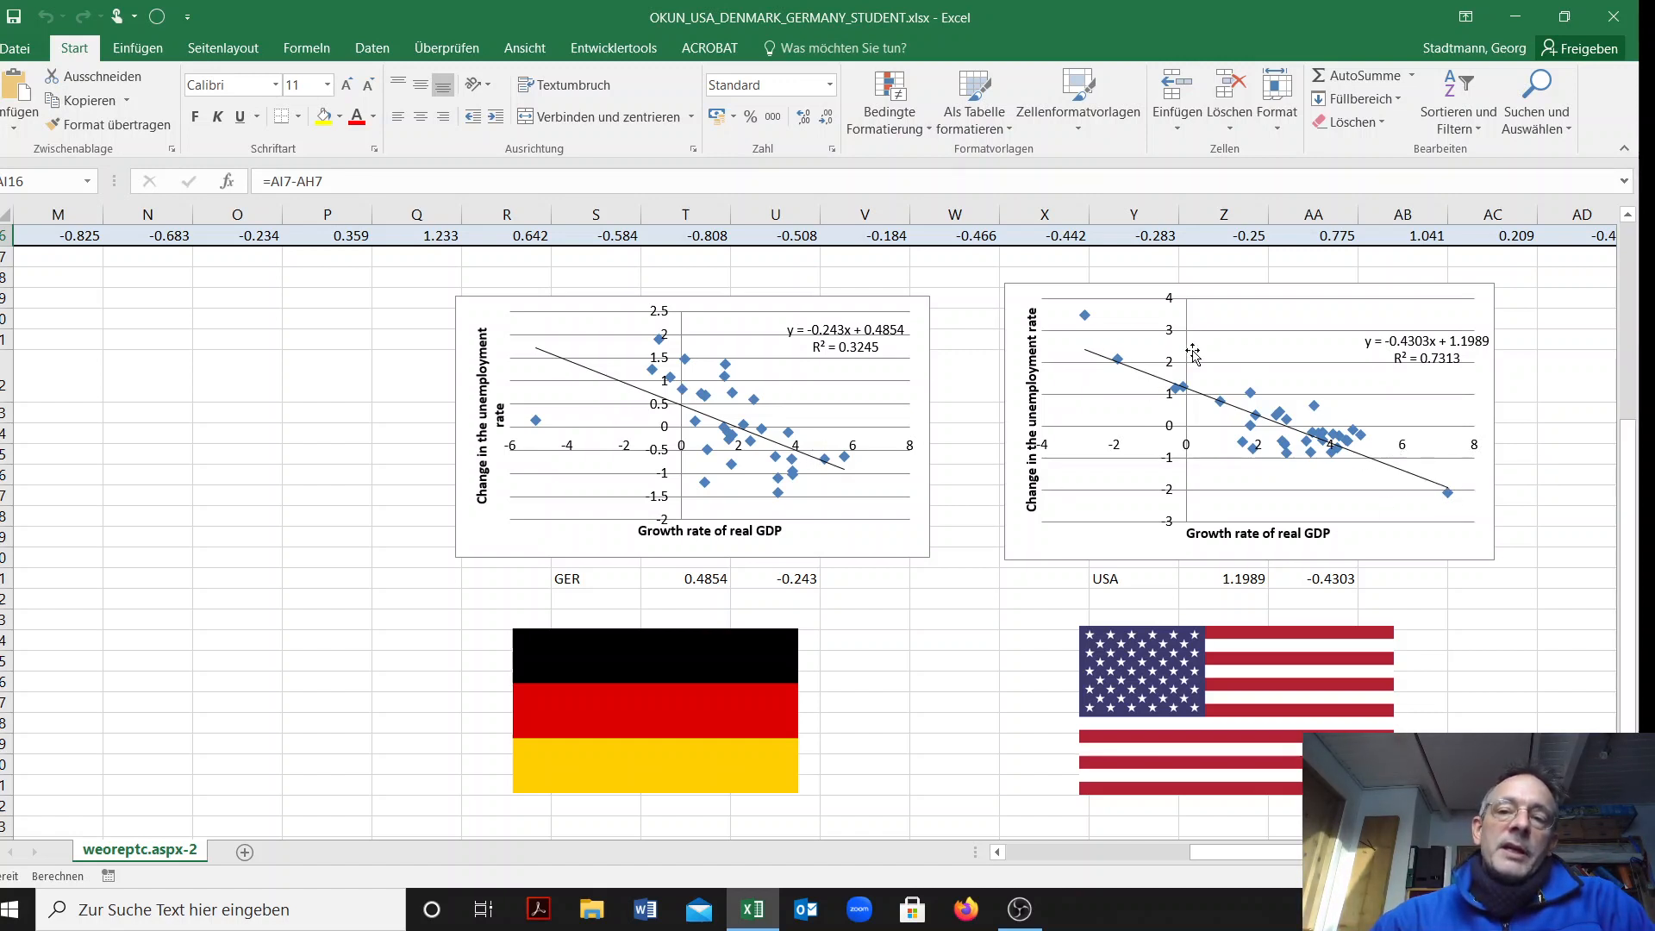
{"action": "mouse_move", "coordinate": [1059, 339]}
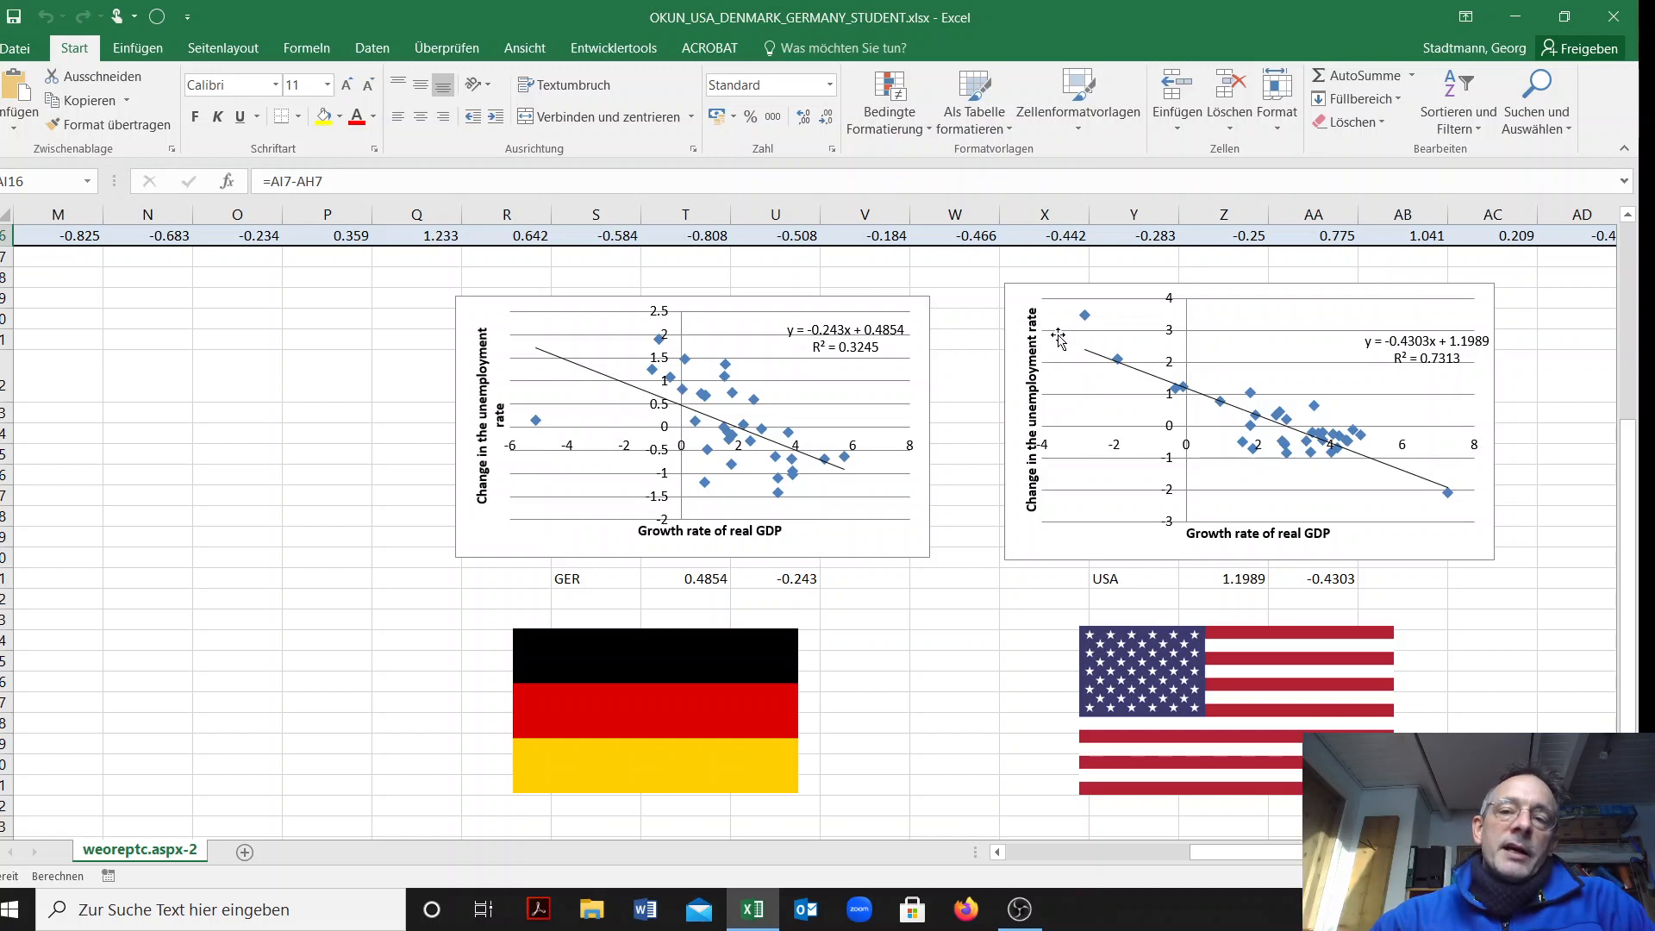
{"action": "mouse_move", "coordinate": [1074, 293]}
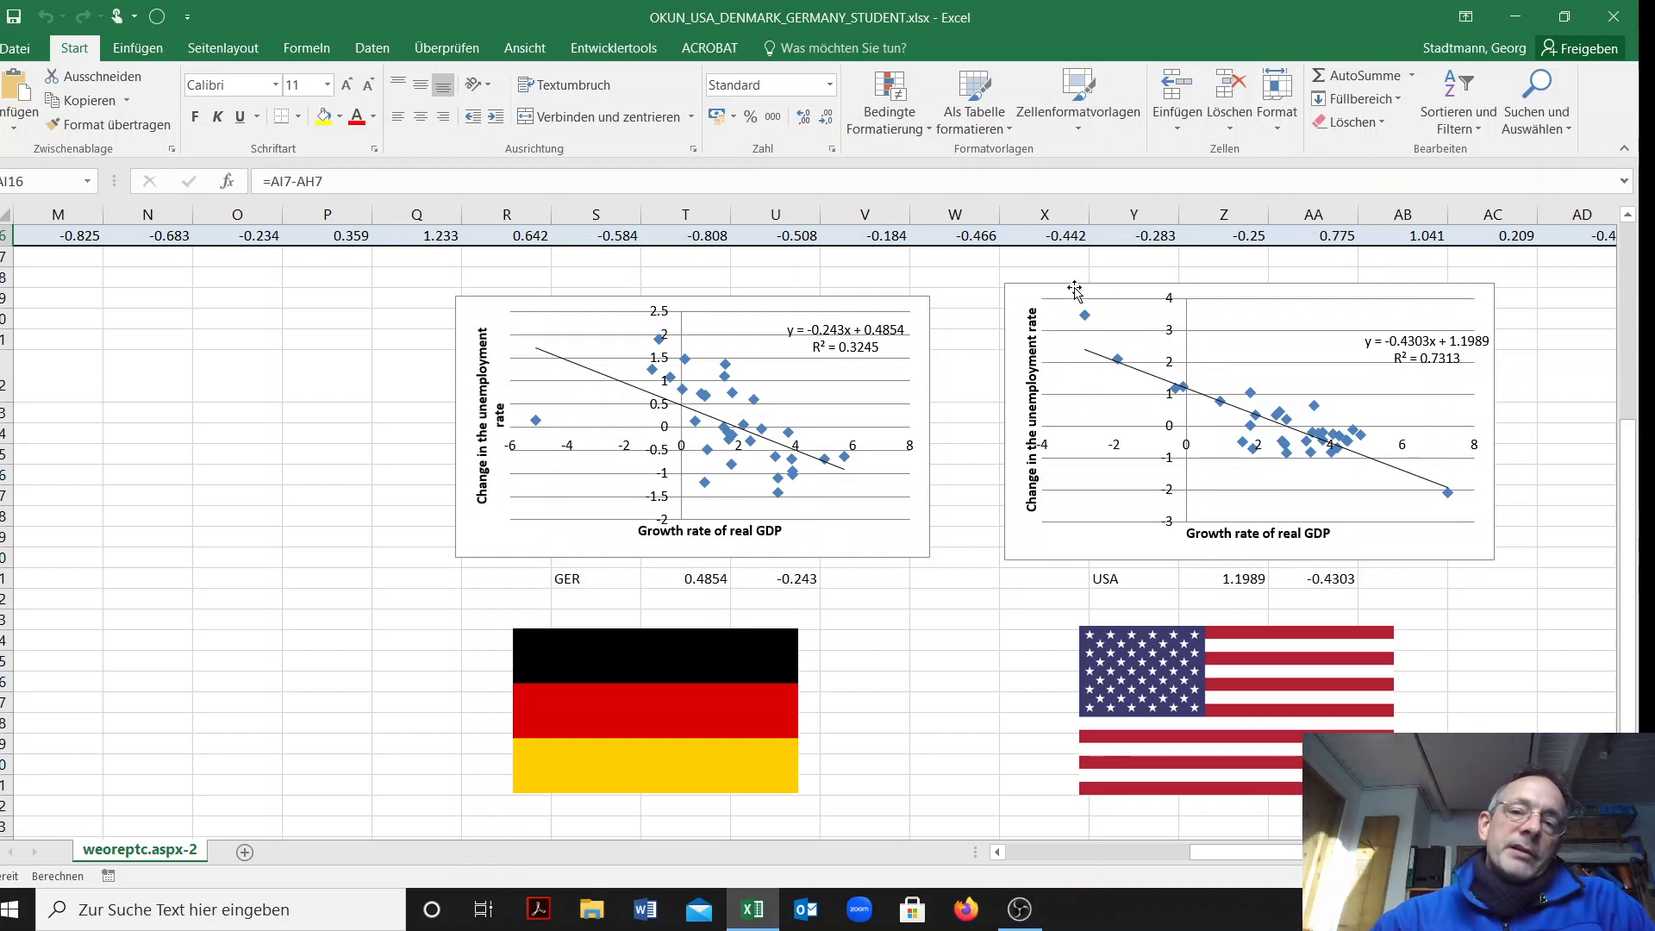
{"action": "mouse_move", "coordinate": [1105, 374]}
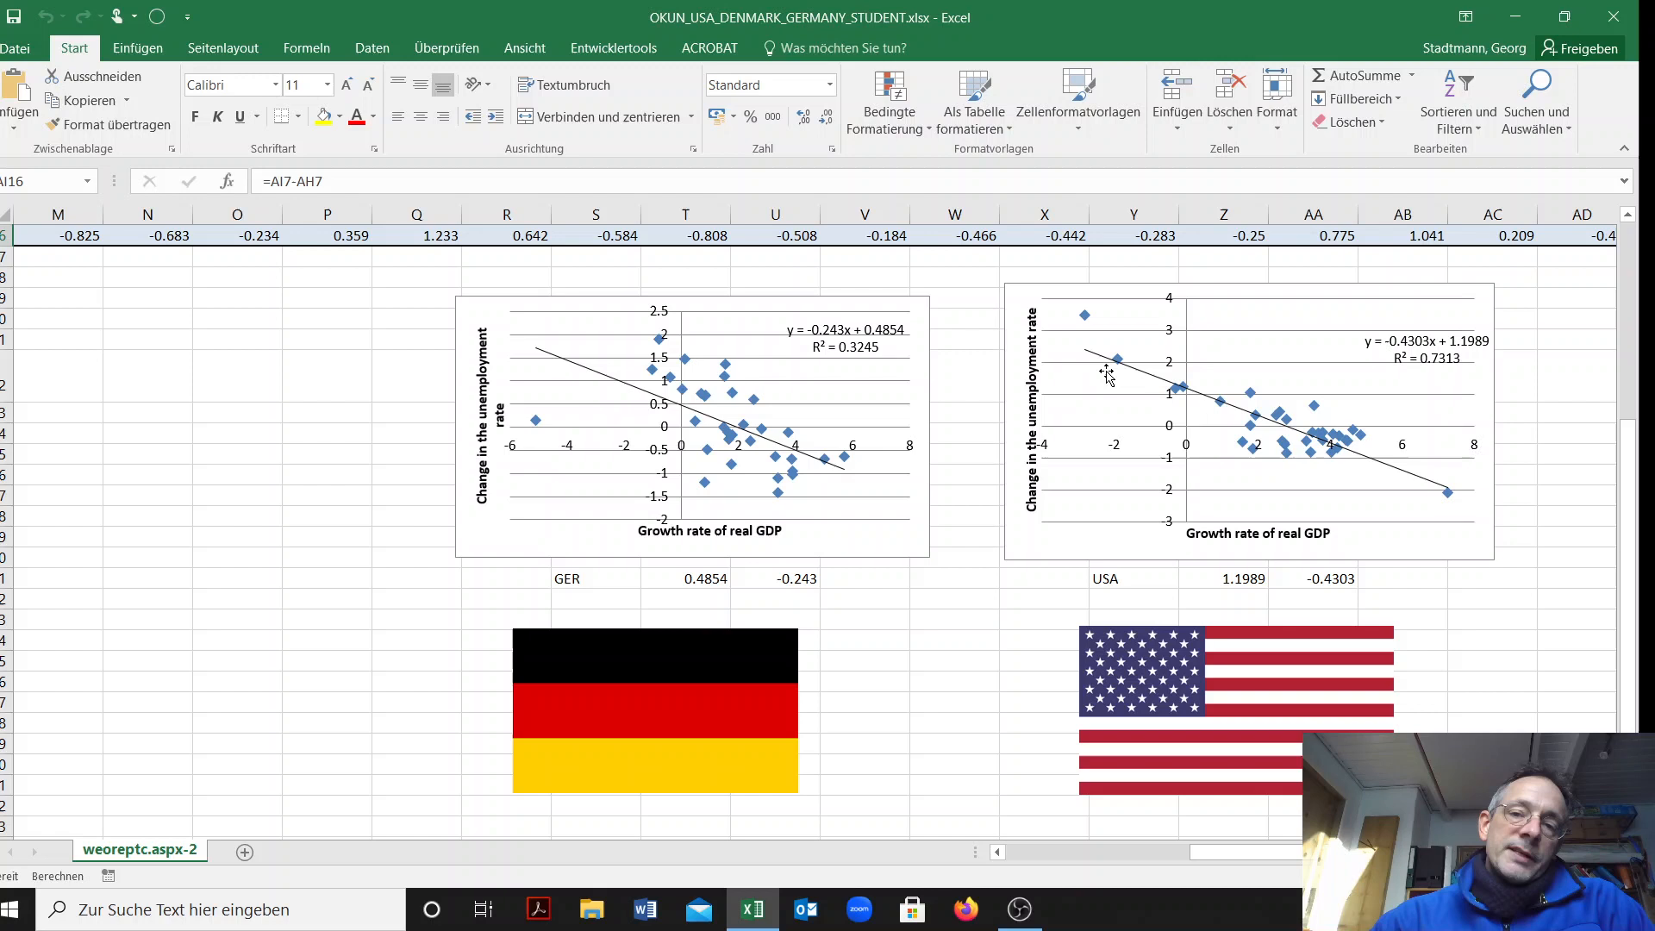
{"action": "mouse_move", "coordinate": [1085, 317]}
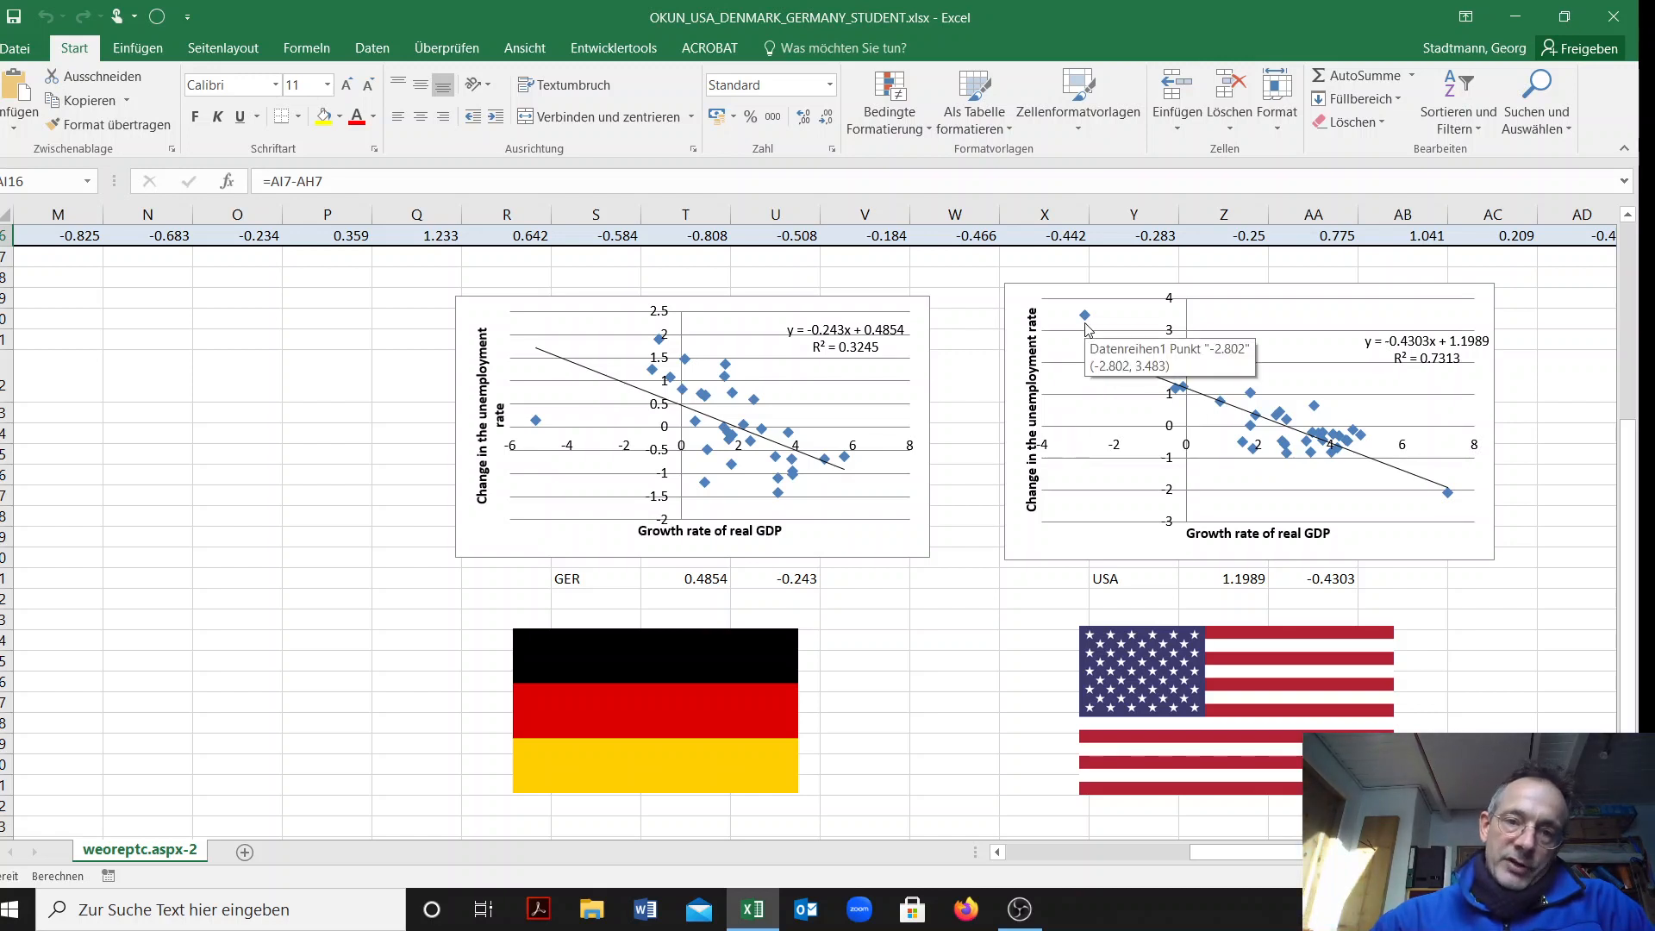
{"action": "mouse_move", "coordinate": [631, 380]}
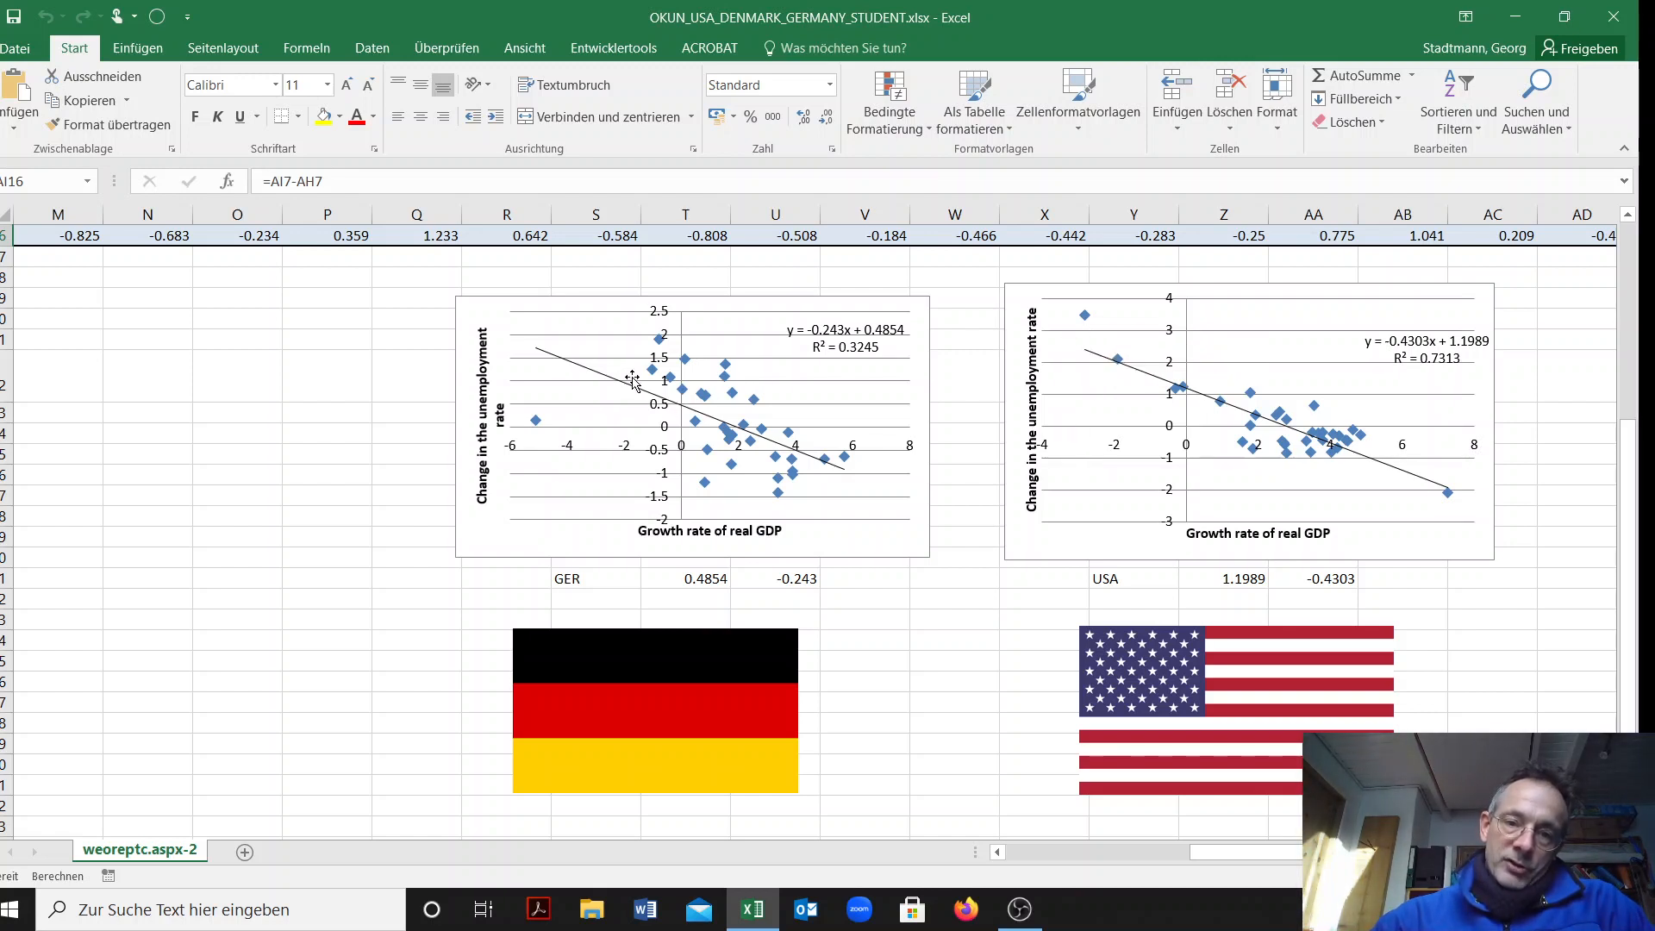
{"action": "mouse_move", "coordinate": [1334, 517]}
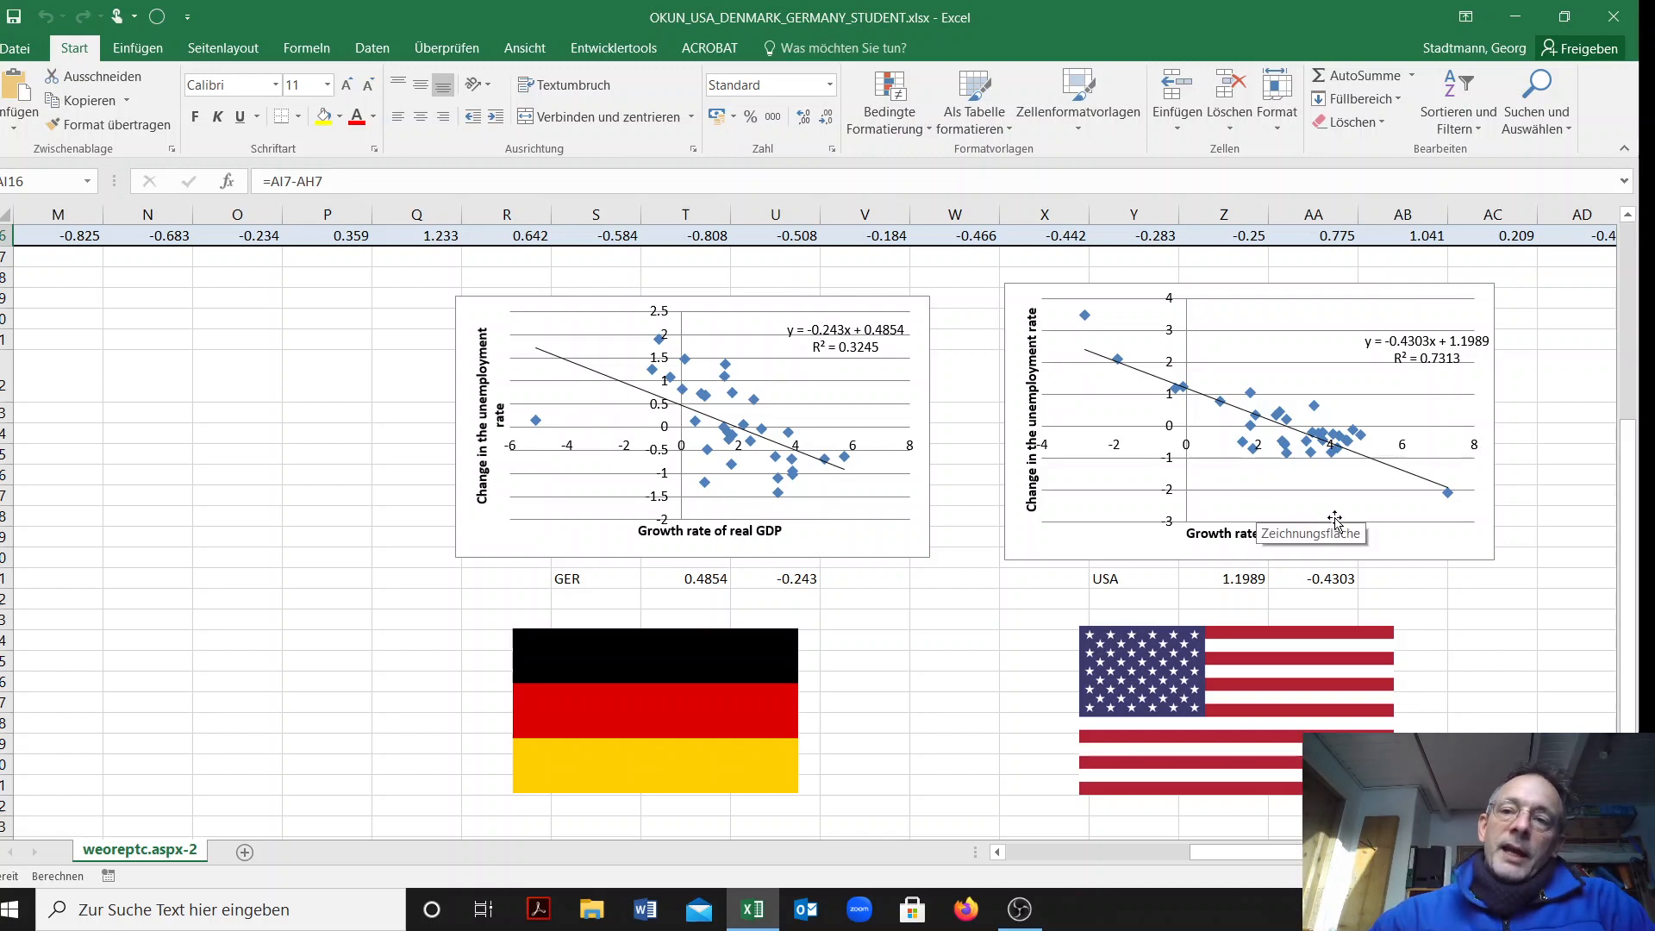
{"action": "mouse_move", "coordinate": [1446, 511]}
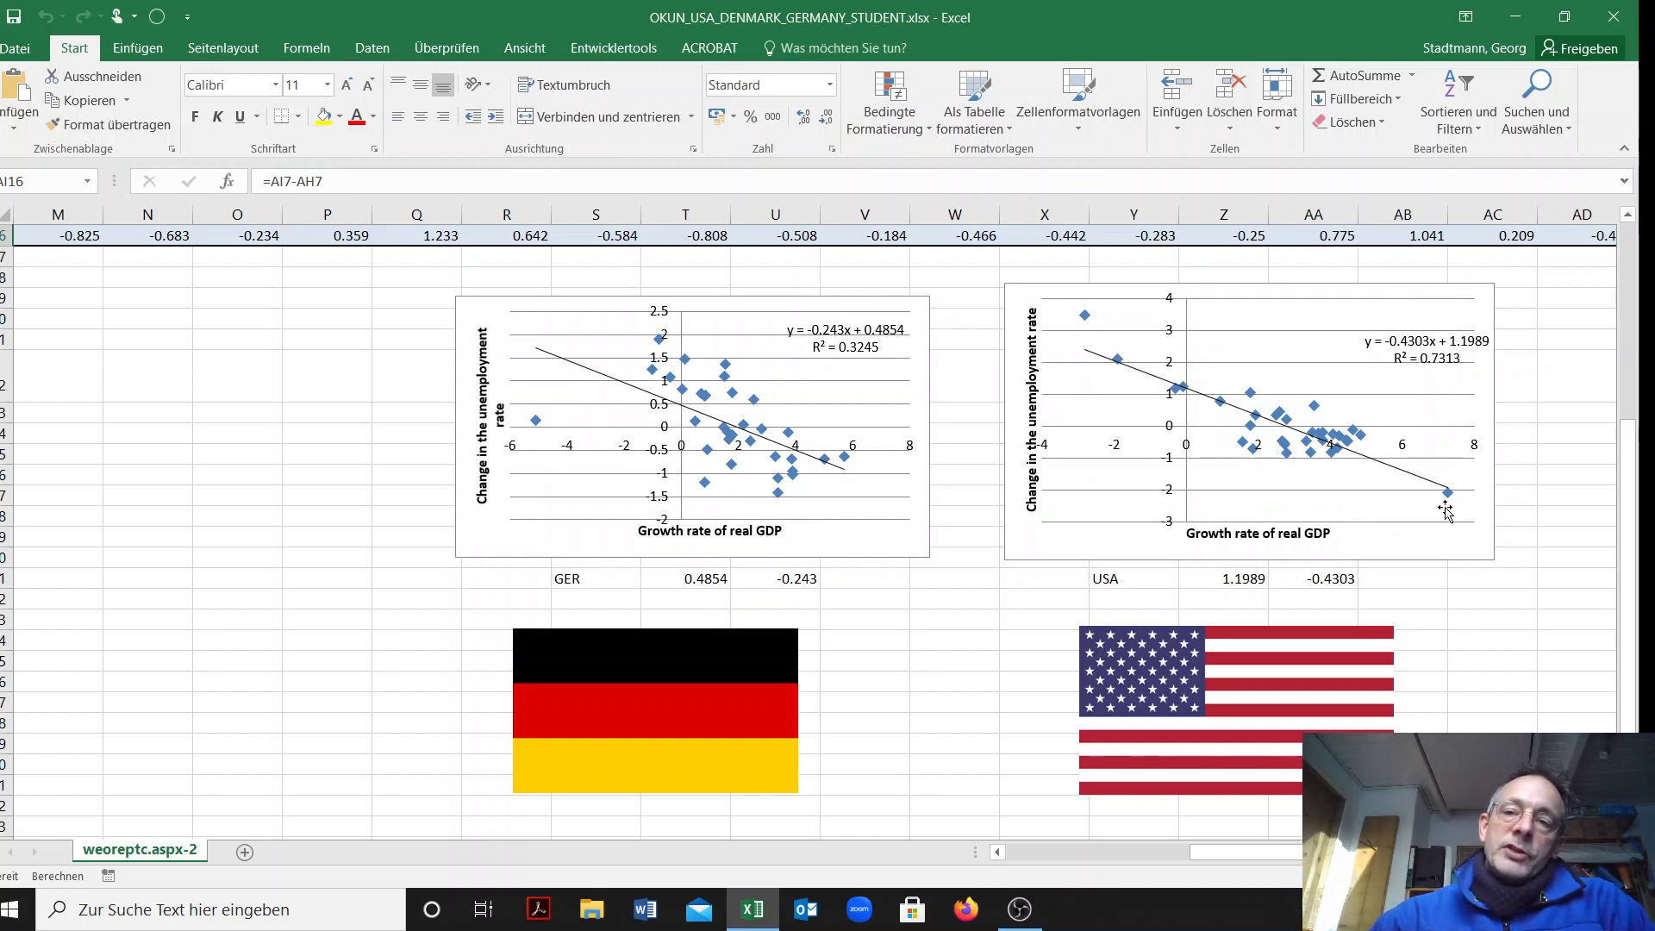
{"action": "mouse_move", "coordinate": [1456, 504]}
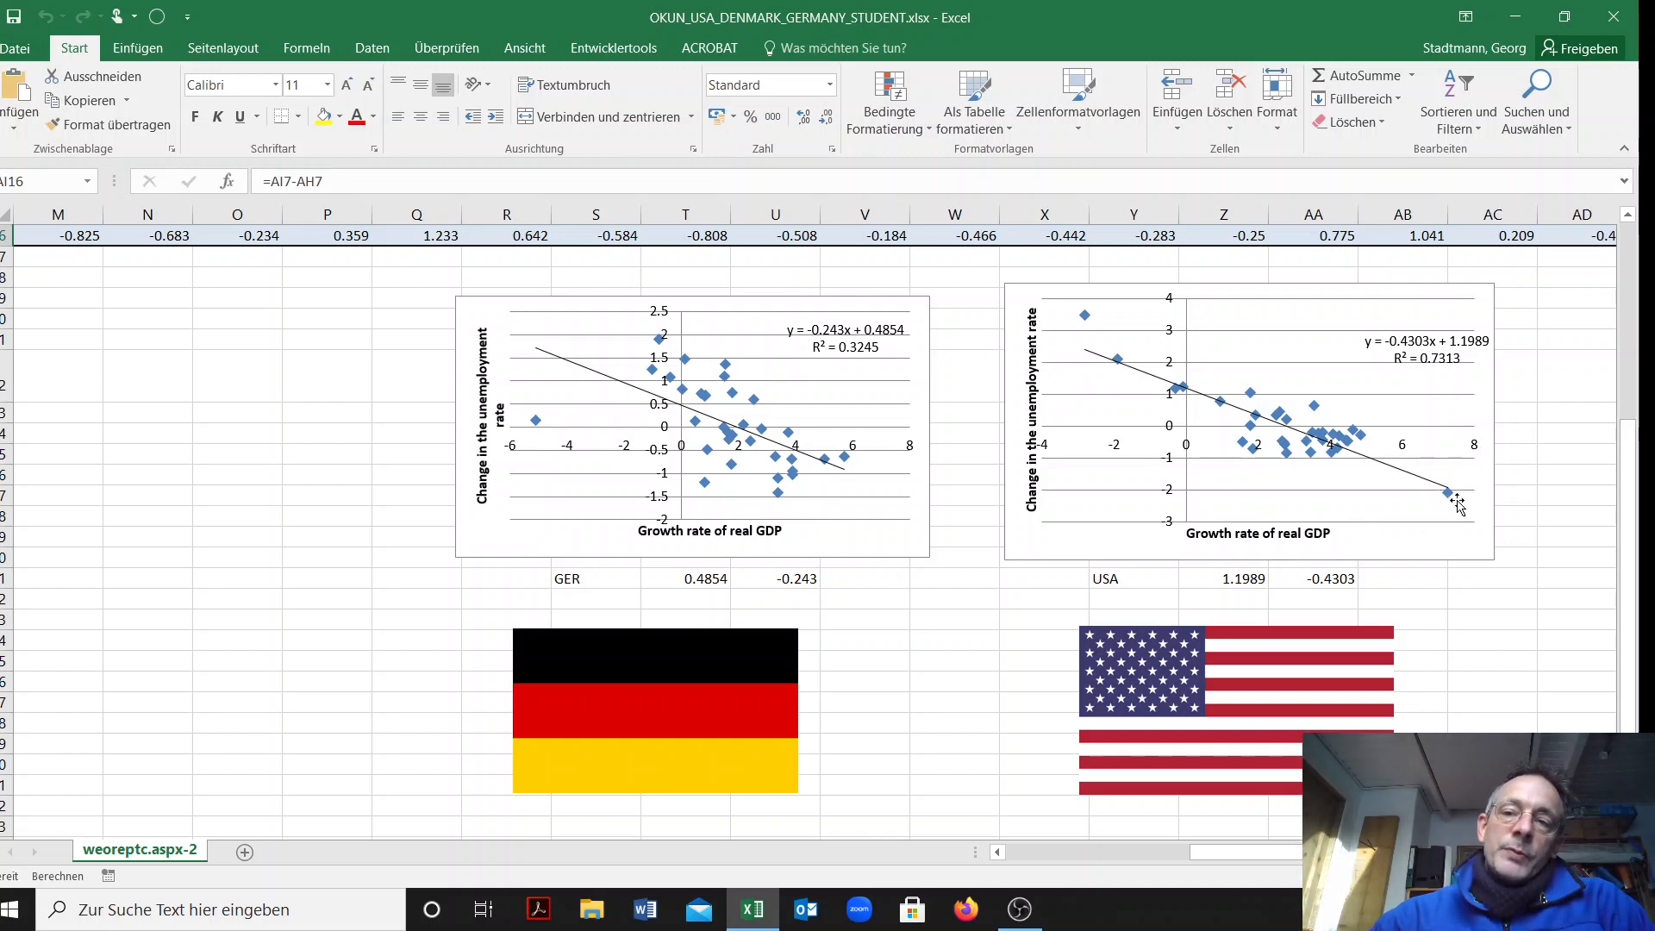
{"action": "mouse_move", "coordinate": [1446, 487]}
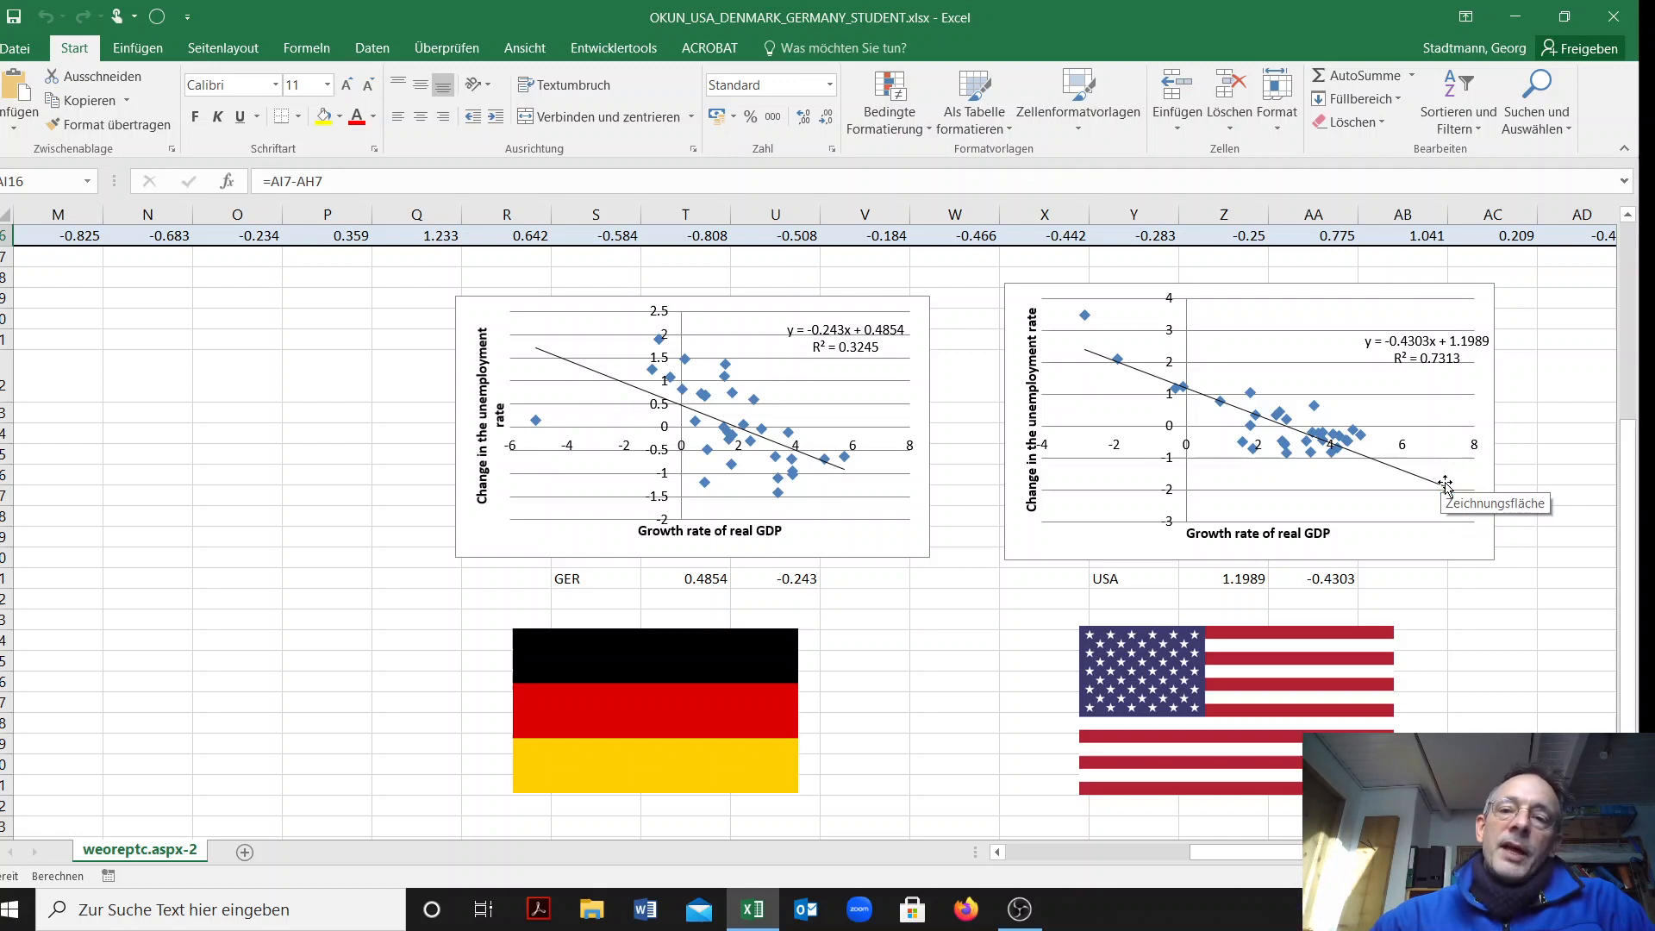
{"action": "mouse_move", "coordinate": [1112, 464]}
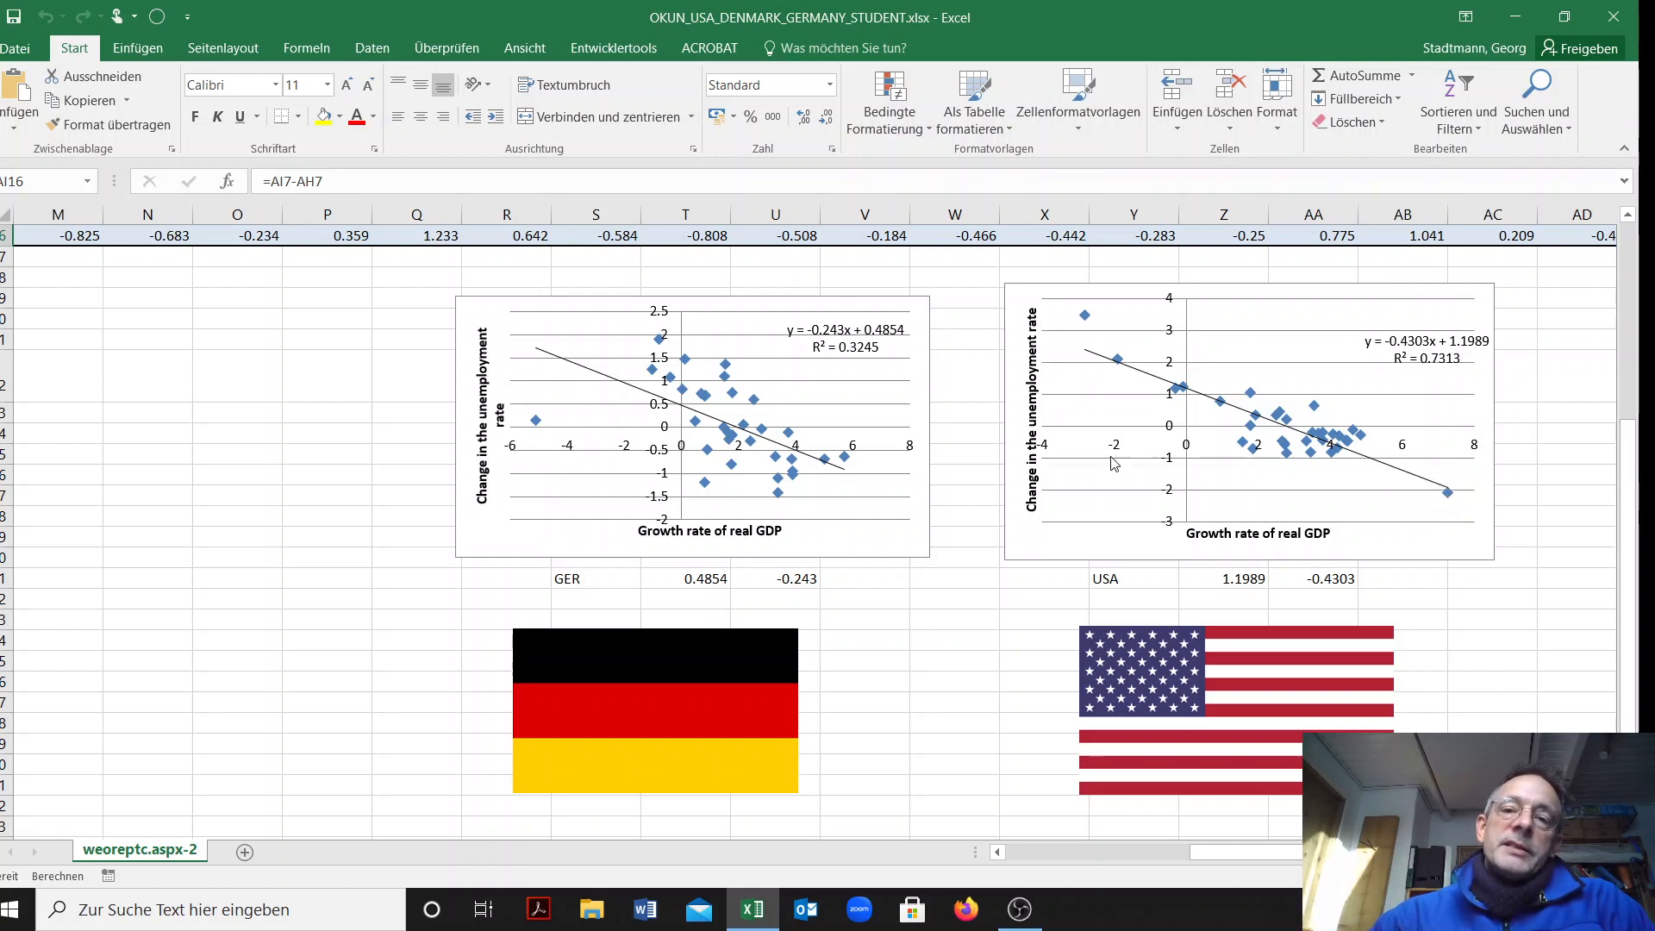
{"action": "mouse_move", "coordinate": [1024, 659]}
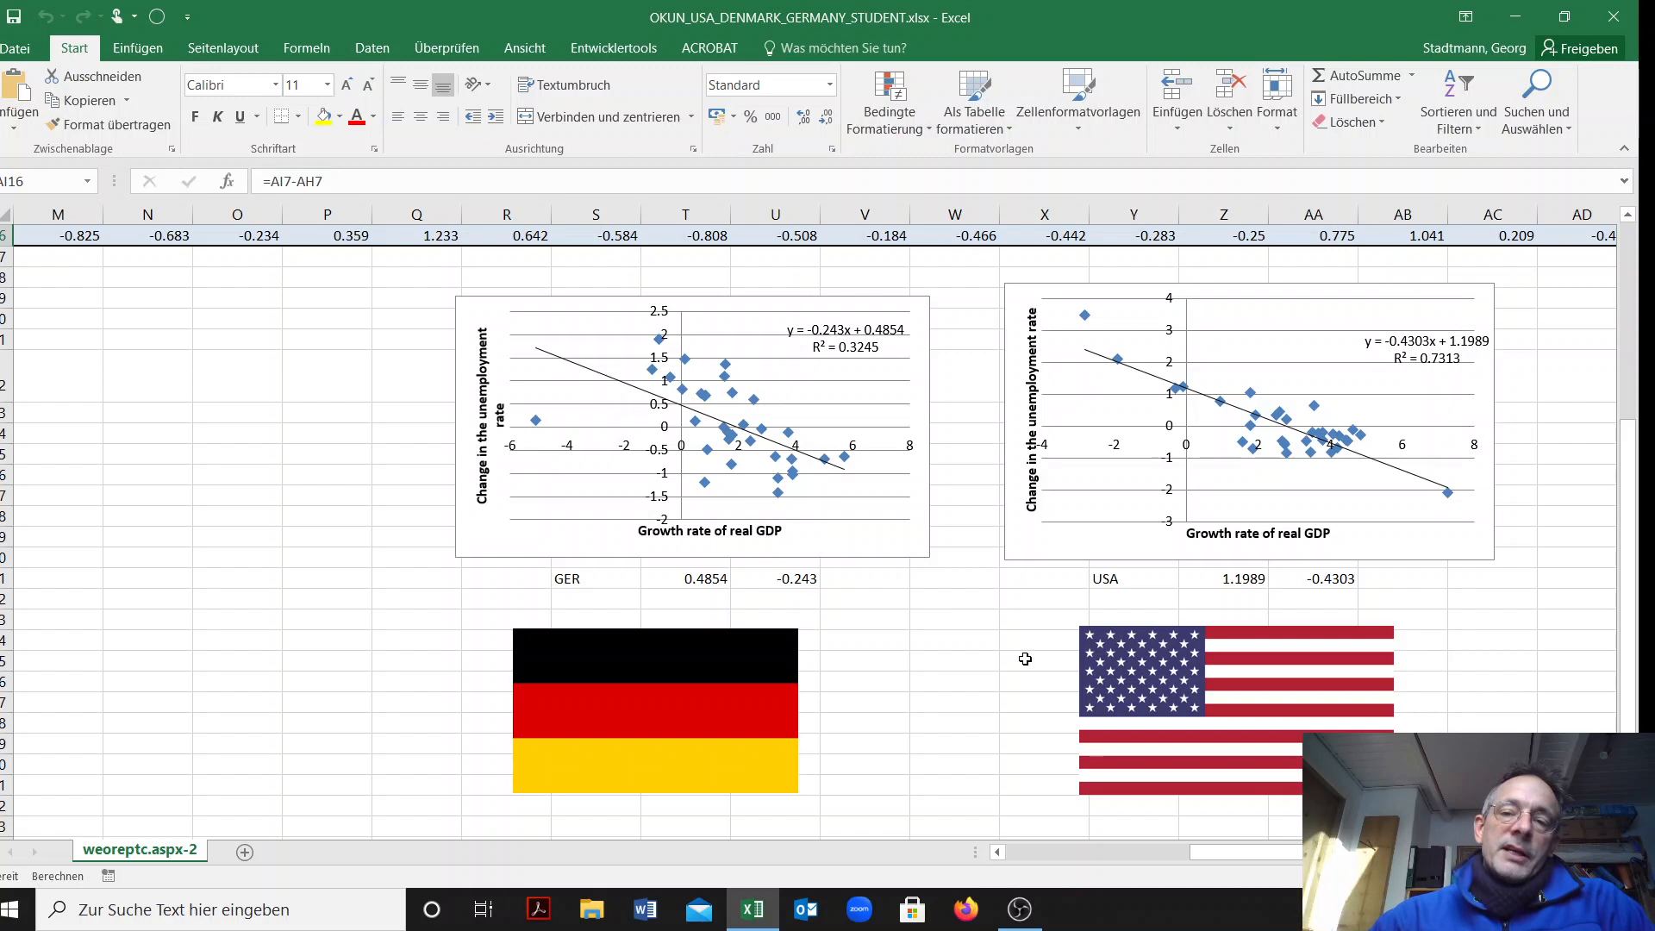
{"action": "mouse_move", "coordinate": [1148, 519]}
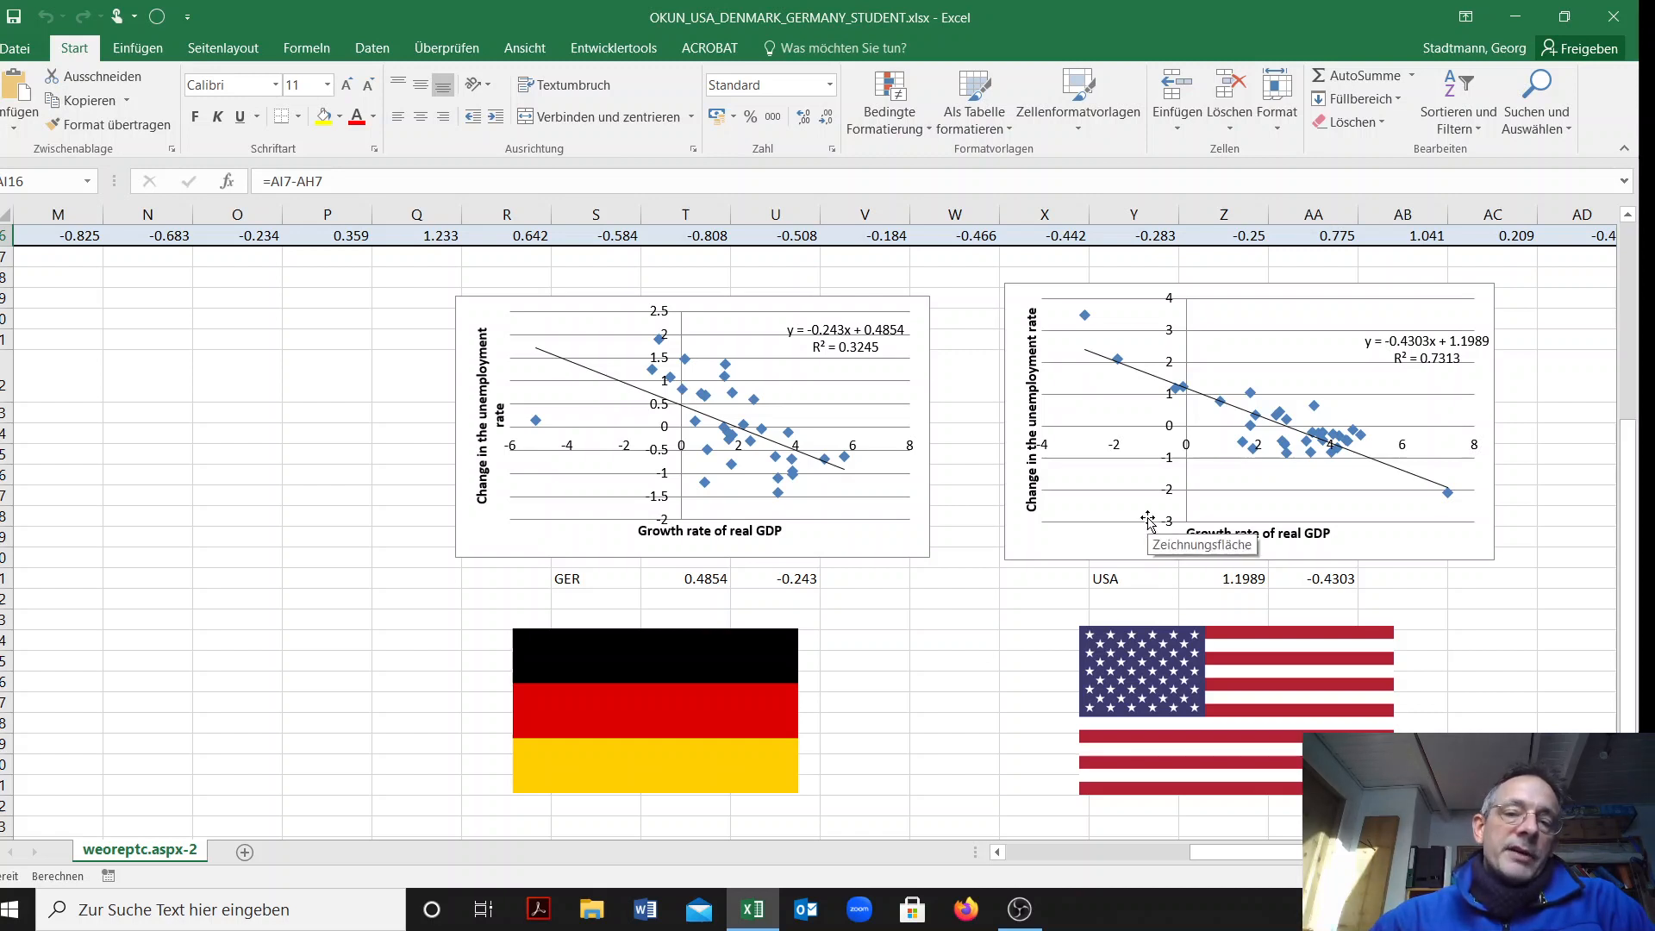
{"action": "mouse_move", "coordinate": [801, 519]}
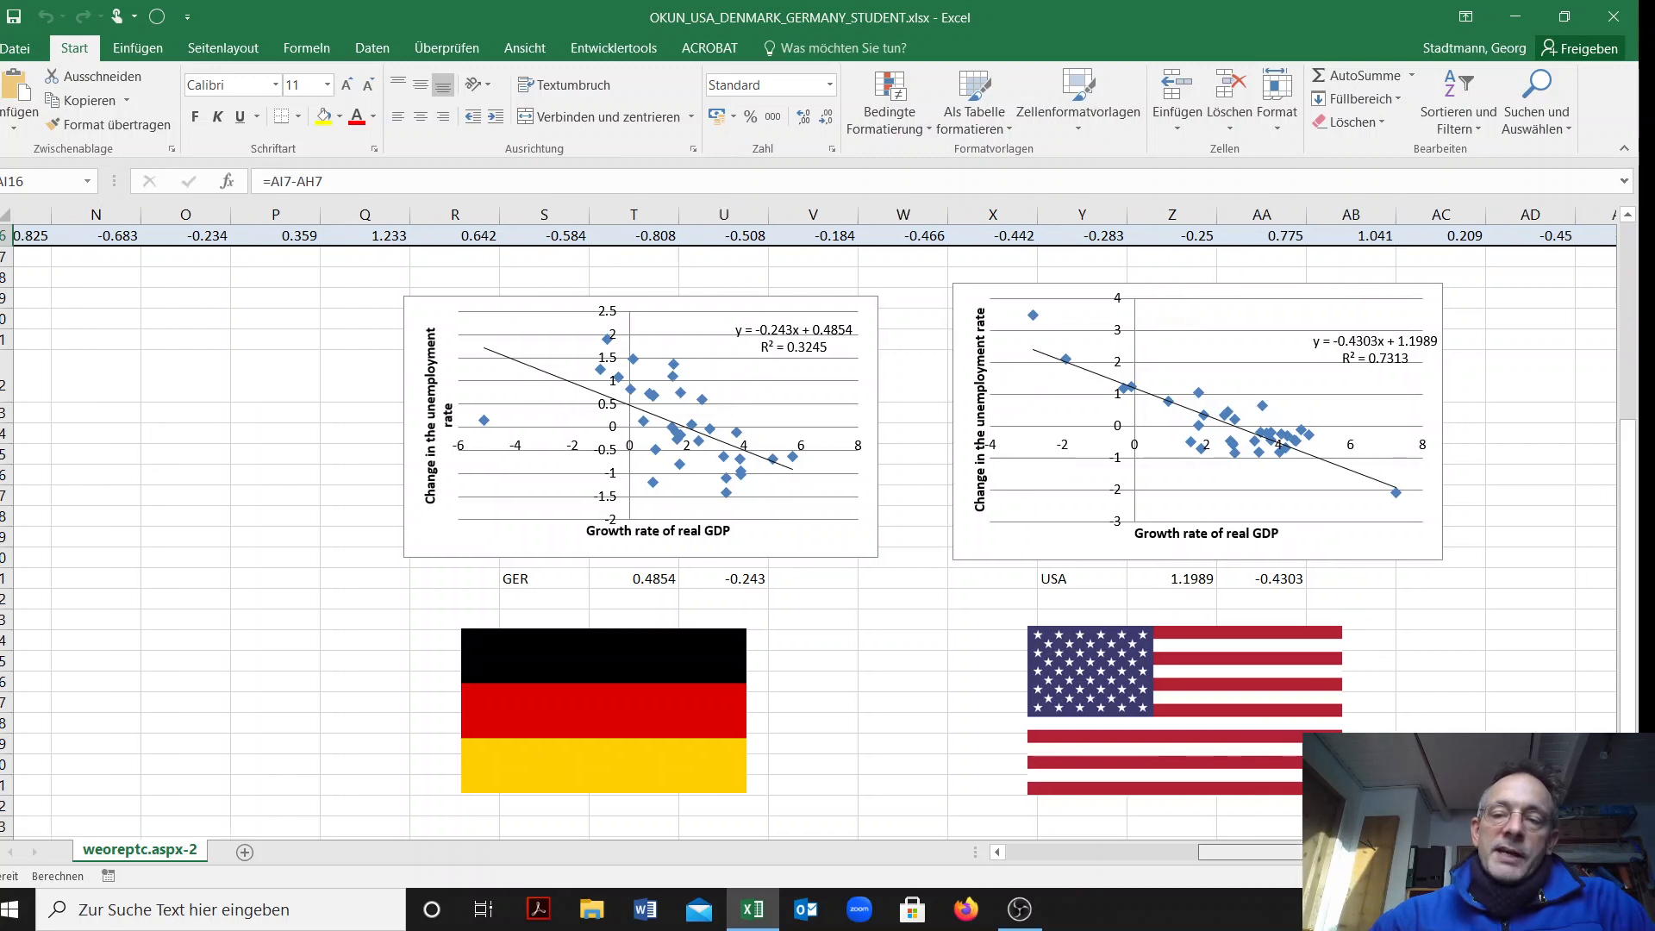
{"action": "scroll", "scroll_direction": "right", "scroll_amount": 3}
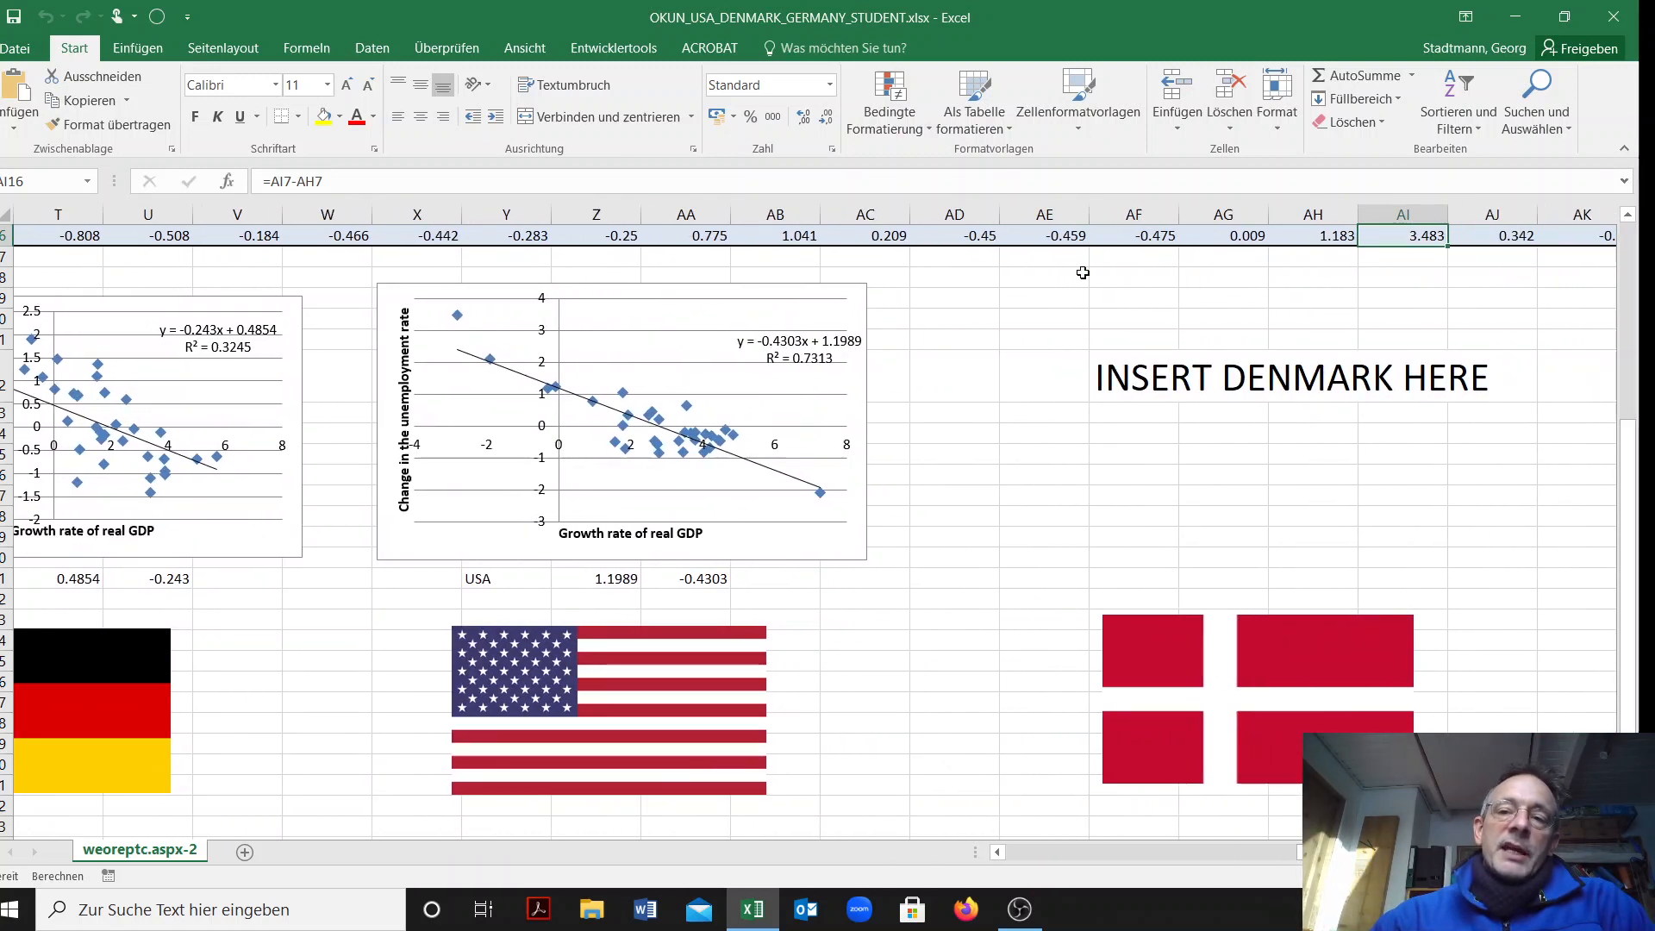
{"action": "mouse_move", "coordinate": [1207, 421]}
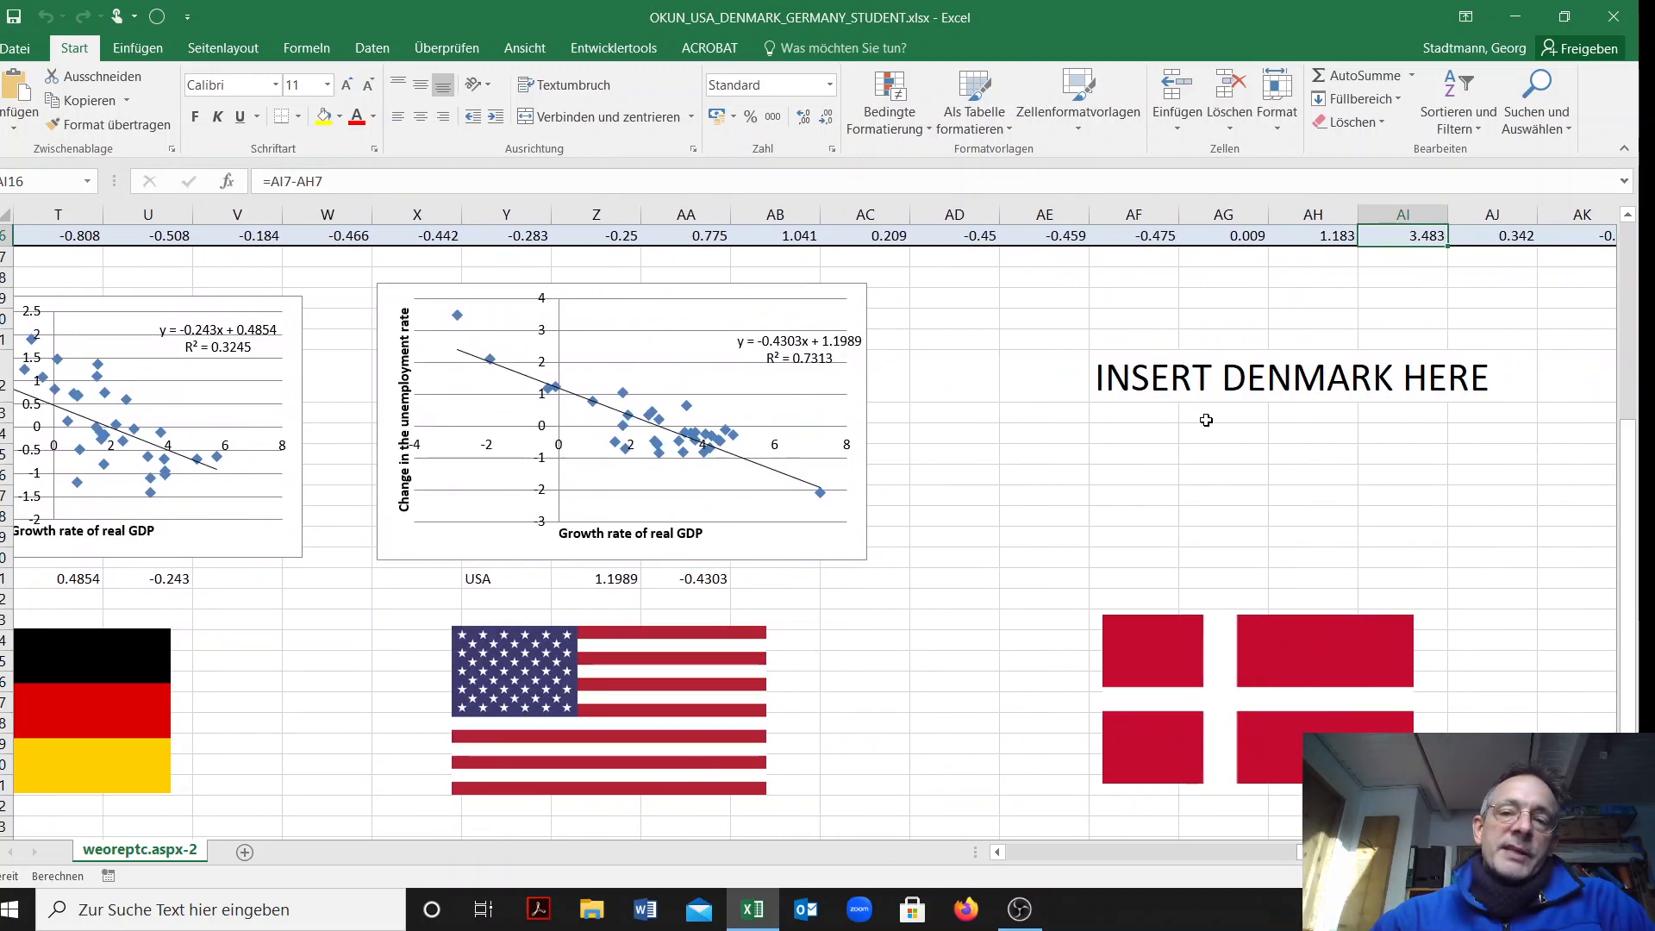
{"action": "mouse_move", "coordinate": [993, 502]}
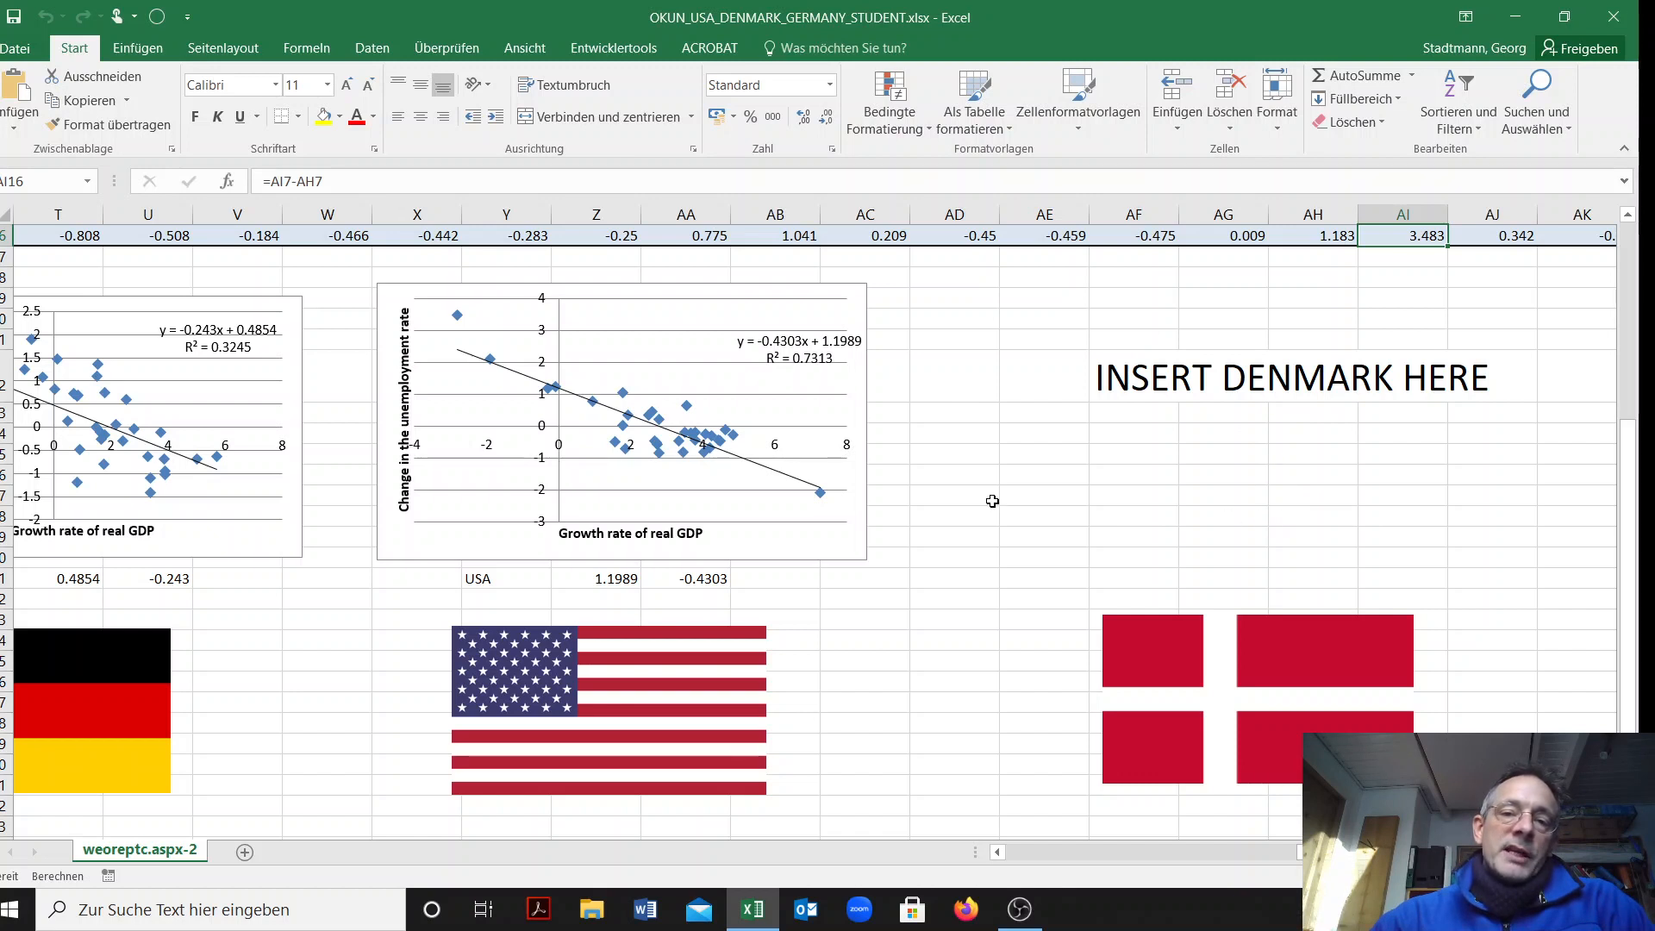
{"action": "scroll", "scroll_direction": "up", "scroll_amount": 3}
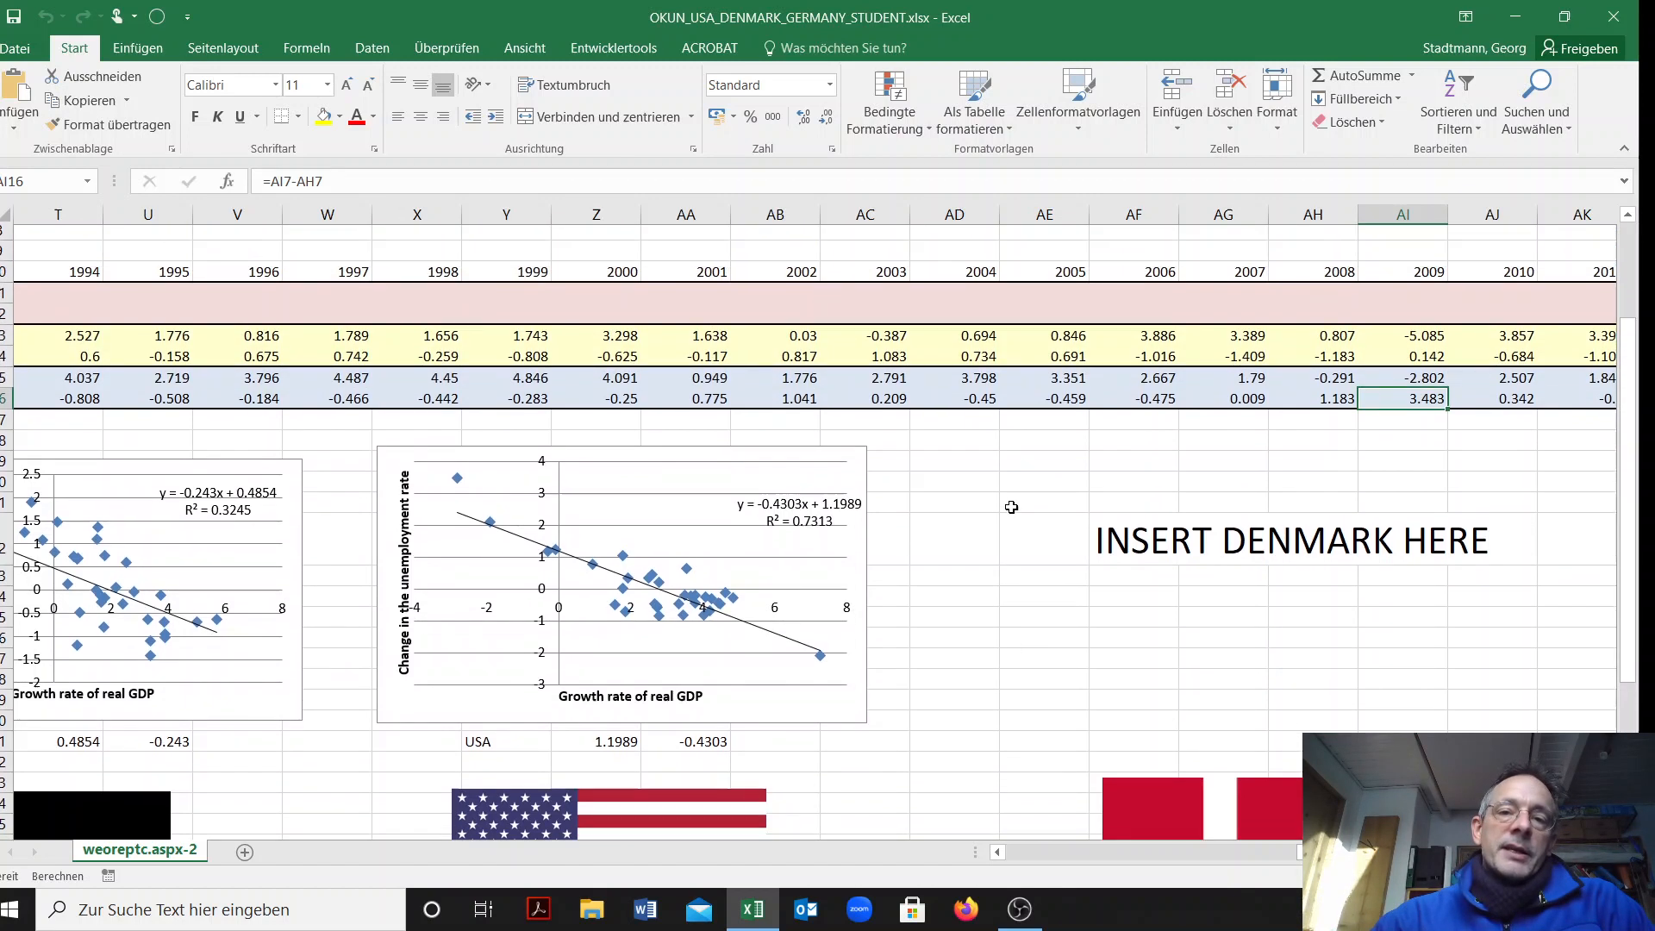
{"action": "left_click", "coordinate": [954, 383]}
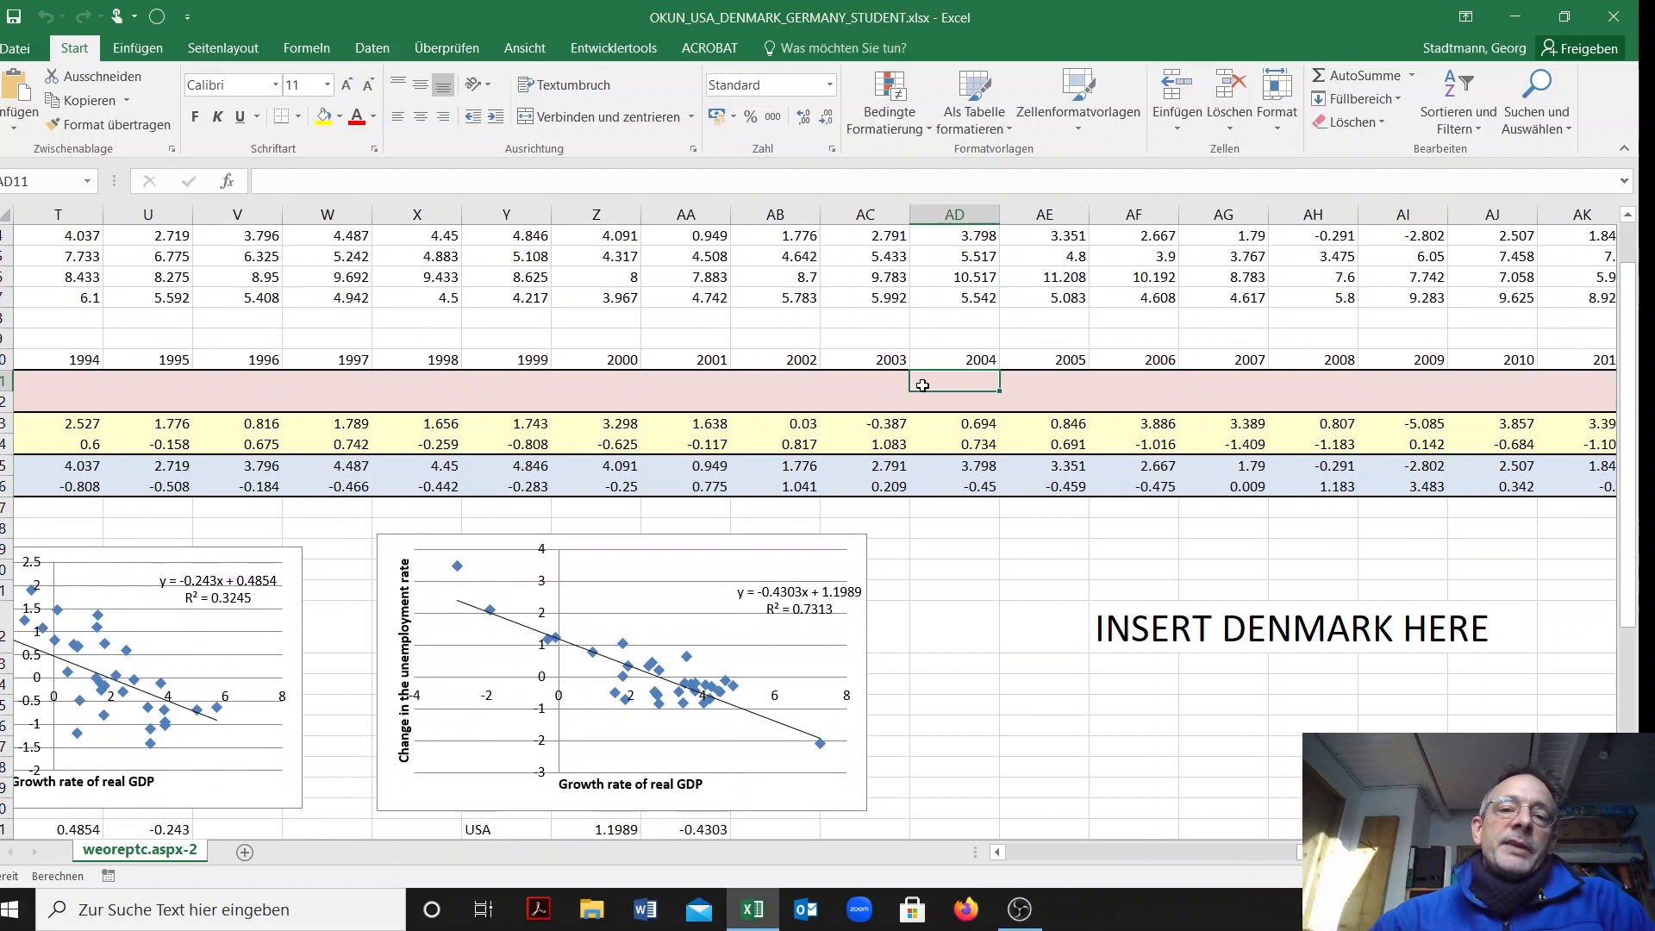
{"action": "scroll", "scroll_direction": "left", "scroll_amount": 3}
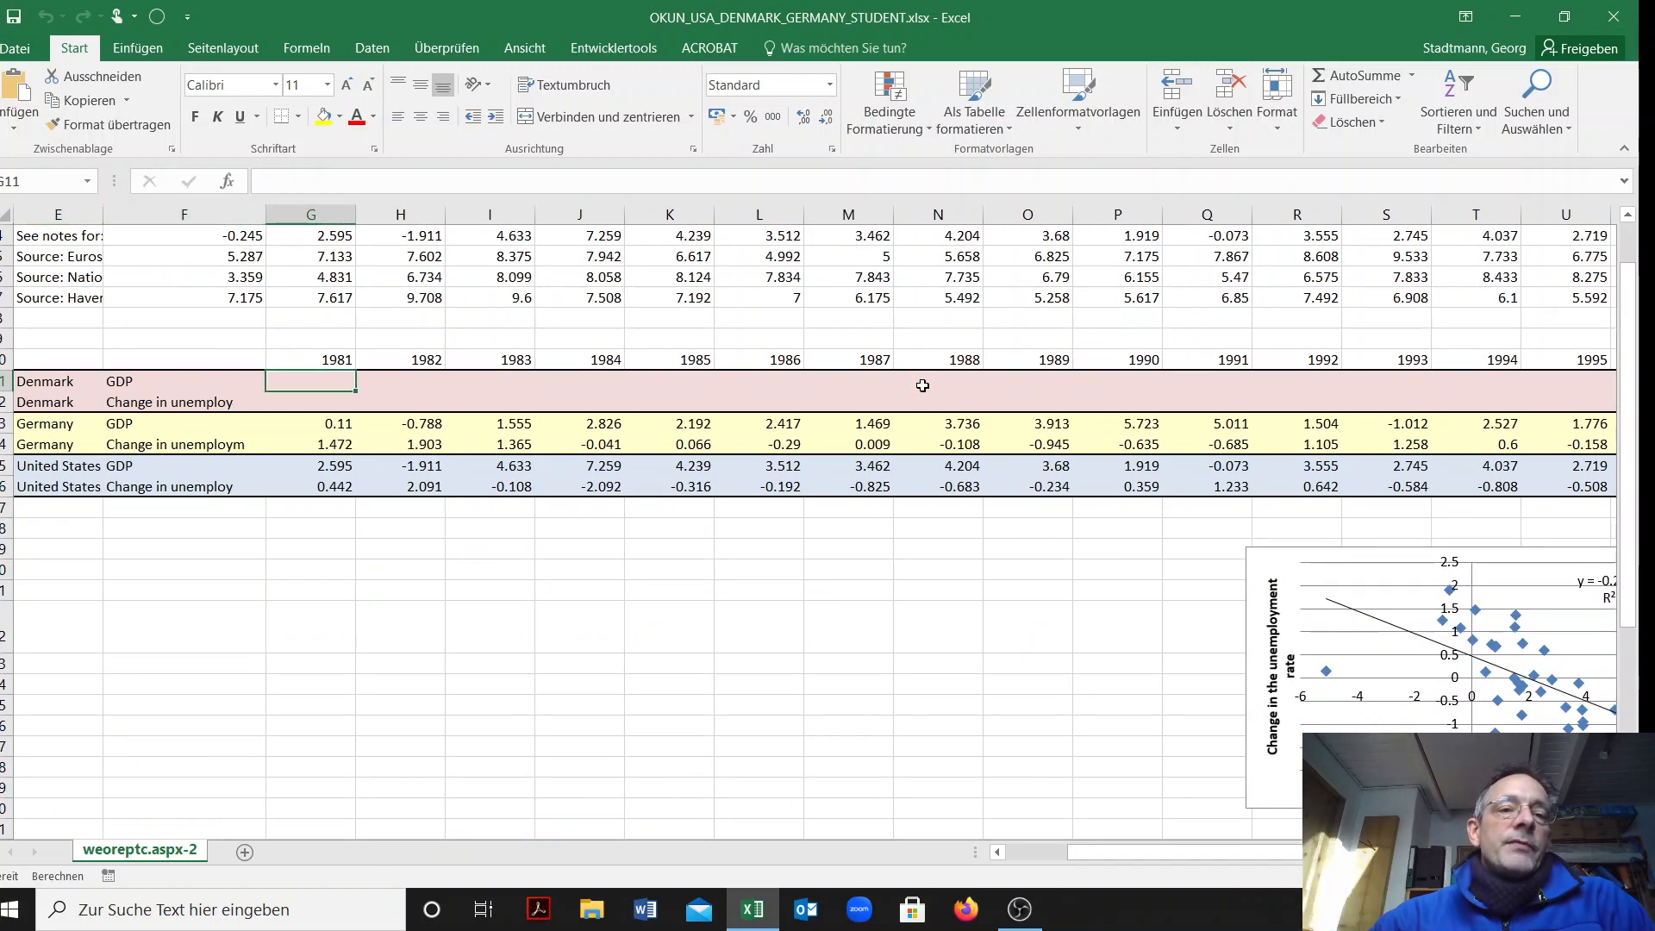
{"action": "type", "text": "="}
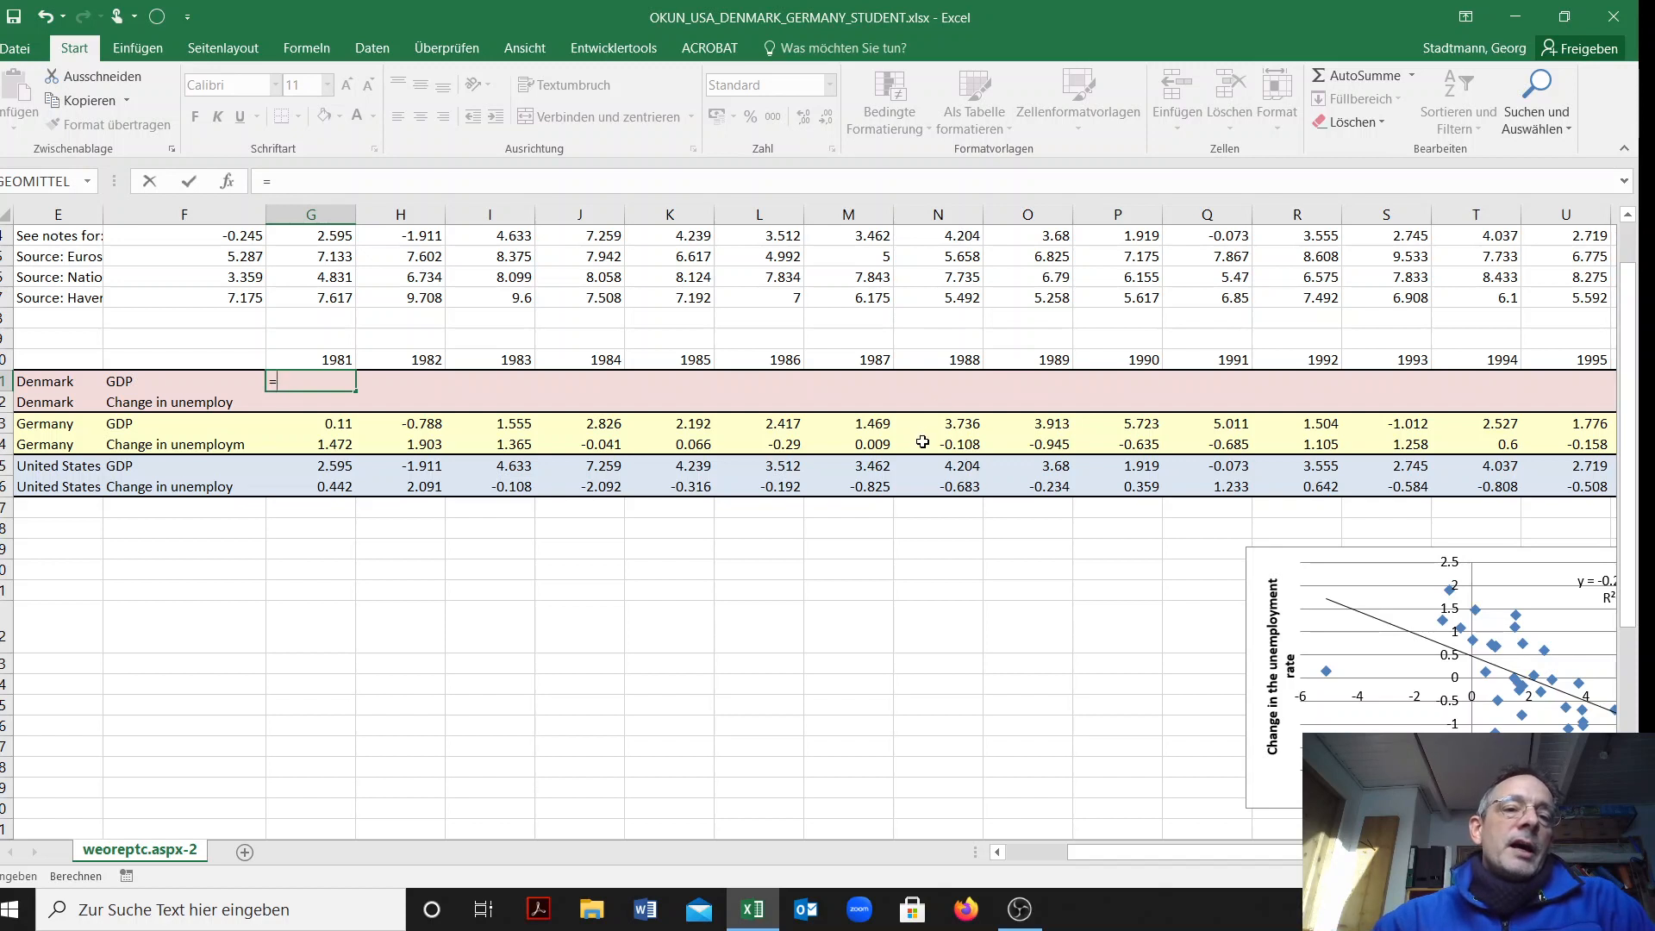
{"action": "scroll", "scroll_direction": "up", "scroll_amount": 3}
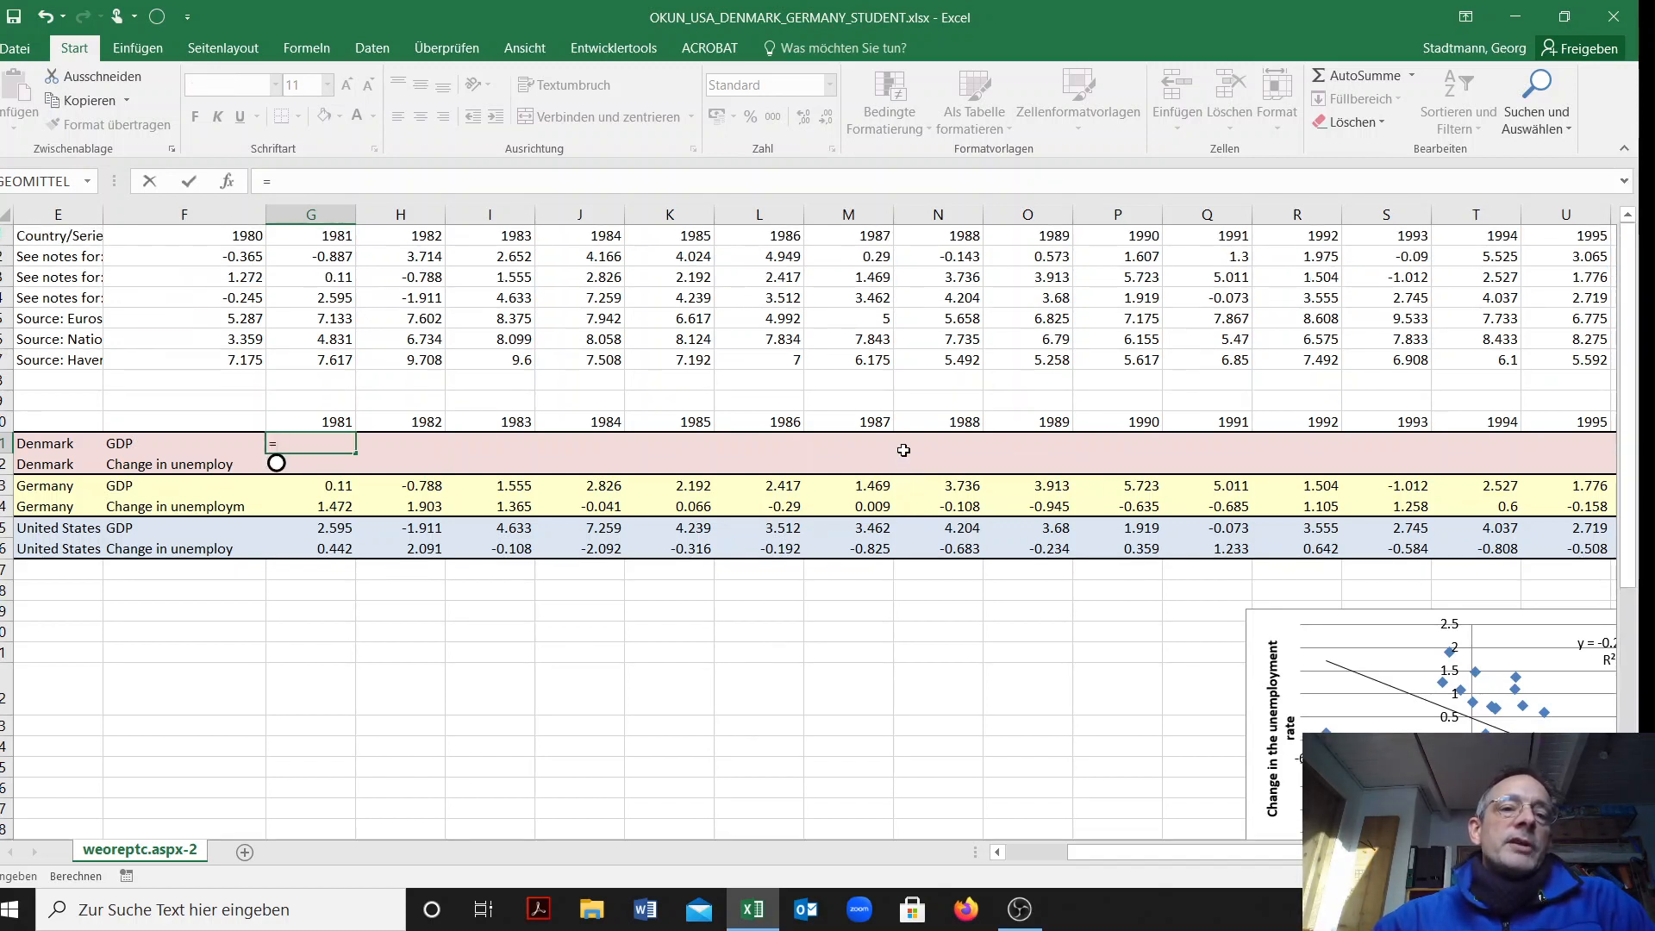
{"action": "mouse_move", "coordinate": [360, 326]}
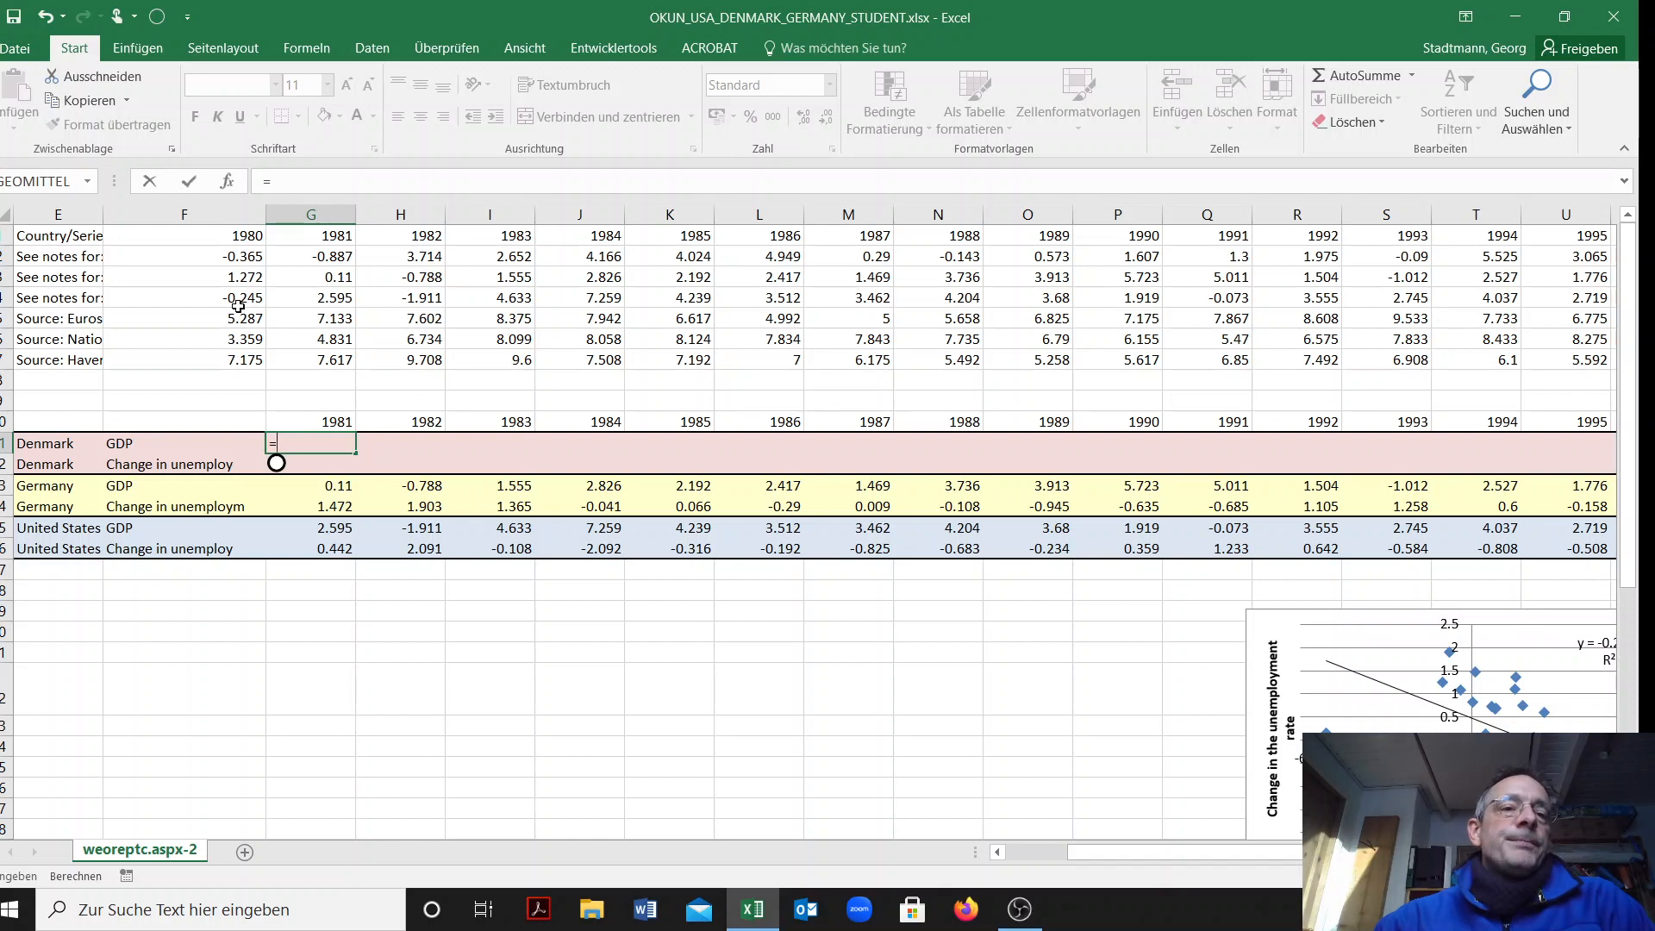
{"action": "mouse_move", "coordinate": [523, 592]}
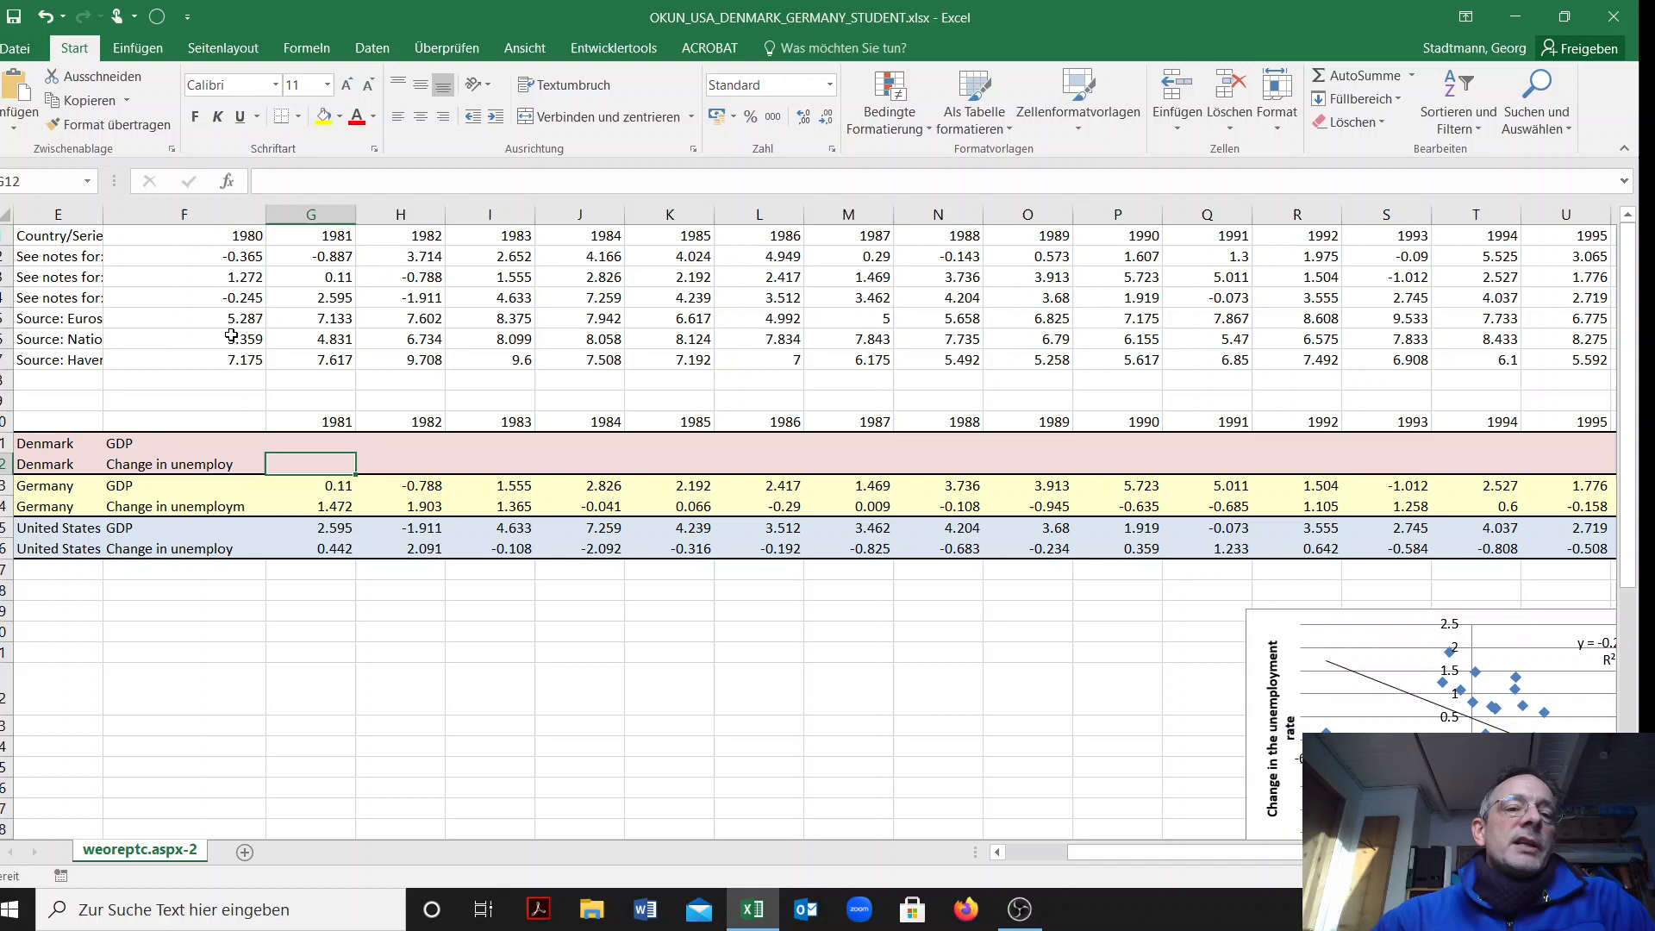
Fill Denmark's GDP labels yellow and its unemployment-rate labels light blue
{"action": "scroll", "scroll_direction": "left", "scroll_amount": 3}
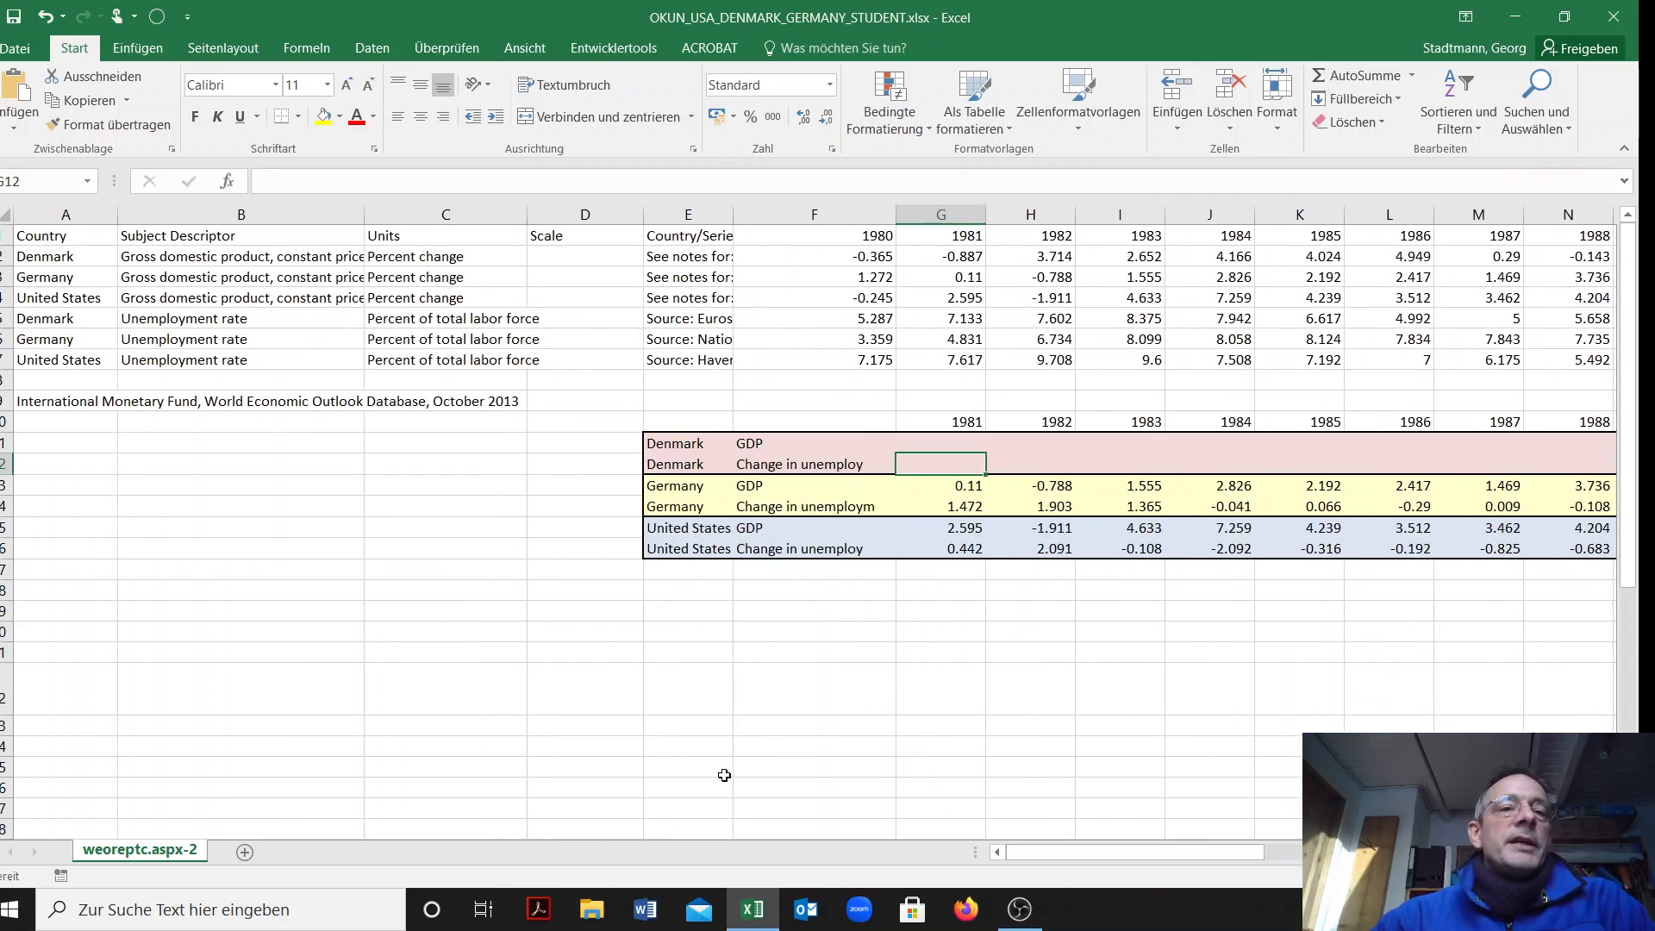
{"action": "left_click", "coordinate": [63, 257]}
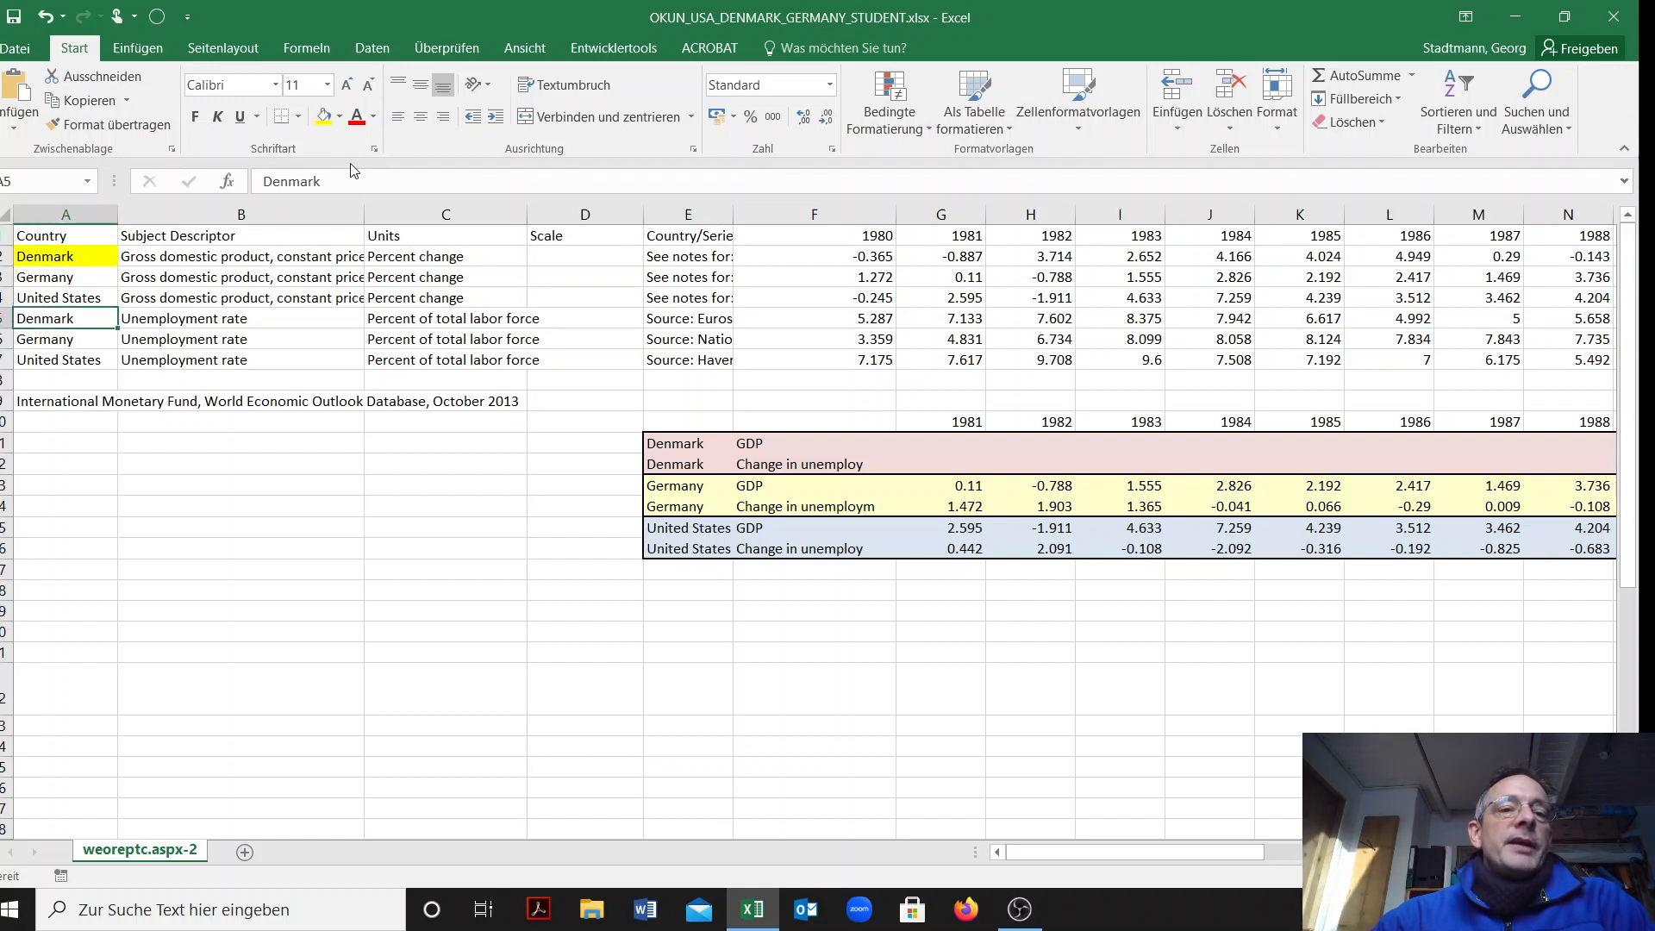
{"action": "left_click", "coordinate": [242, 255]}
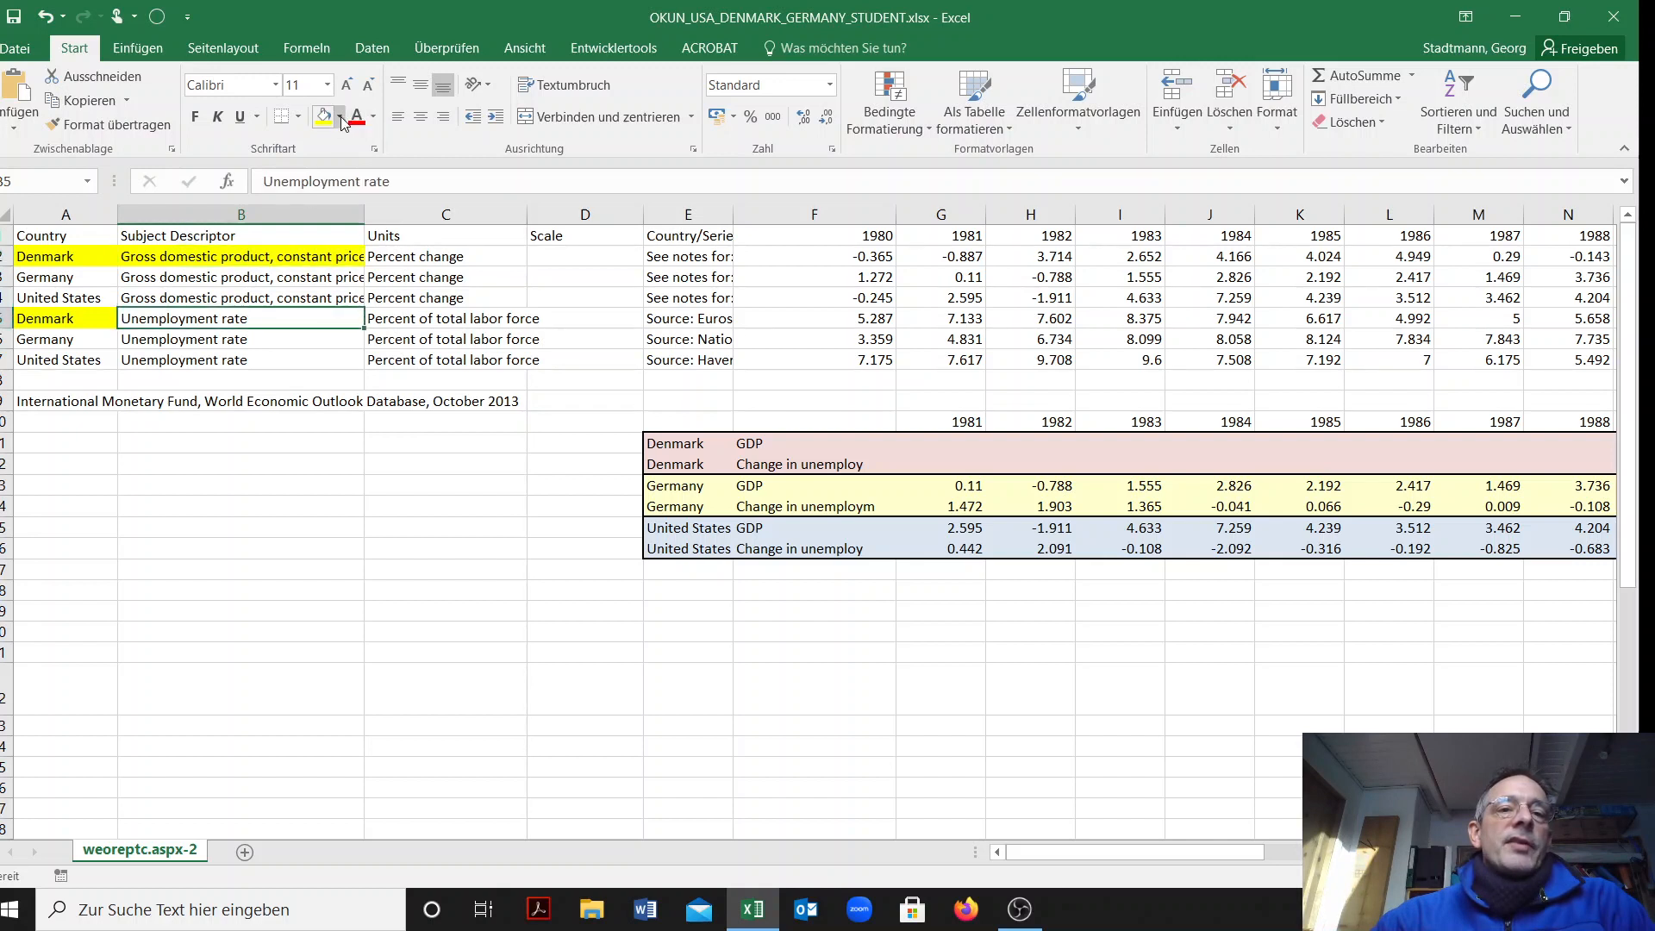
{"action": "left_click", "coordinate": [338, 116]}
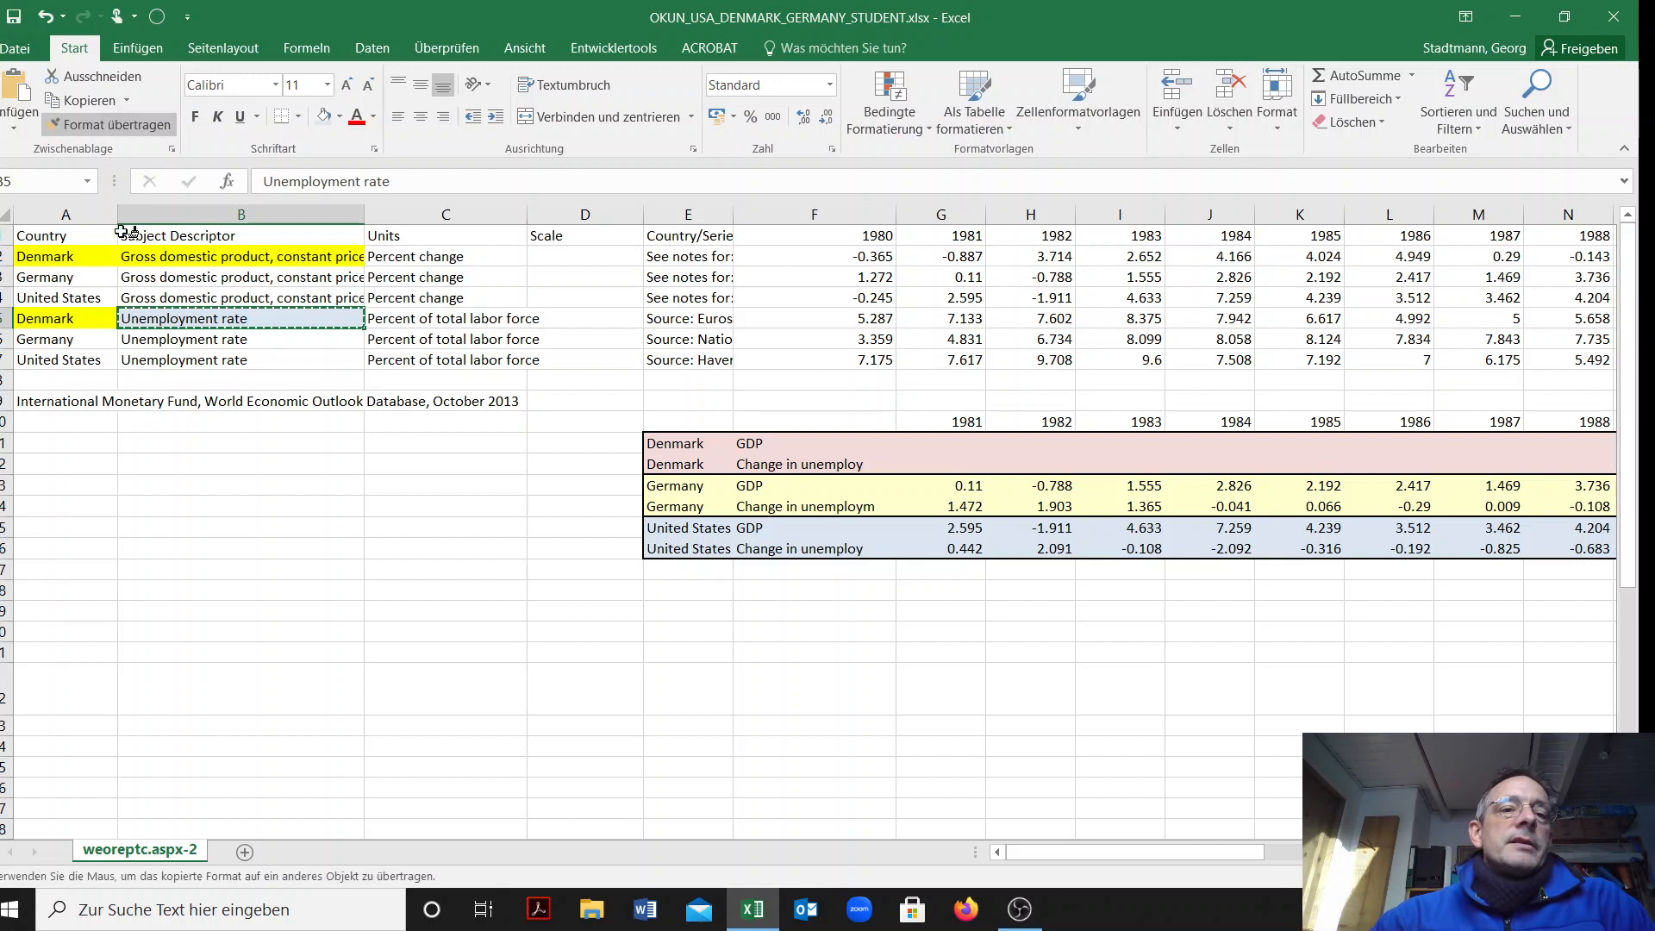
{"action": "left_click", "coordinate": [64, 317]}
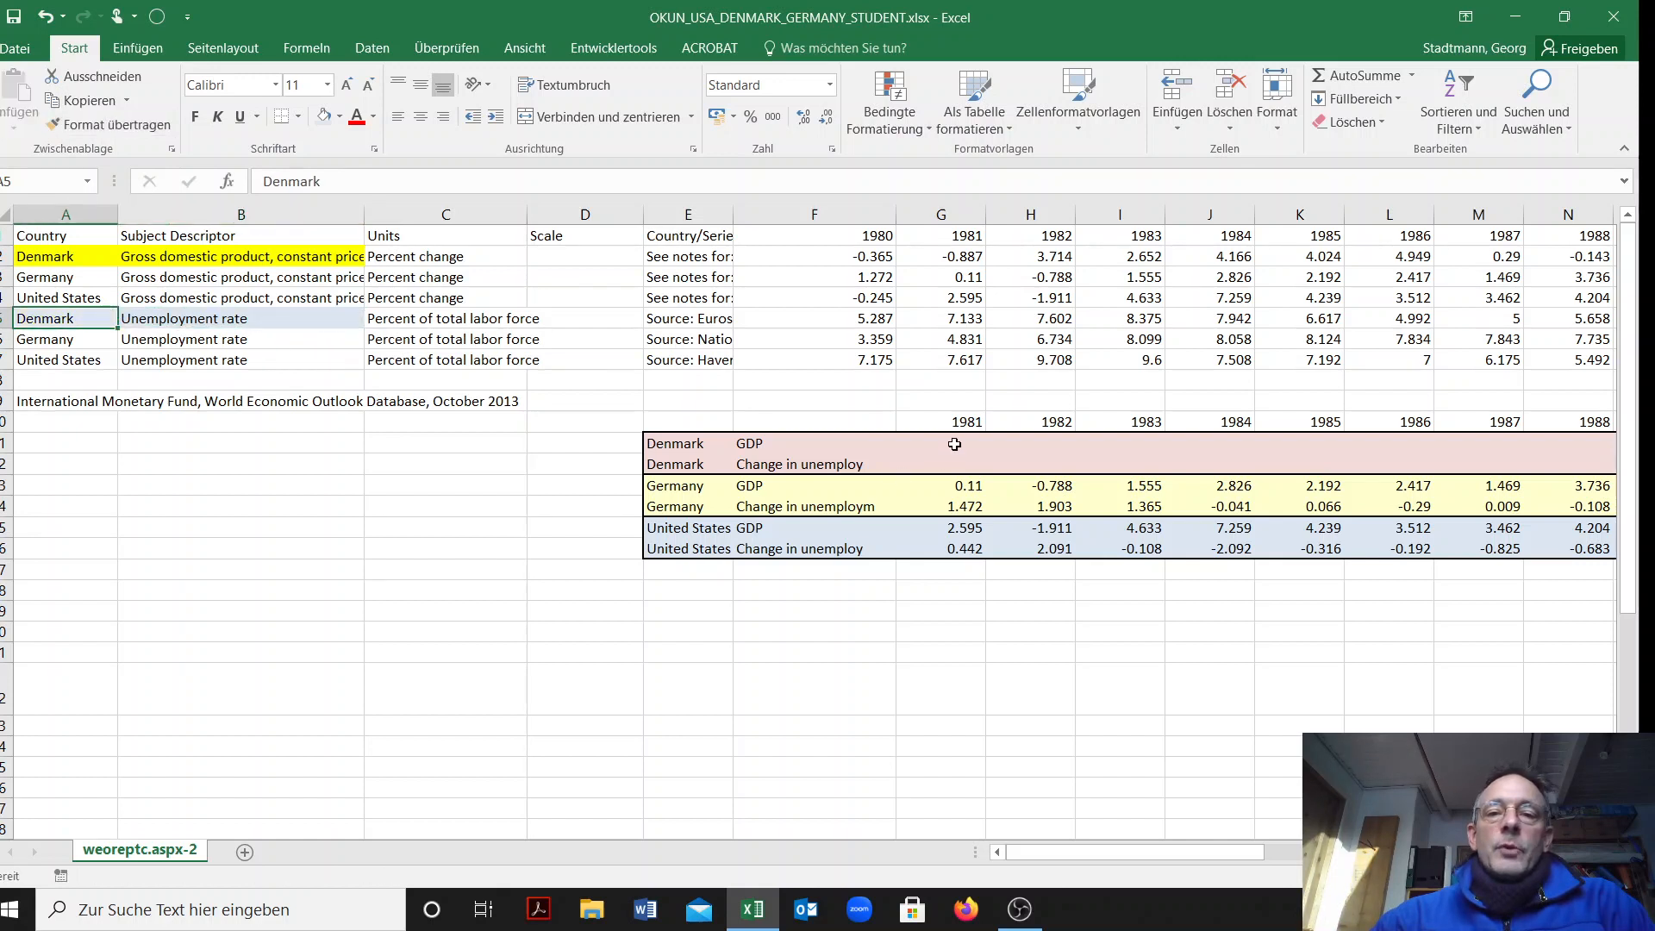
Link G11 to Denmark's 1981 GDP growth (=G2) and fill the row through 2013
{"action": "type", "text": "="}
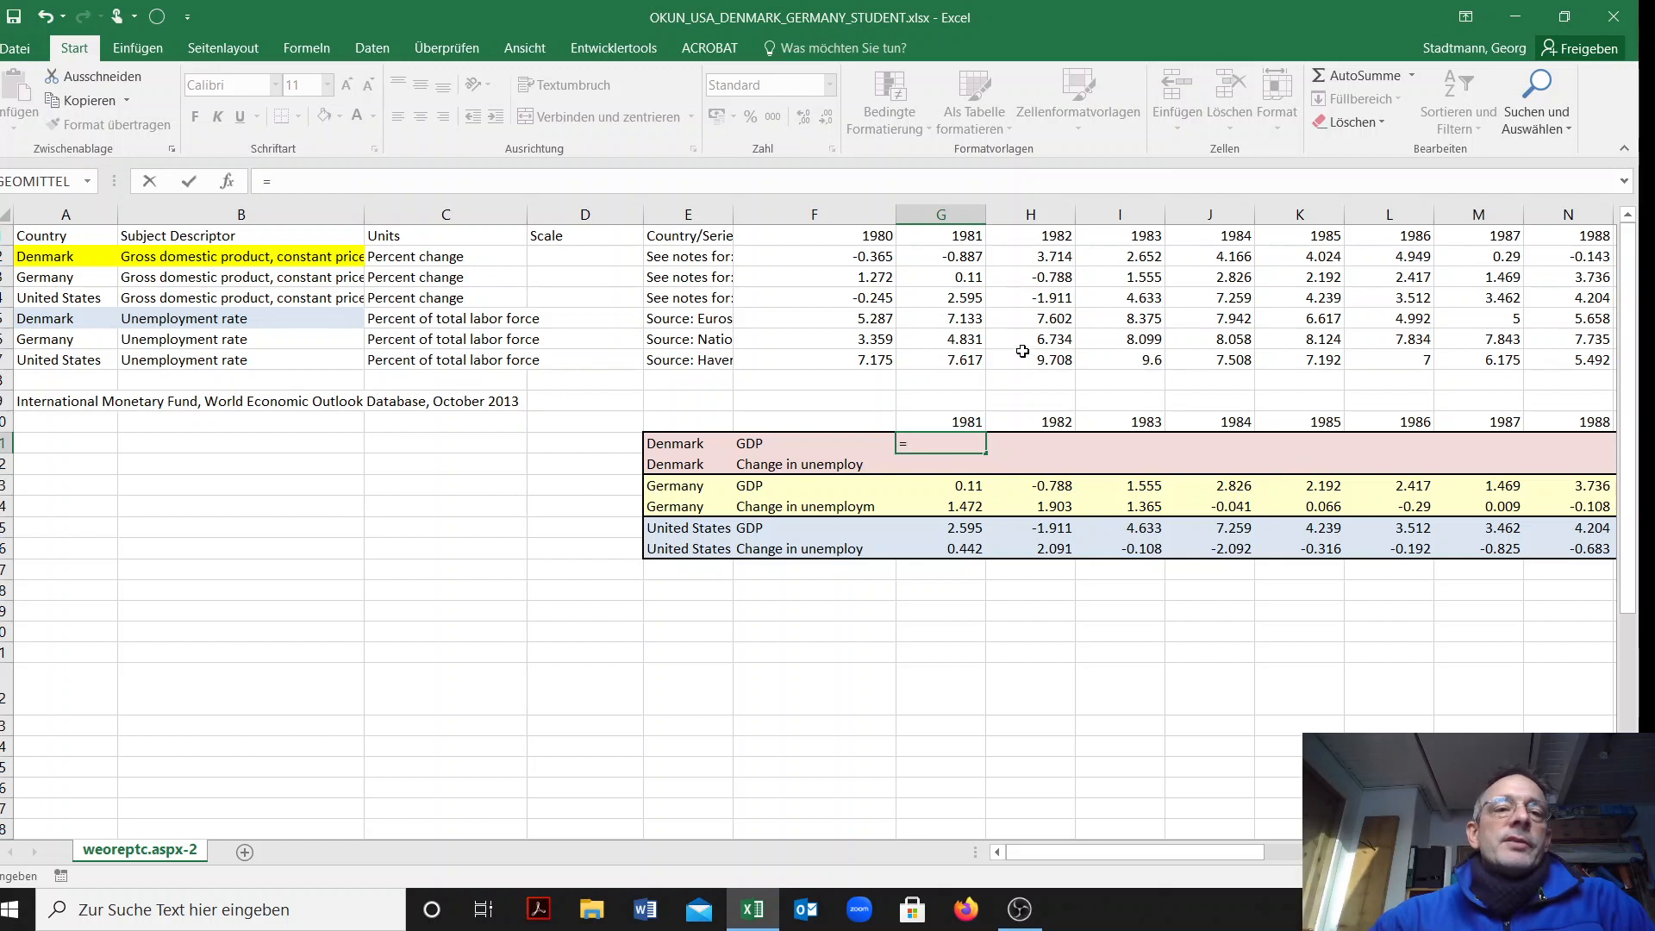
{"action": "left_click", "coordinate": [940, 255]}
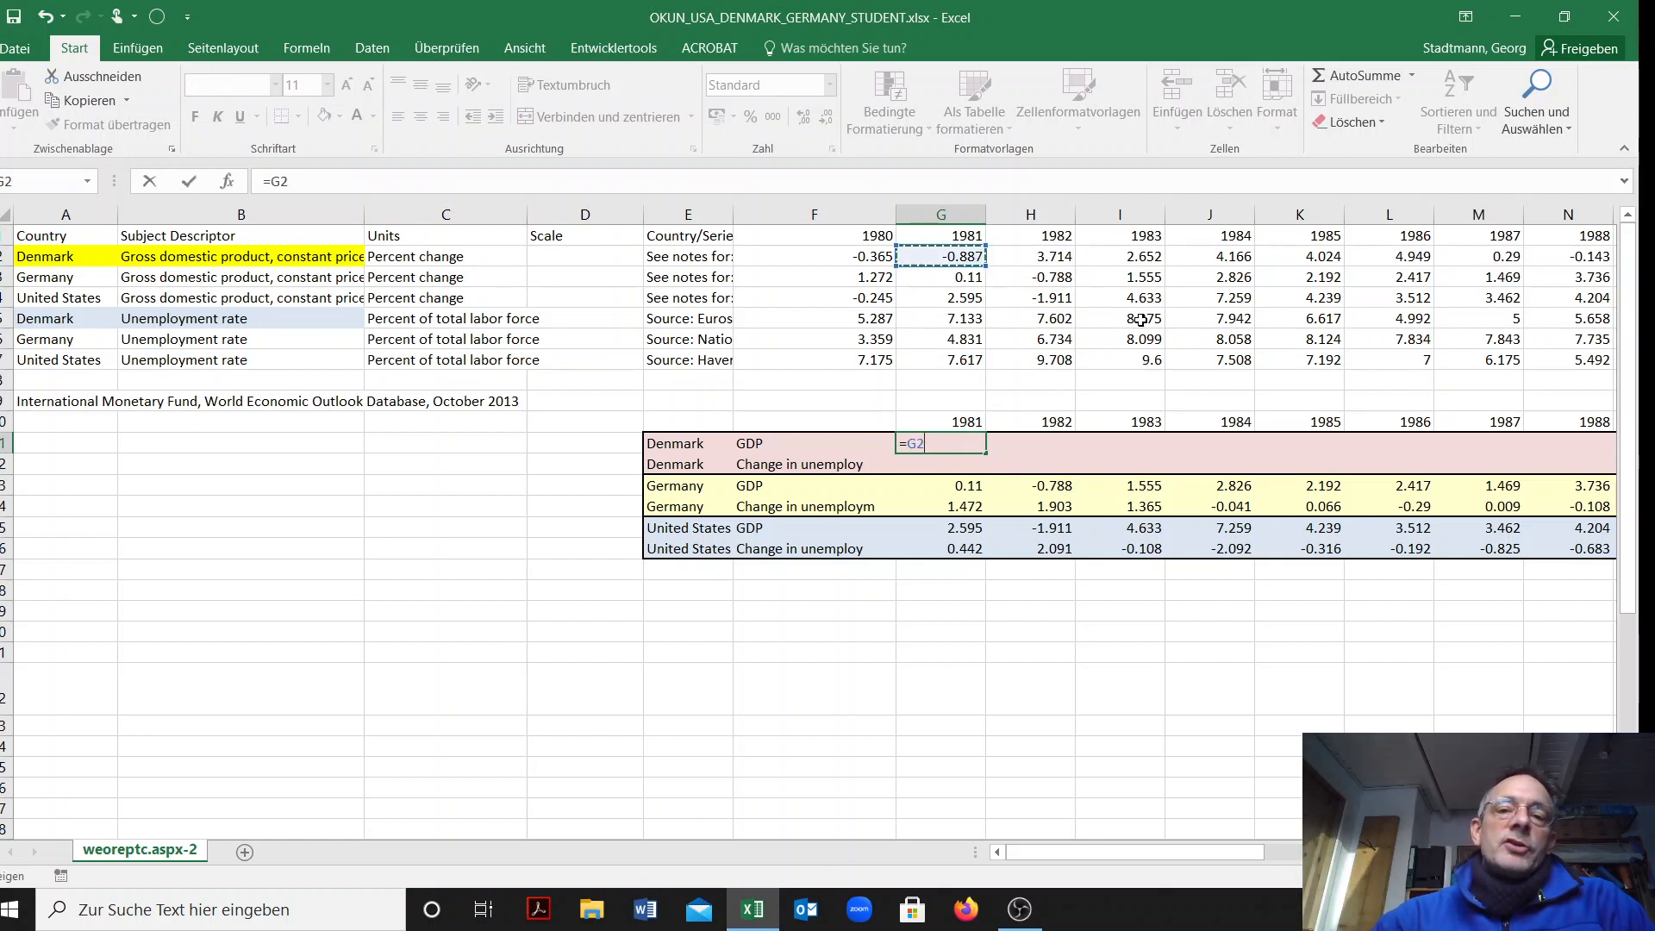
{"action": "key", "text": "Return"}
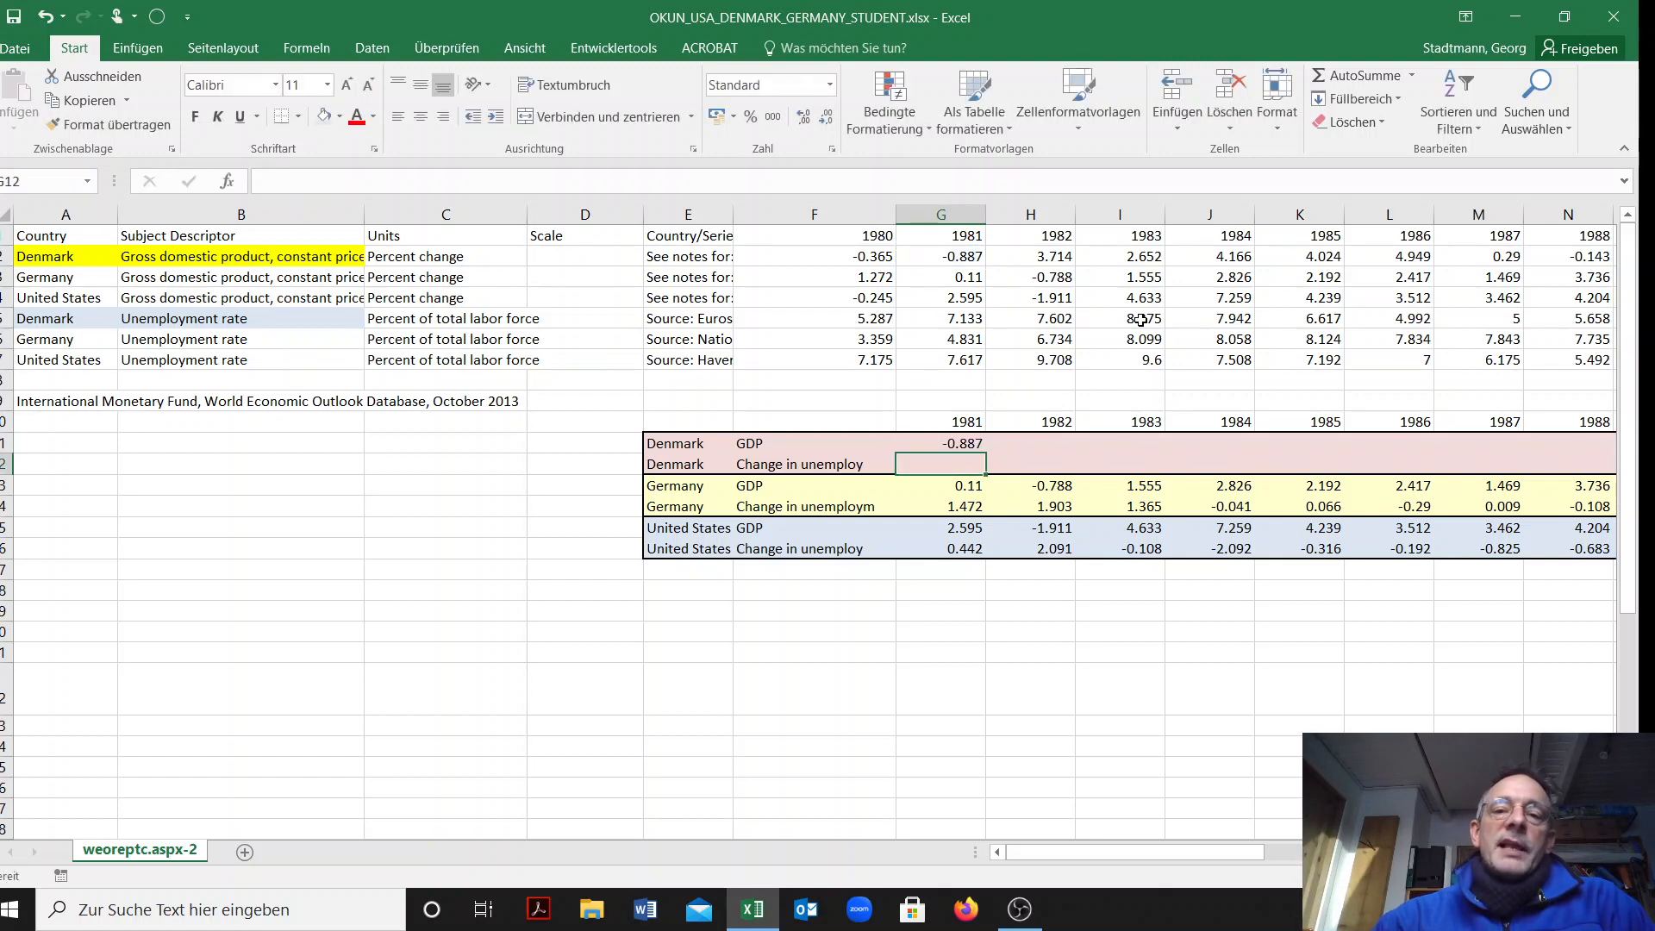
{"action": "left_click", "coordinate": [940, 443]}
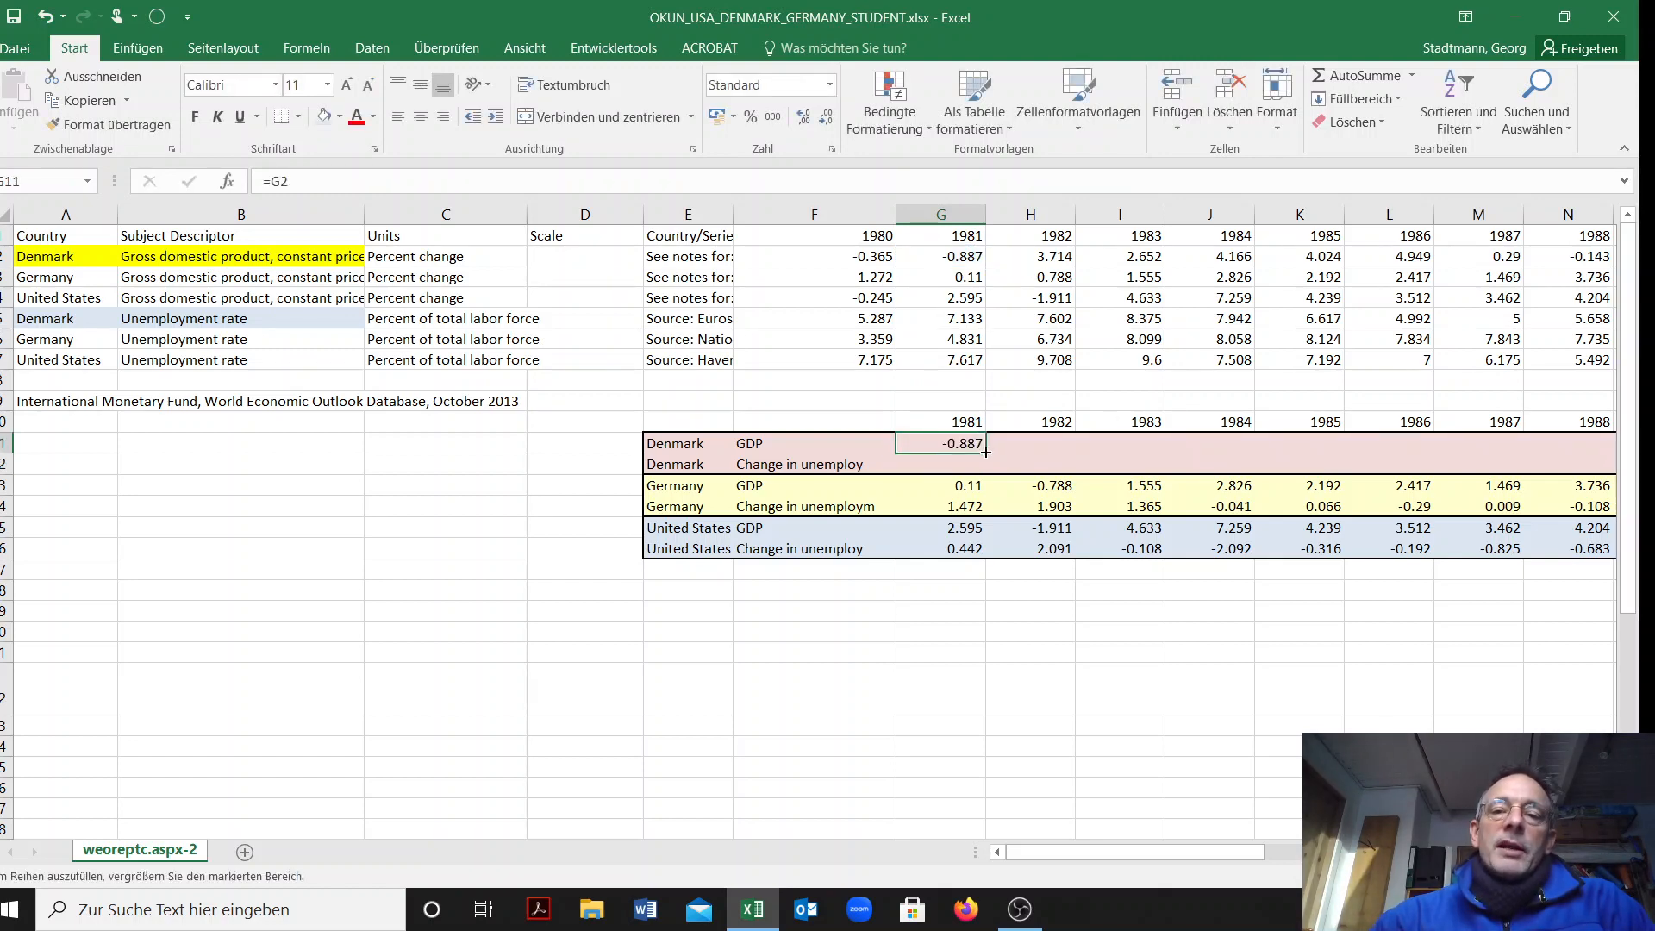
{"action": "scroll", "scroll_direction": "right", "scroll_amount": 3}
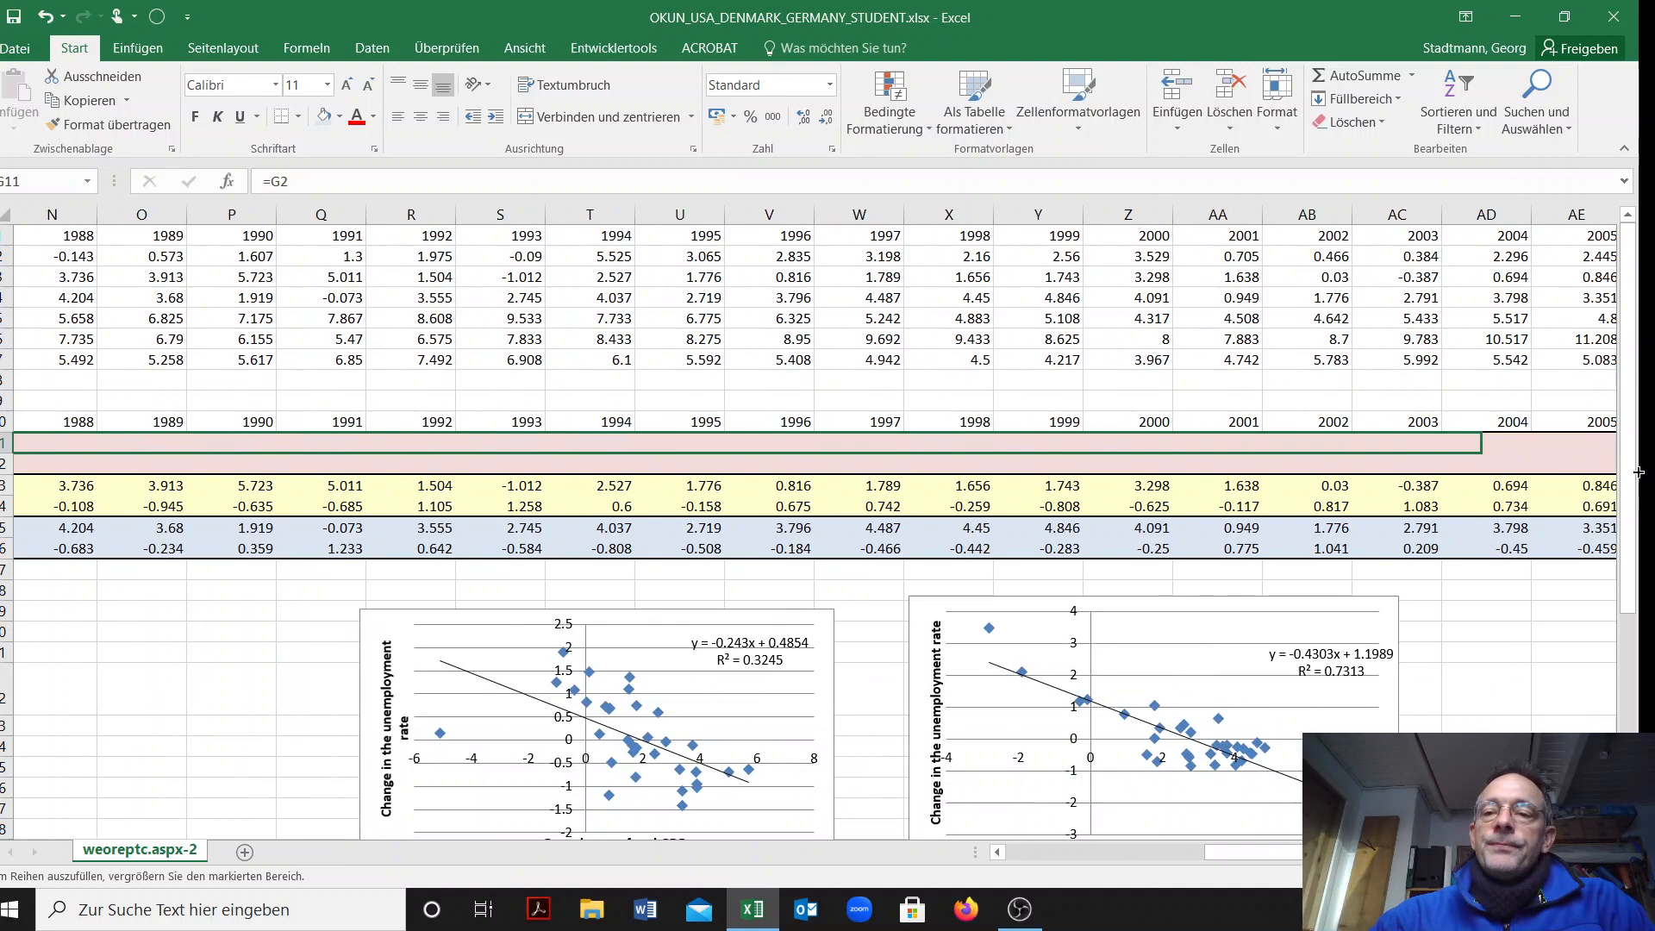
{"action": "scroll", "scroll_direction": "right", "scroll_amount": 3}
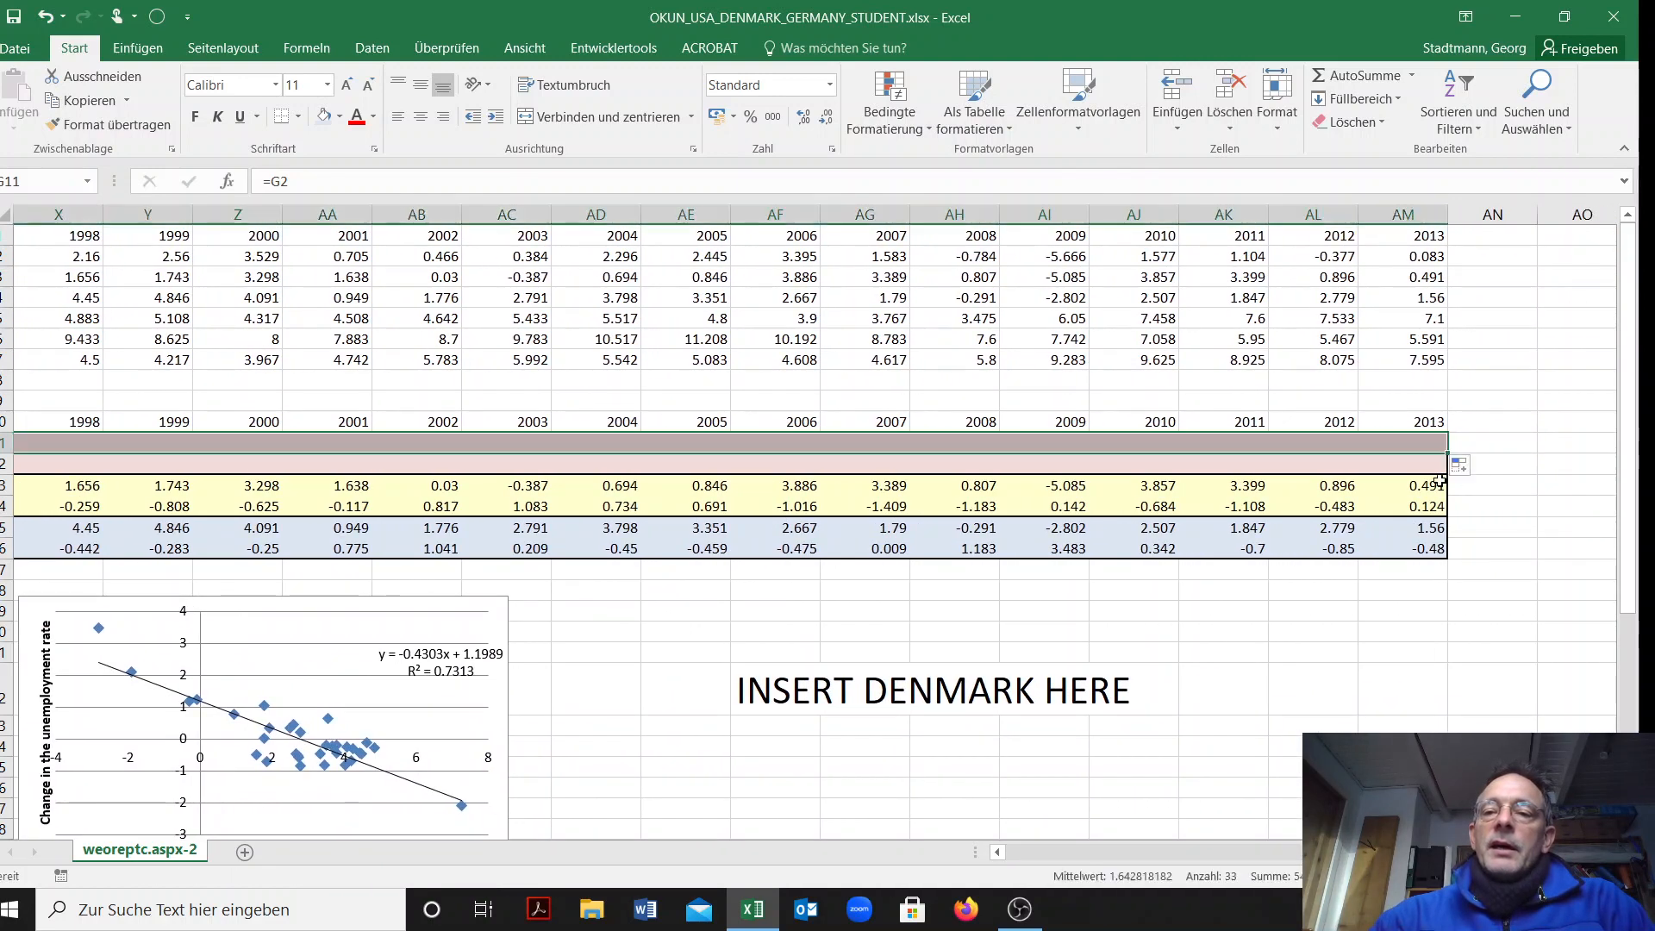
{"action": "left_click", "coordinate": [1133, 462]}
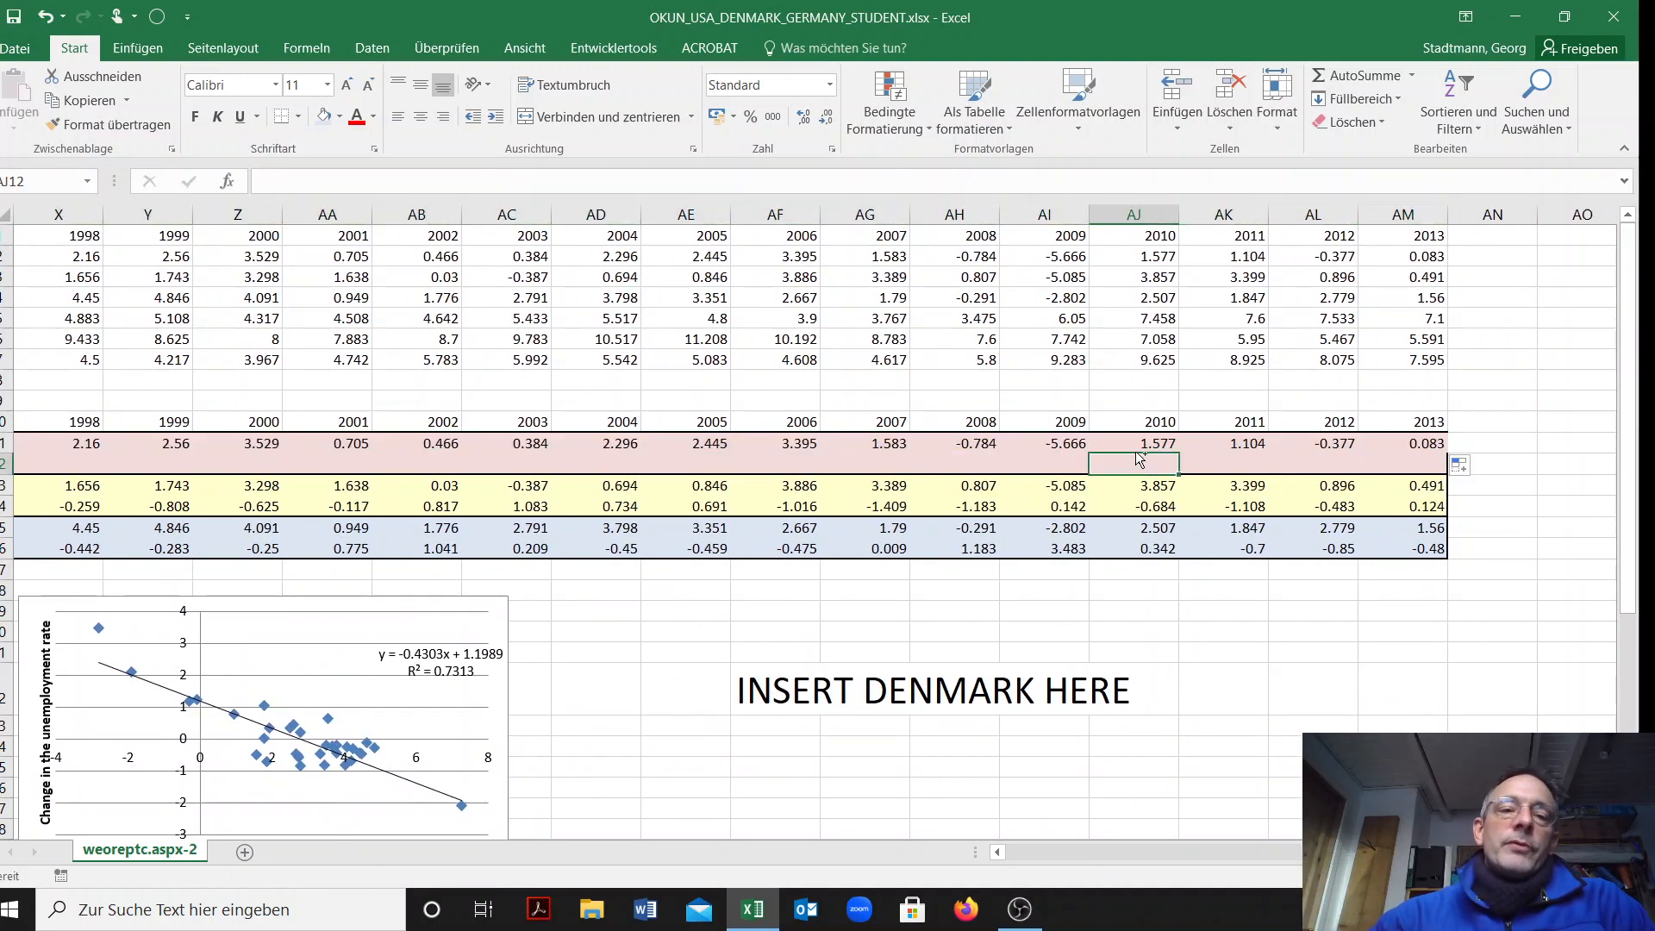
{"action": "scroll", "scroll_direction": "left", "scroll_amount": 3}
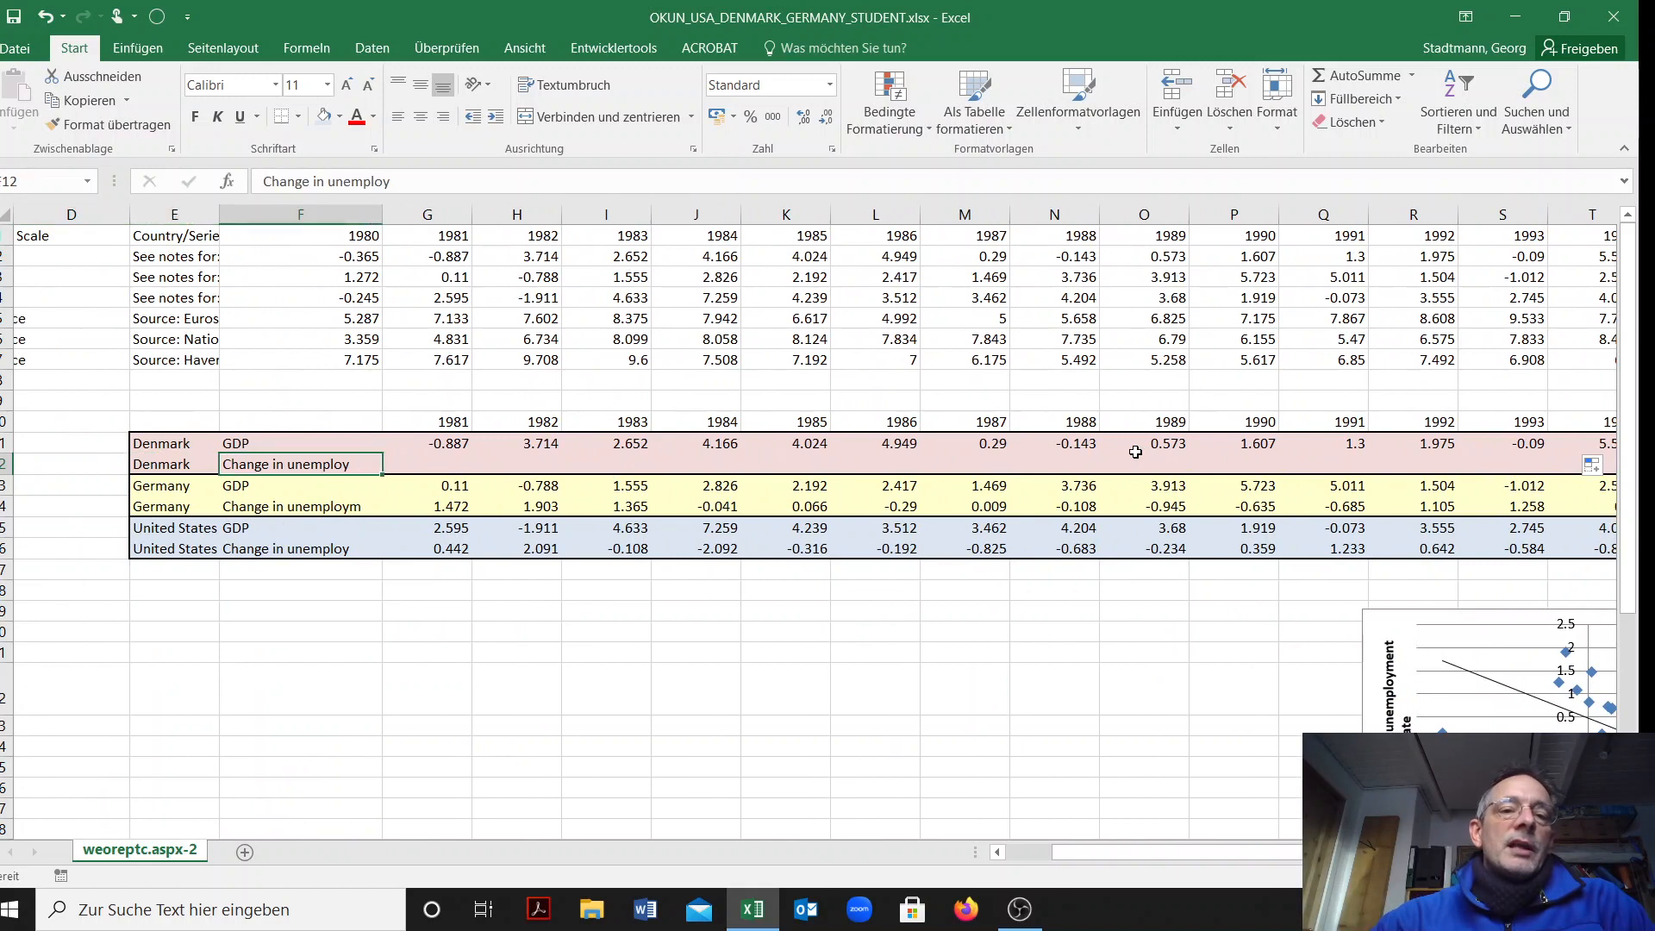
Enter Denmark's 1981 unemployment change as =G5-F5 and show it with one decimal (1.8)
{"action": "left_click", "coordinate": [427, 463]}
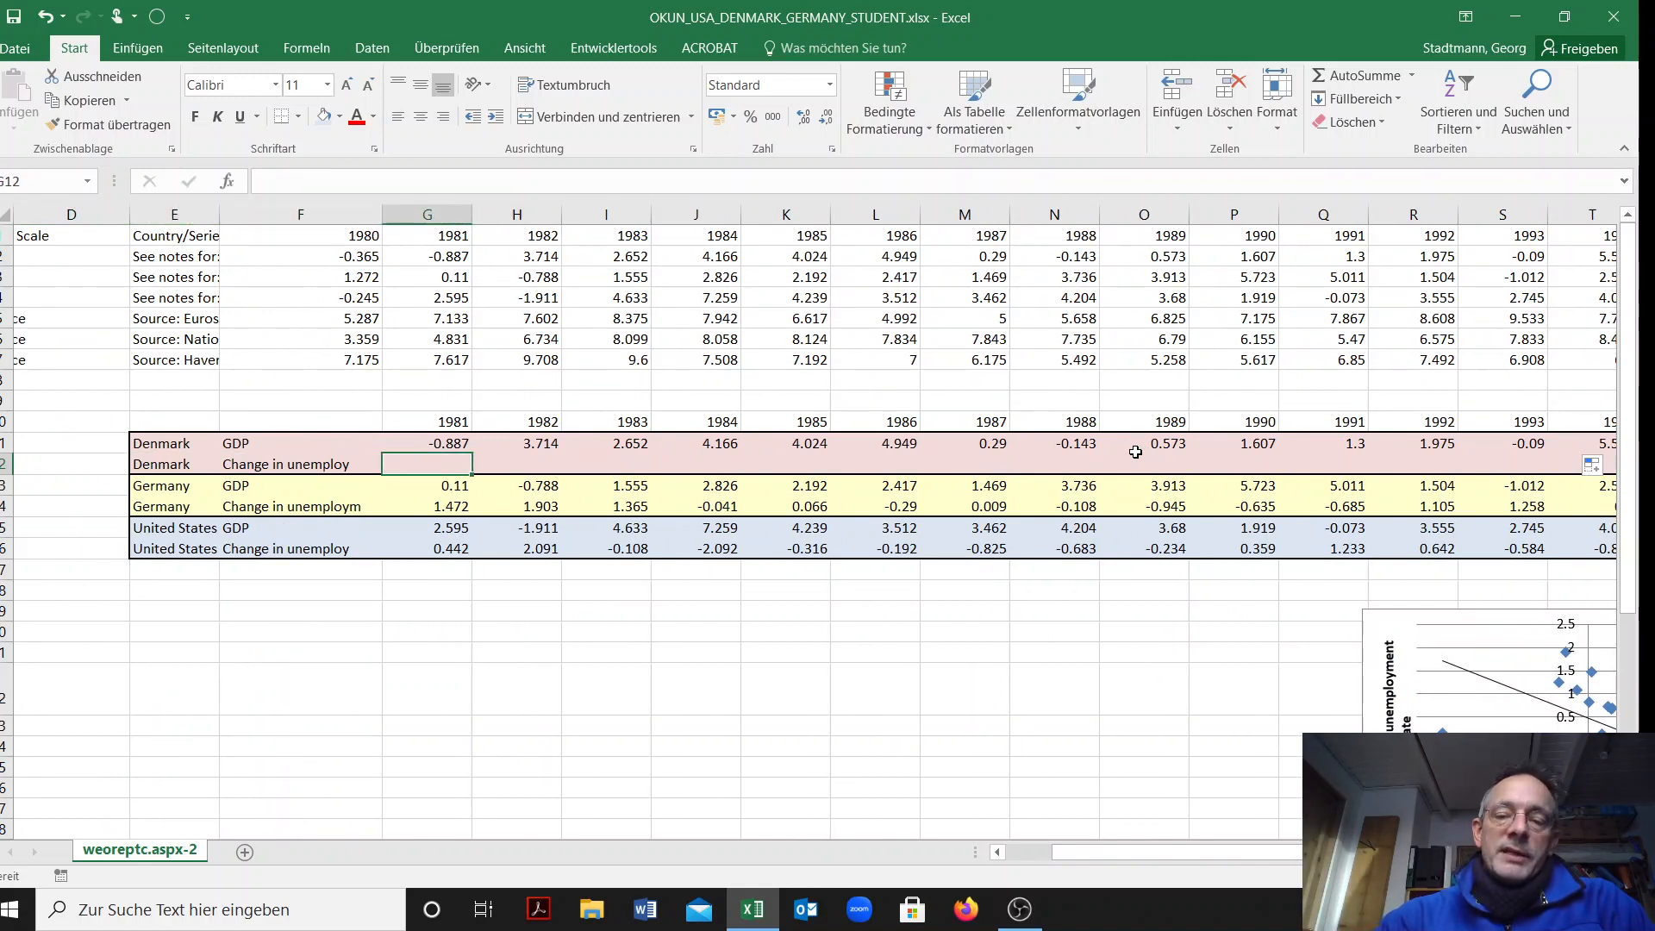
{"action": "type", "text": "="}
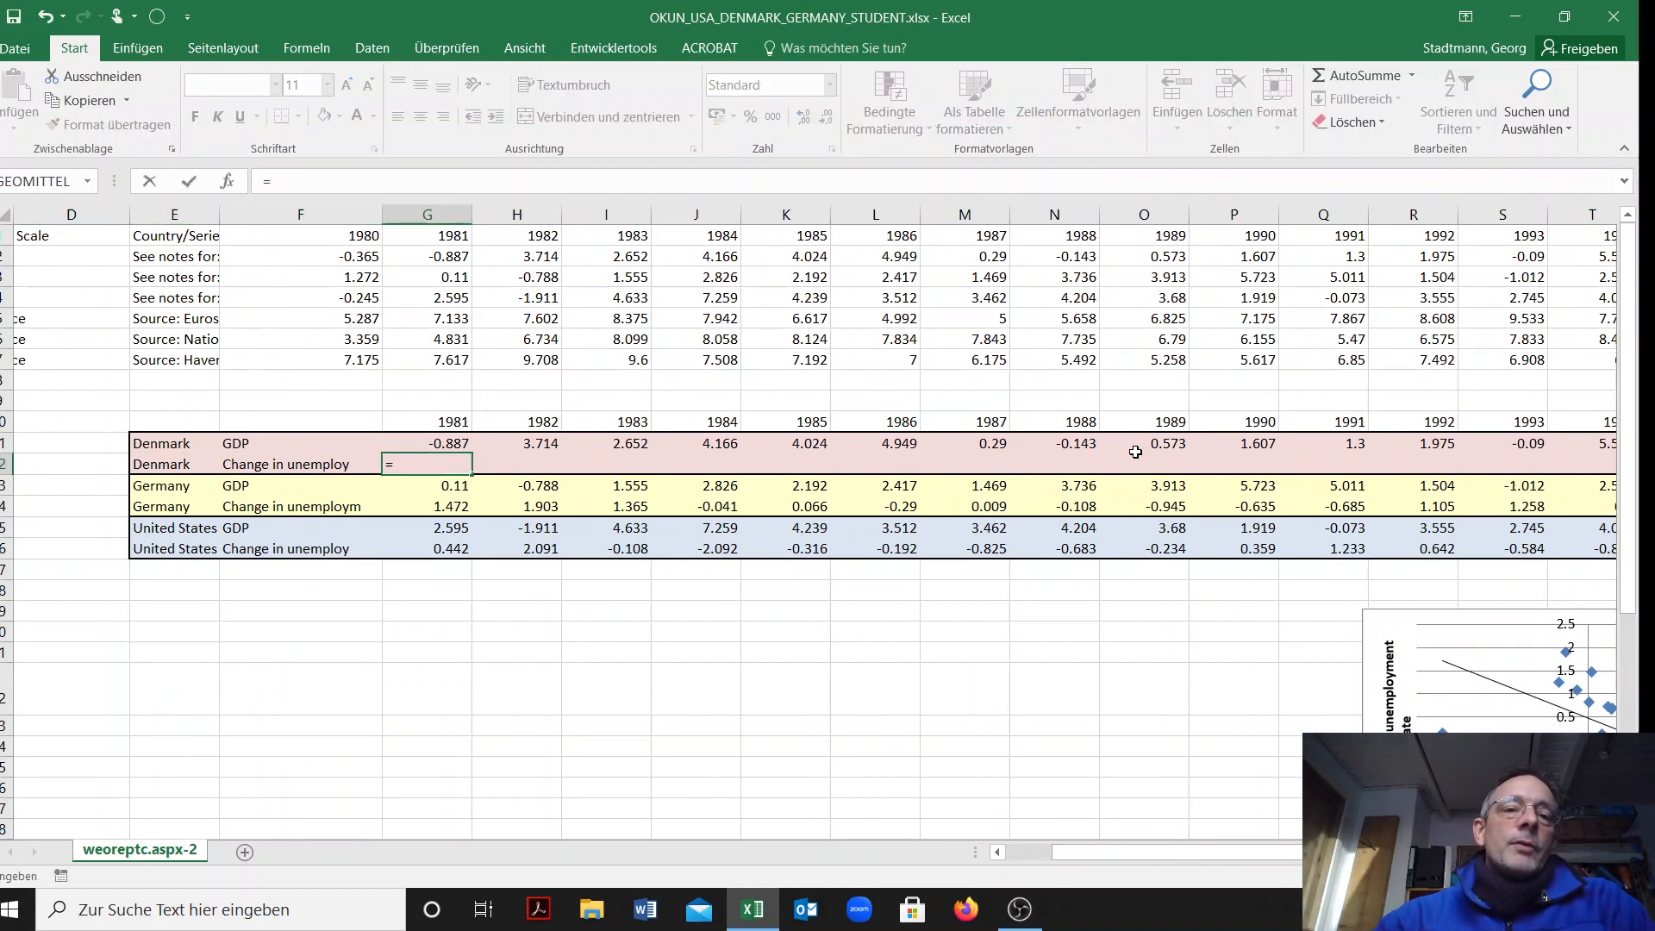
{"action": "scroll", "scroll_direction": "left", "scroll_amount": 3}
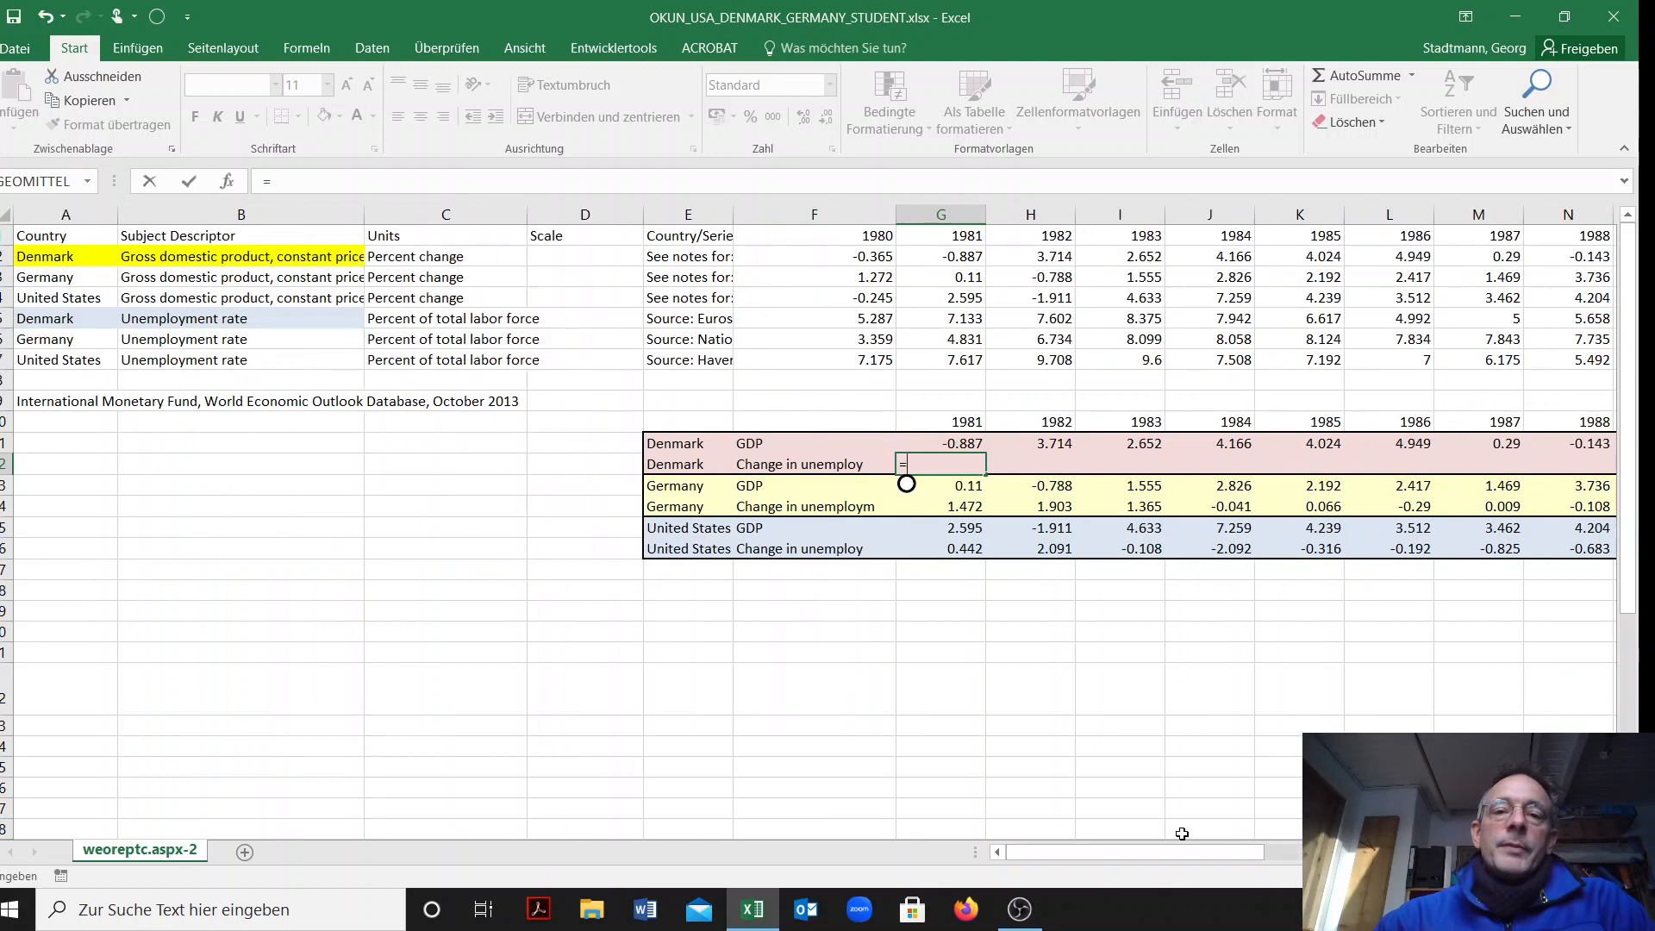
{"action": "mouse_move", "coordinate": [581, 352]}
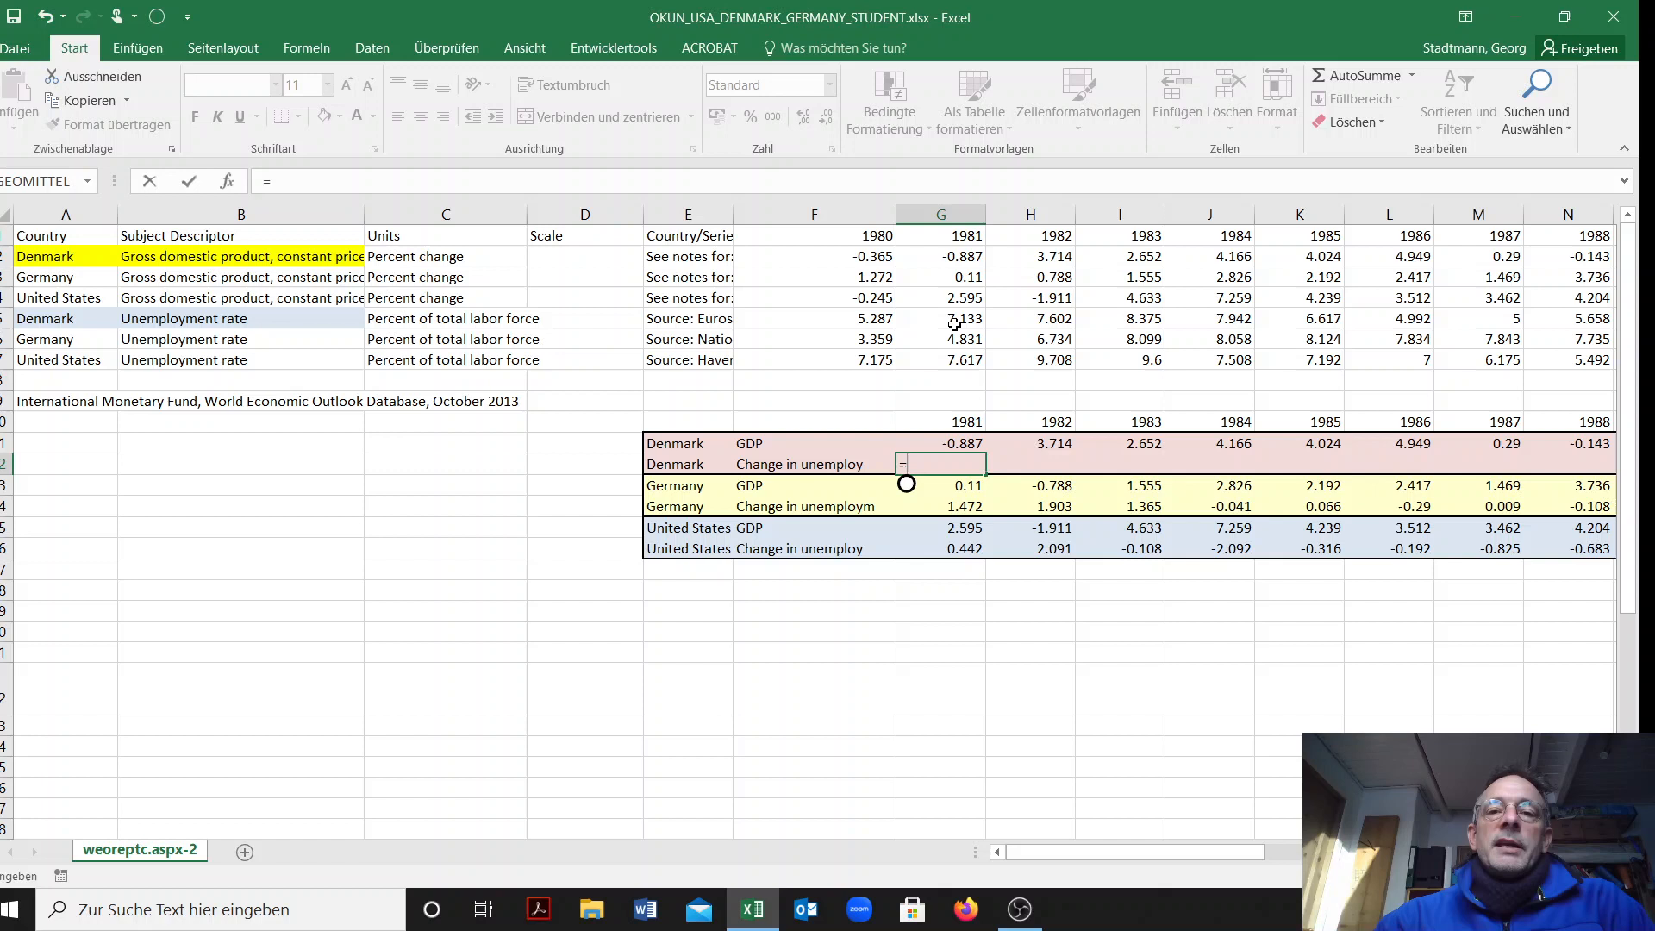
{"action": "left_click", "coordinate": [940, 317]}
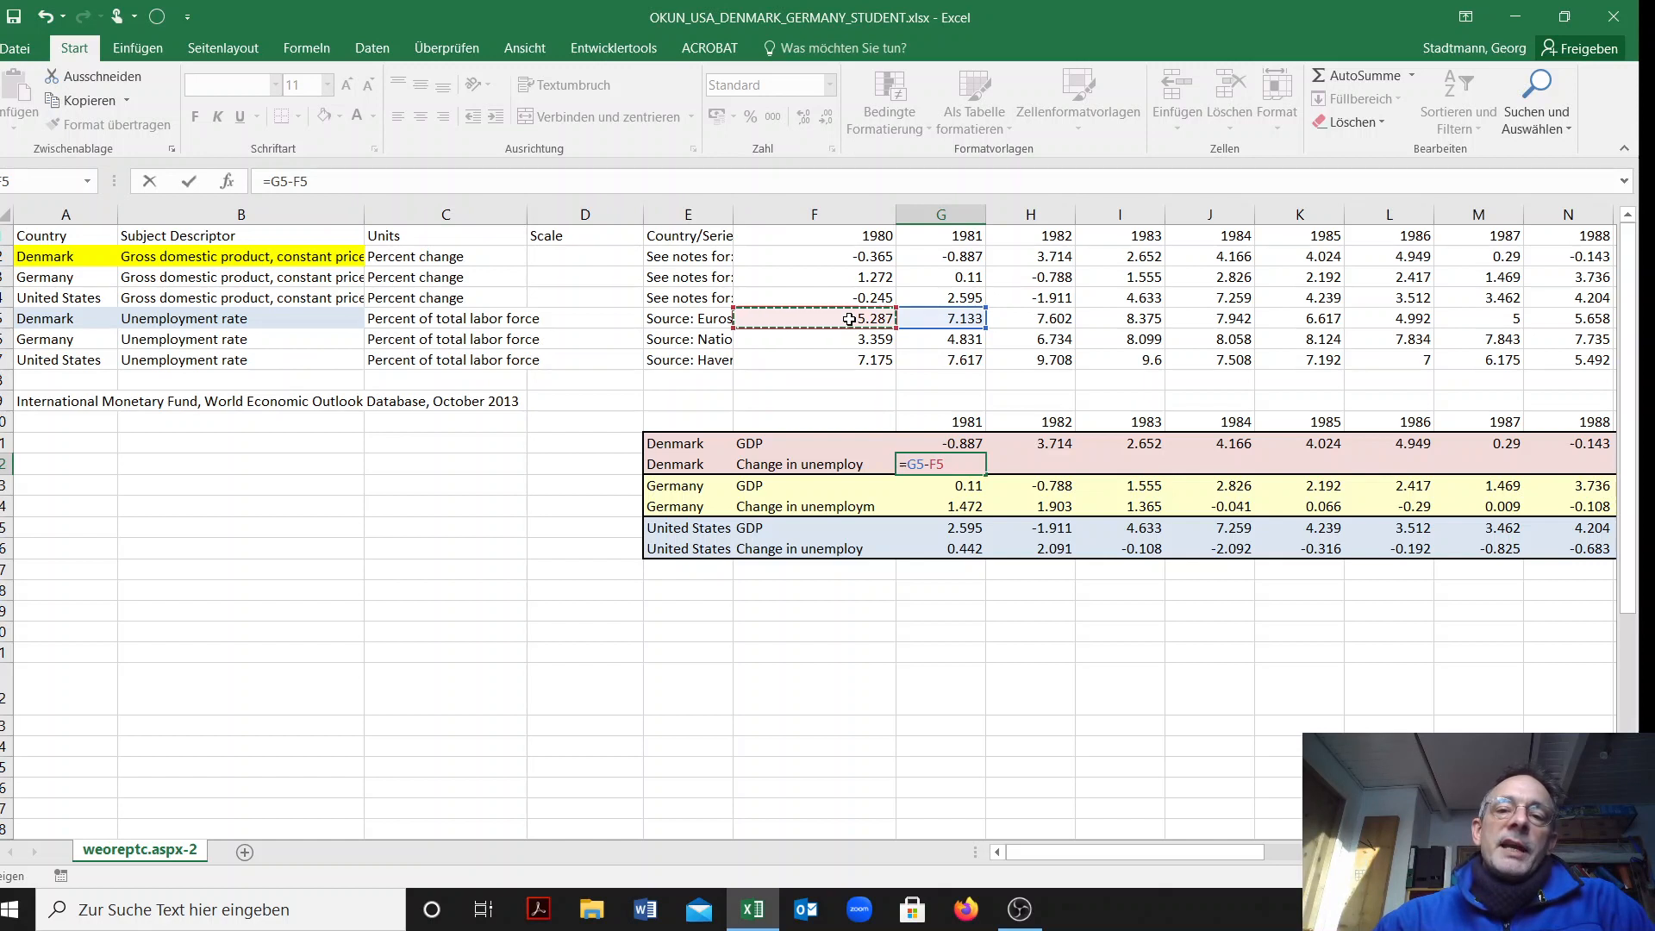
{"action": "key", "text": "Return"}
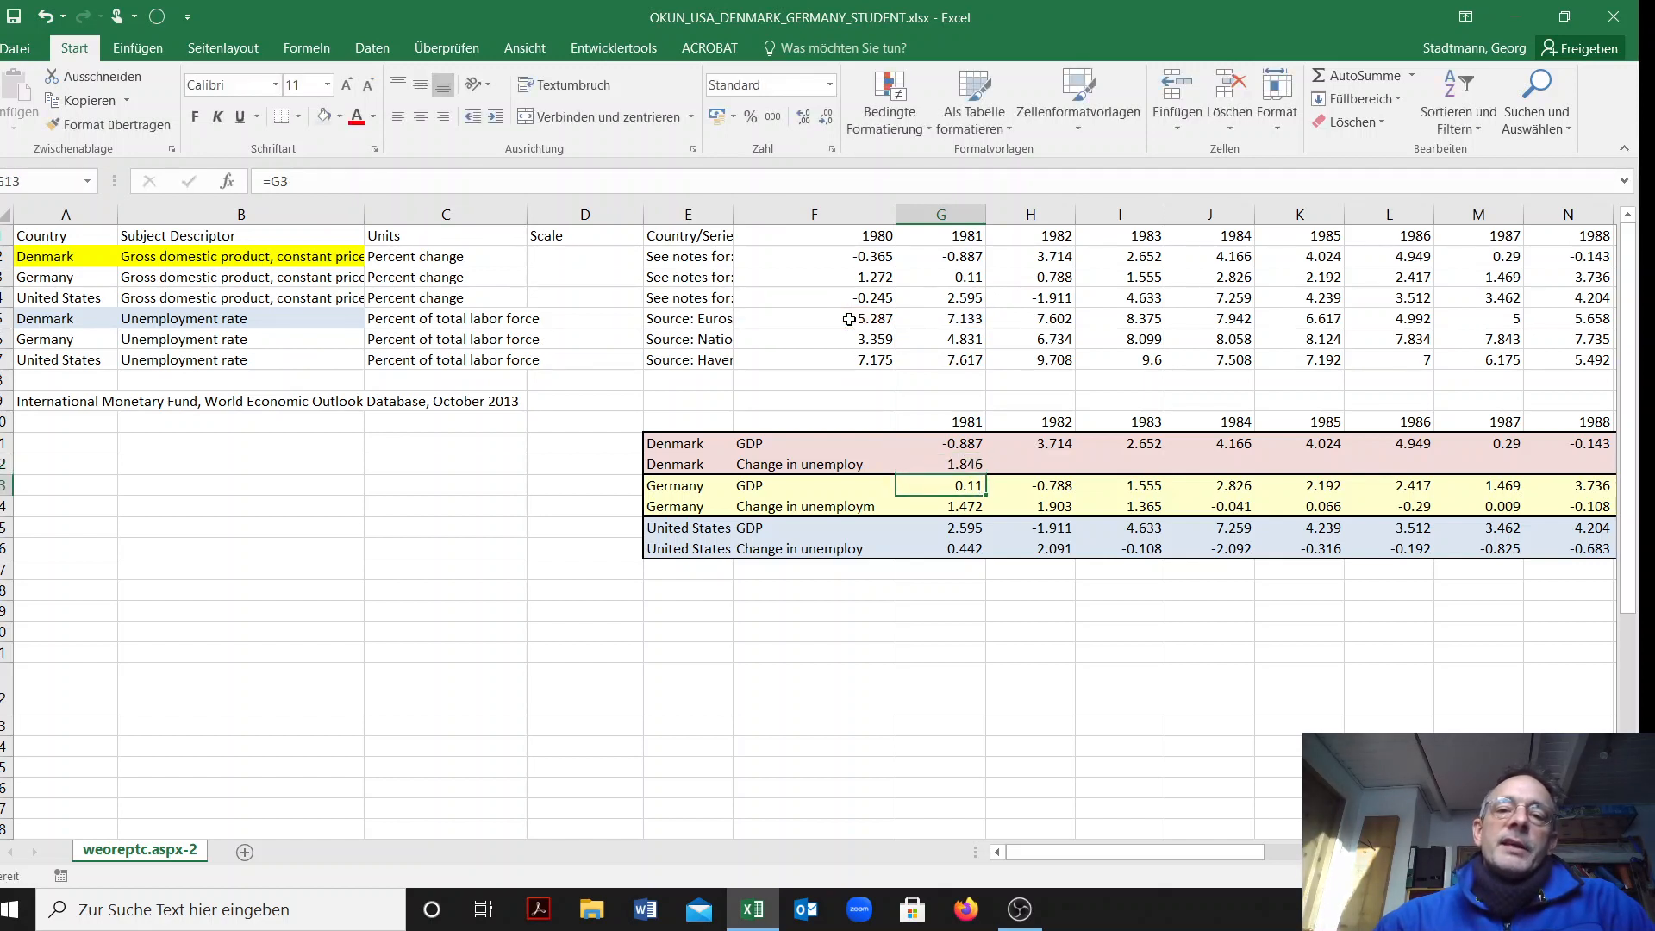
{"action": "left_click", "coordinate": [941, 464]}
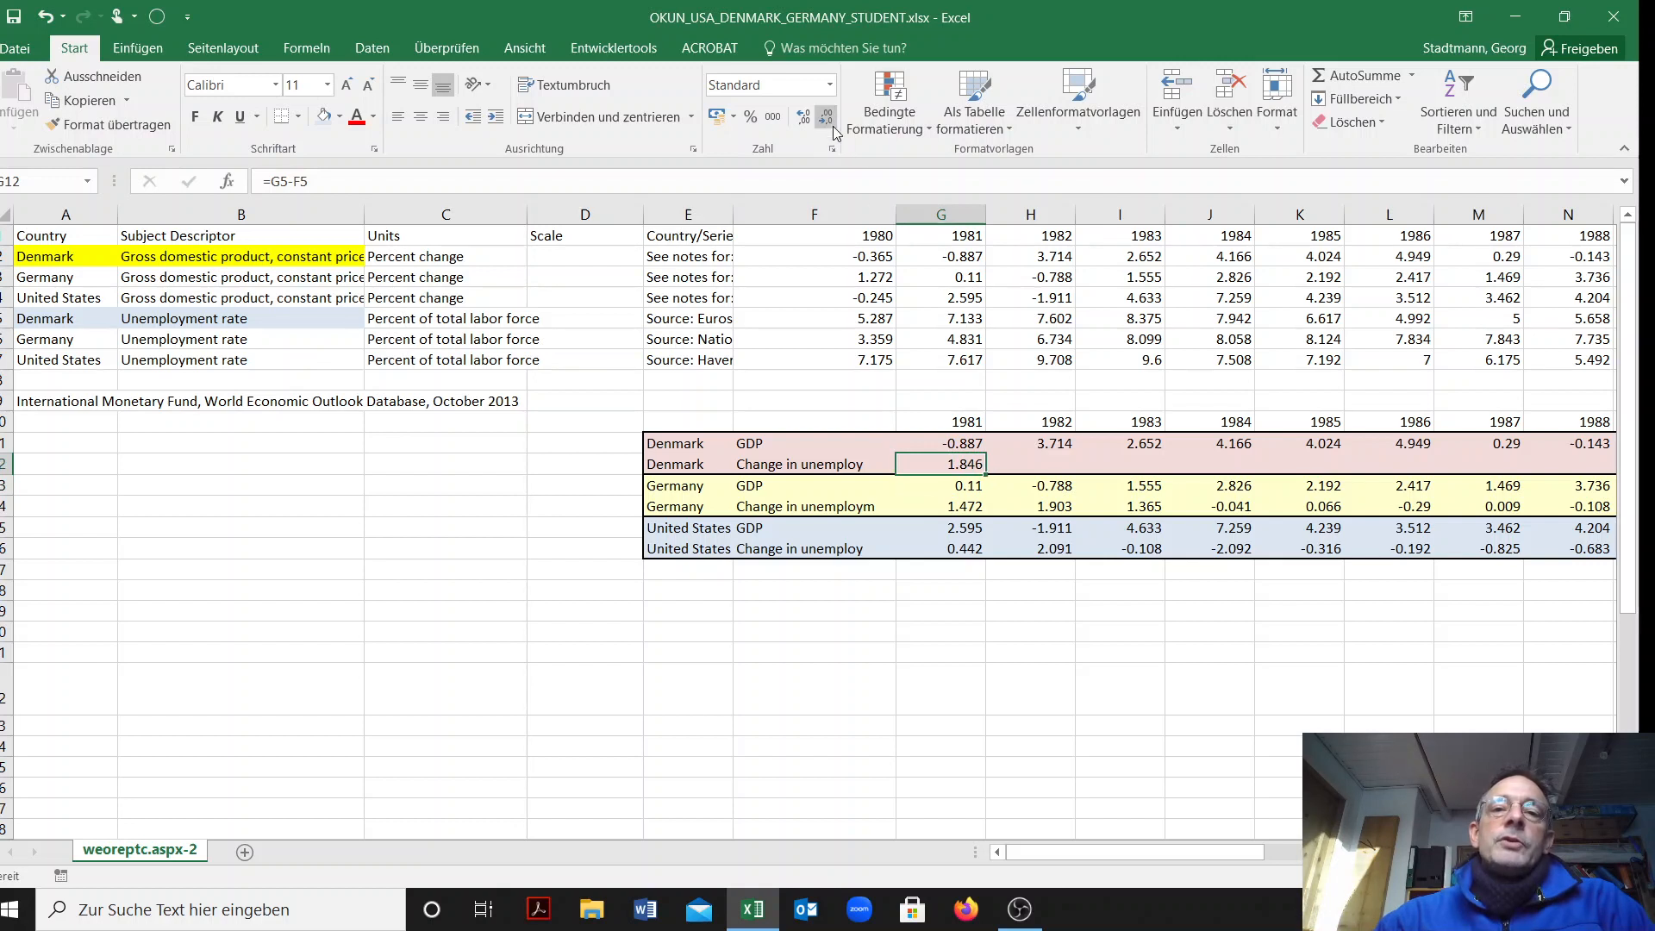
{"action": "left_click", "coordinate": [824, 116]}
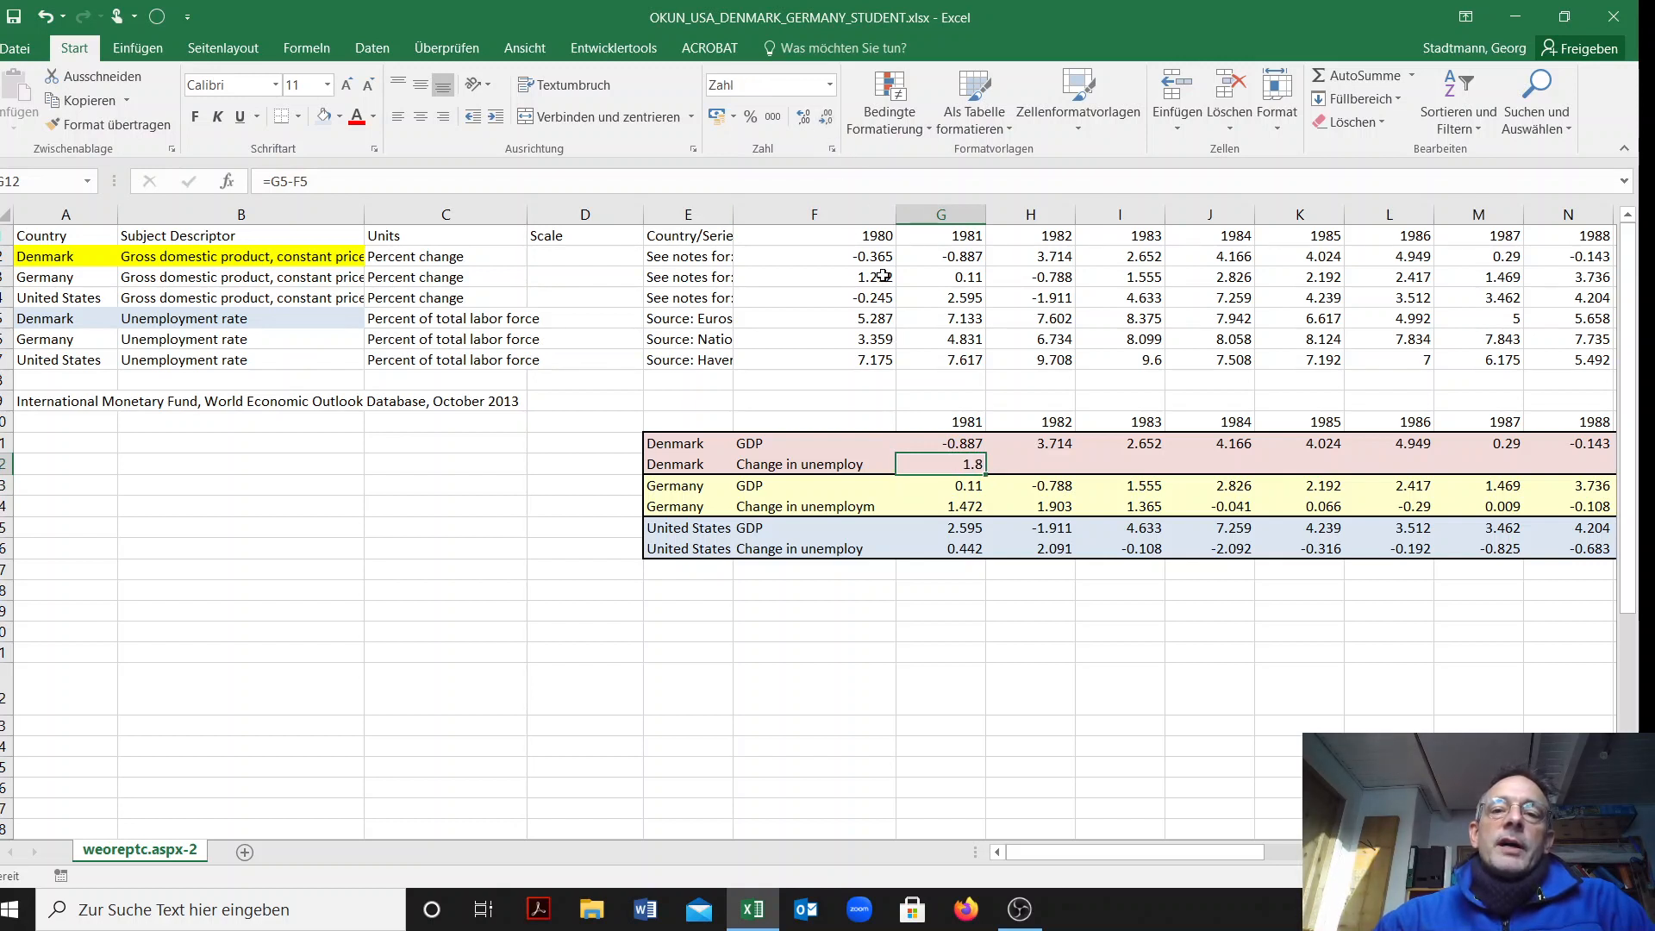
{"action": "mouse_move", "coordinate": [853, 333]}
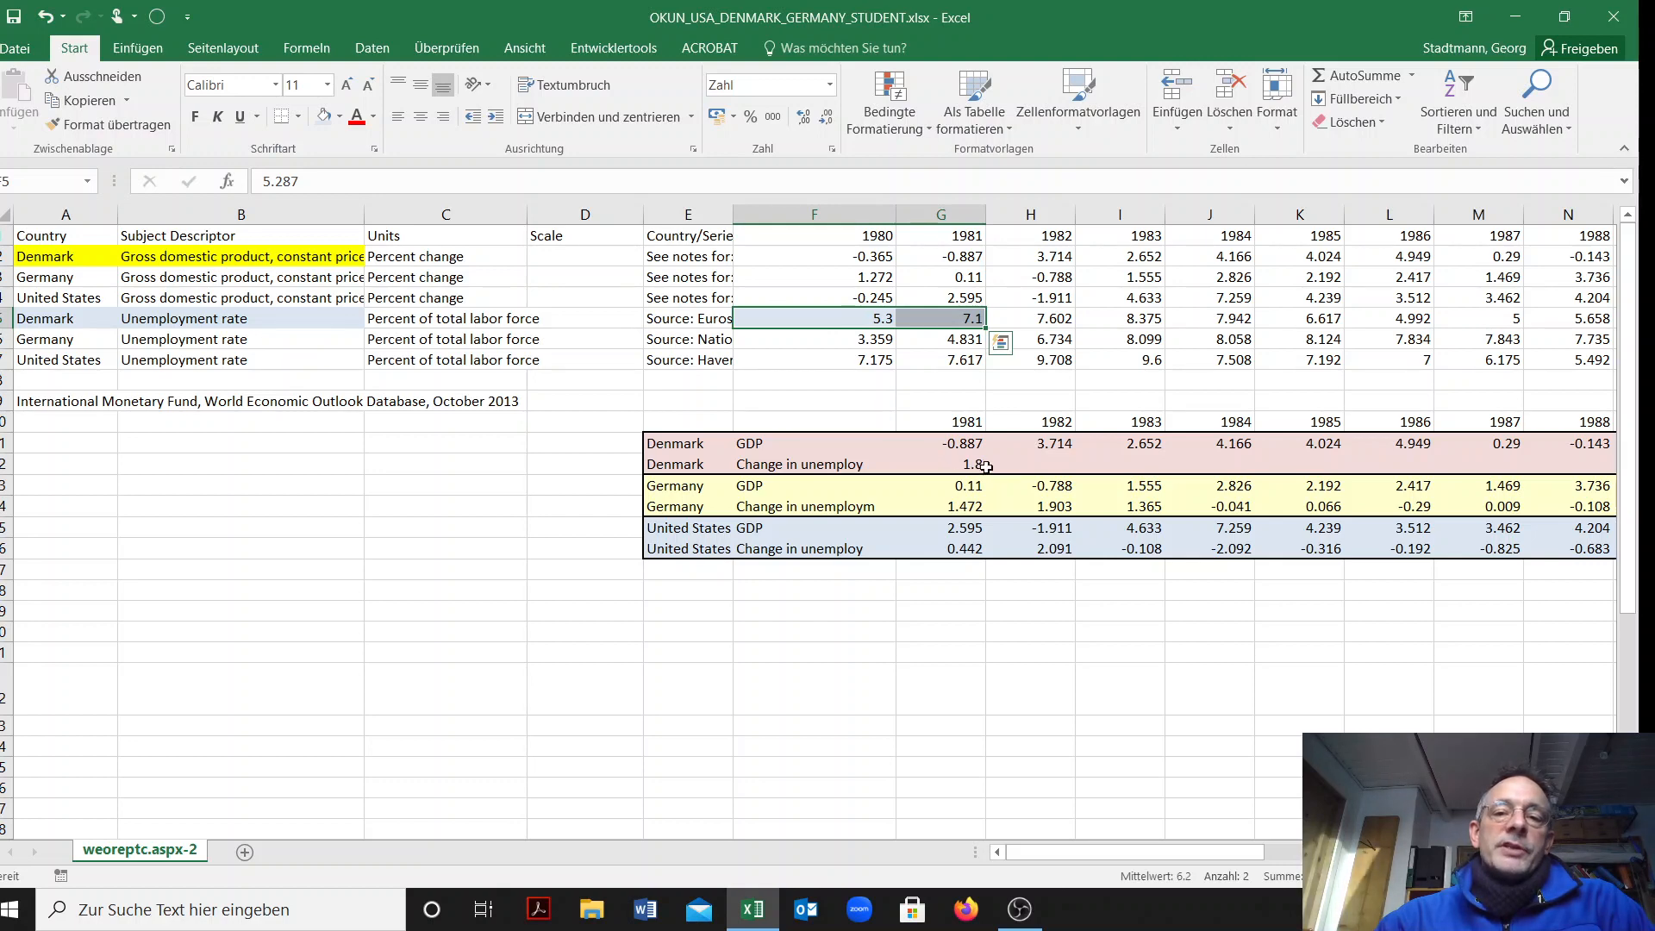
Fill Denmark's unemployment-change formula across through 2013 and select both Denmark rows
{"action": "left_click", "coordinate": [941, 464]}
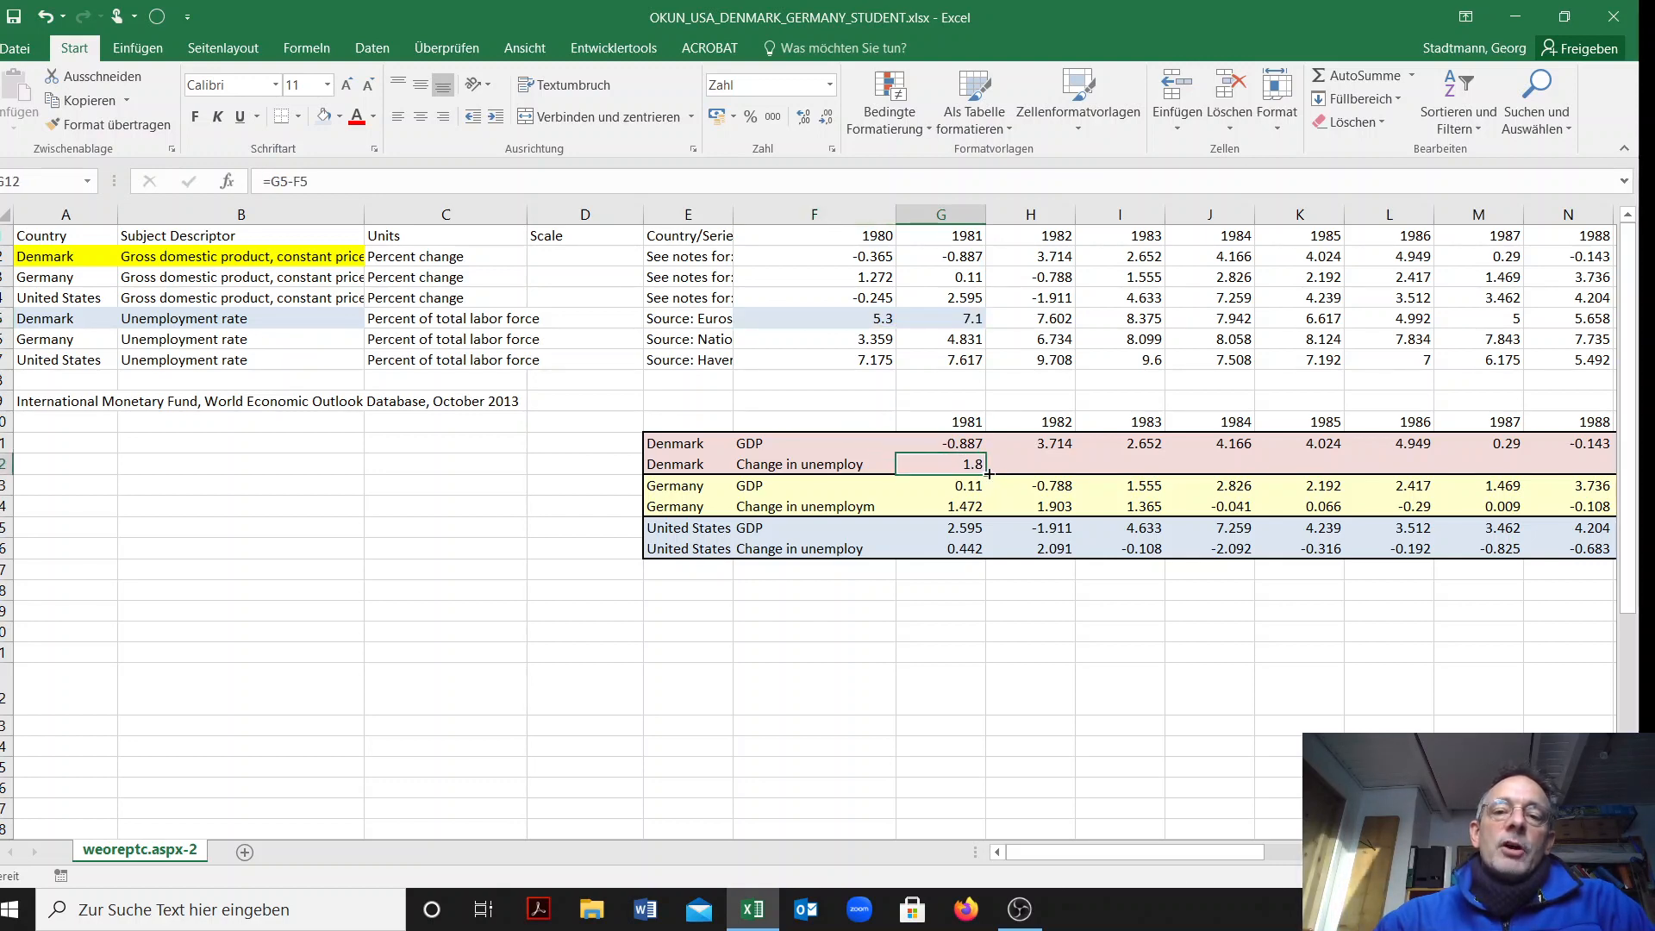
{"action": "scroll", "scroll_direction": "right", "scroll_amount": 3}
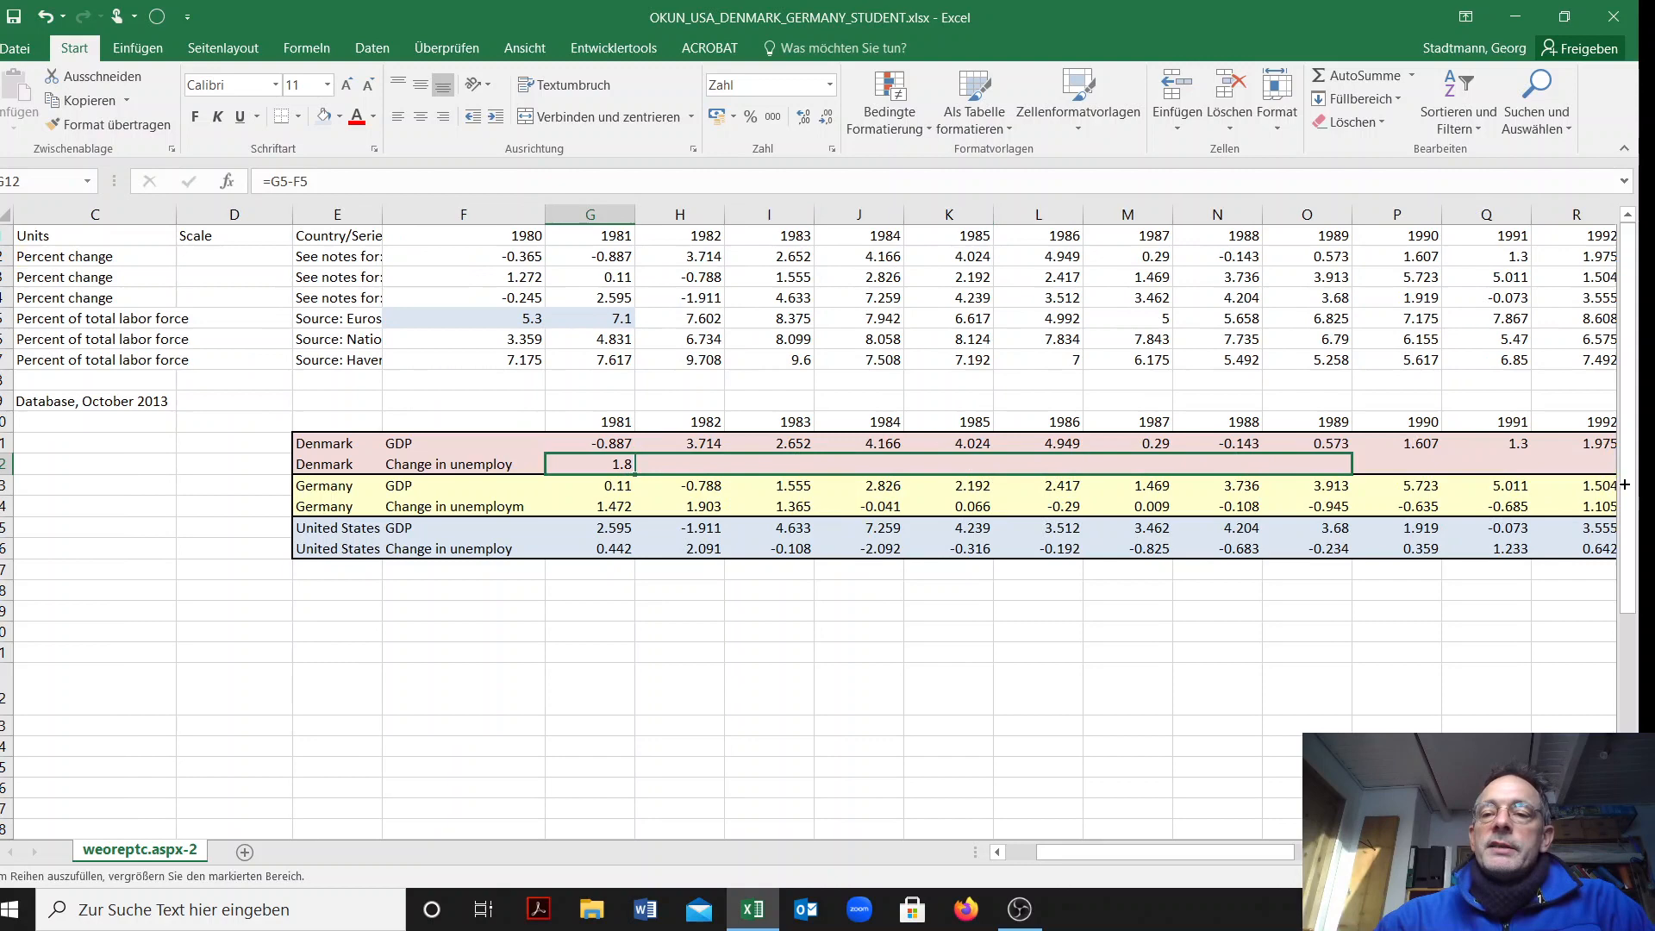
{"action": "scroll", "scroll_direction": "right", "scroll_amount": 3}
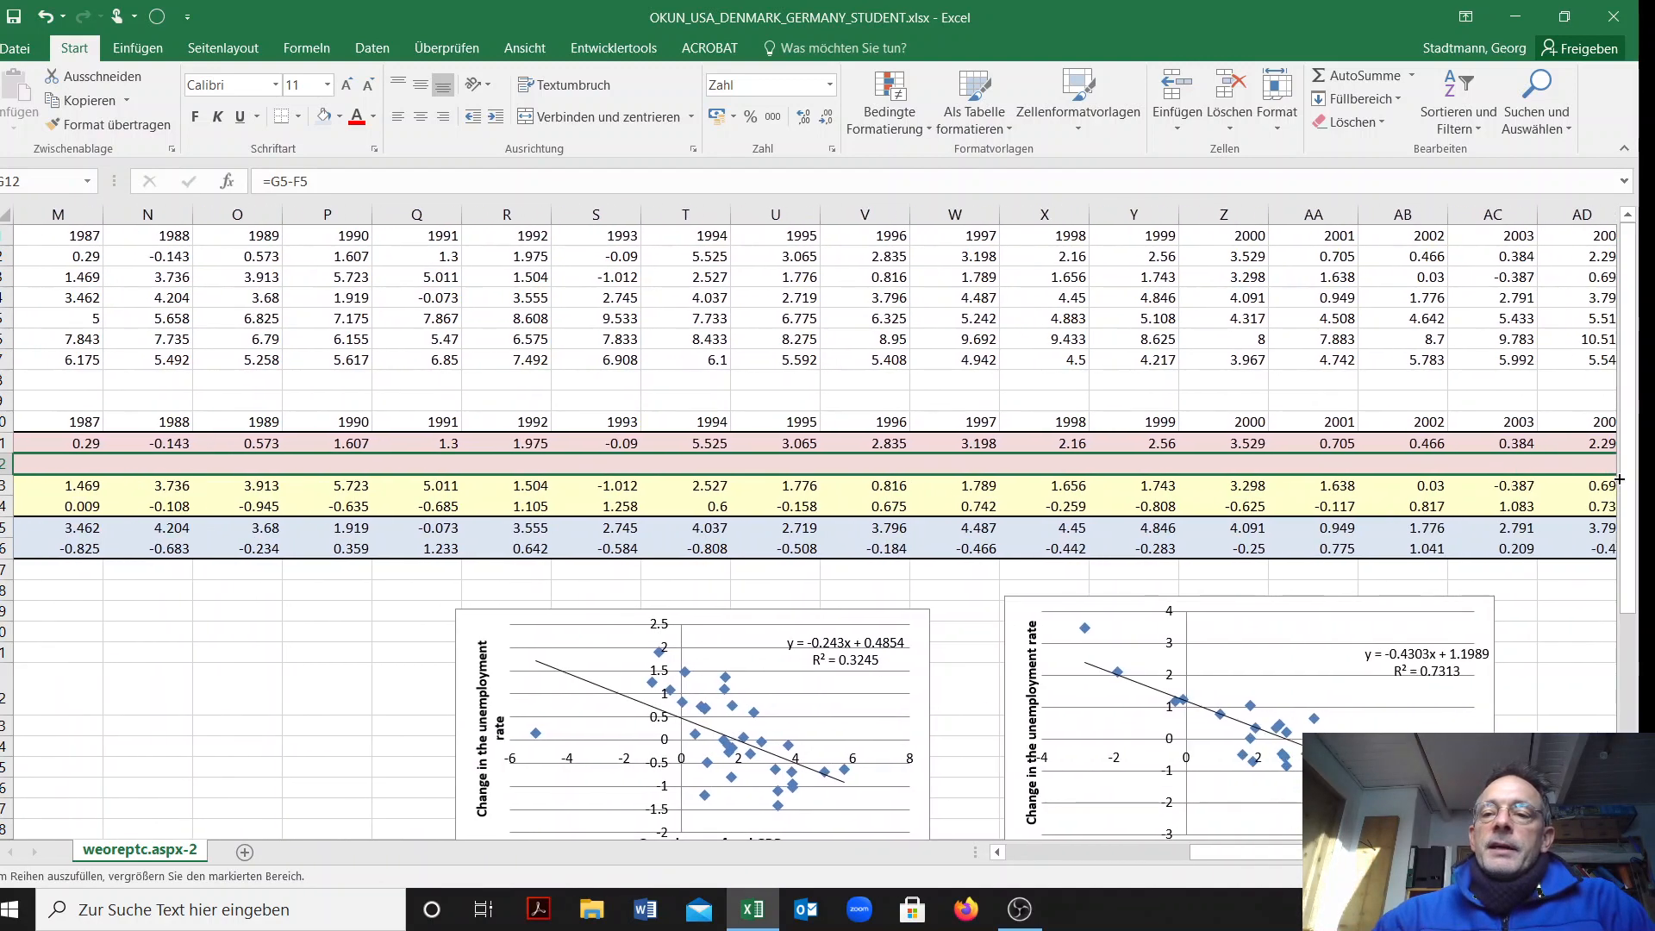
{"action": "scroll", "scroll_direction": "right", "scroll_amount": 3}
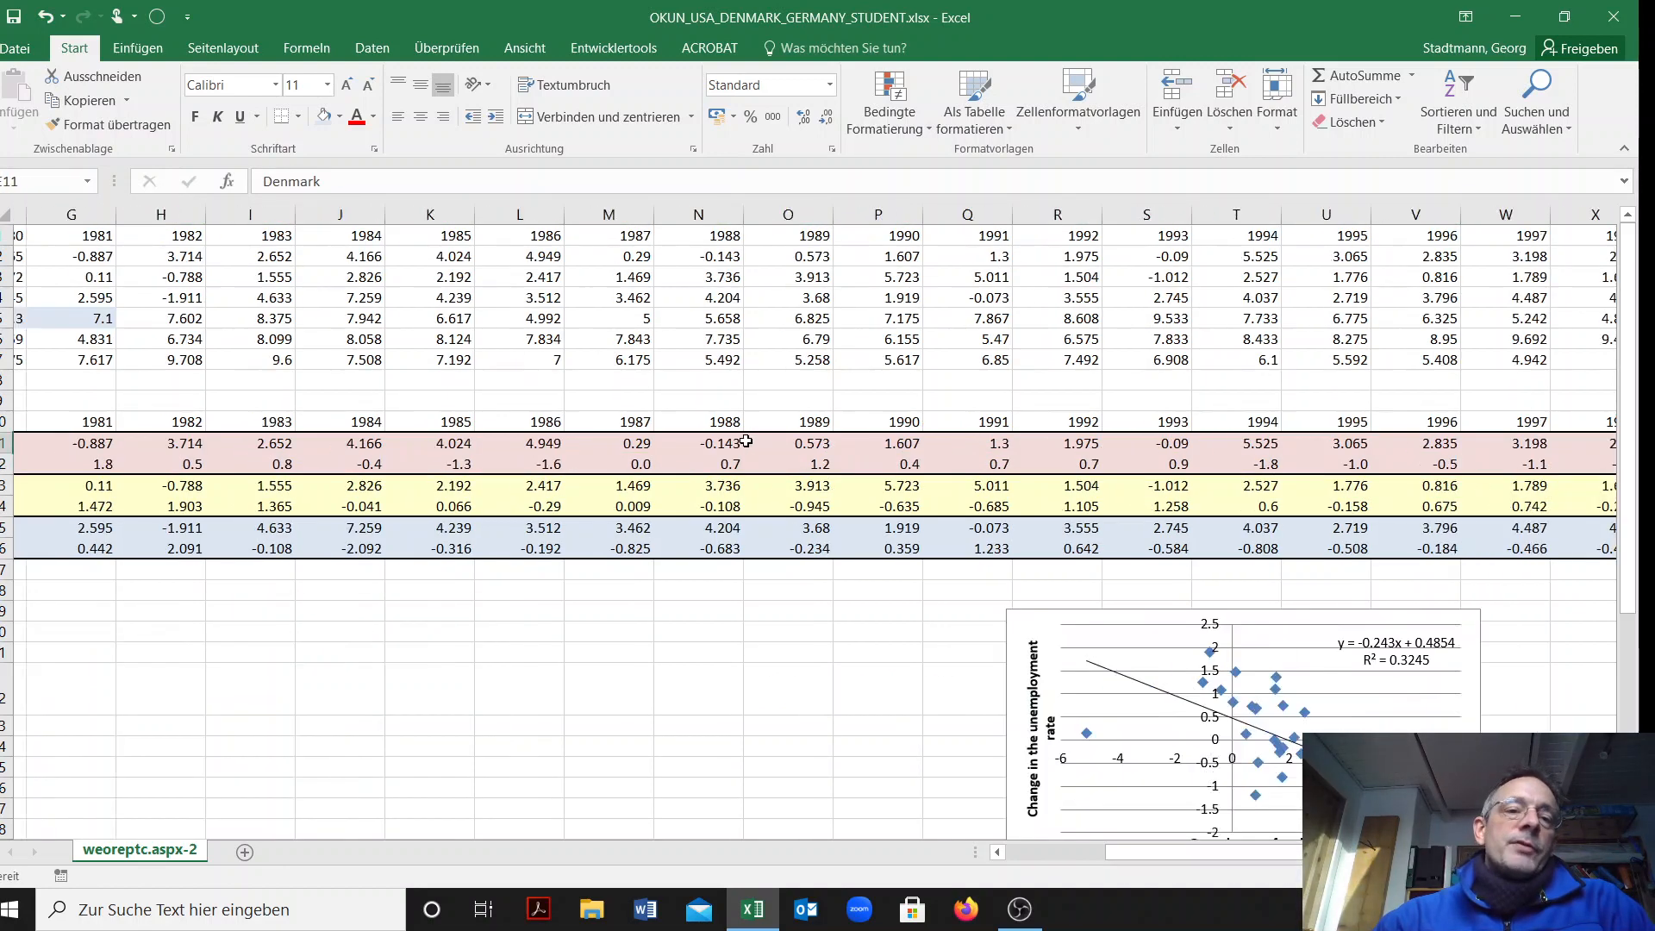
{"action": "scroll", "scroll_direction": "left", "scroll_amount": 3}
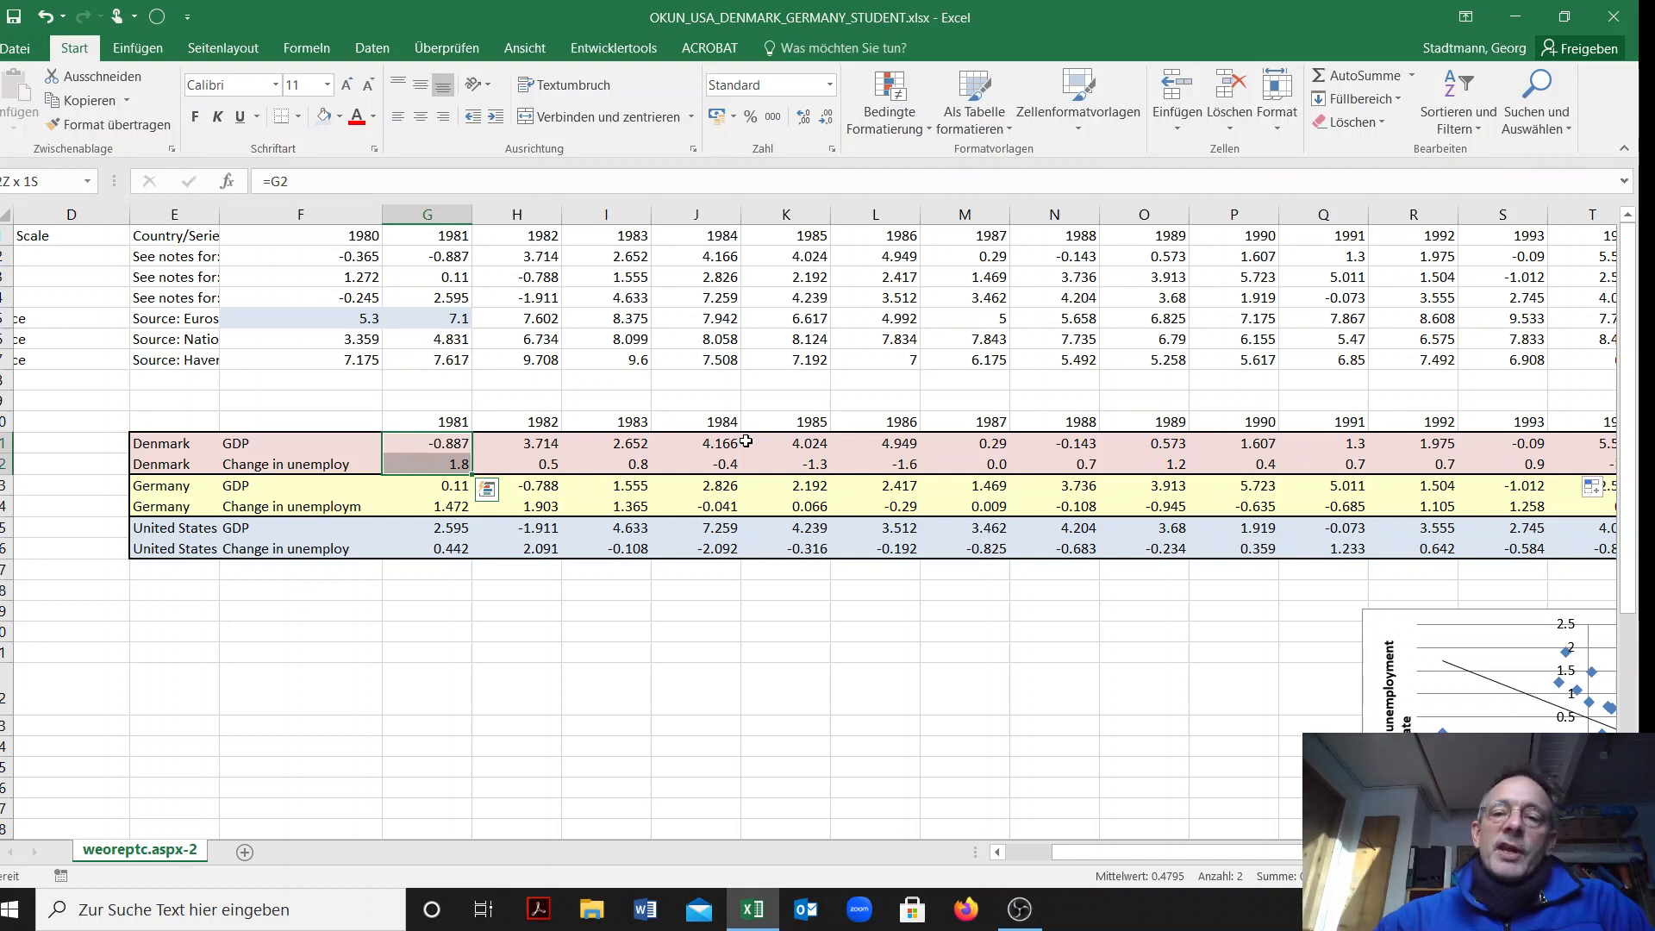
{"action": "scroll", "scroll_direction": "right", "scroll_amount": 3}
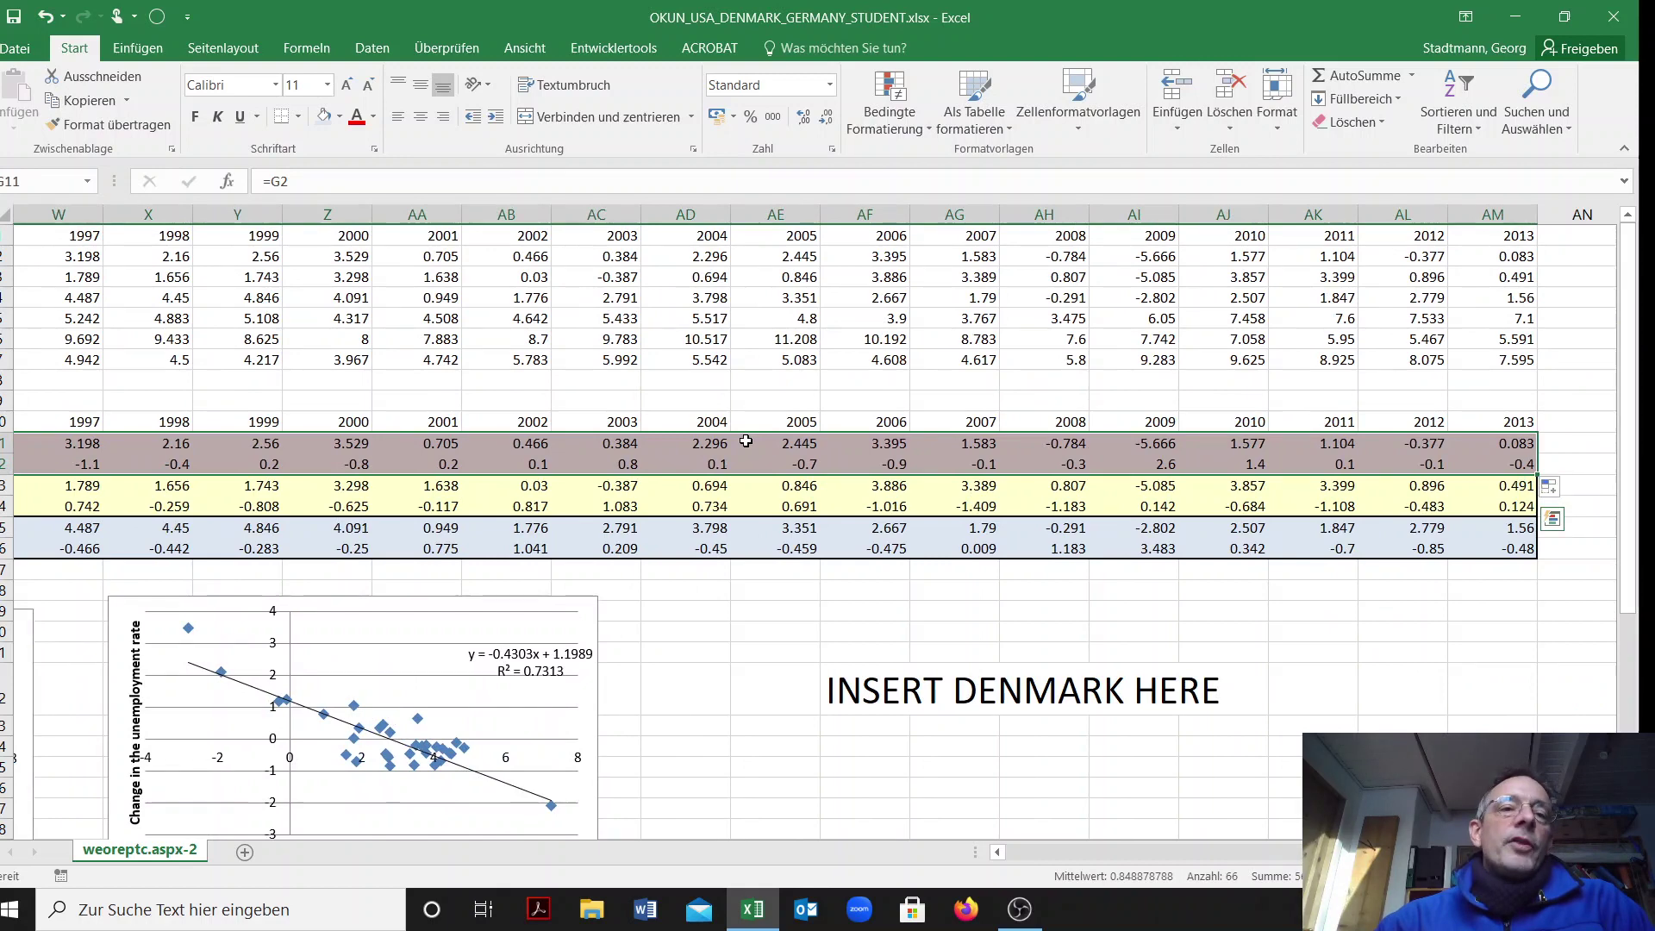
{"action": "mouse_move", "coordinate": [138, 48]}
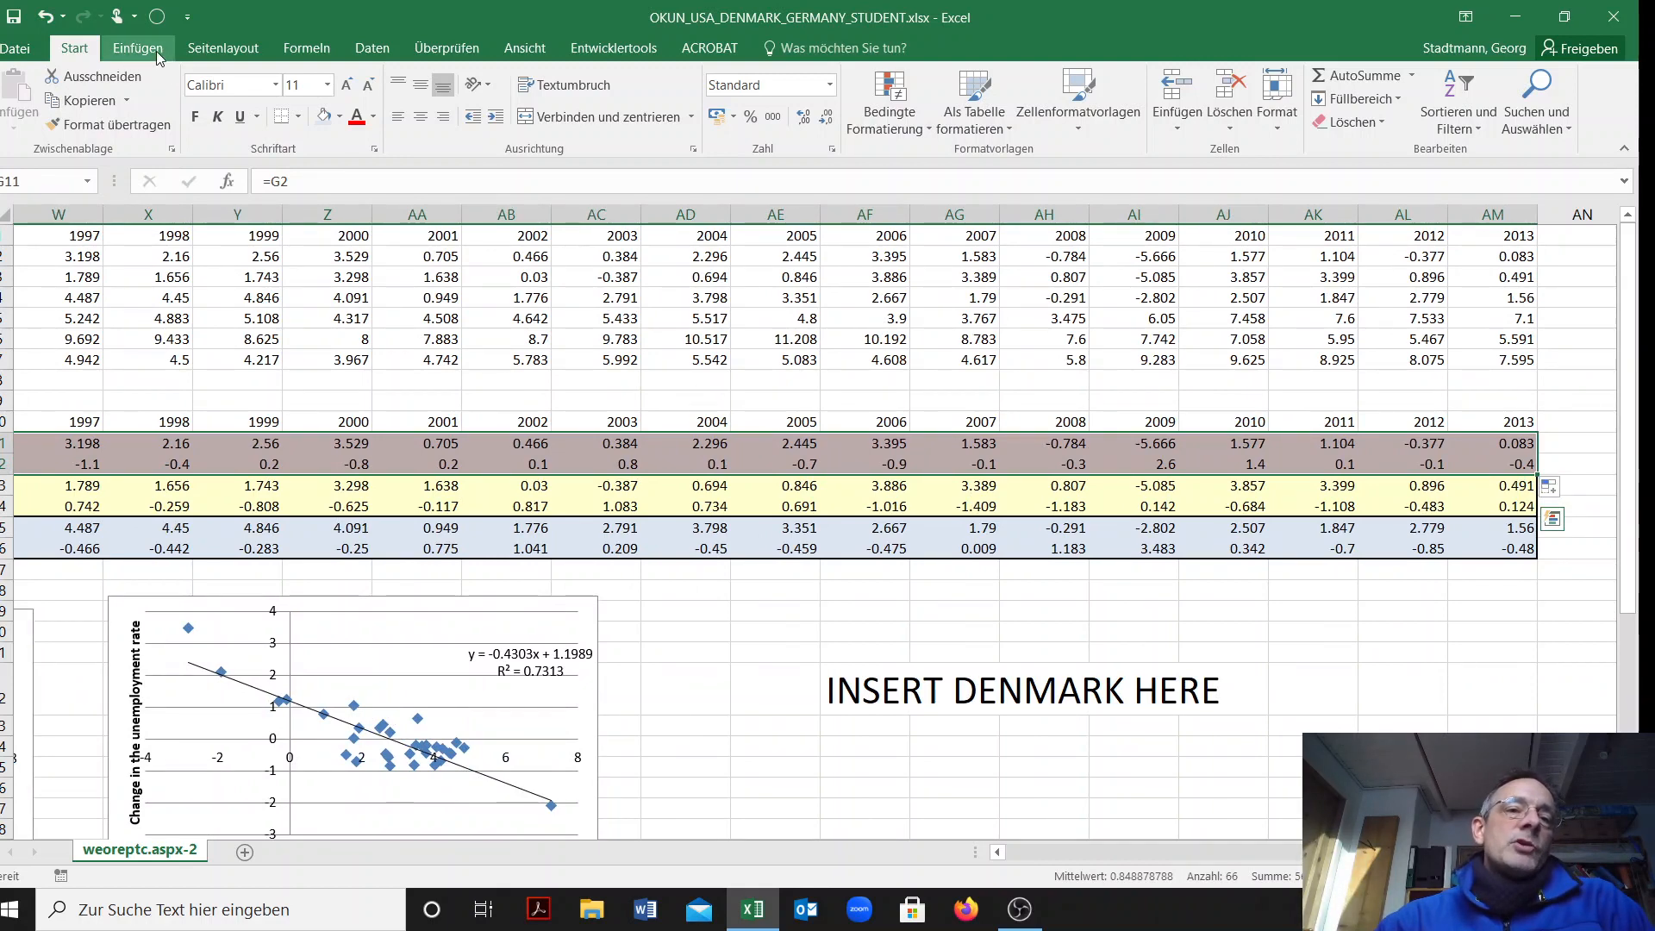
{"action": "left_click", "coordinate": [138, 49]}
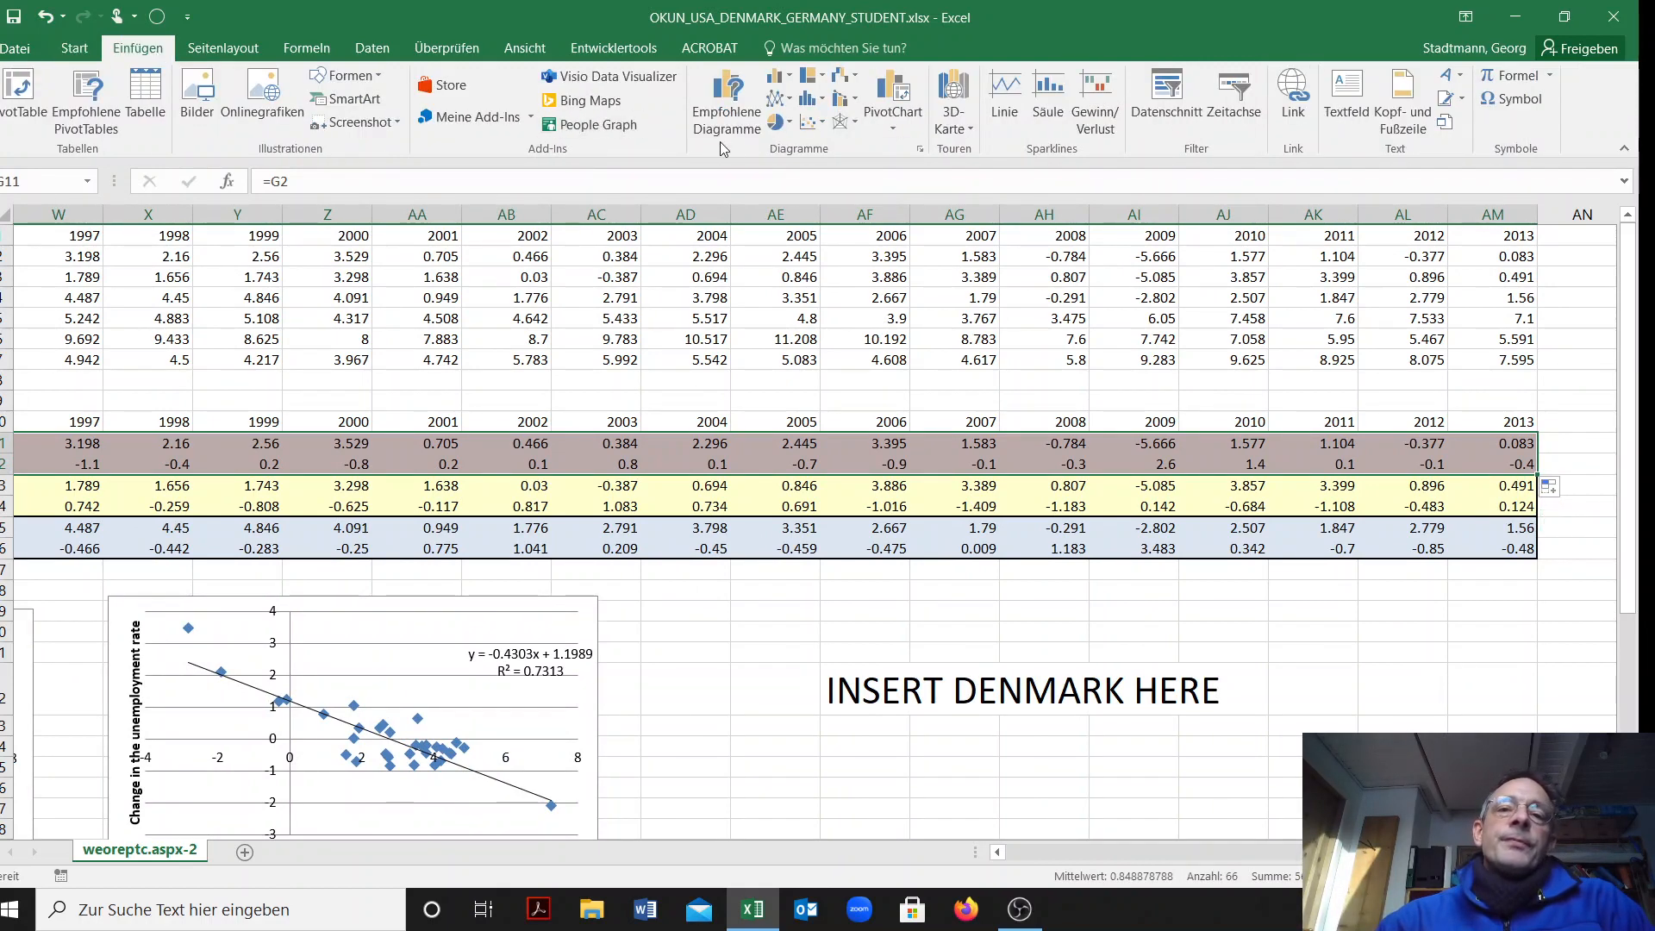
{"action": "mouse_move", "coordinate": [812, 121]}
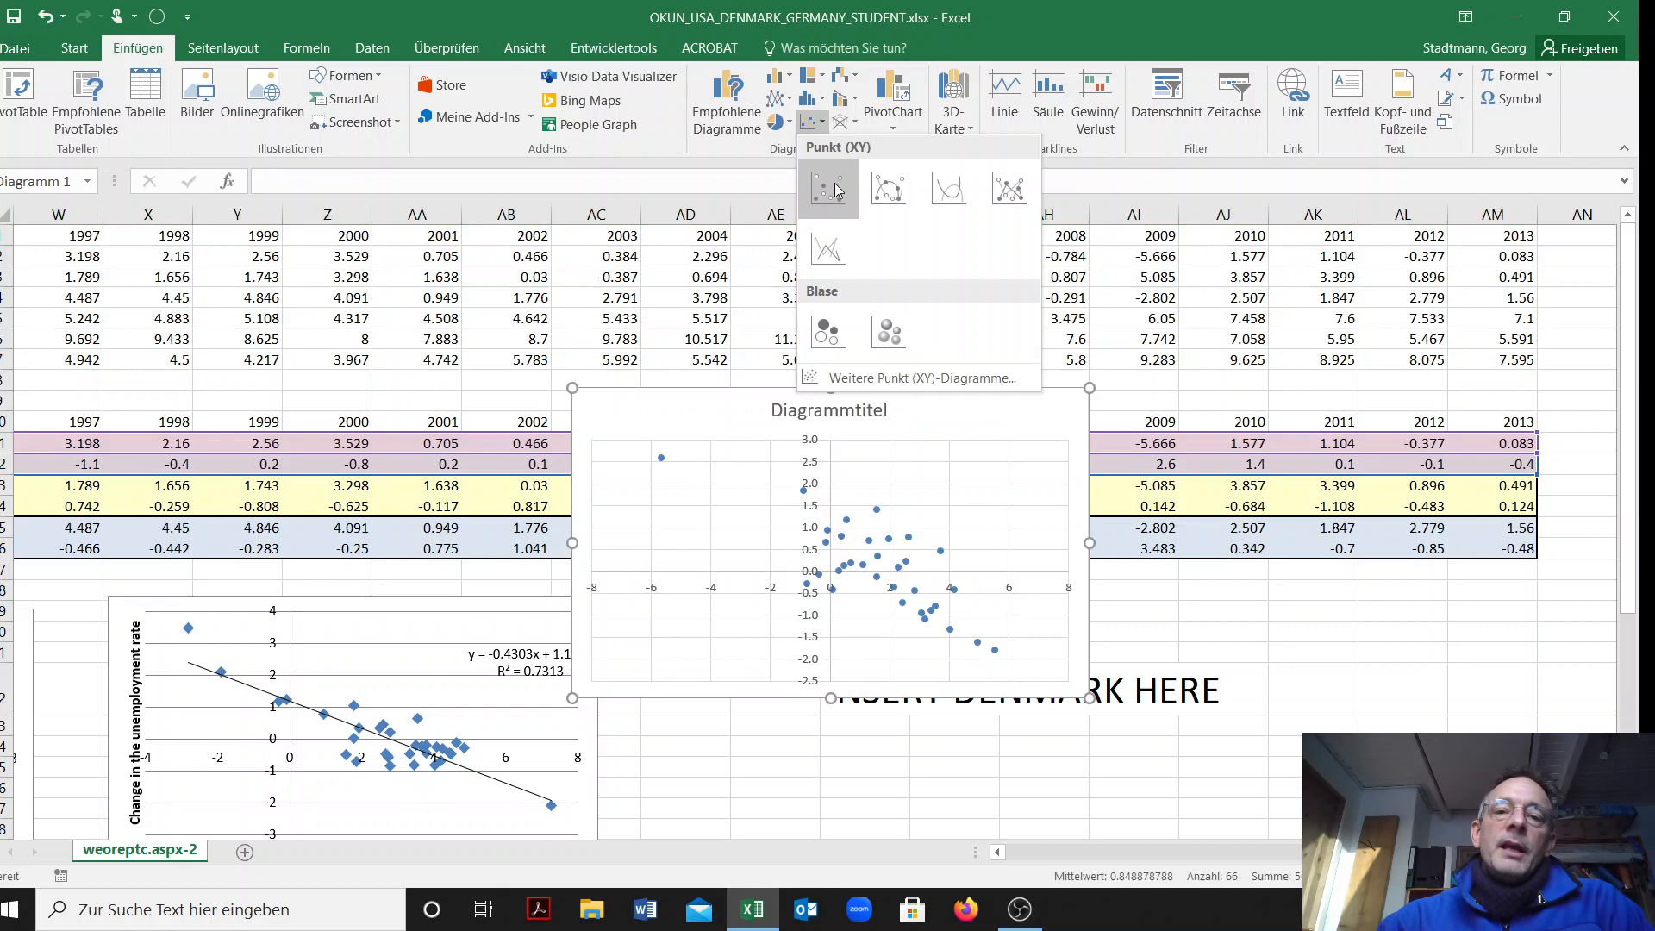
{"action": "mouse_move", "coordinate": [834, 203]}
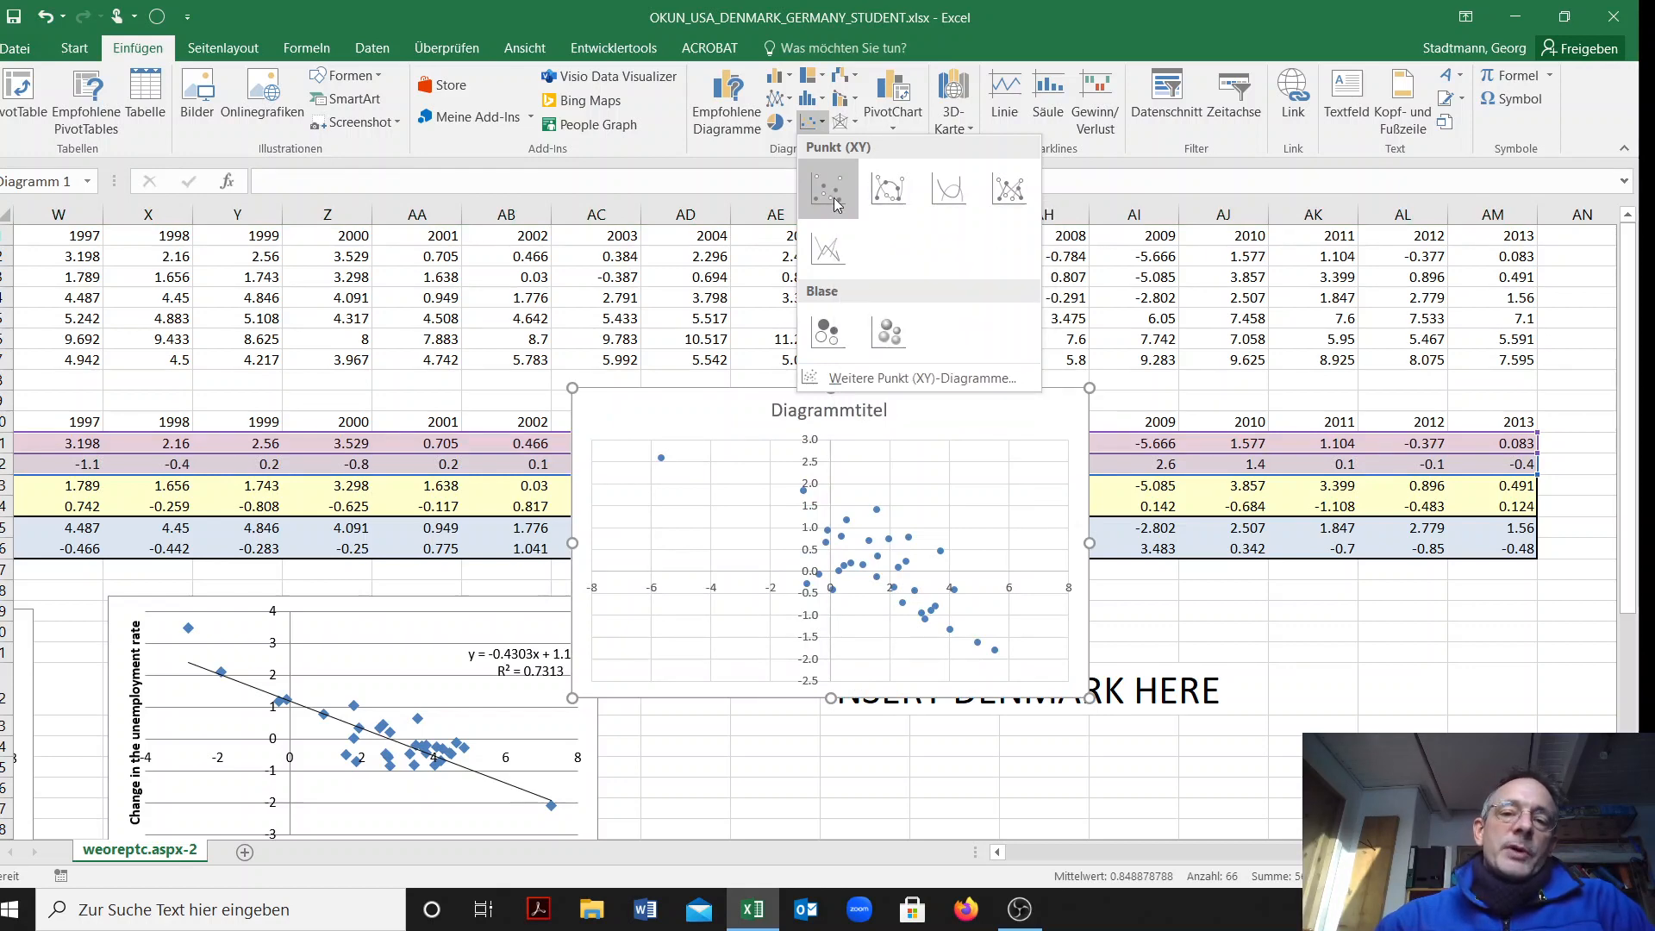
{"action": "mouse_move", "coordinate": [888, 188]}
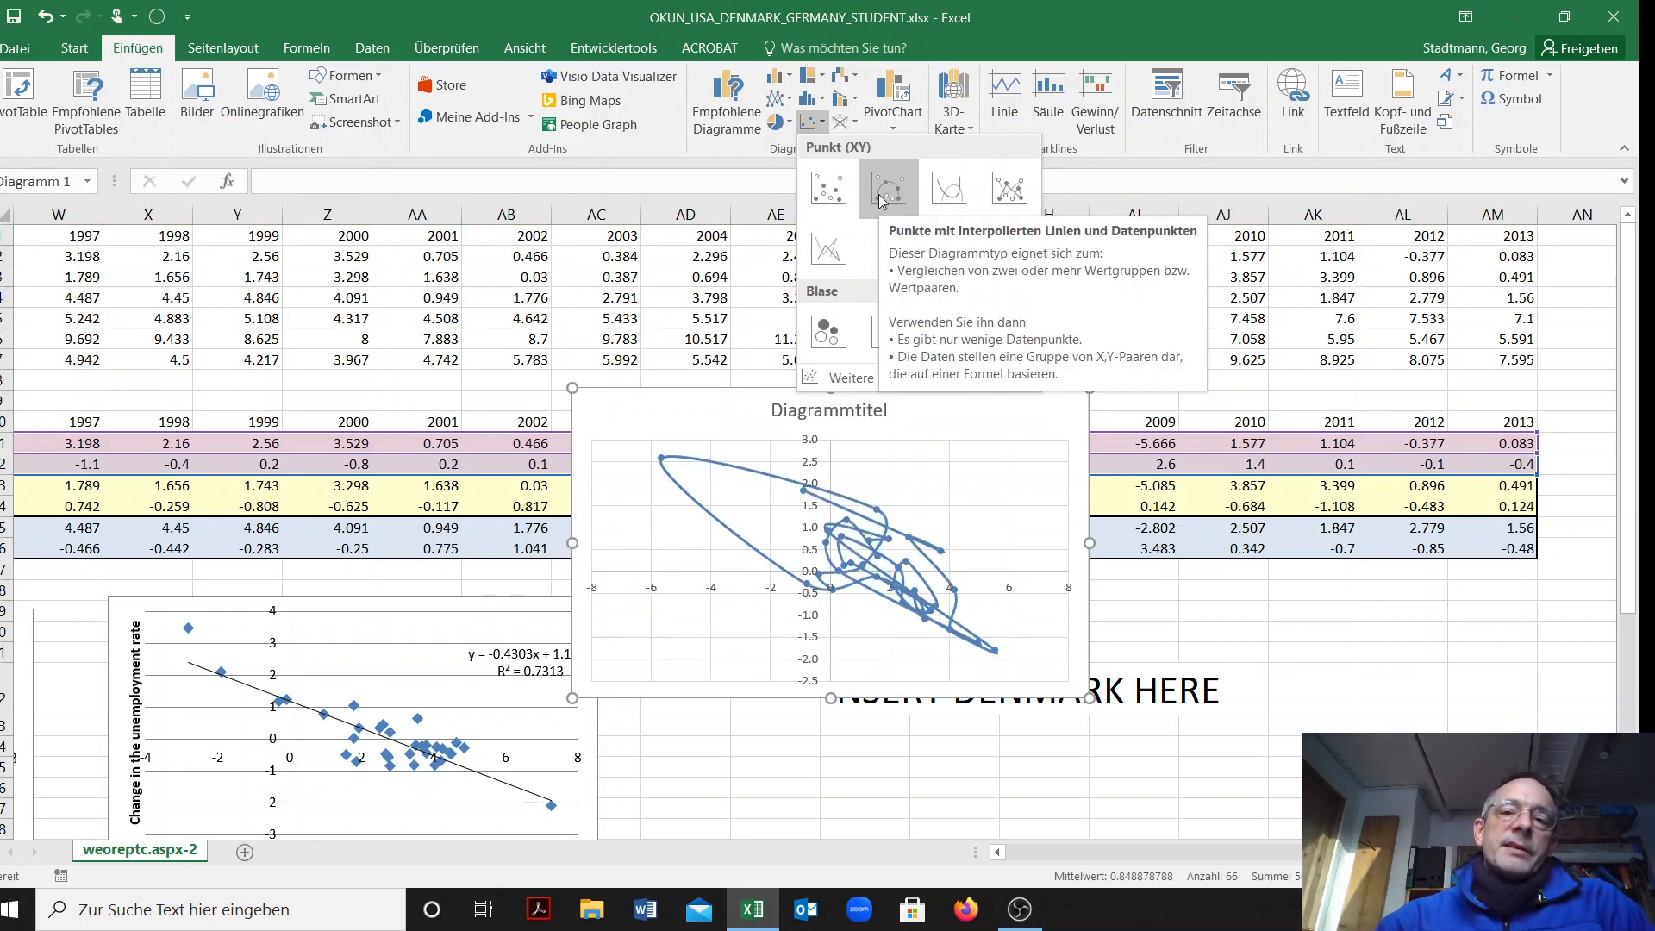
Insert a markers-only XY scatter chart of Denmark's GDP growth versus unemployment change
{"action": "left_click", "coordinate": [827, 188]}
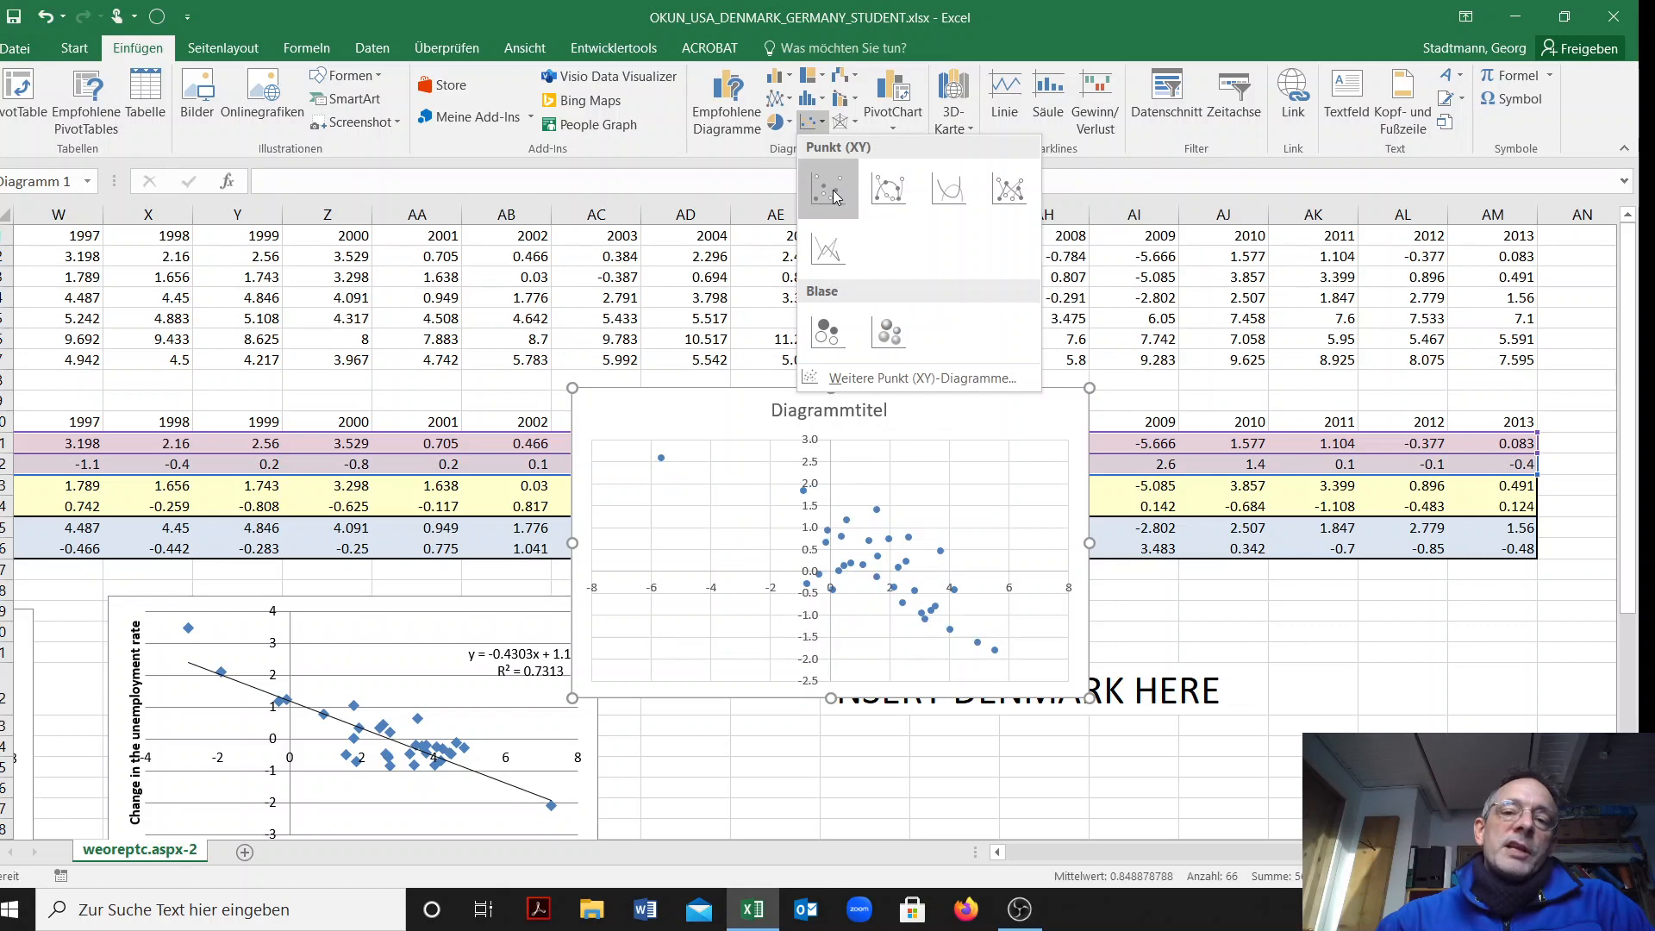
{"action": "mouse_move", "coordinate": [827, 188]}
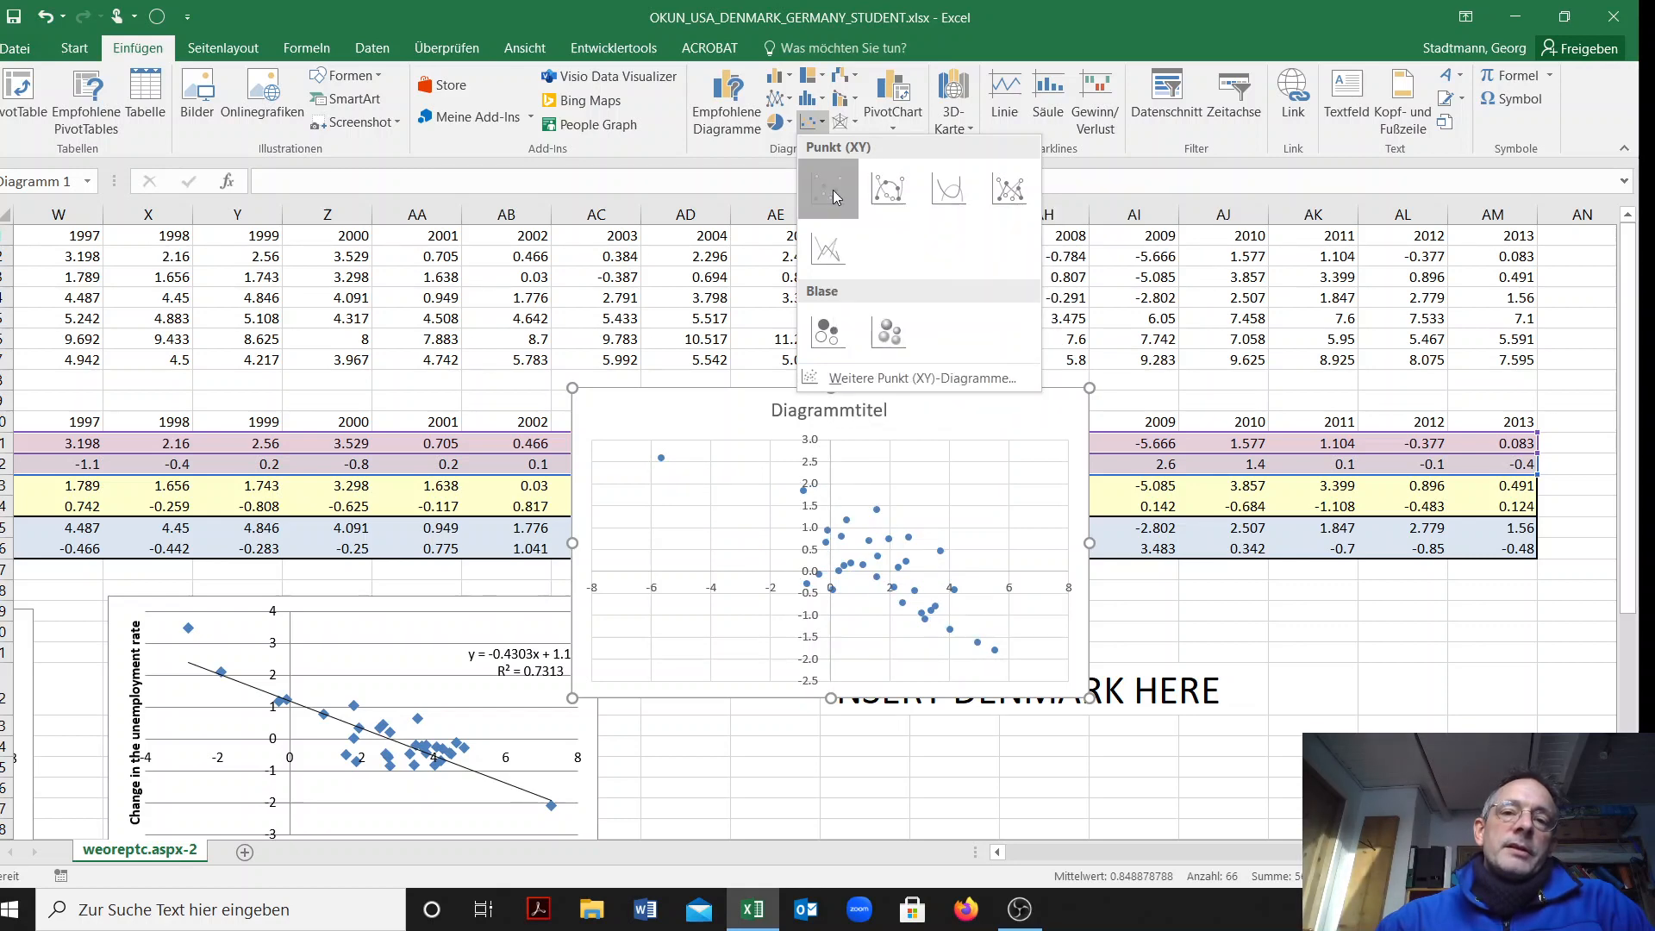
{"action": "left_click", "coordinate": [830, 189]}
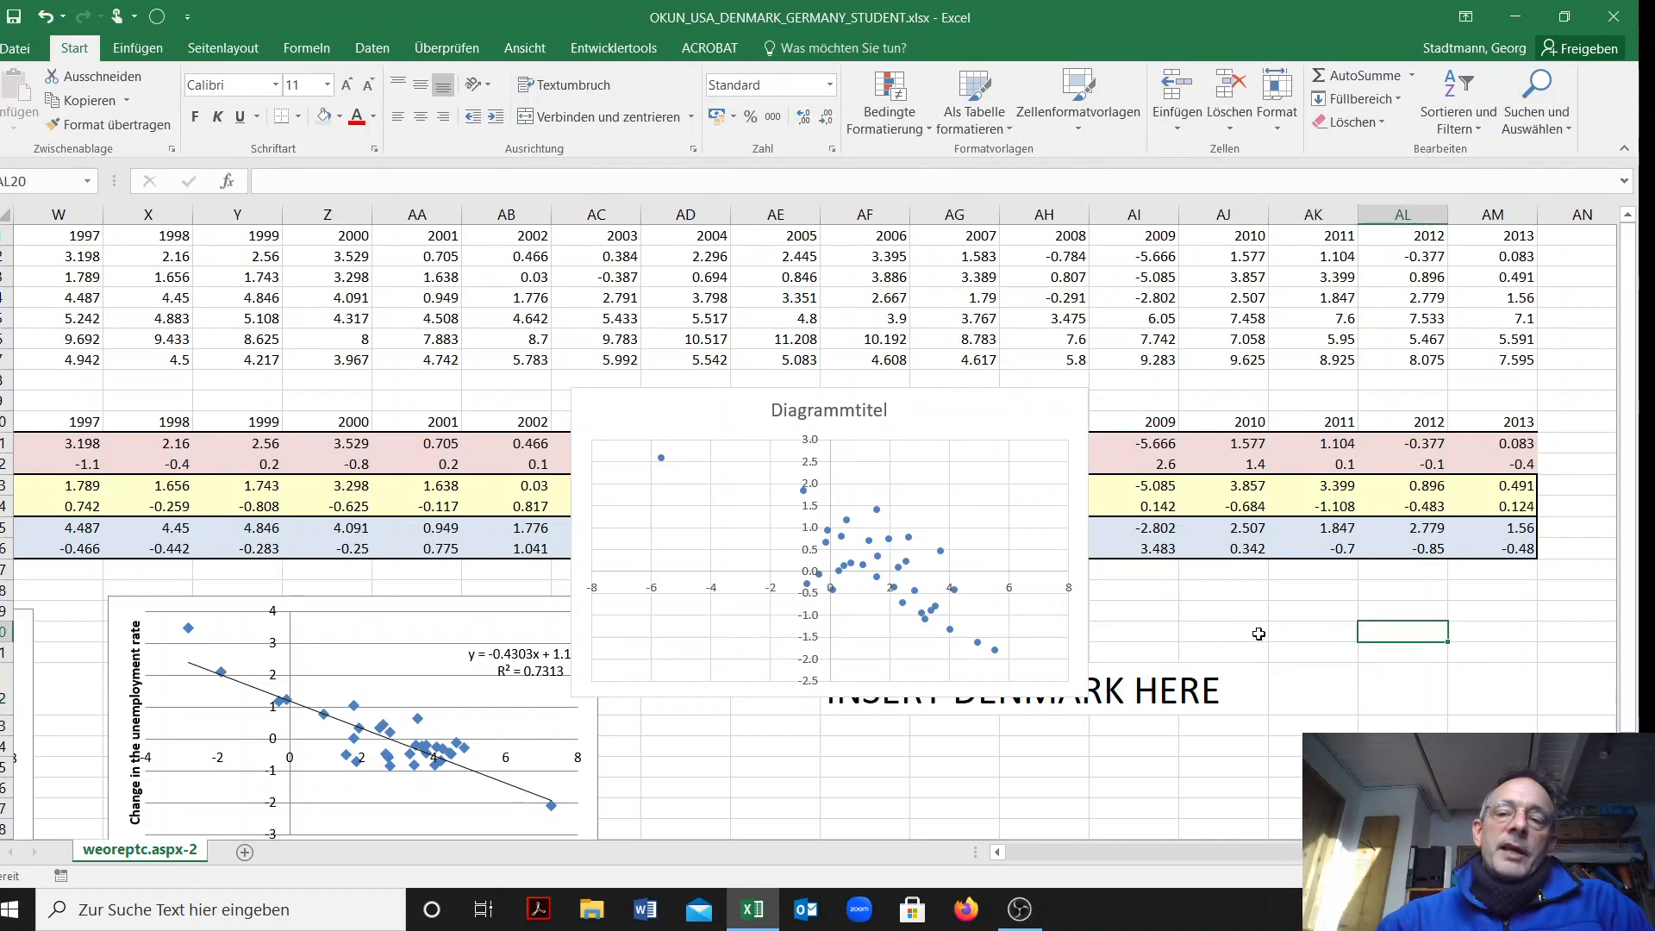
{"action": "left_click", "coordinate": [1313, 610]}
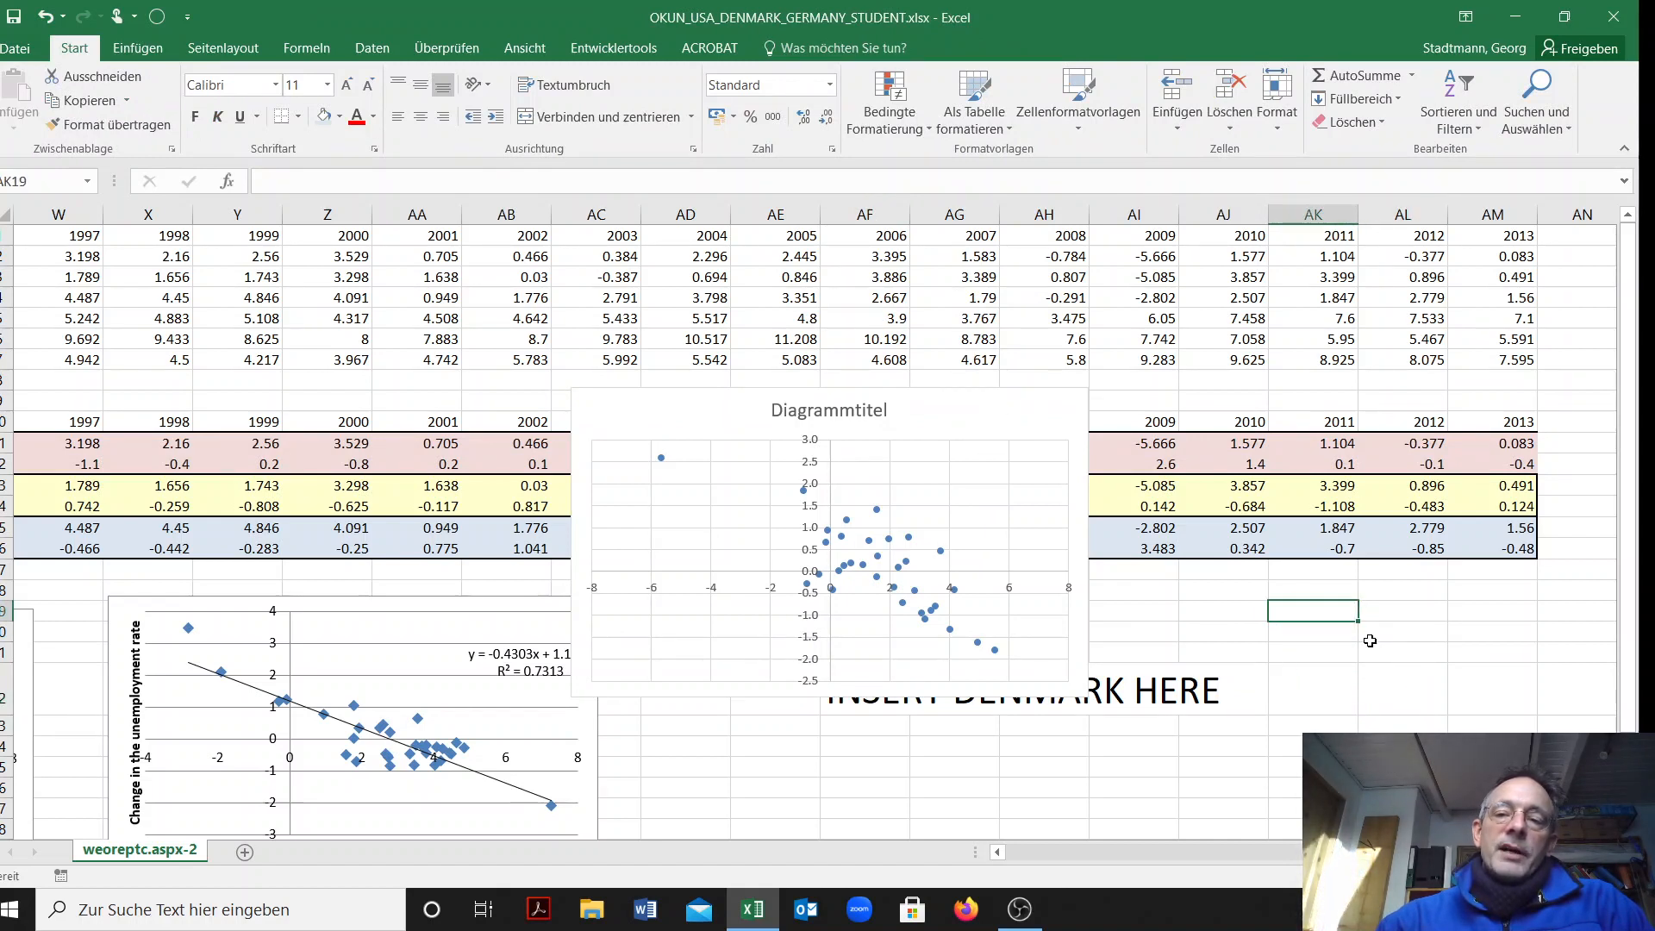
{"action": "mouse_move", "coordinate": [1038, 410]}
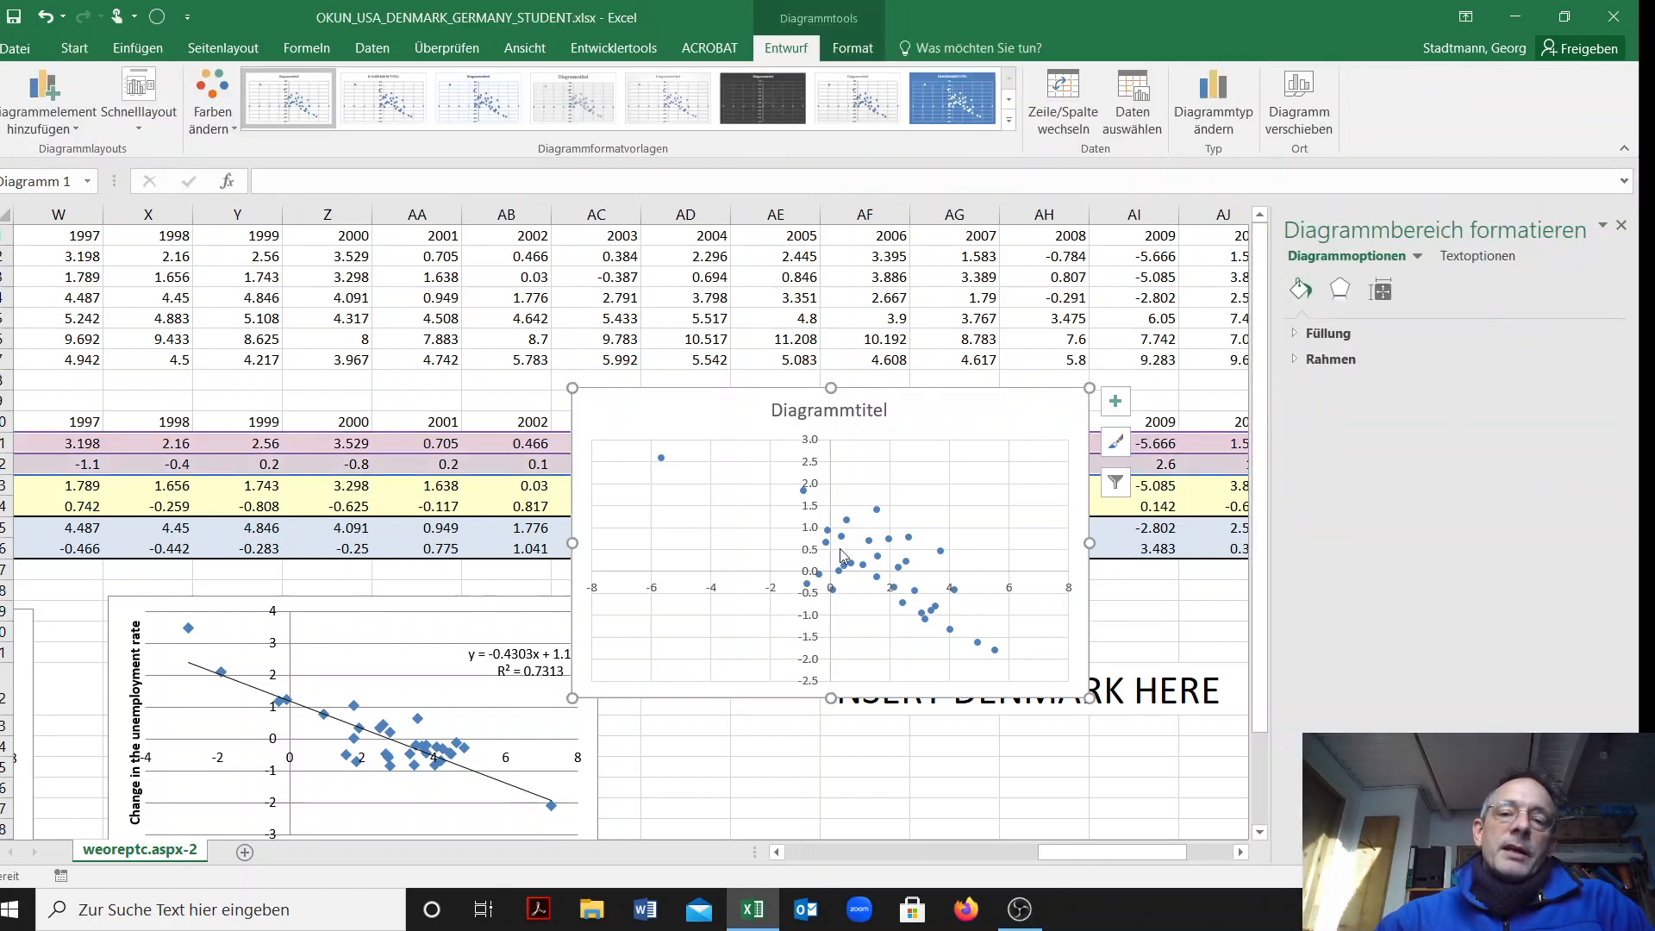
{"action": "mouse_move", "coordinate": [797, 462]}
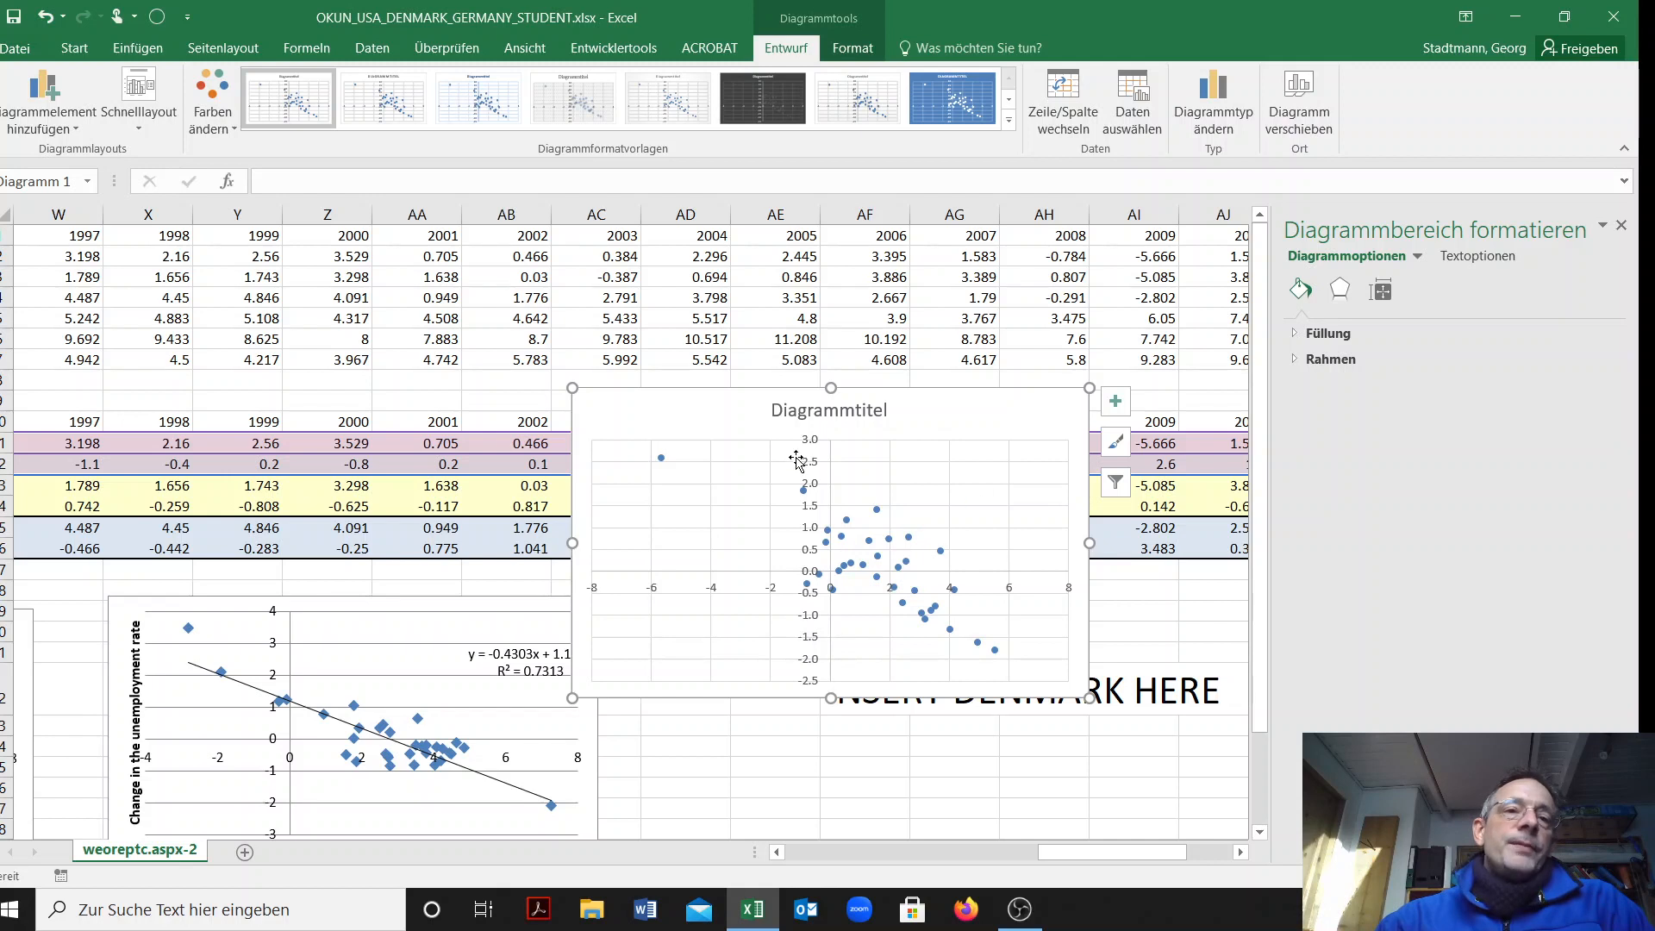
{"action": "mouse_move", "coordinate": [138, 94]}
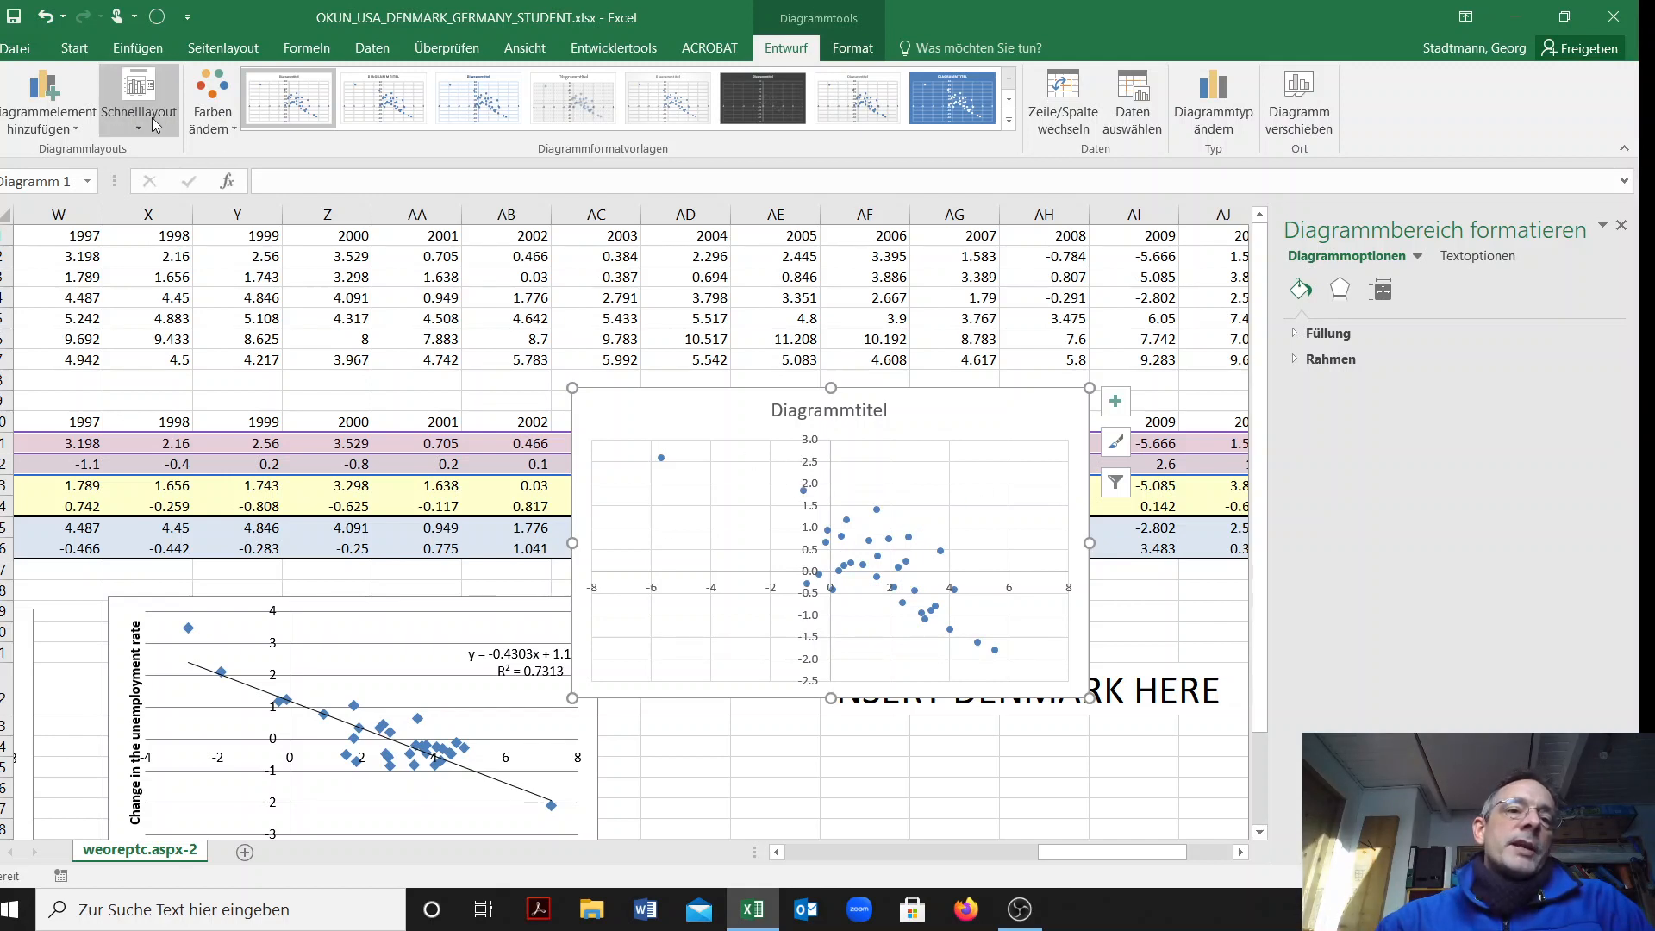
{"action": "mouse_move", "coordinate": [137, 95]}
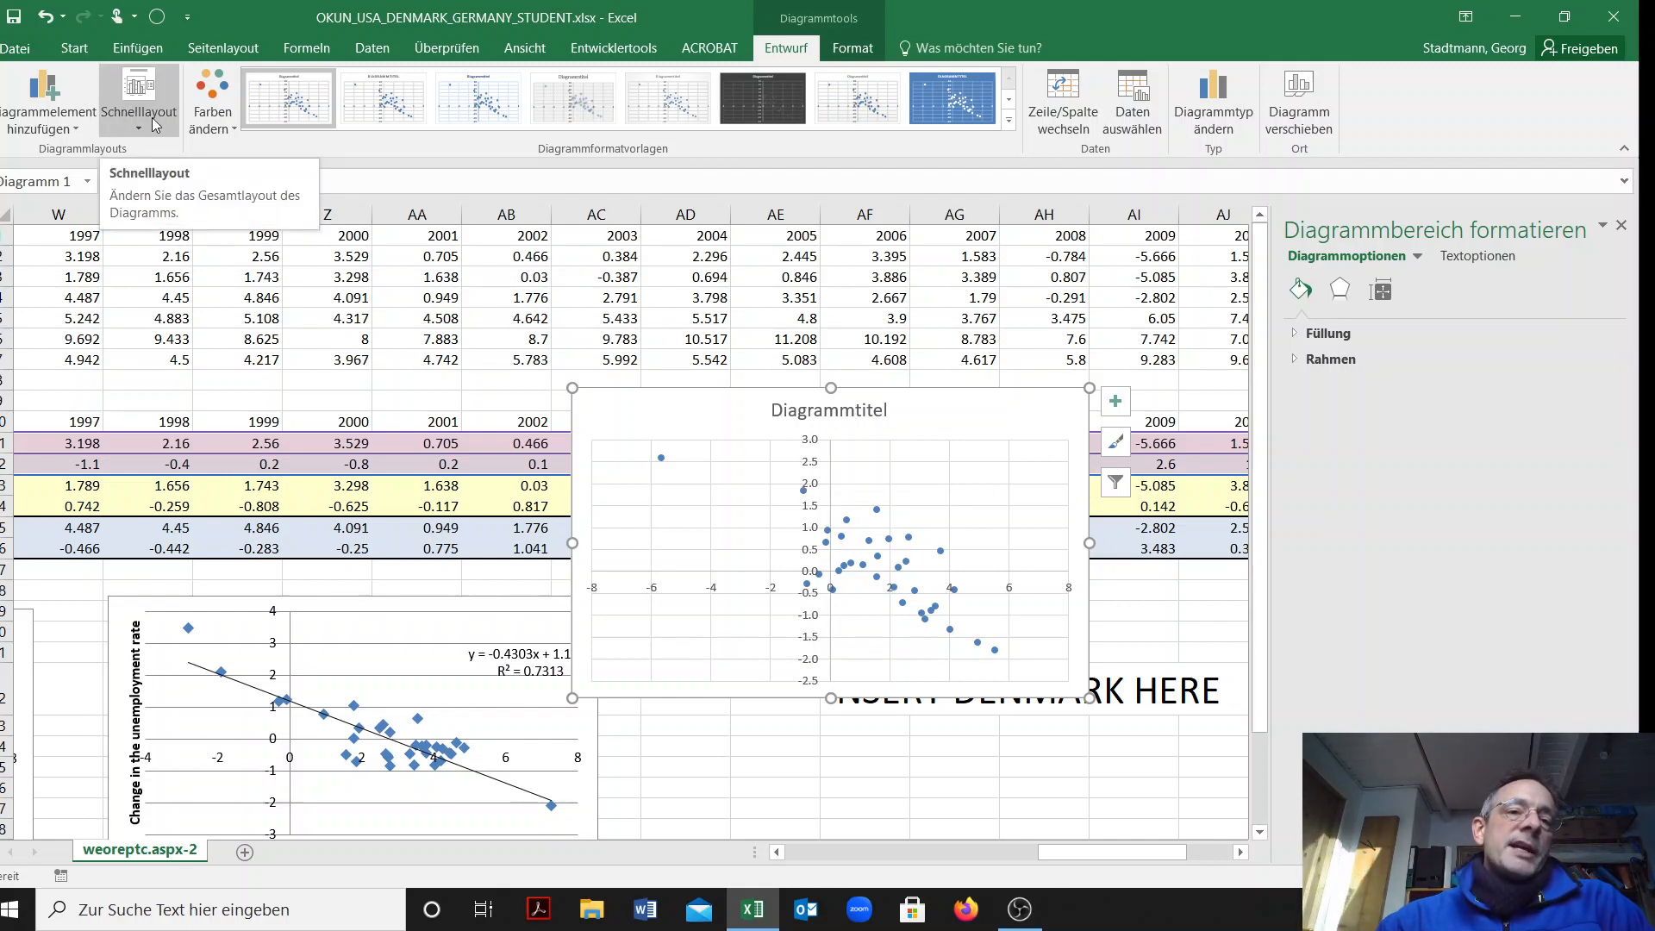
Apply the quick layout with linear trendline, equation, R² and axis titles to Denmark's chart
{"action": "left_click", "coordinate": [138, 95]}
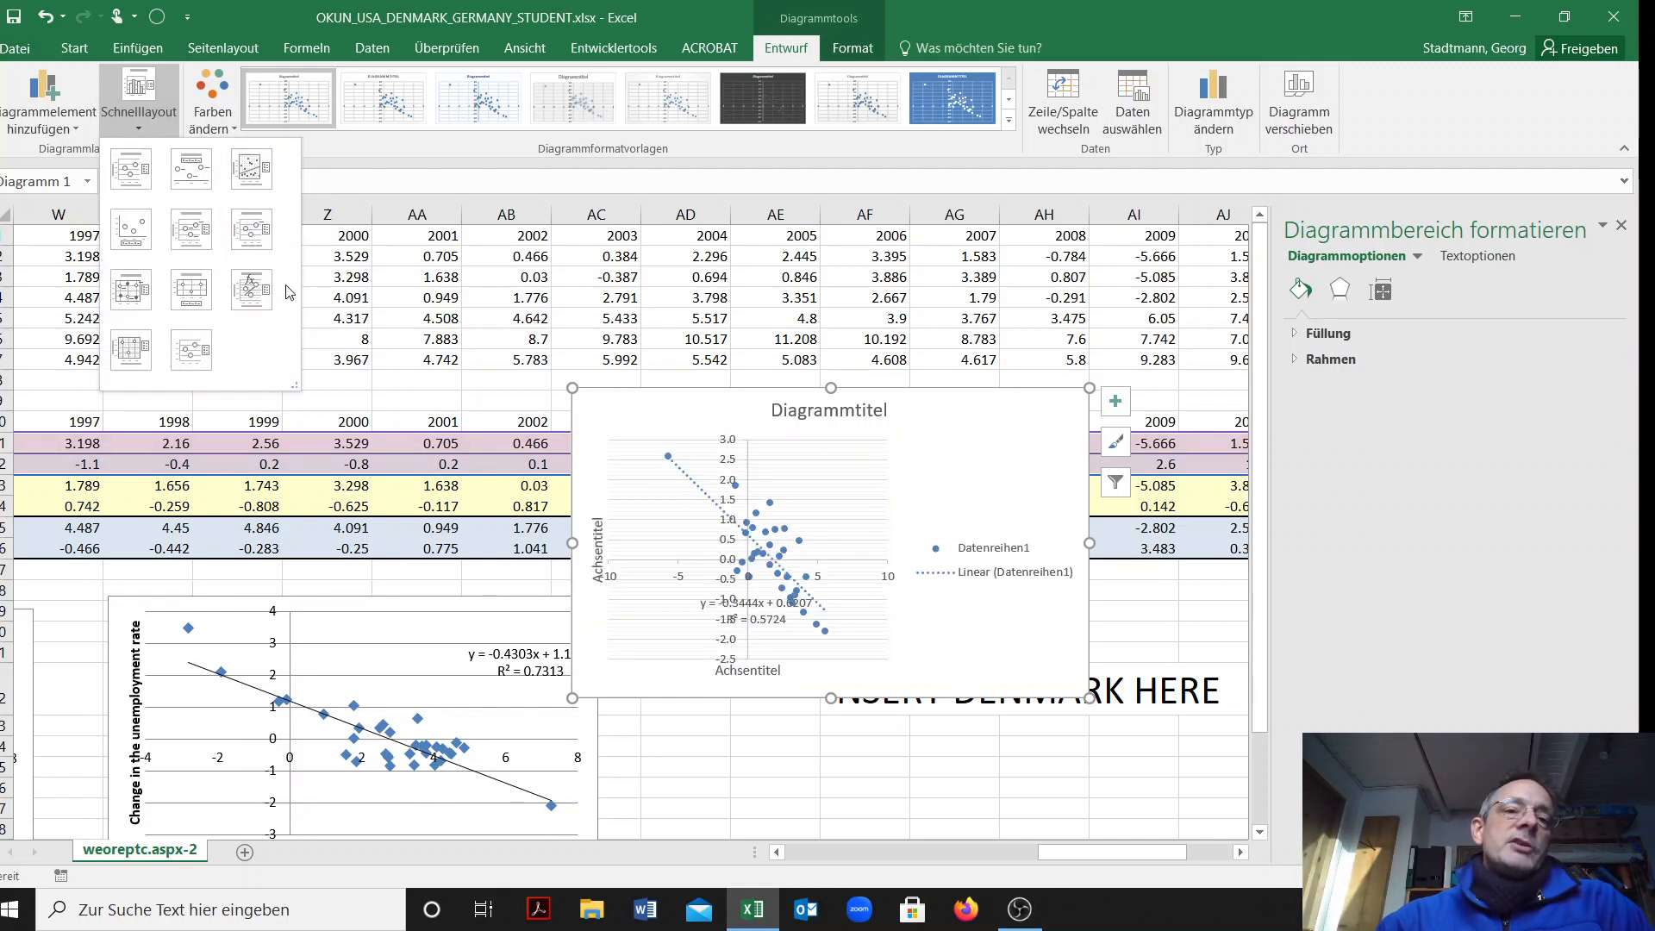
{"action": "mouse_move", "coordinate": [250, 289]}
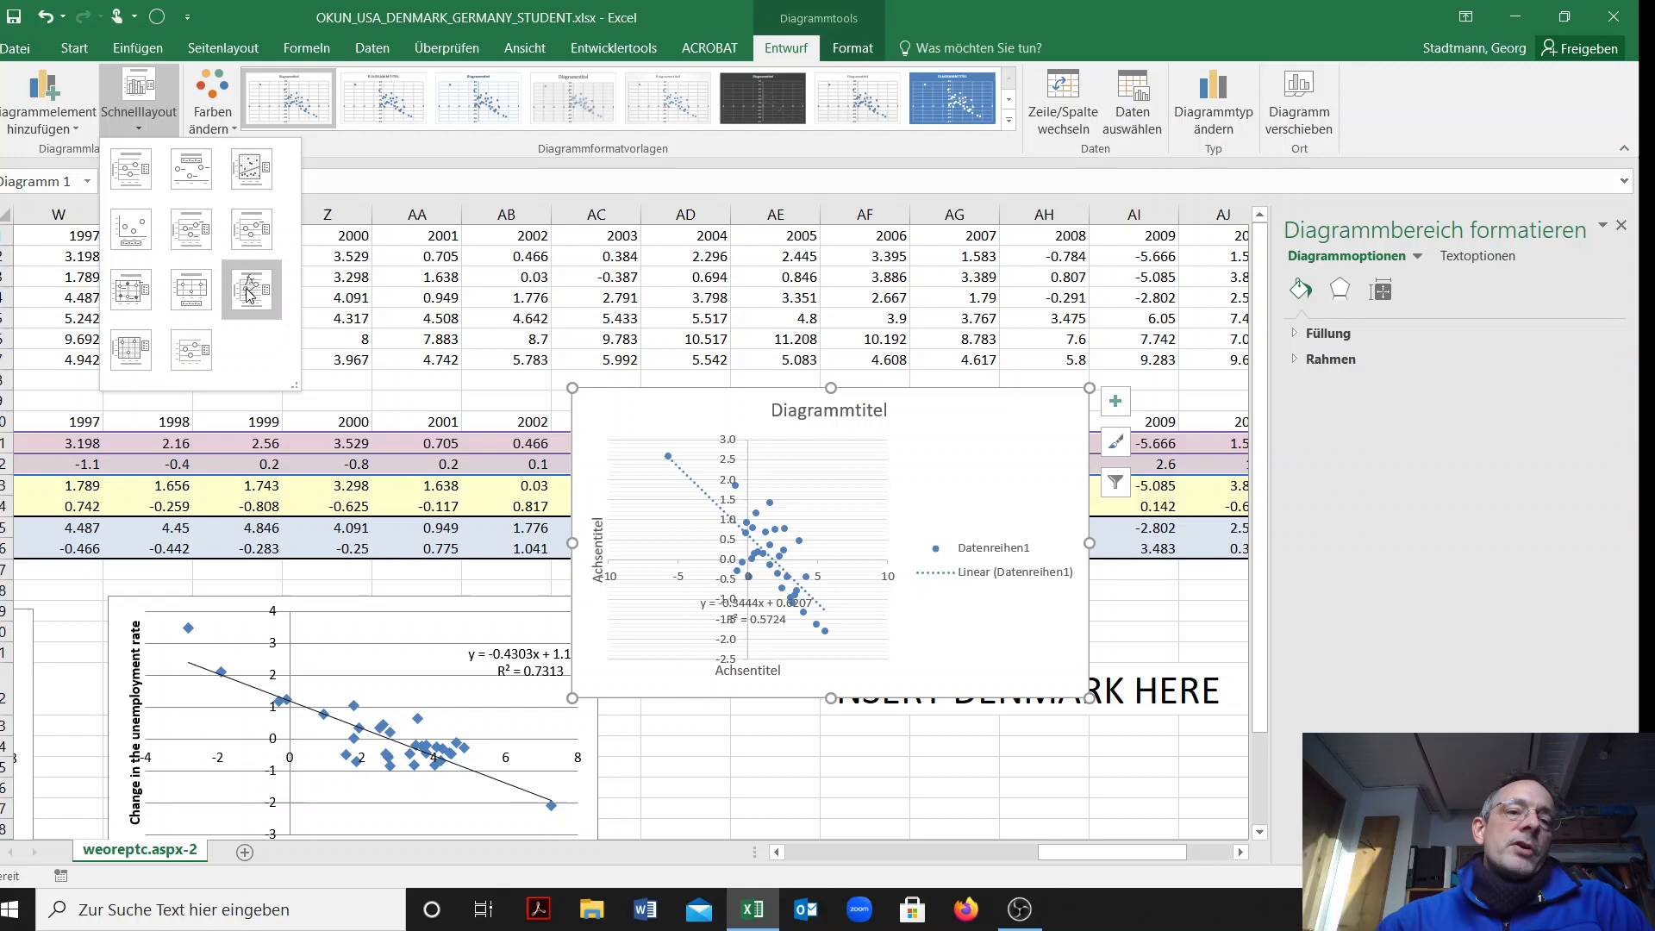
{"action": "mouse_move", "coordinate": [279, 300]}
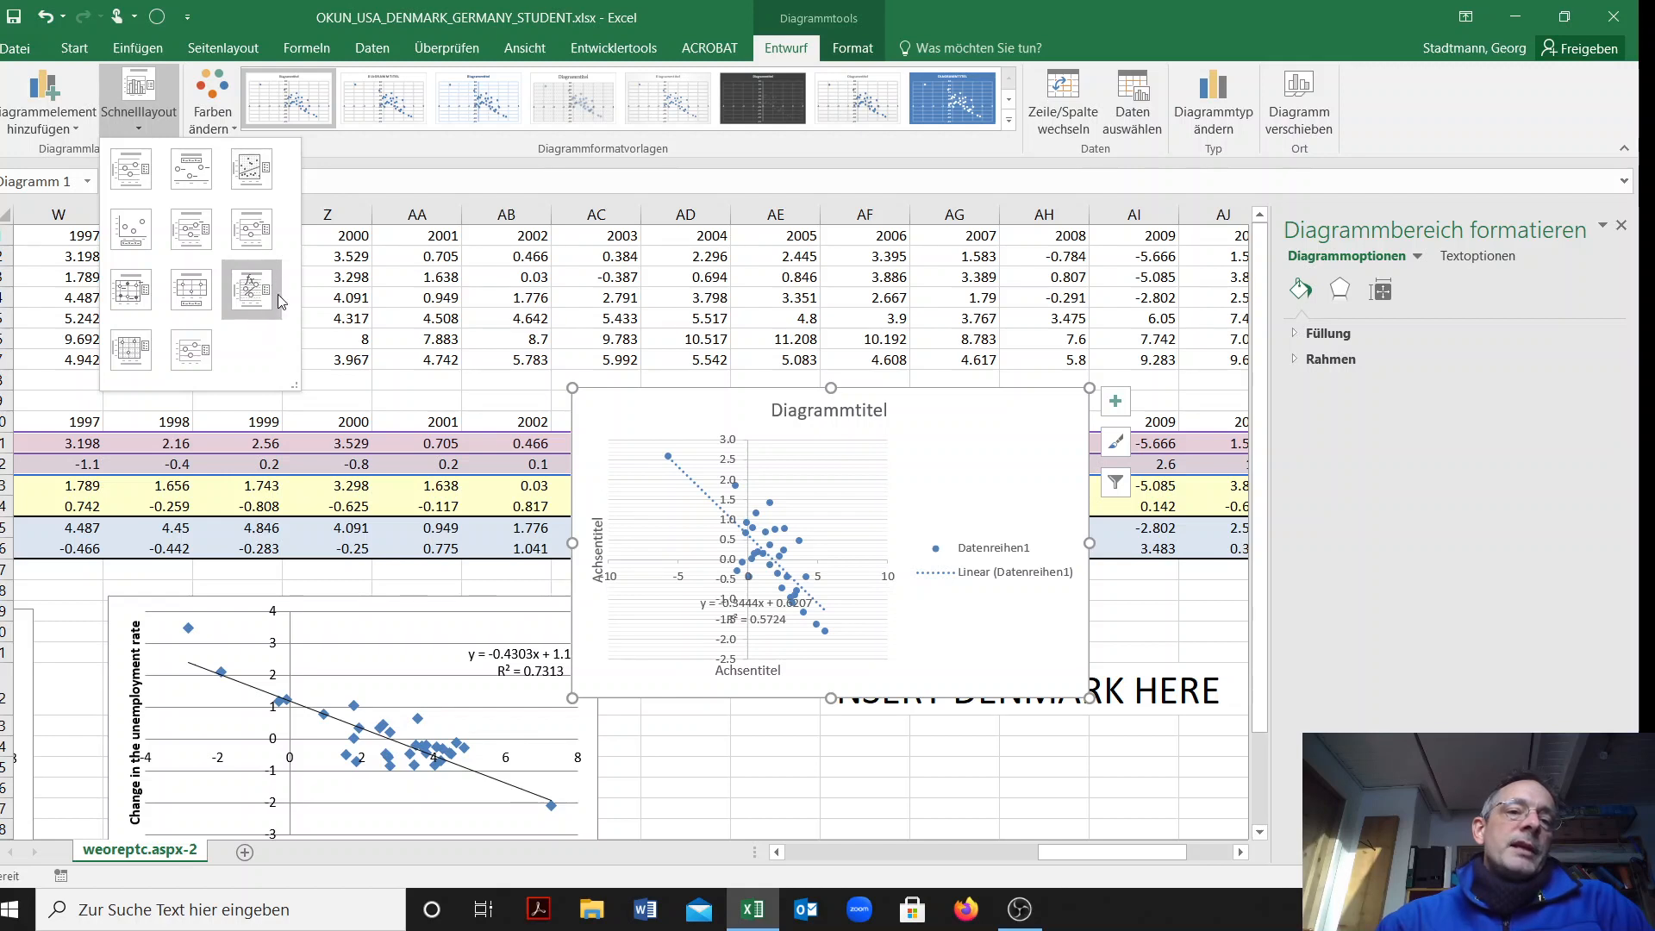
{"action": "mouse_move", "coordinate": [277, 322]}
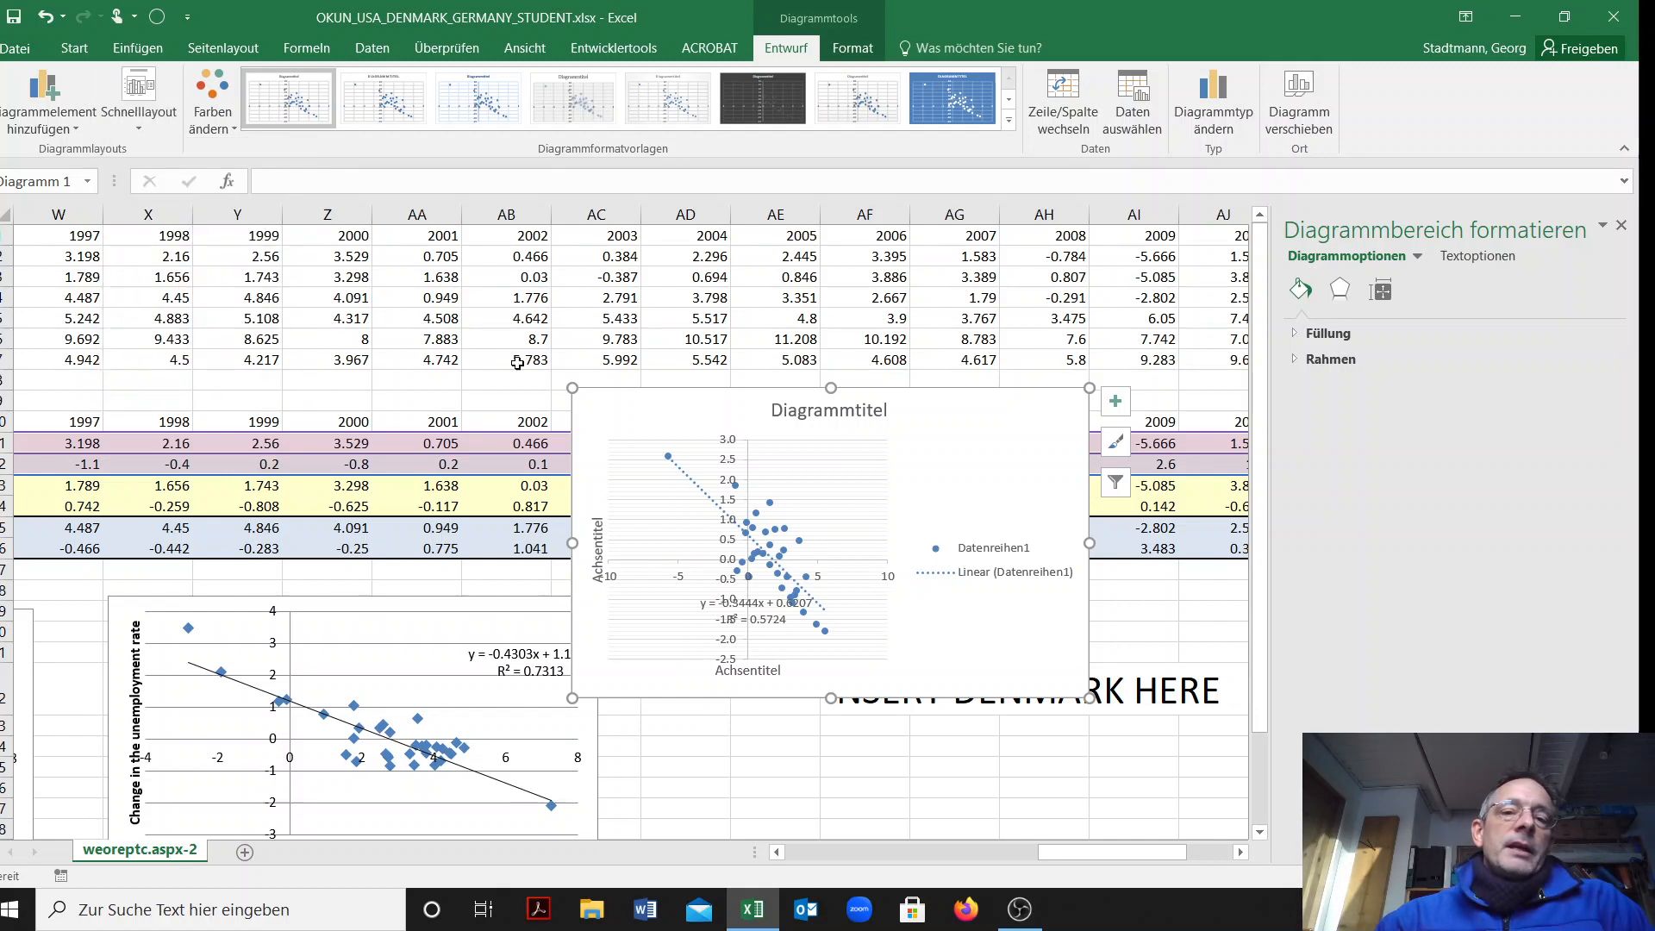
{"action": "left_click", "coordinate": [993, 559]}
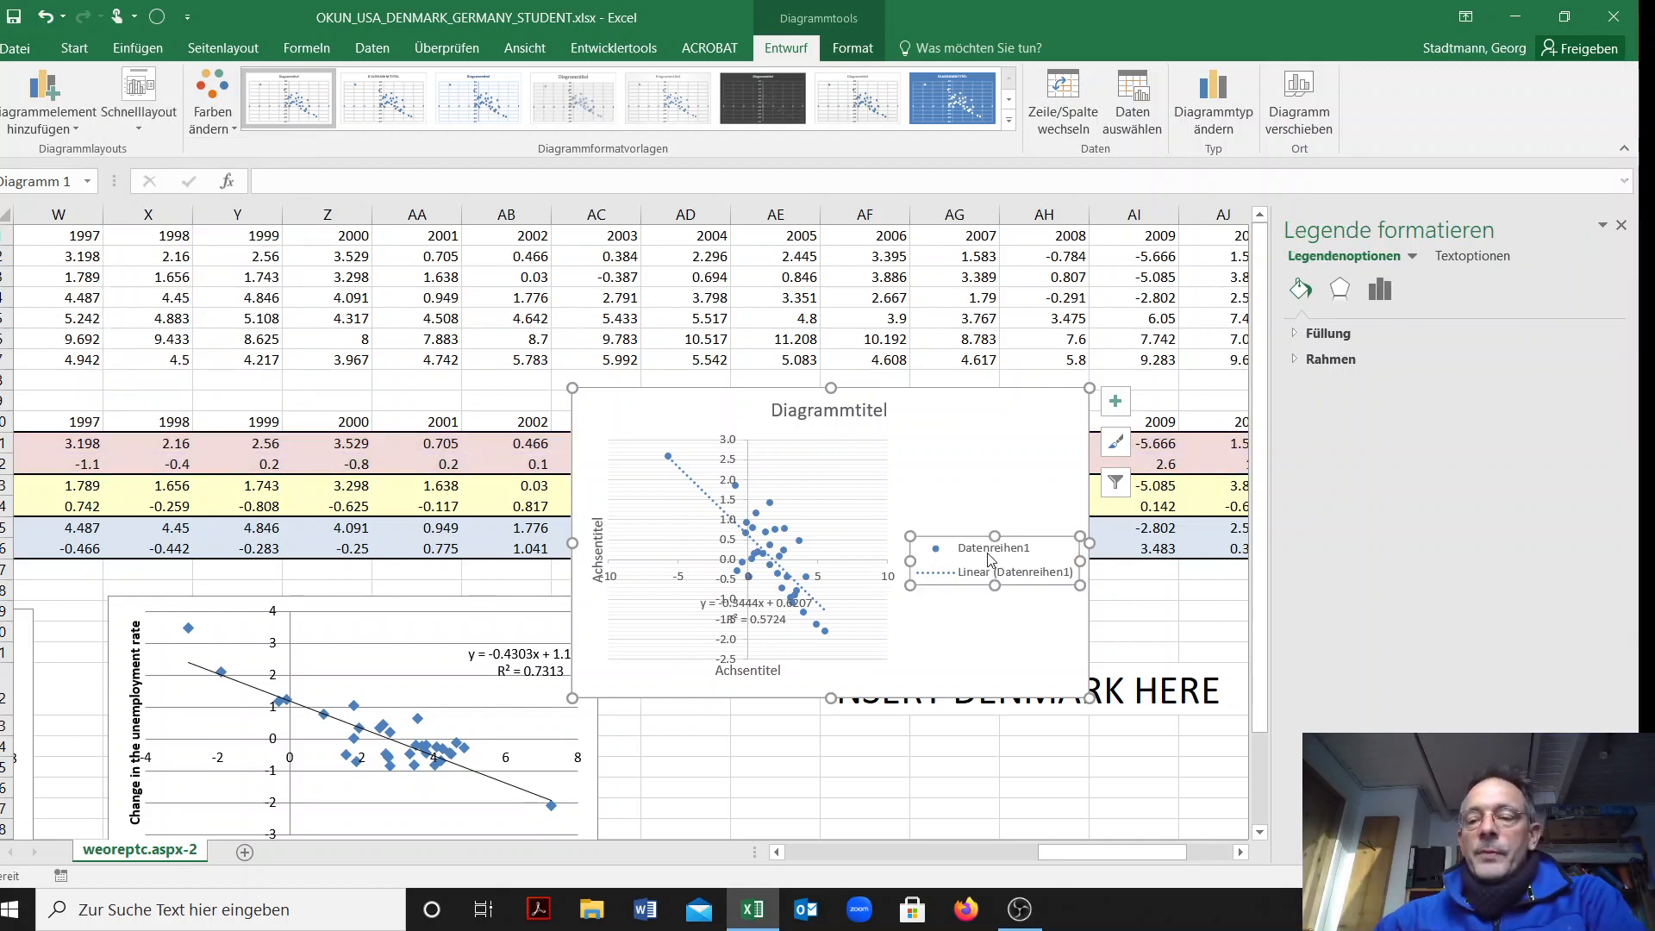
Delete the legend and chart title, move the trendline equation, and start the horizontal axis title
{"action": "left_click", "coordinate": [829, 410]}
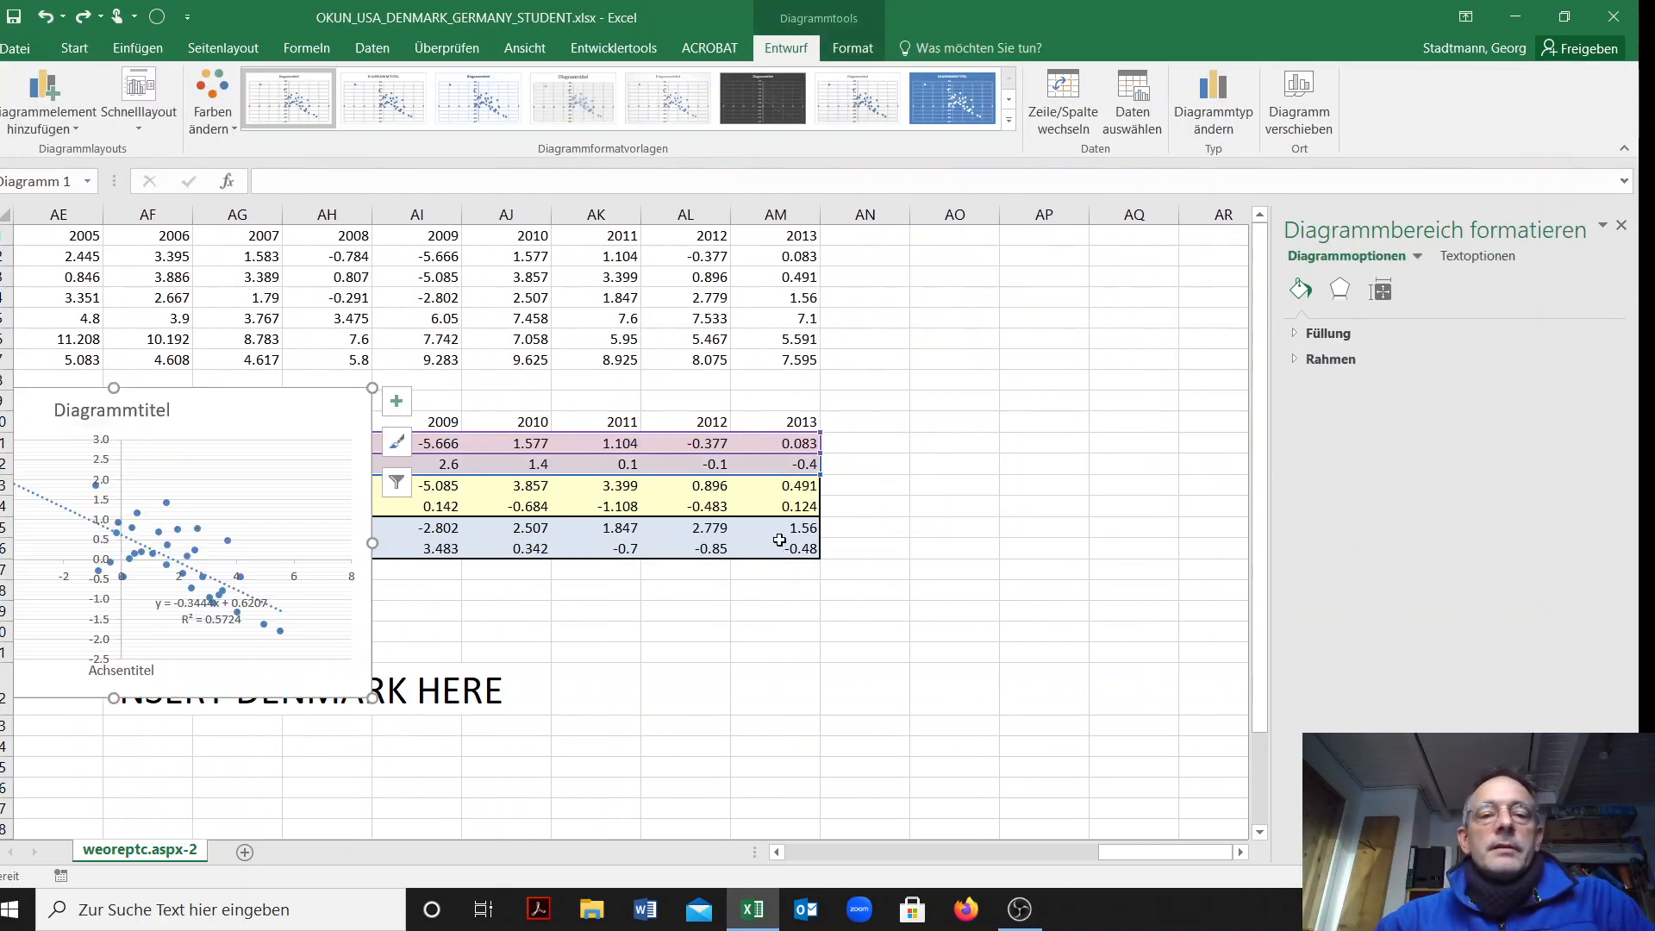
{"action": "left_click", "coordinate": [110, 410]}
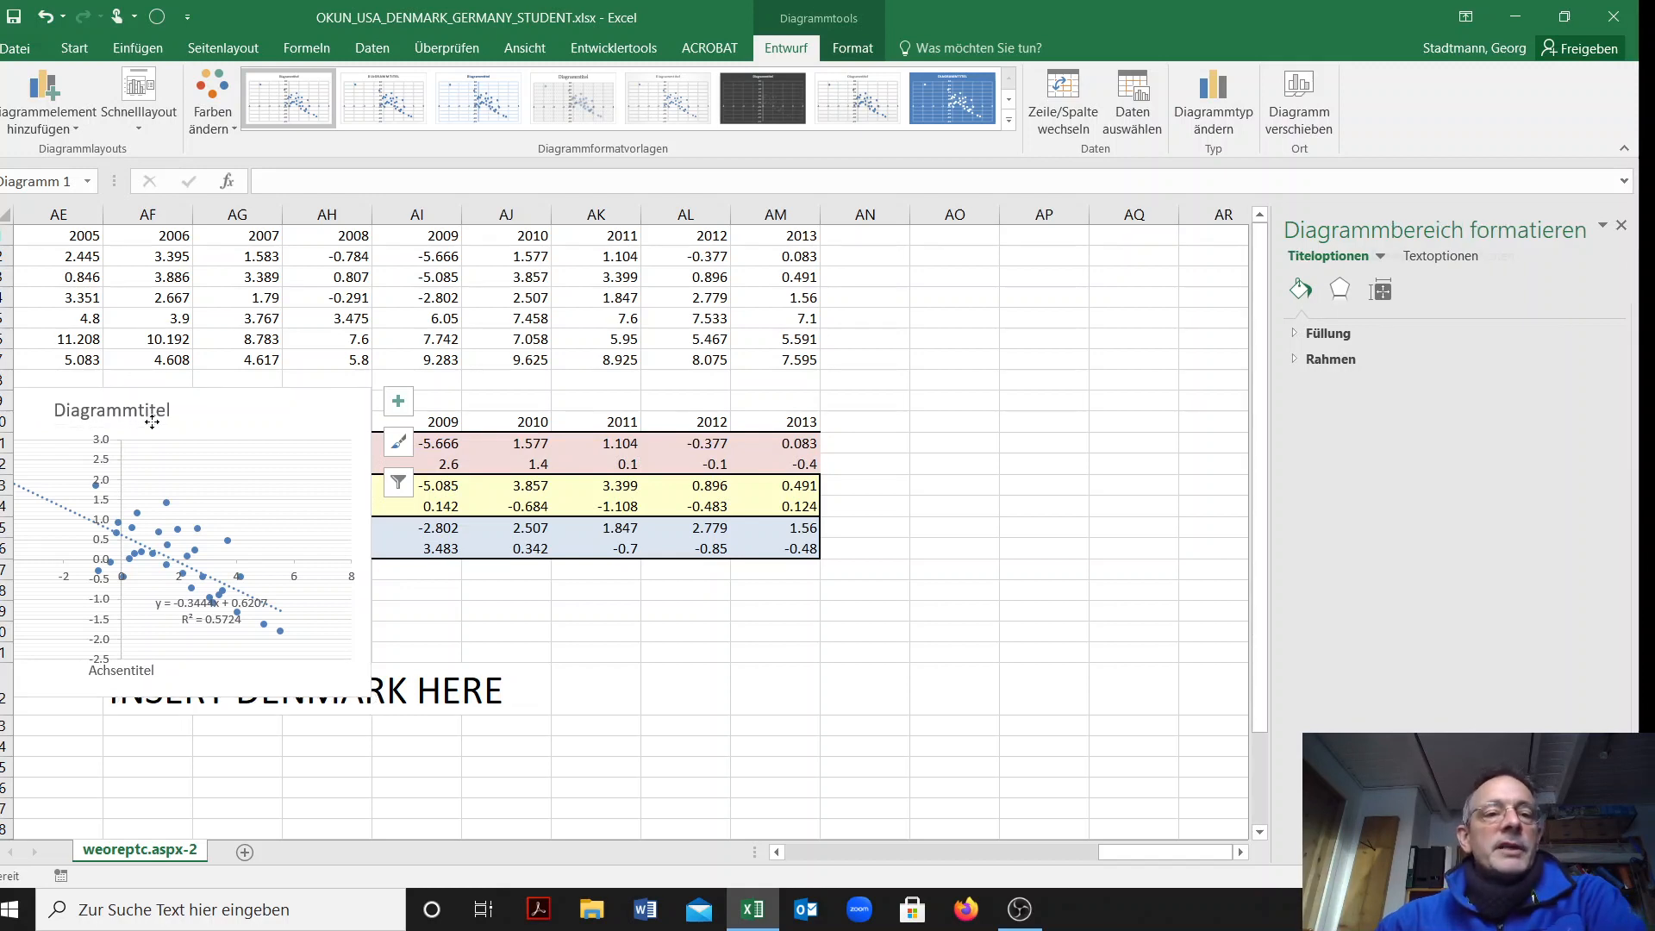
{"action": "left_click", "coordinate": [210, 603]}
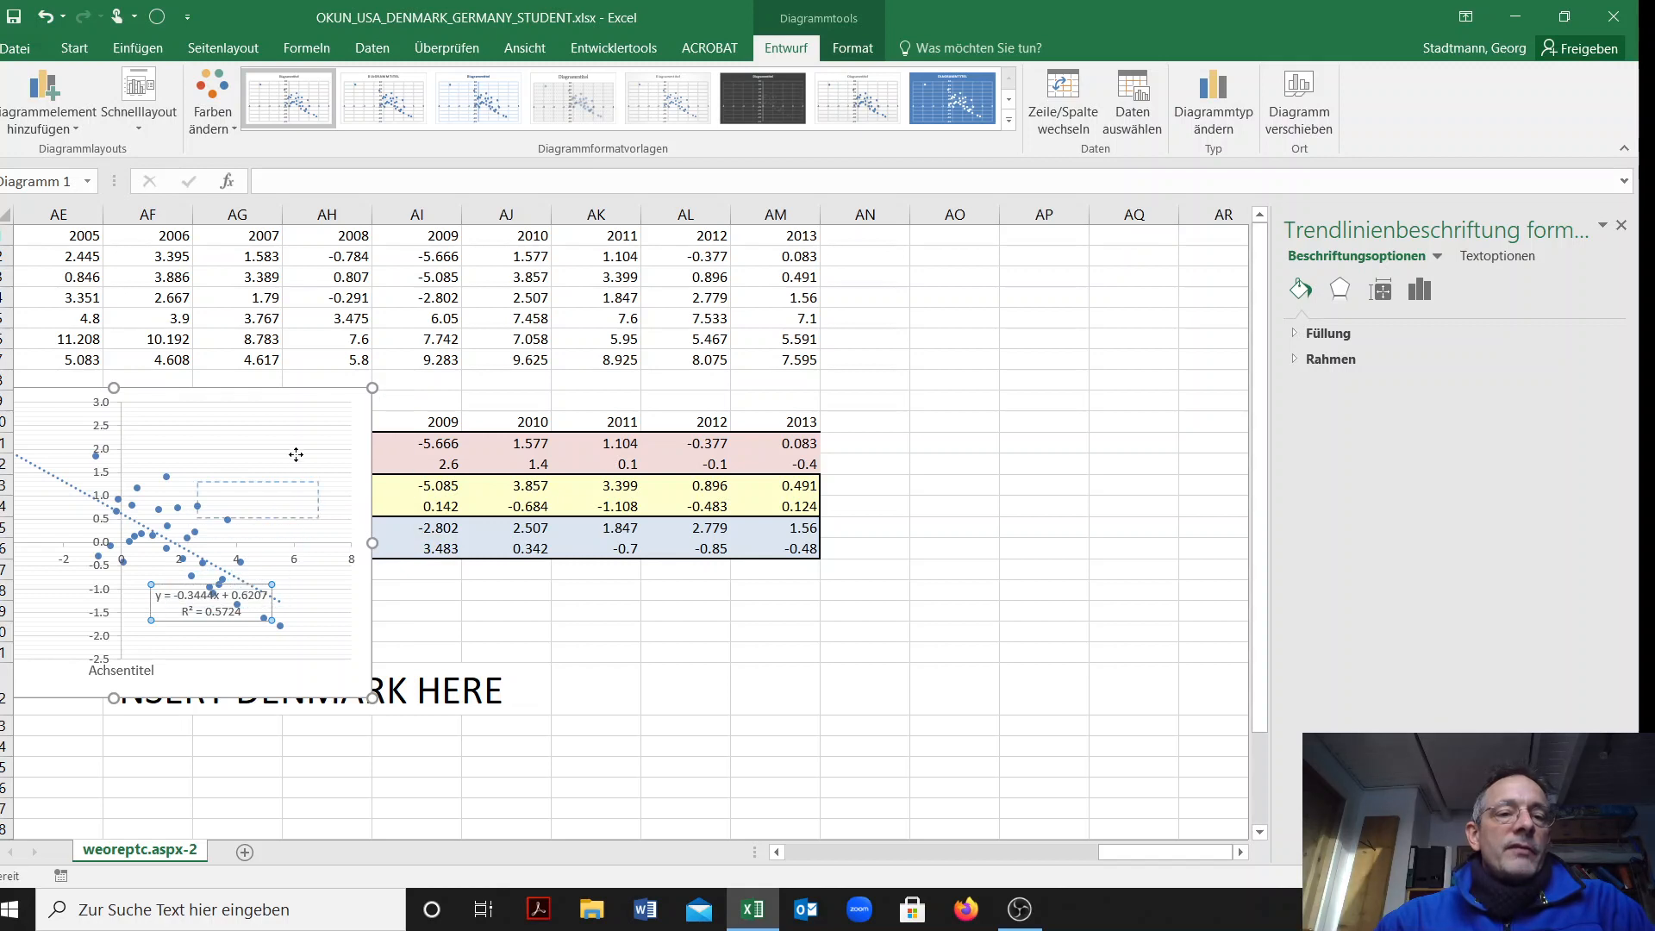
{"action": "left_click", "coordinate": [594, 688]}
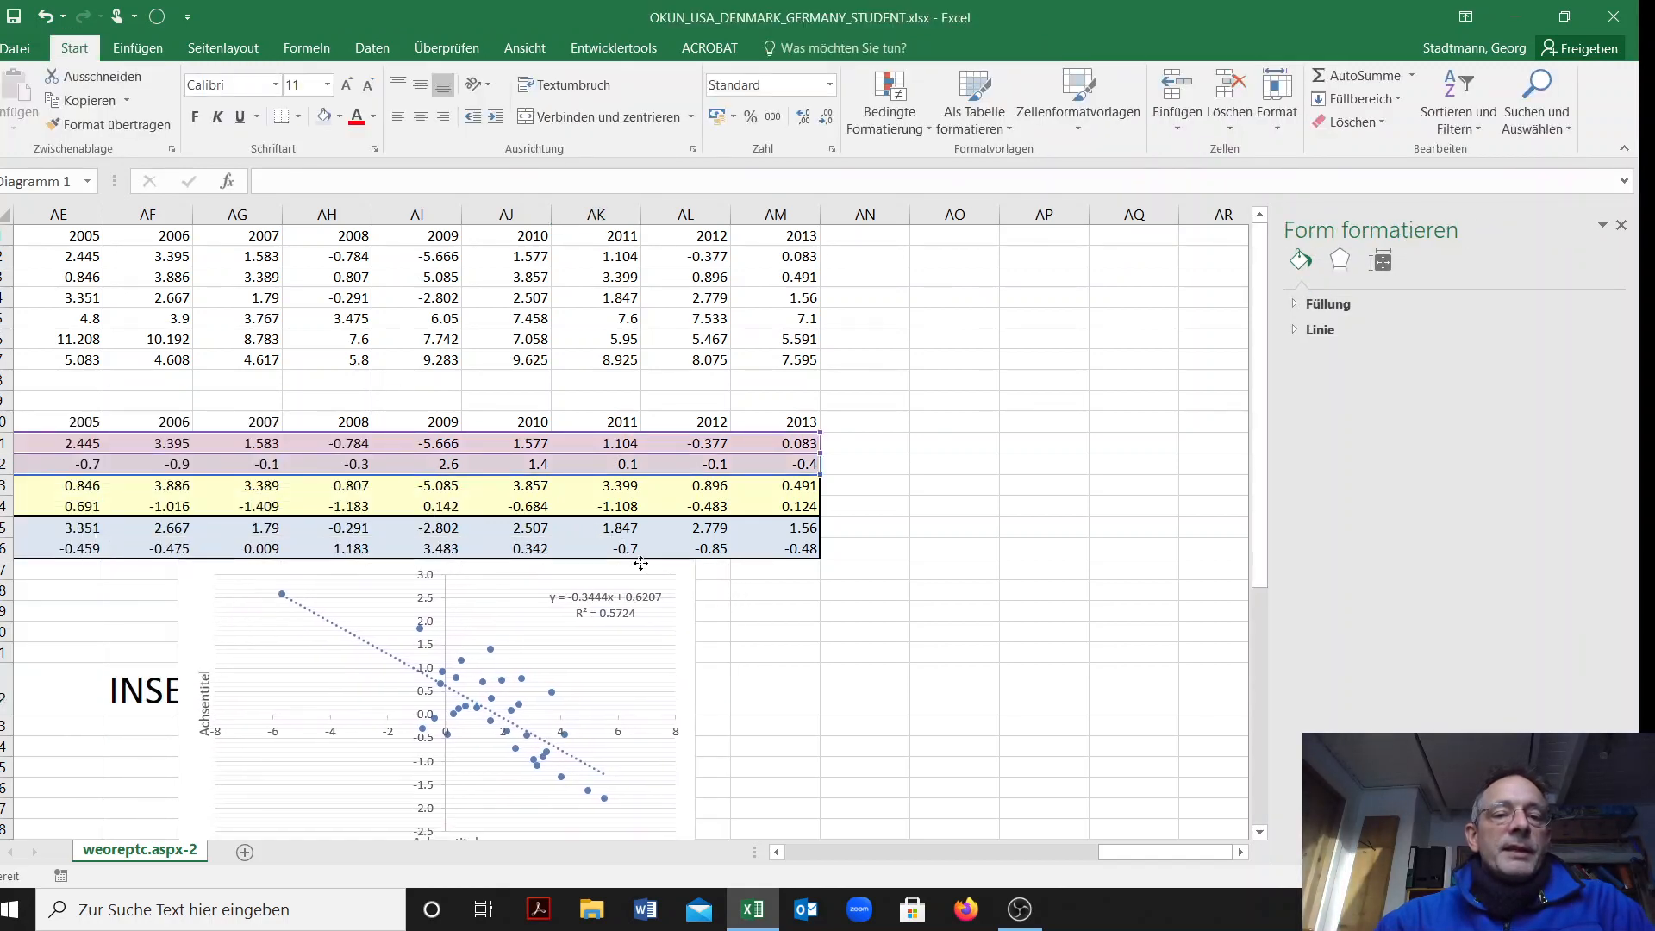
{"action": "left_click", "coordinate": [422, 686]}
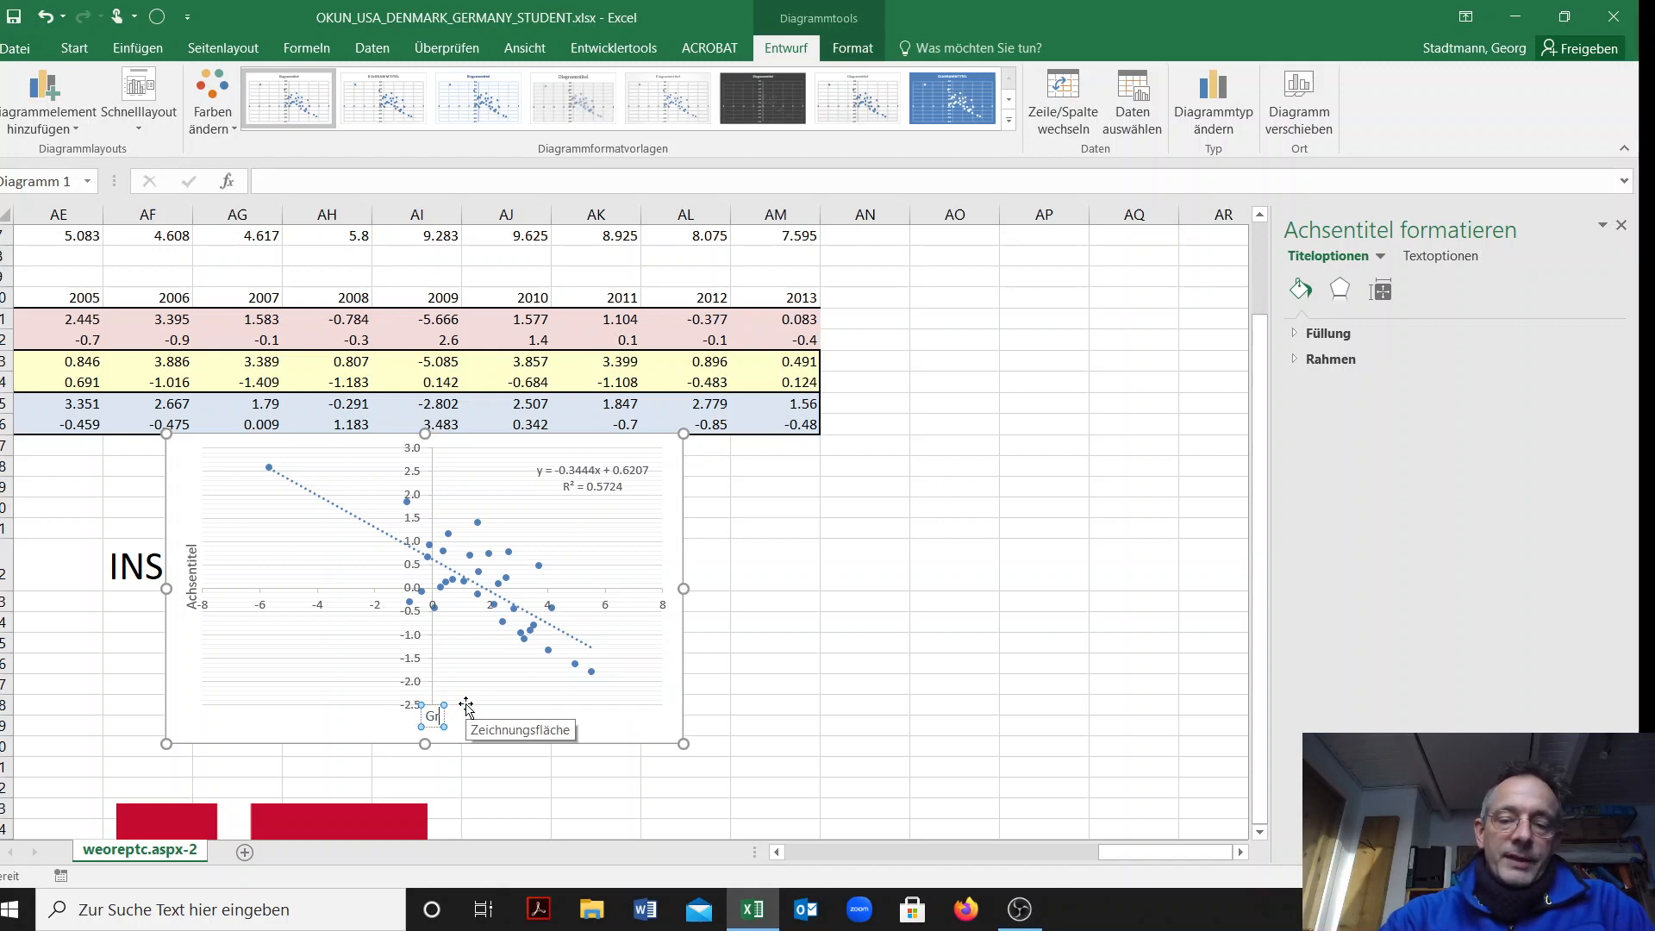
Name the horizontal axis 'Growth rate of real GDP' and the vertical axis 'Change in the unemployment rate'
{"action": "type", "text": "Growh rate of real GDP"}
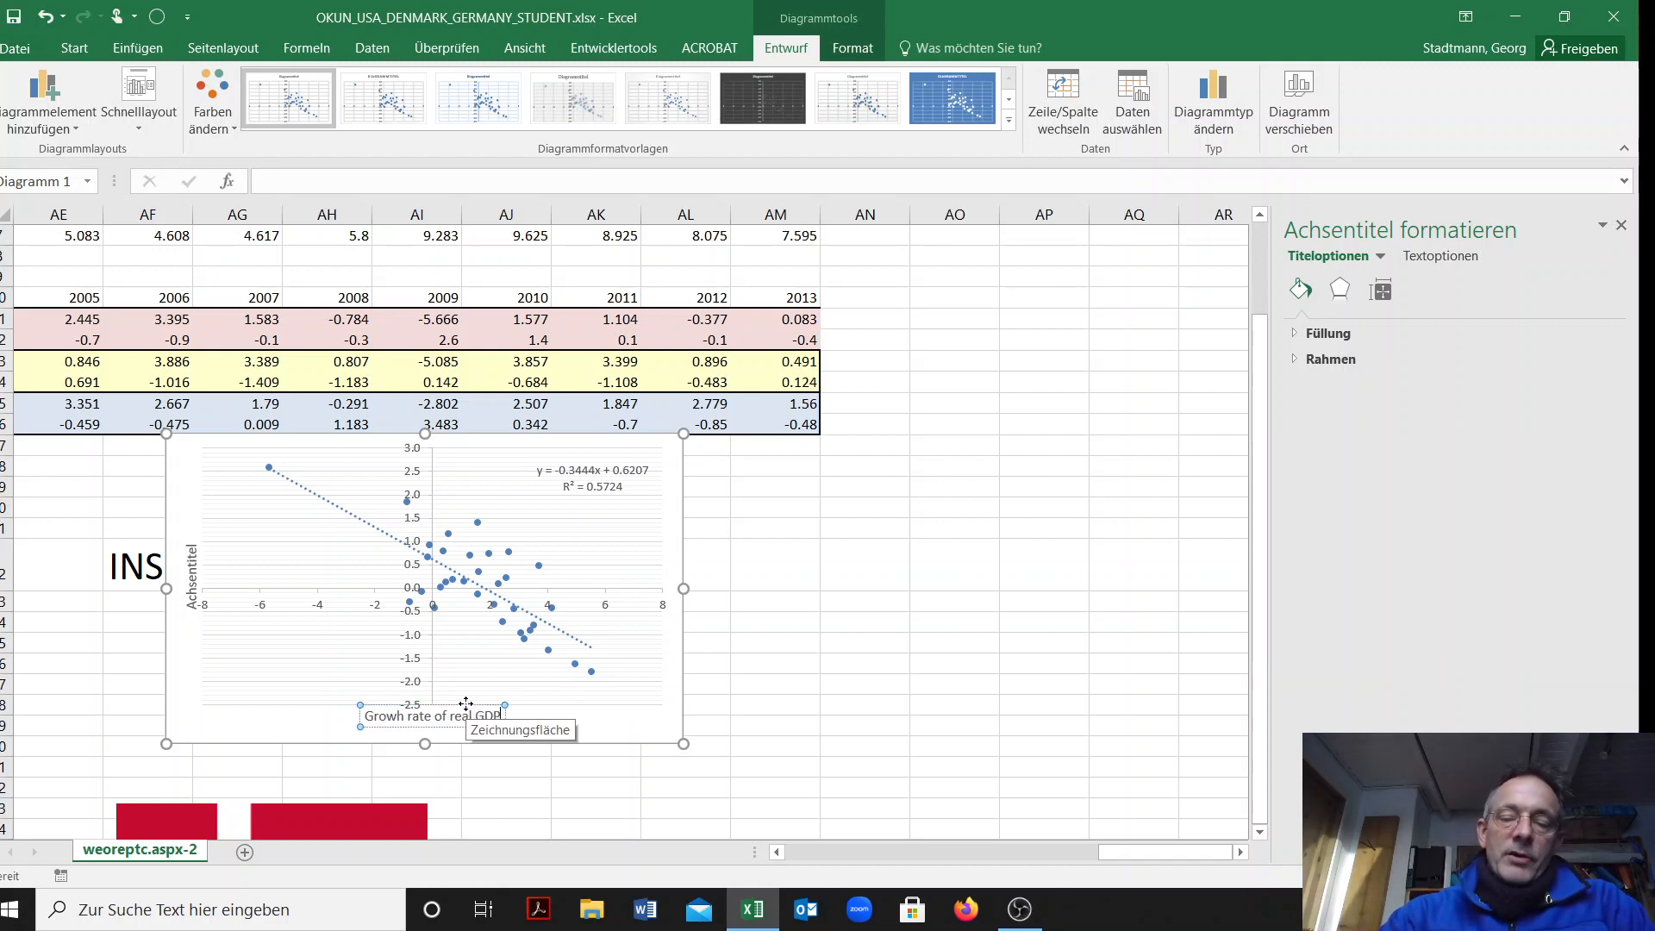
{"action": "left_click", "coordinate": [717, 667]}
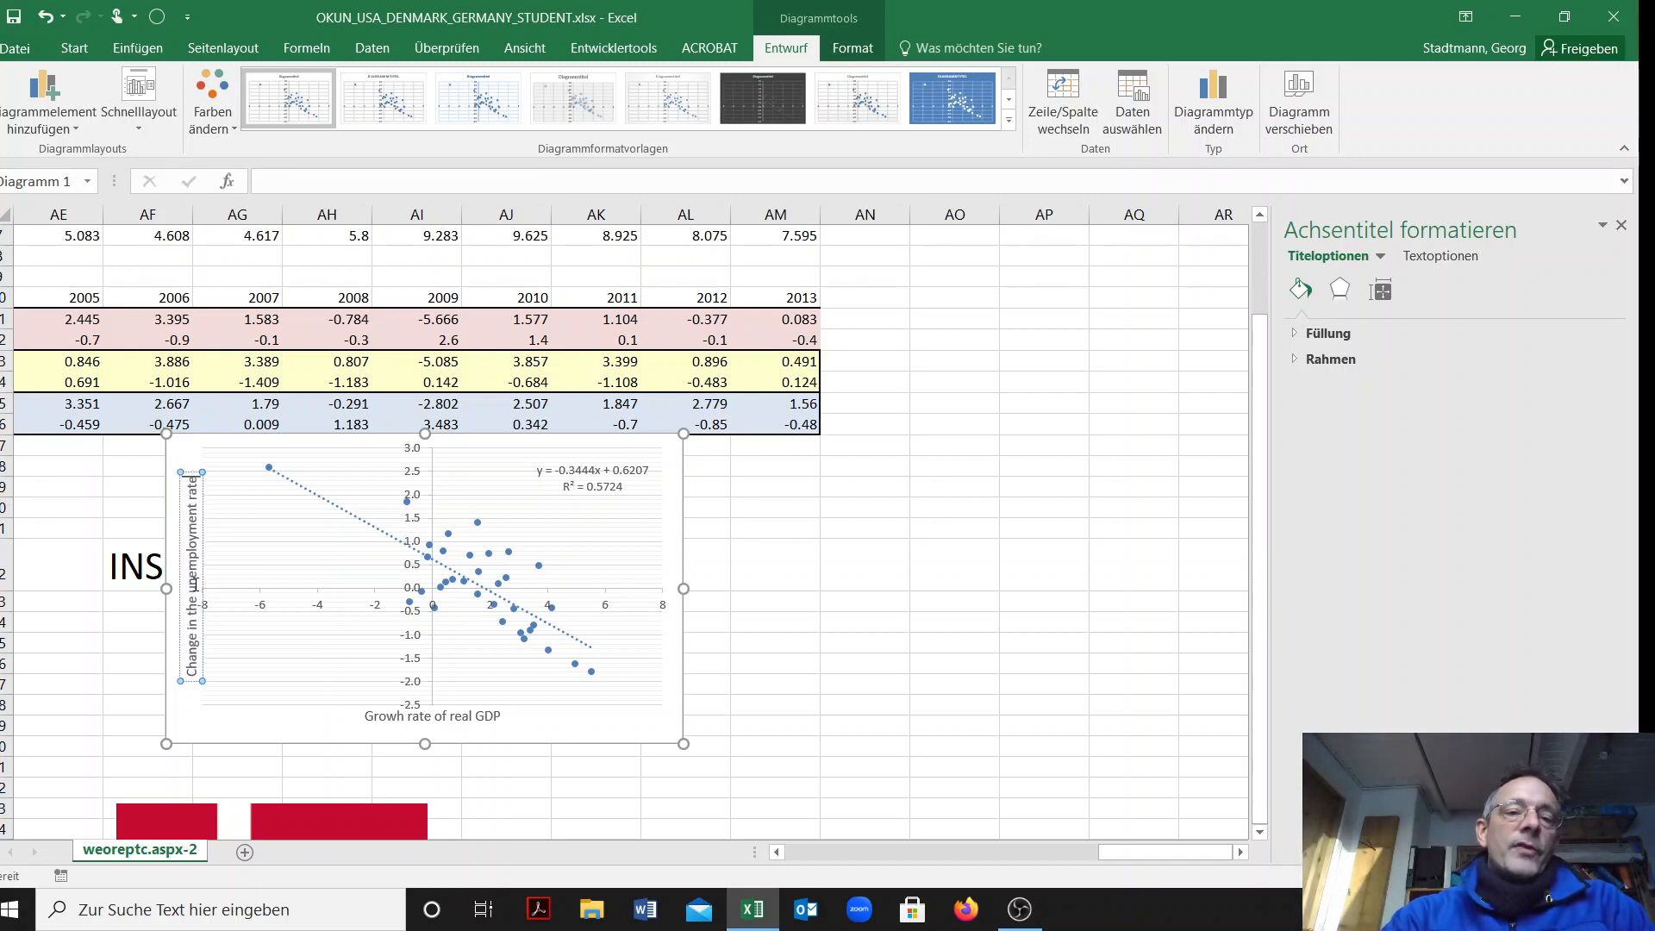
{"action": "left_click", "coordinate": [864, 622]}
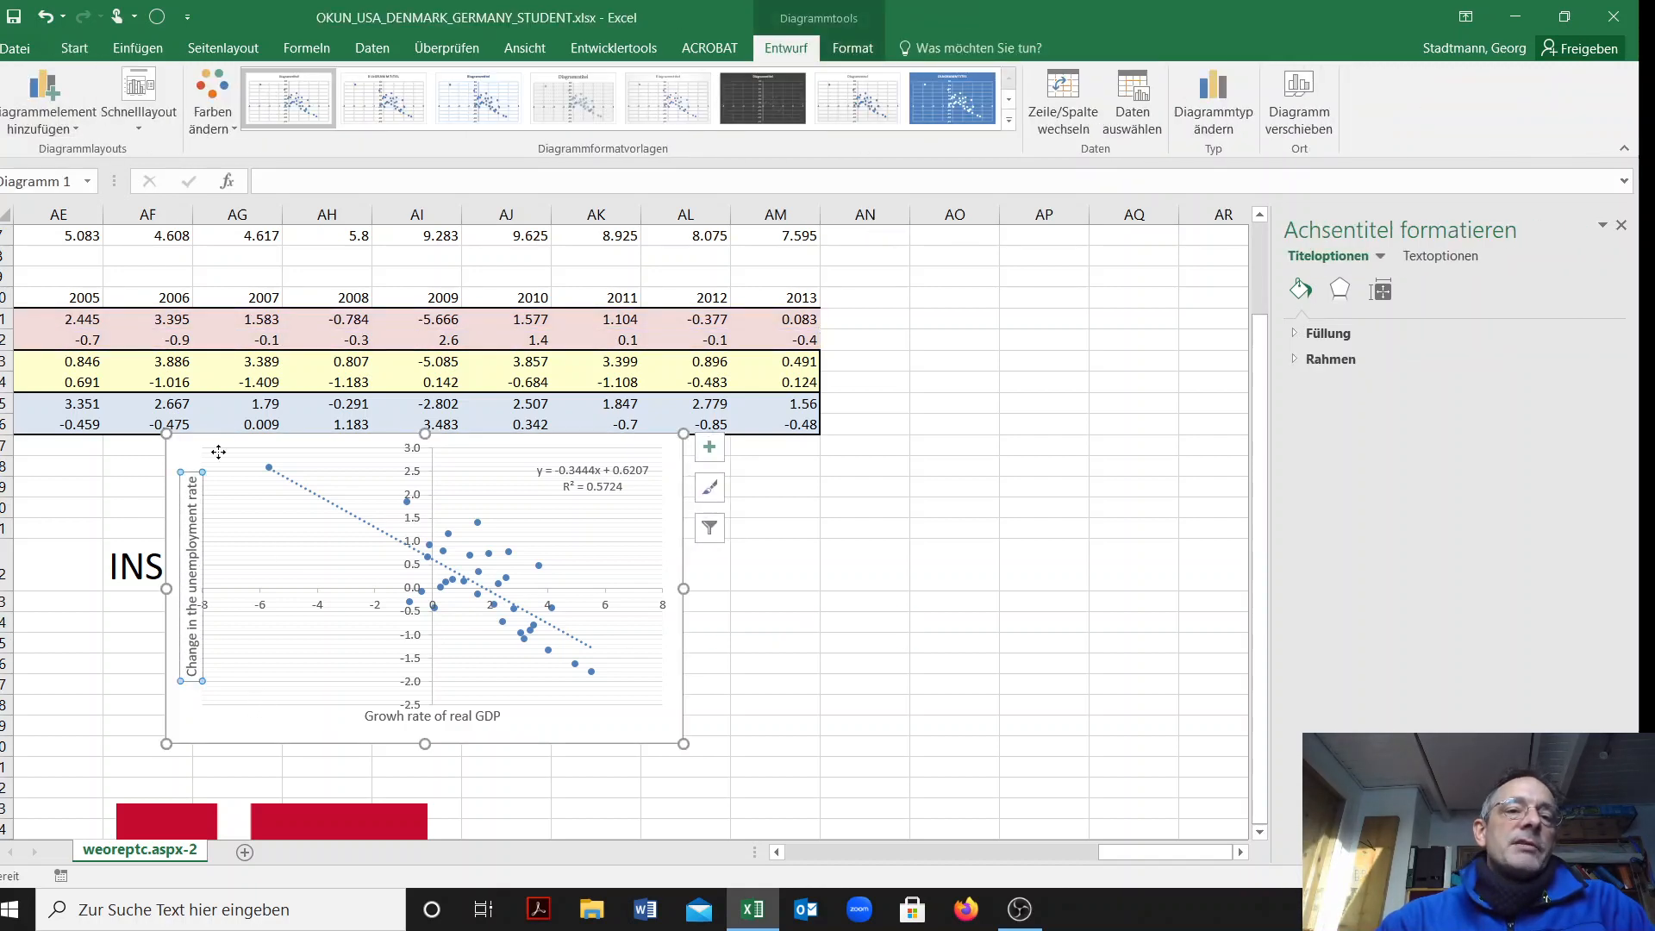
Format both axis titles and the trendline equation label in font size 14, coloured red
{"action": "left_click", "coordinate": [72, 48]}
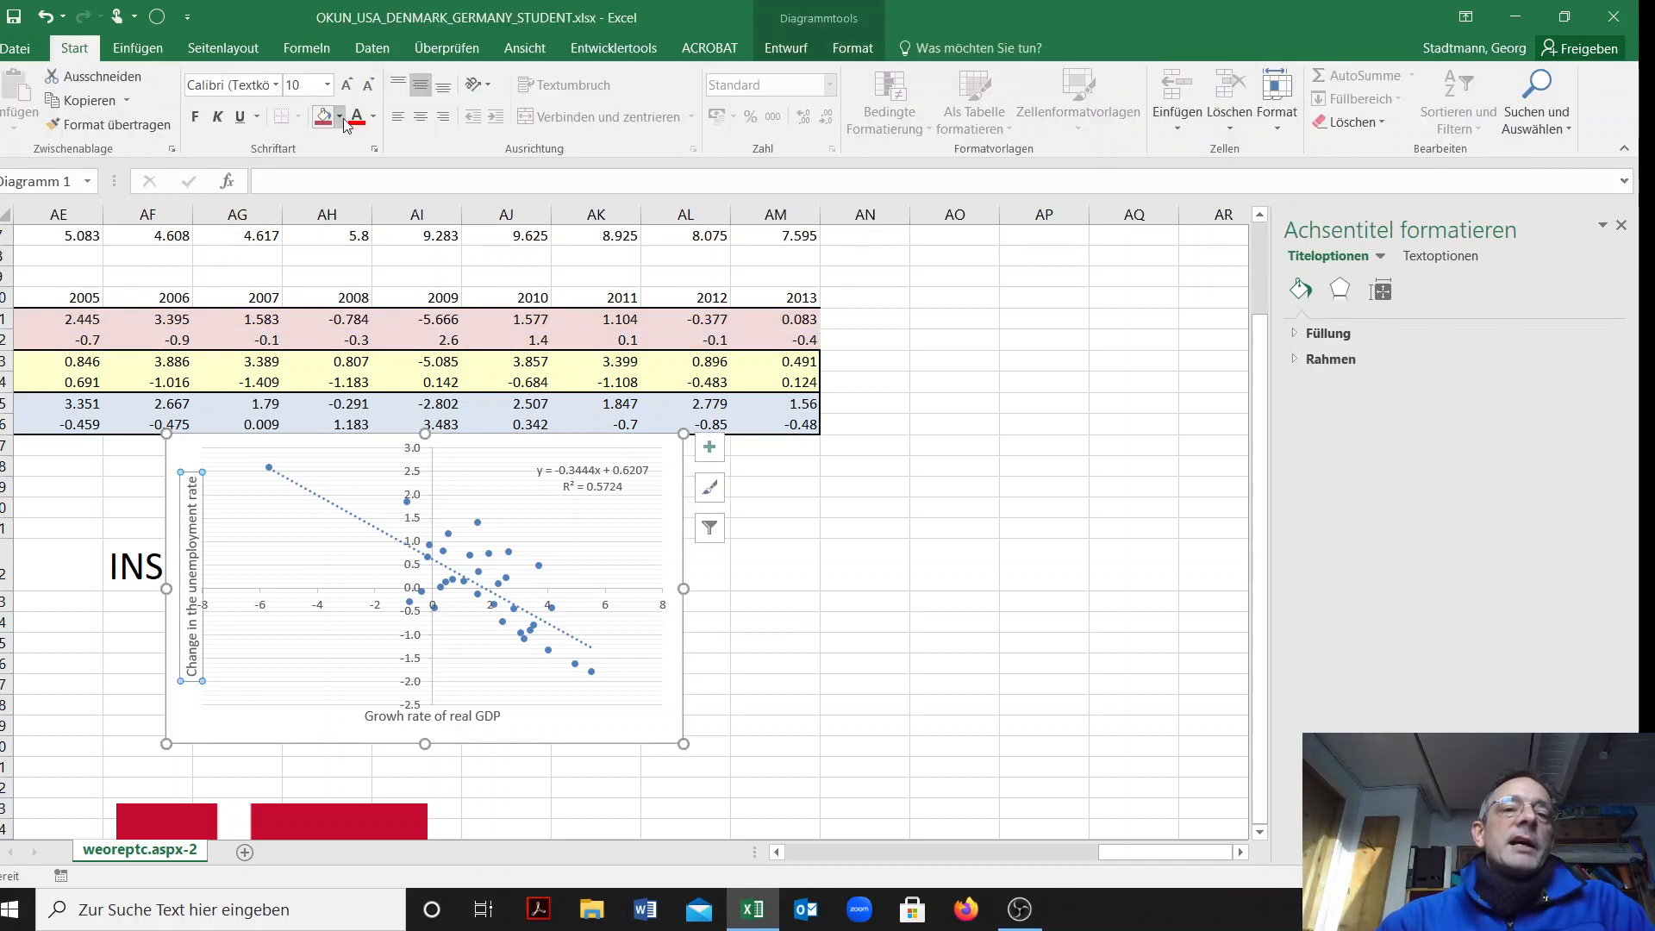
{"action": "left_click", "coordinate": [324, 84]}
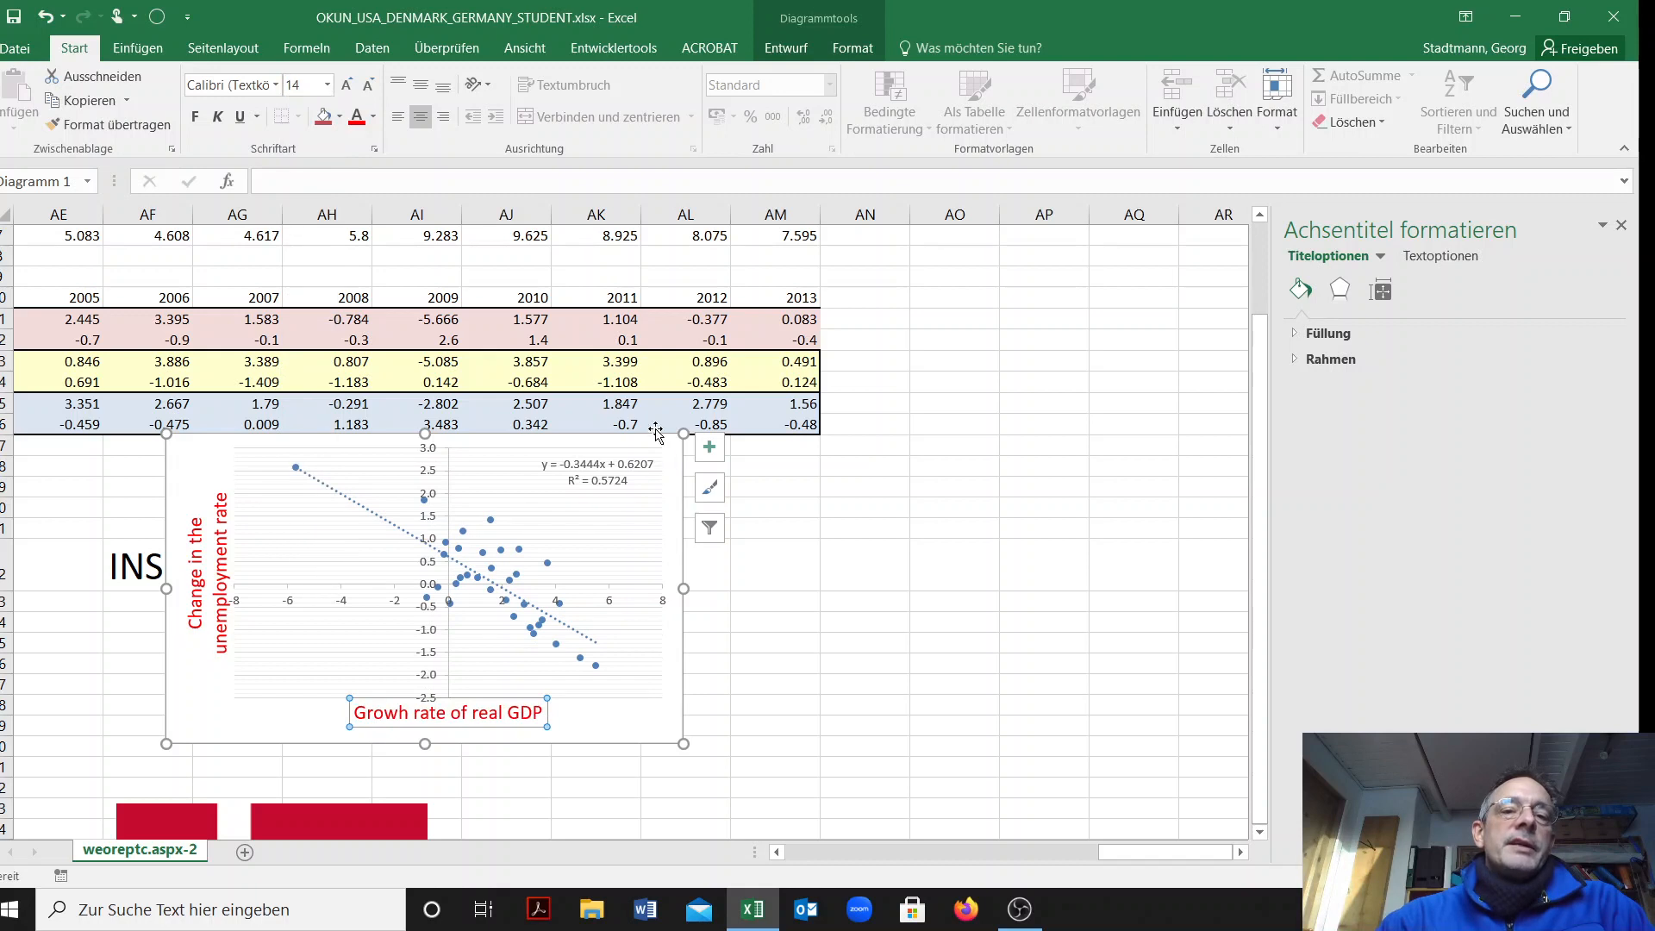
{"action": "left_click", "coordinate": [596, 472]}
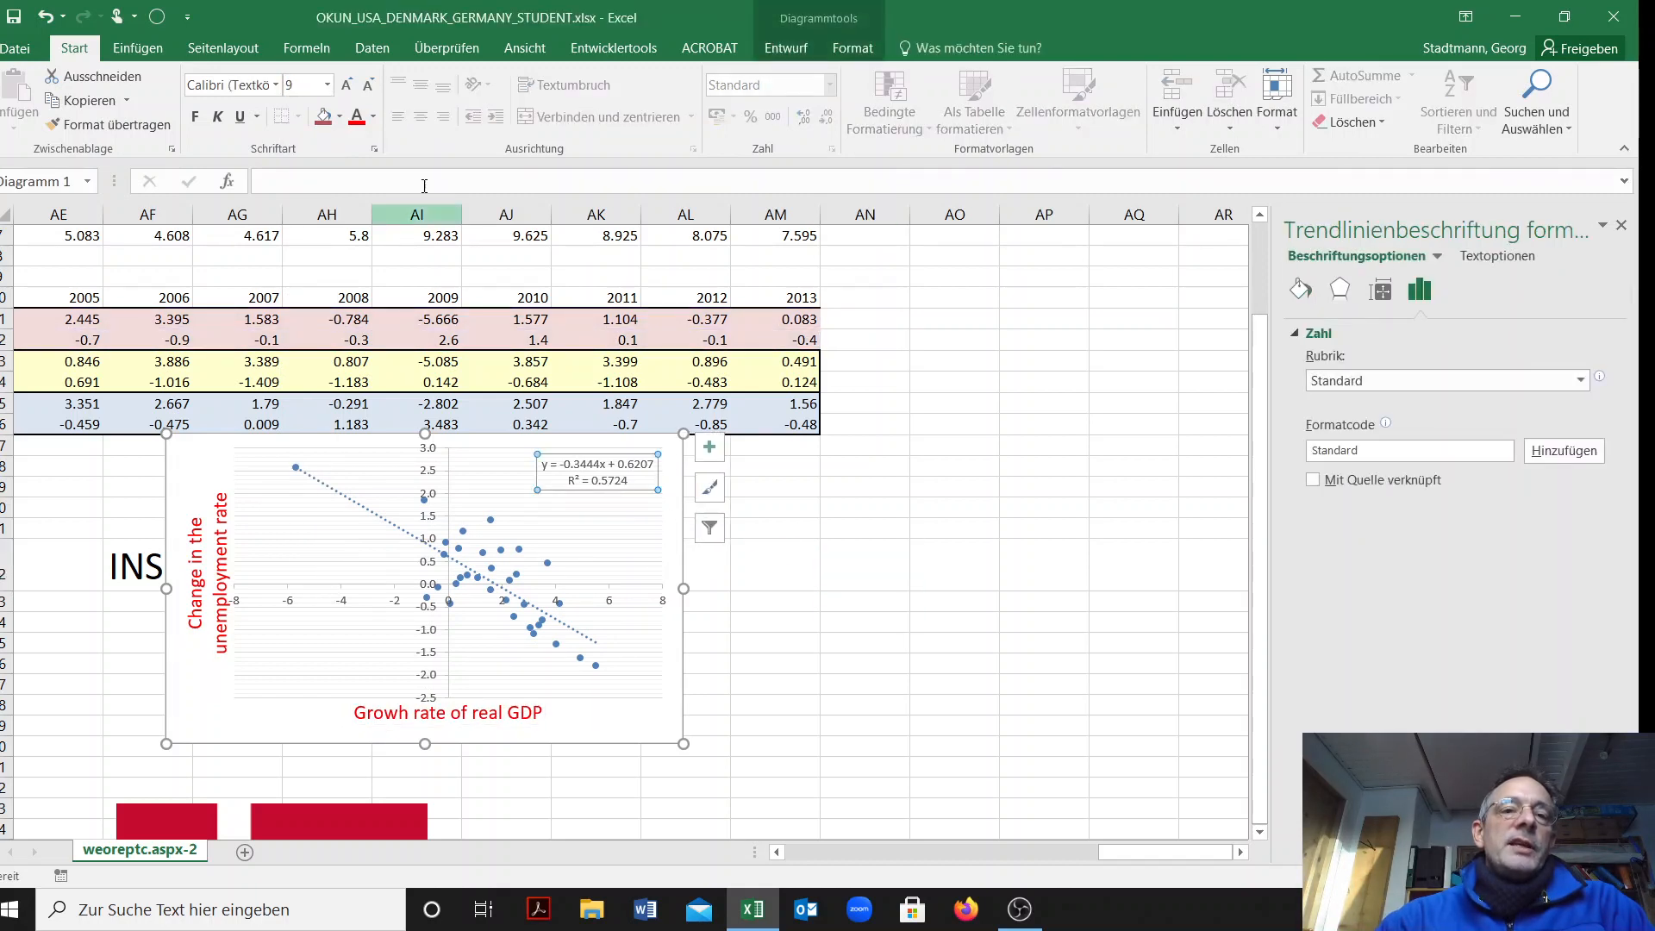
{"action": "left_click", "coordinate": [326, 85]}
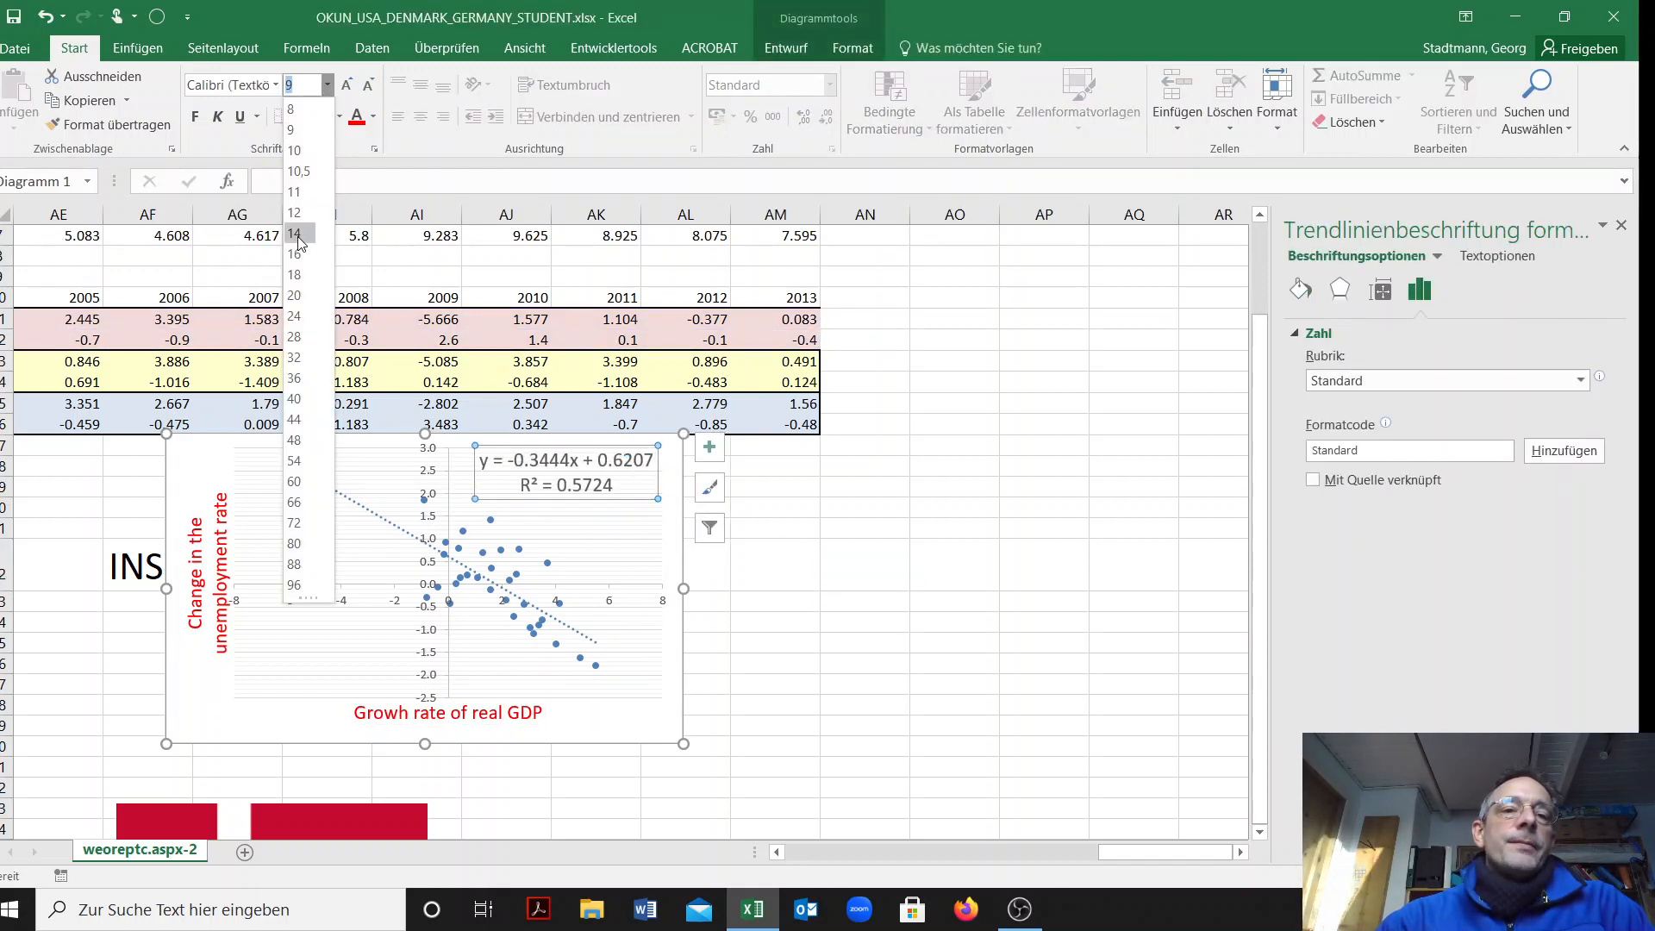
{"action": "left_click", "coordinate": [1043, 622]}
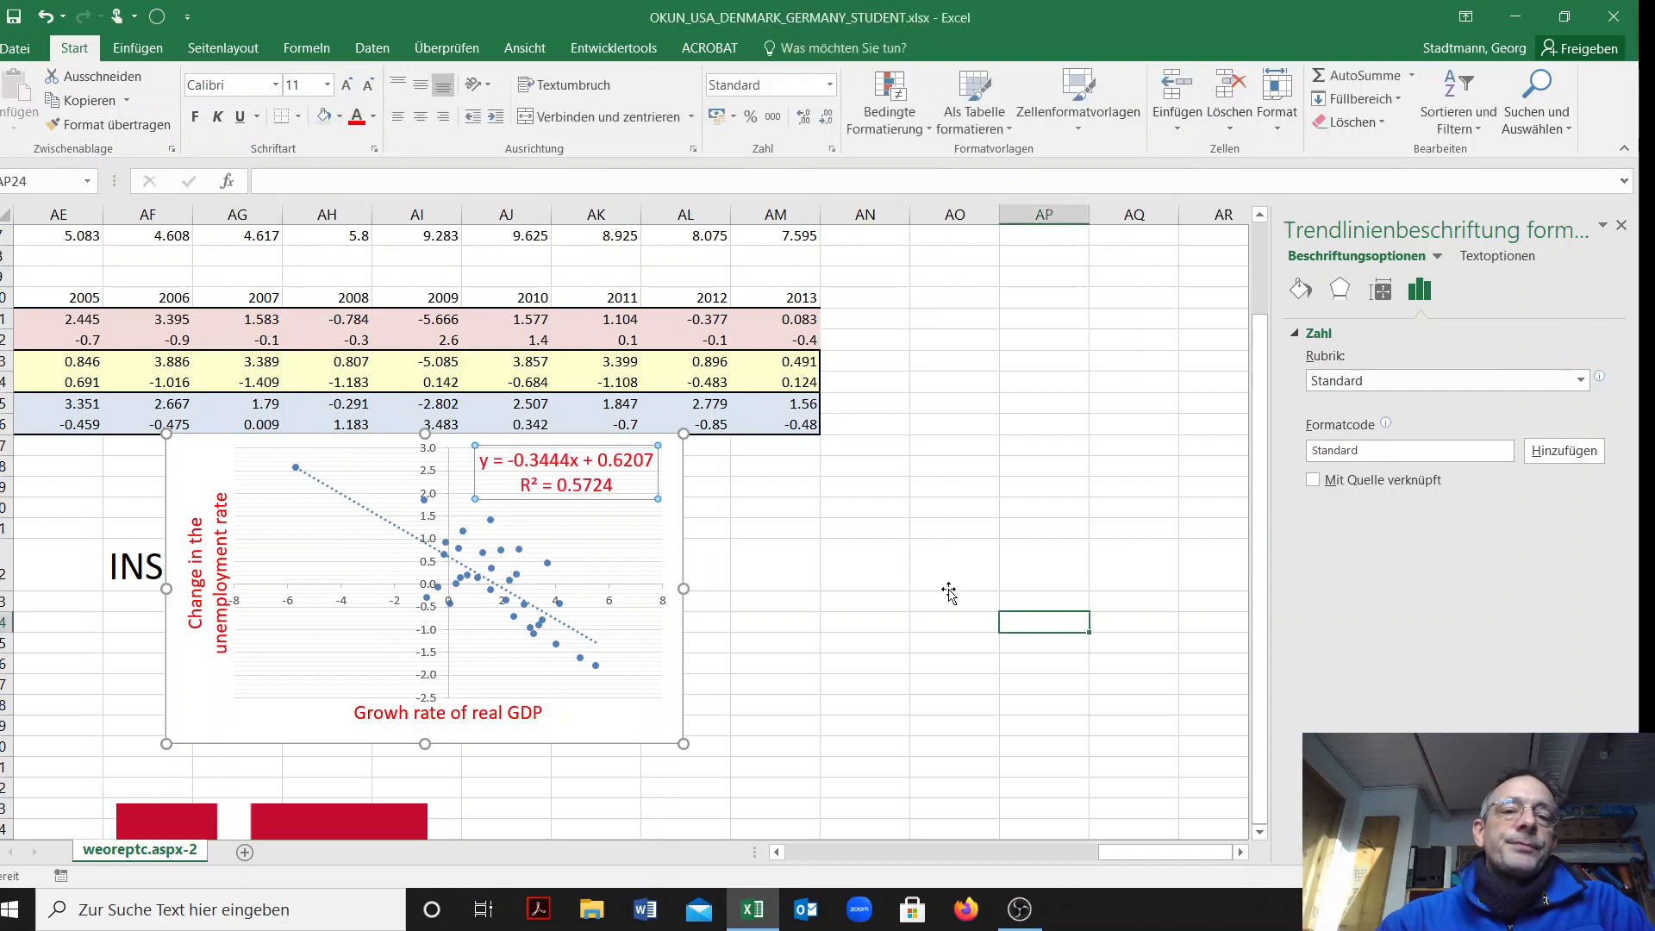
{"action": "left_click", "coordinate": [565, 472]}
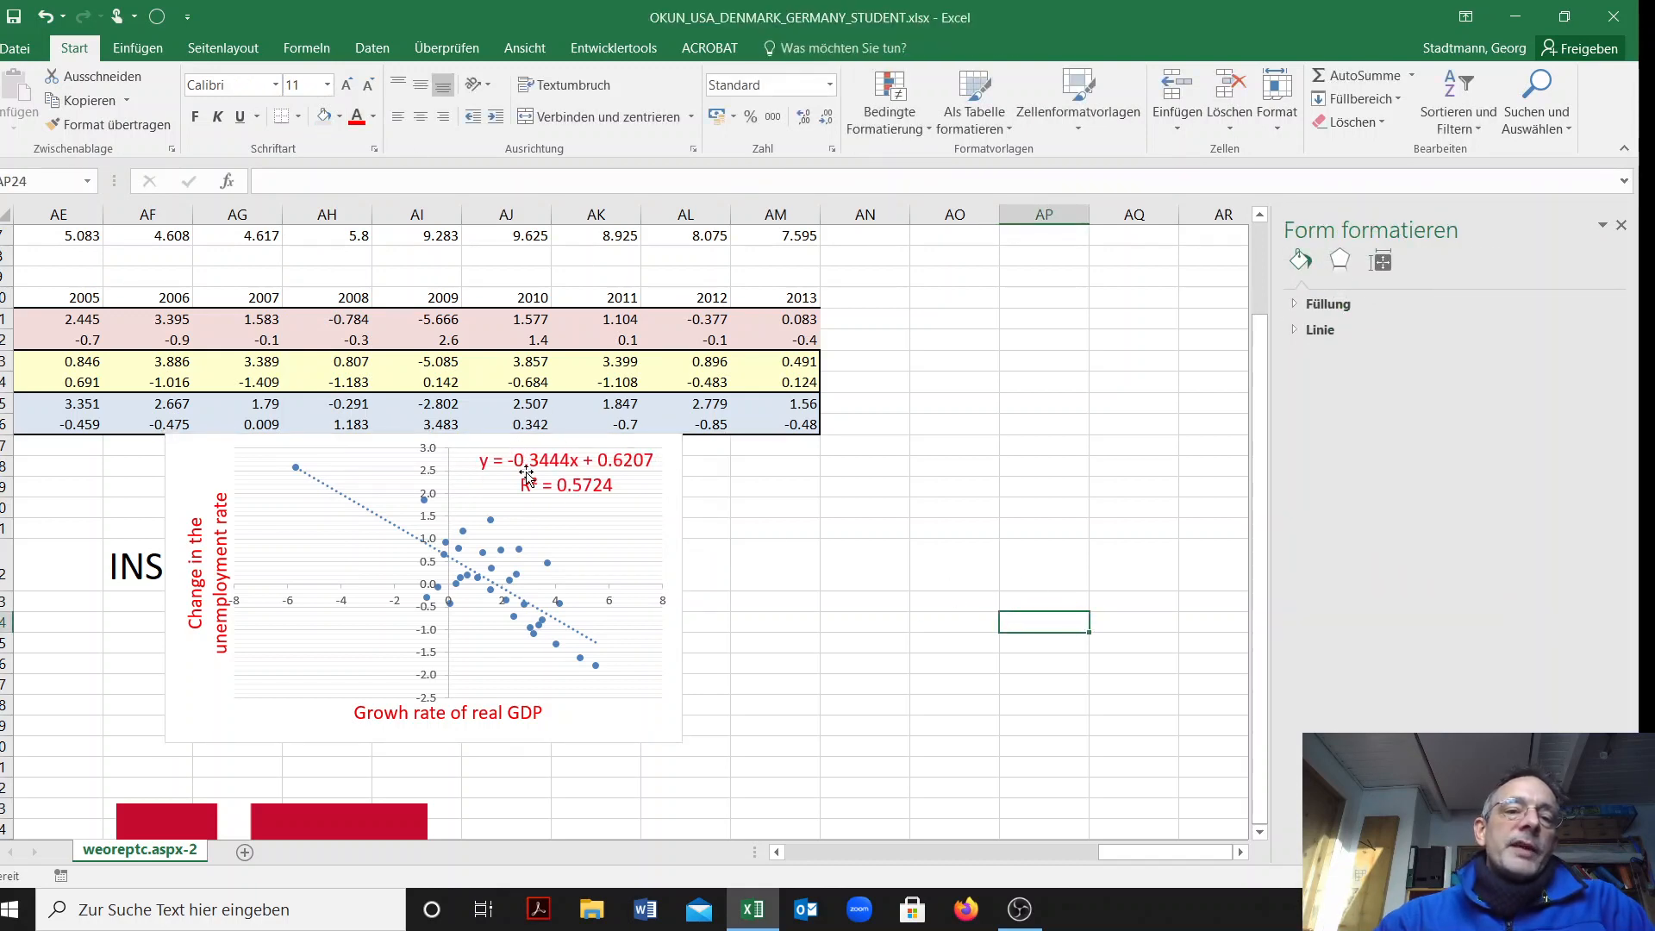
{"action": "mouse_move", "coordinate": [547, 472]}
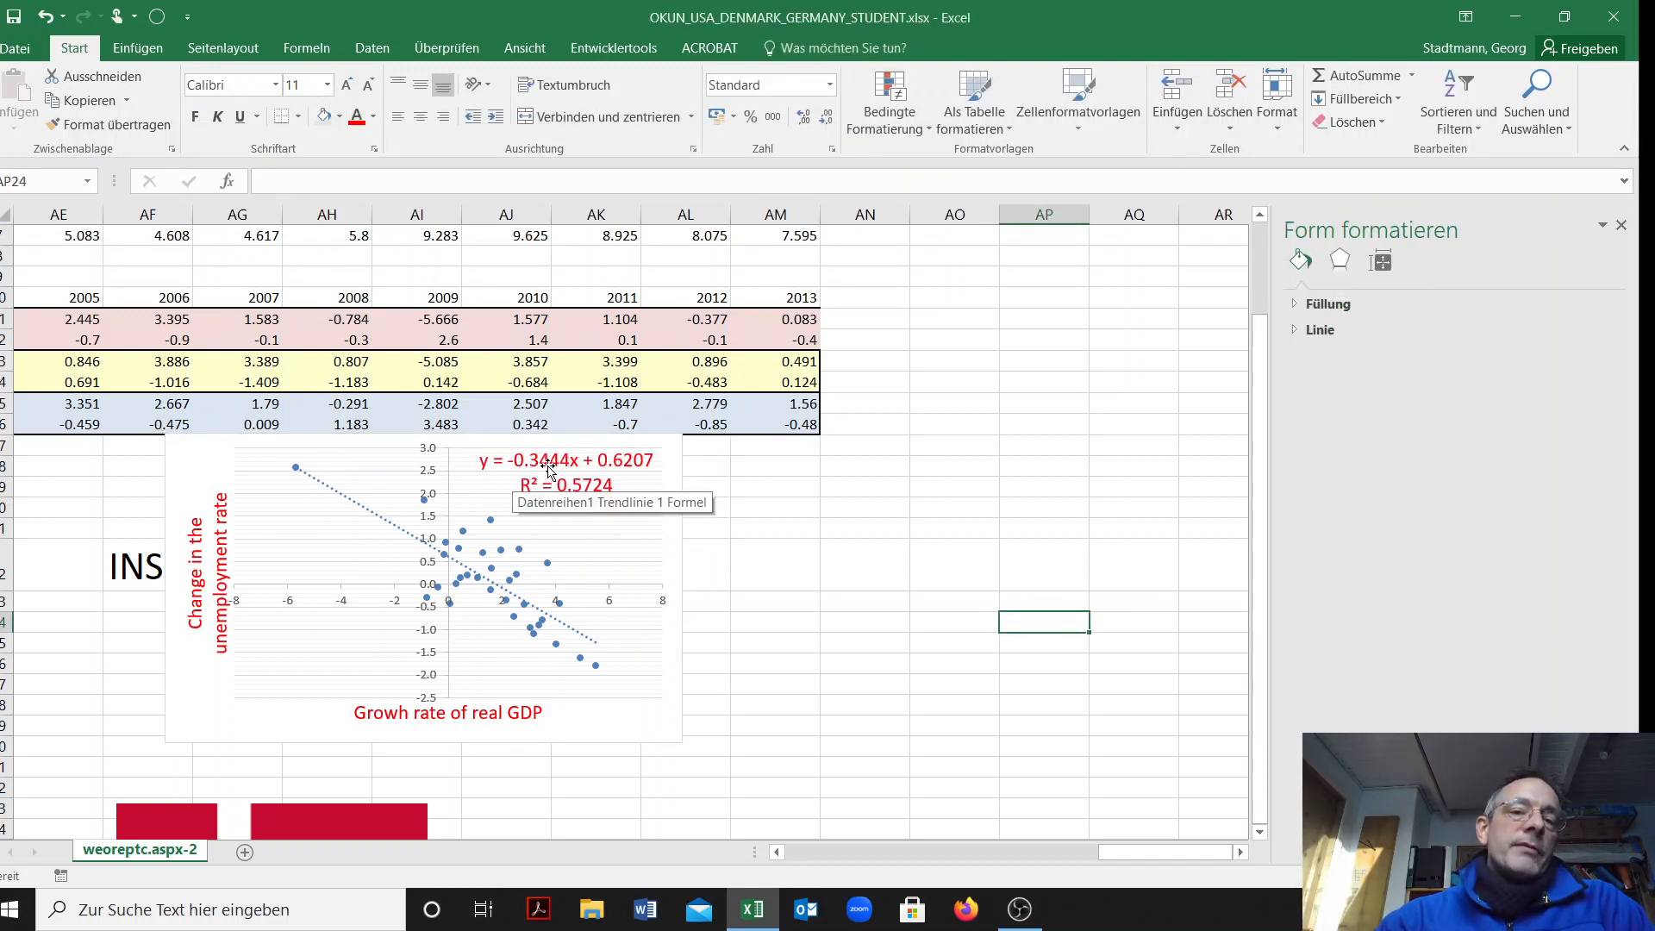
{"action": "scroll", "scroll_direction": "down", "scroll_amount": 3}
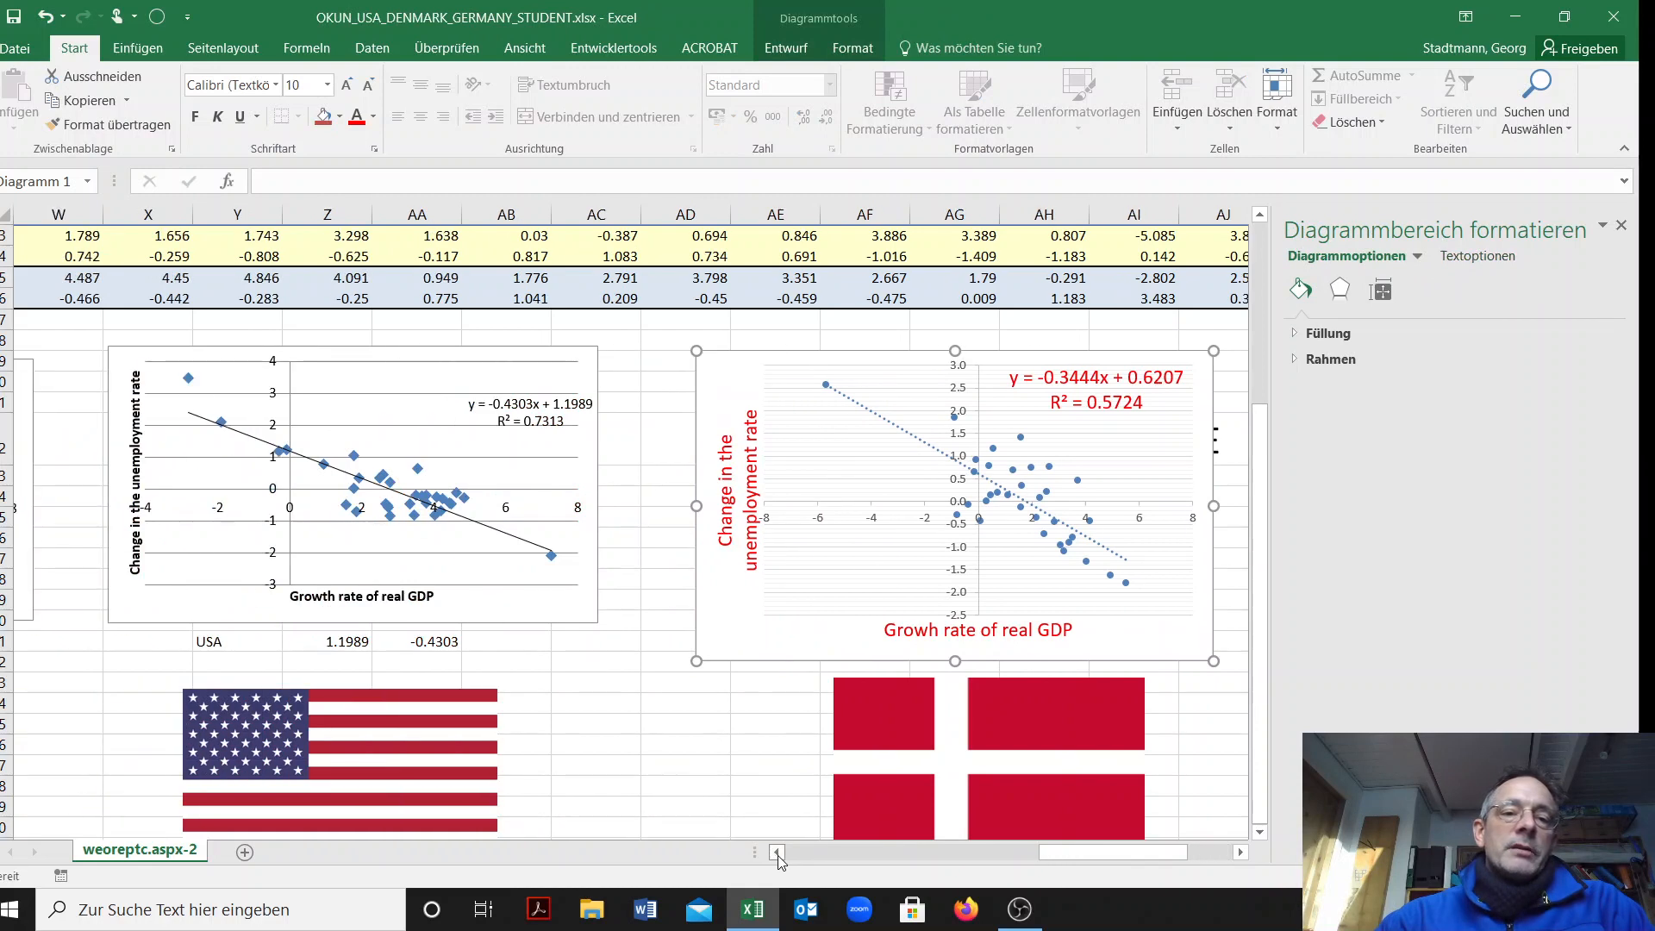
{"action": "mouse_move", "coordinate": [44, 552]}
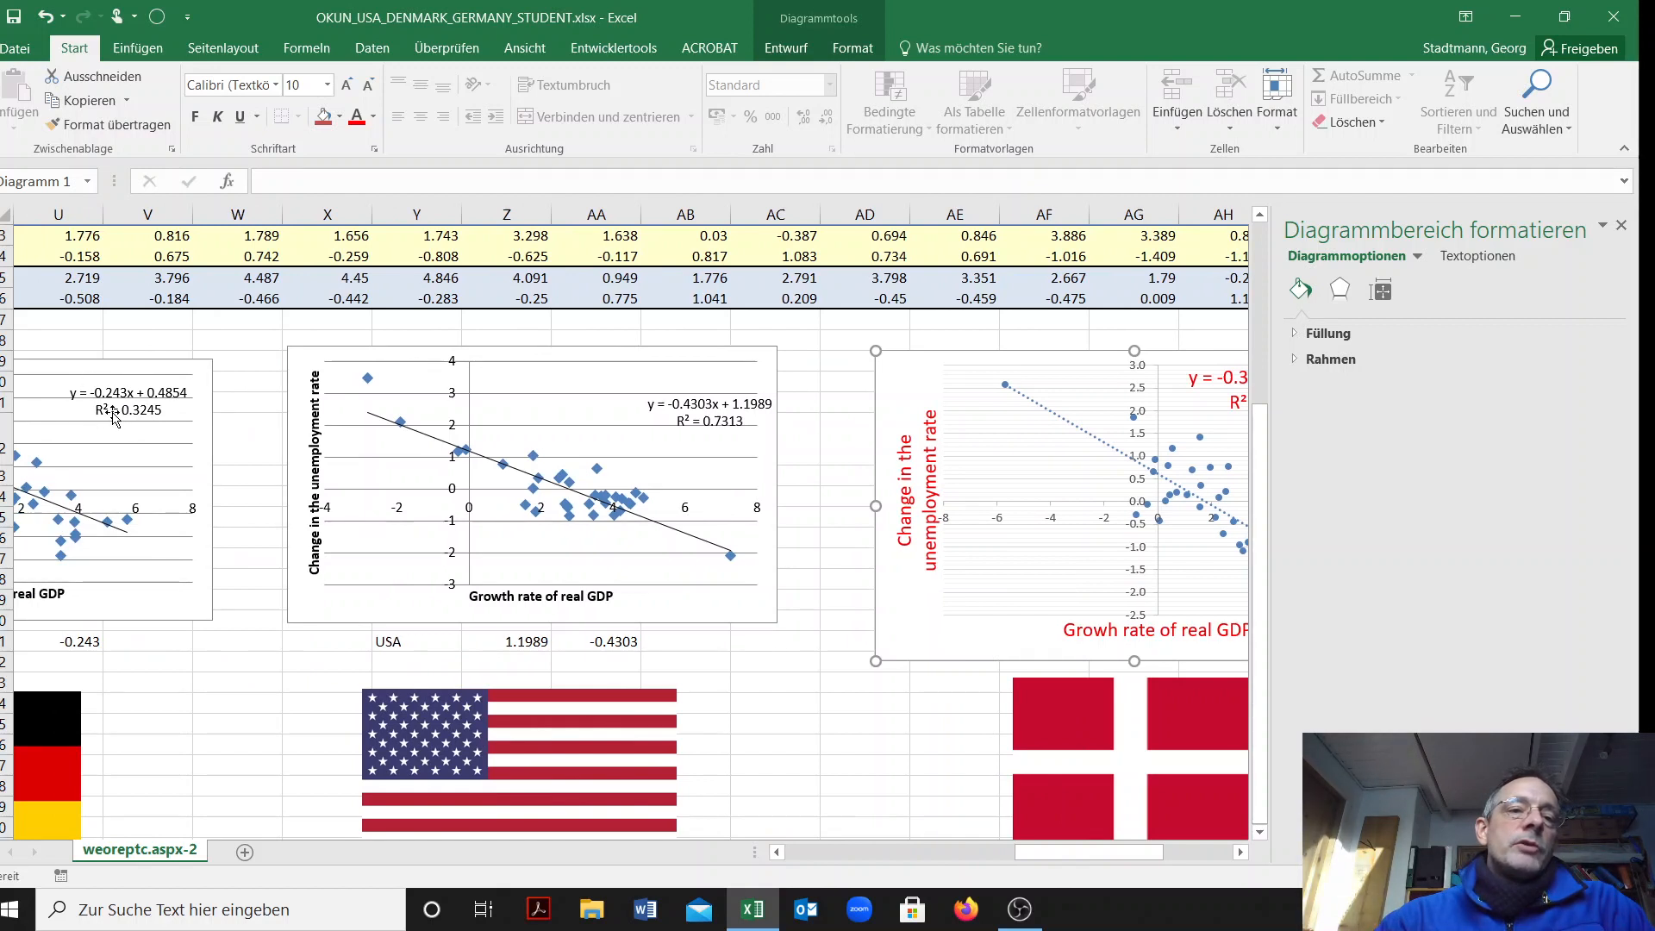
{"action": "mouse_move", "coordinate": [126, 411]}
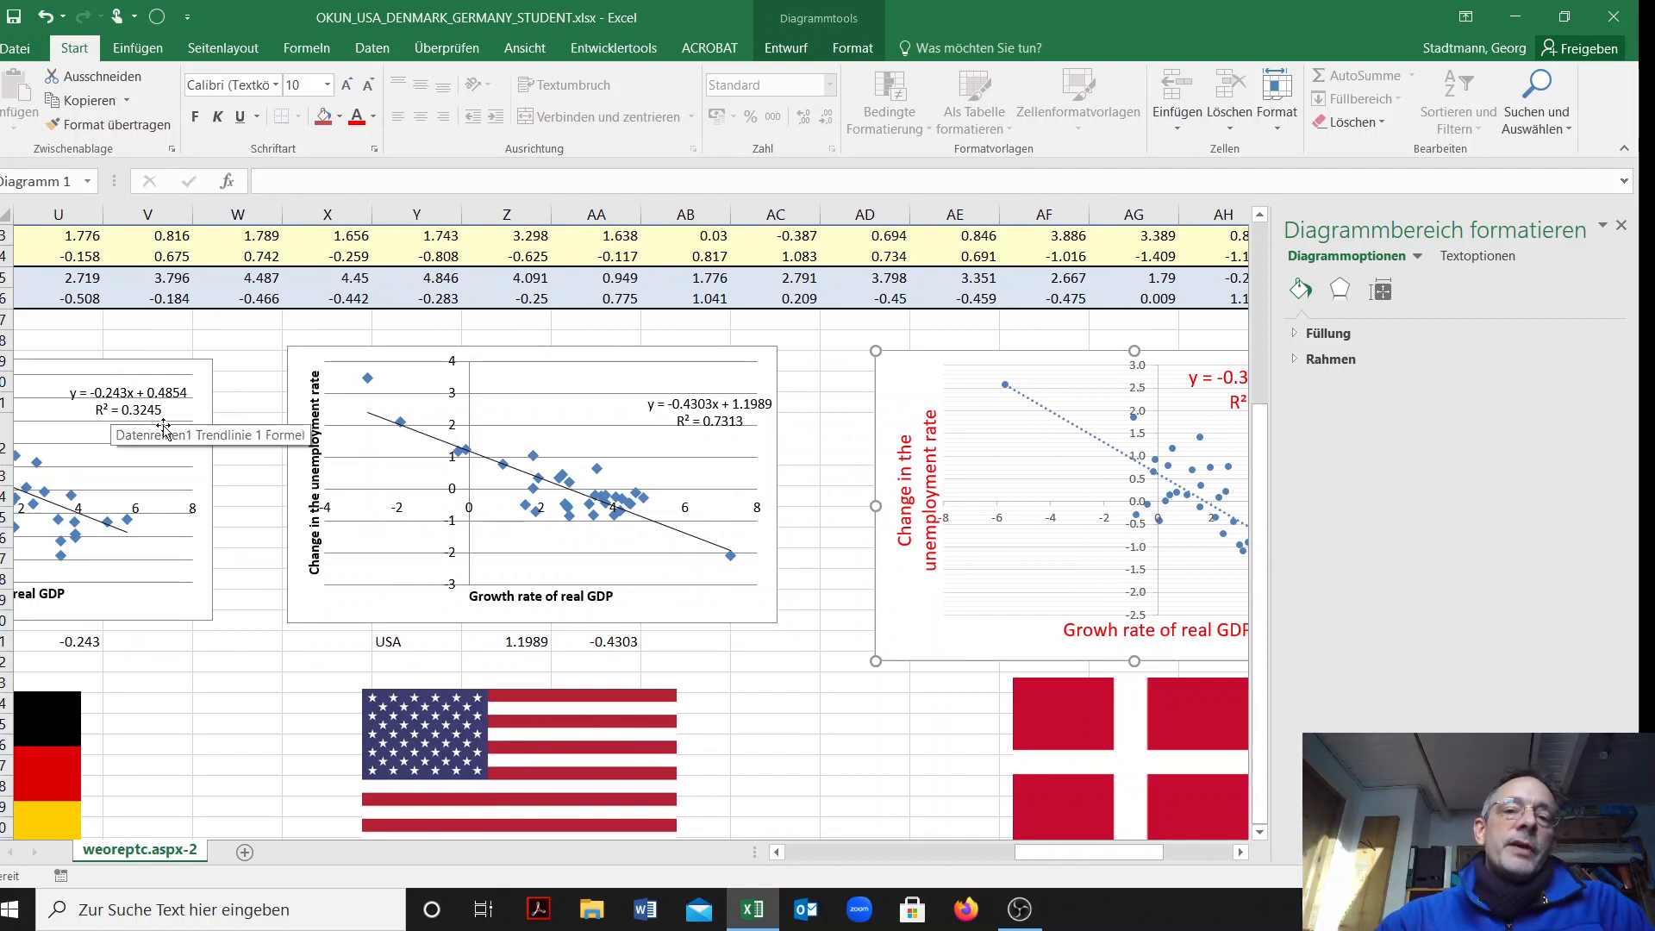
{"action": "mouse_move", "coordinate": [687, 412]}
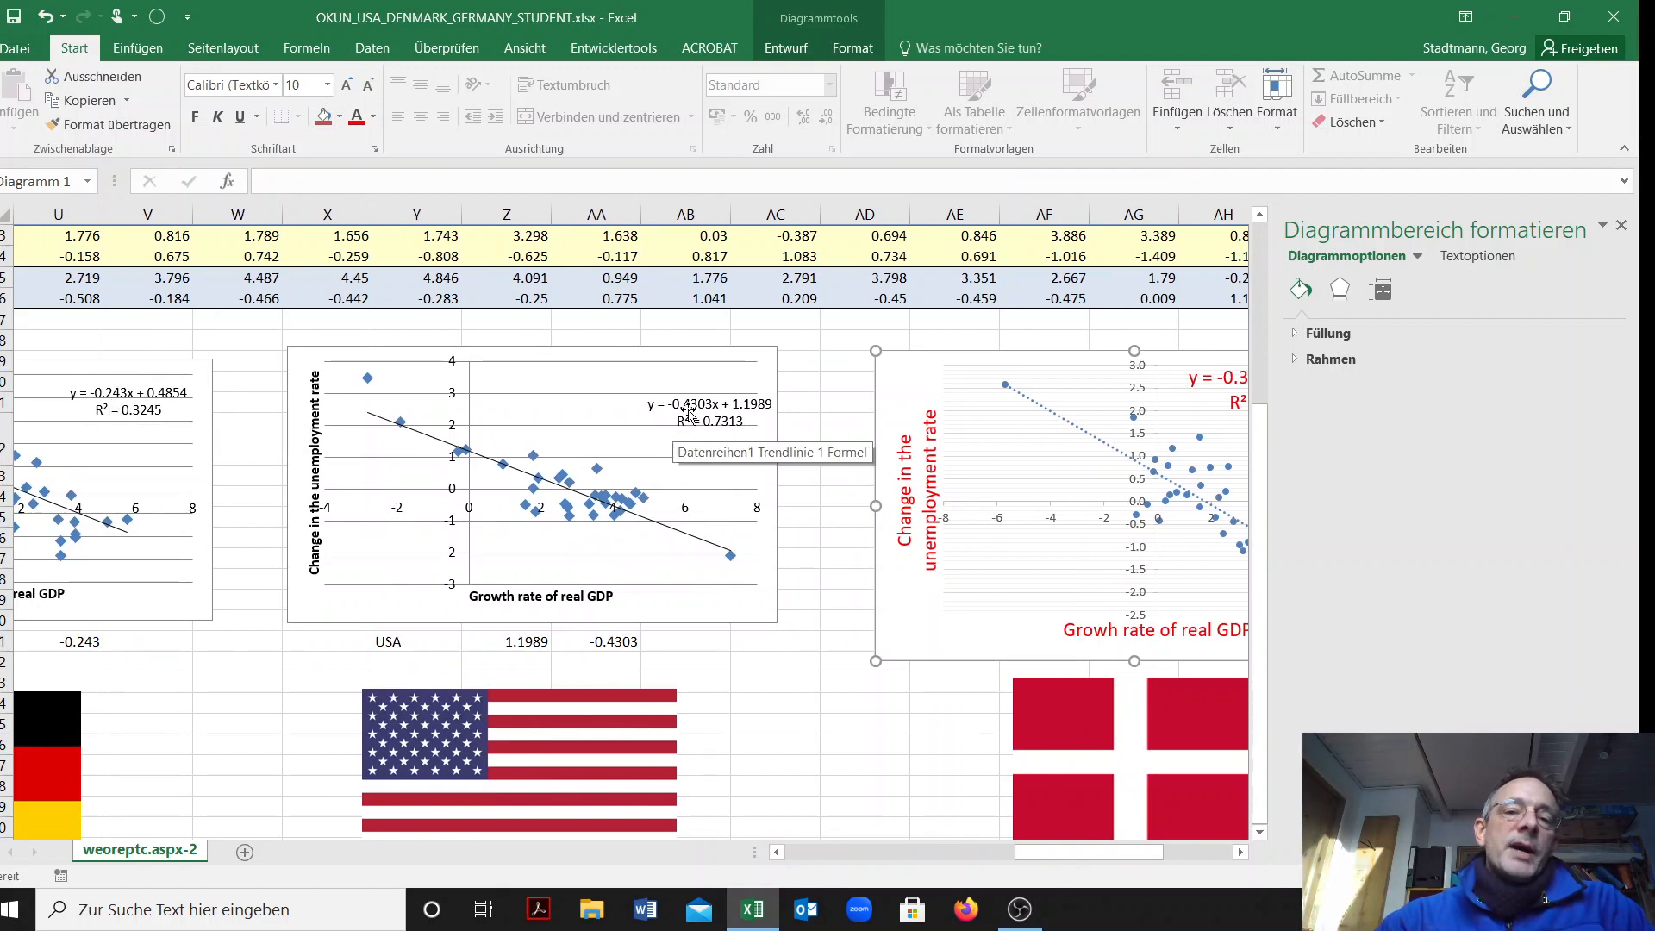
{"action": "mouse_move", "coordinate": [712, 443]}
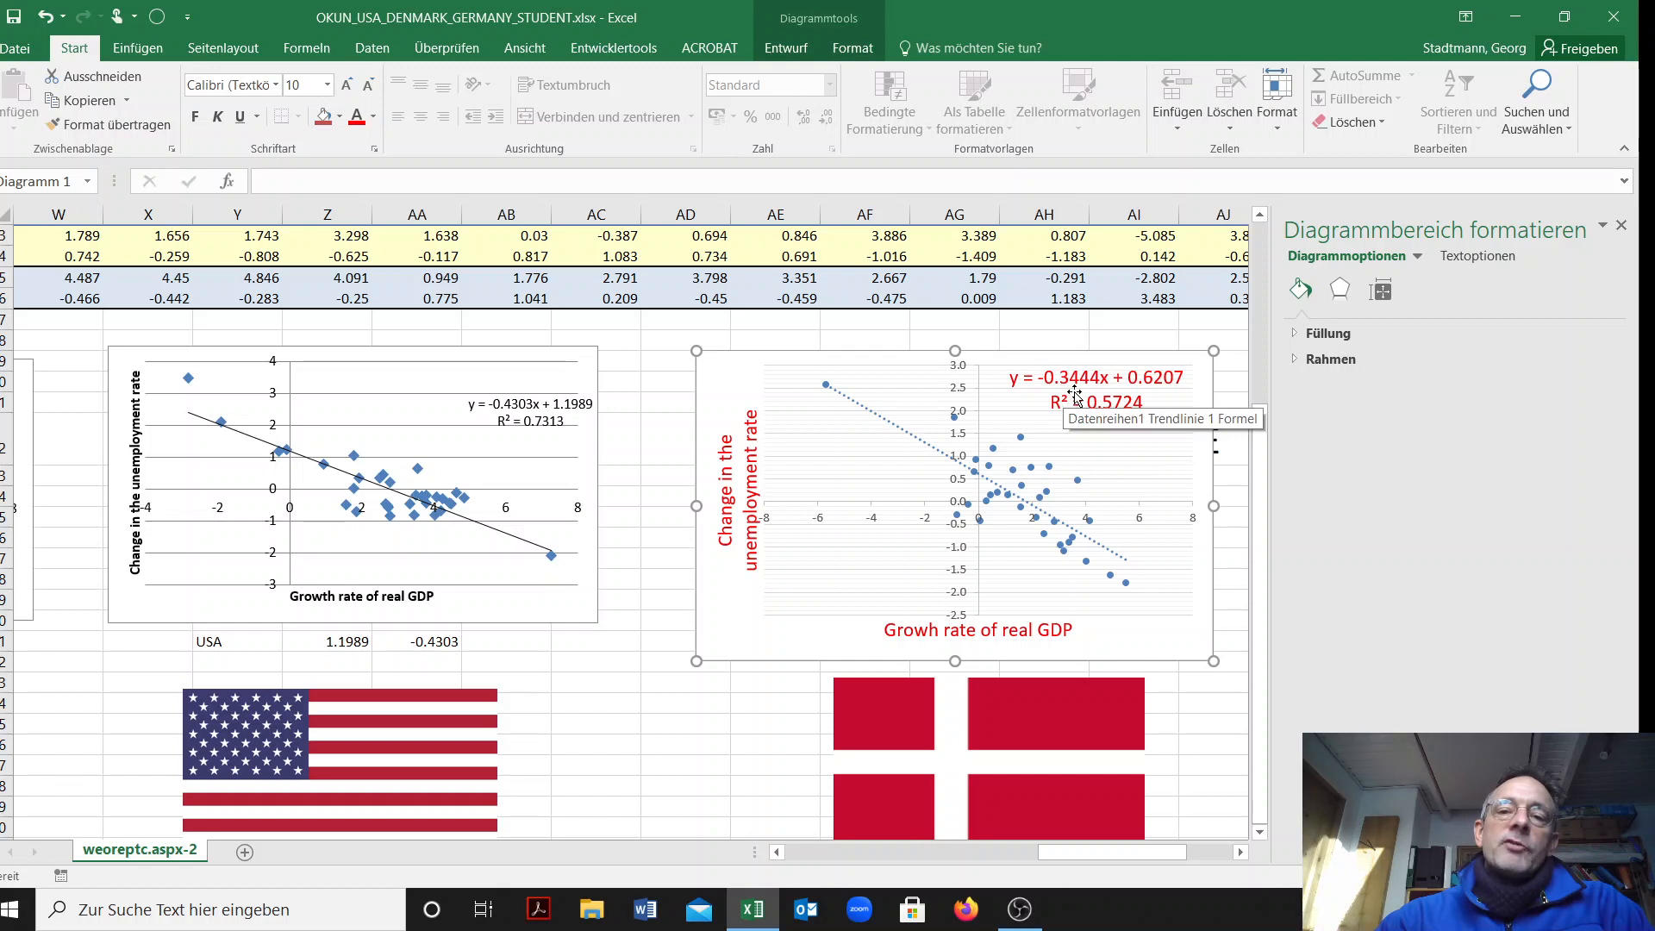
{"action": "mouse_move", "coordinate": [850, 521]}
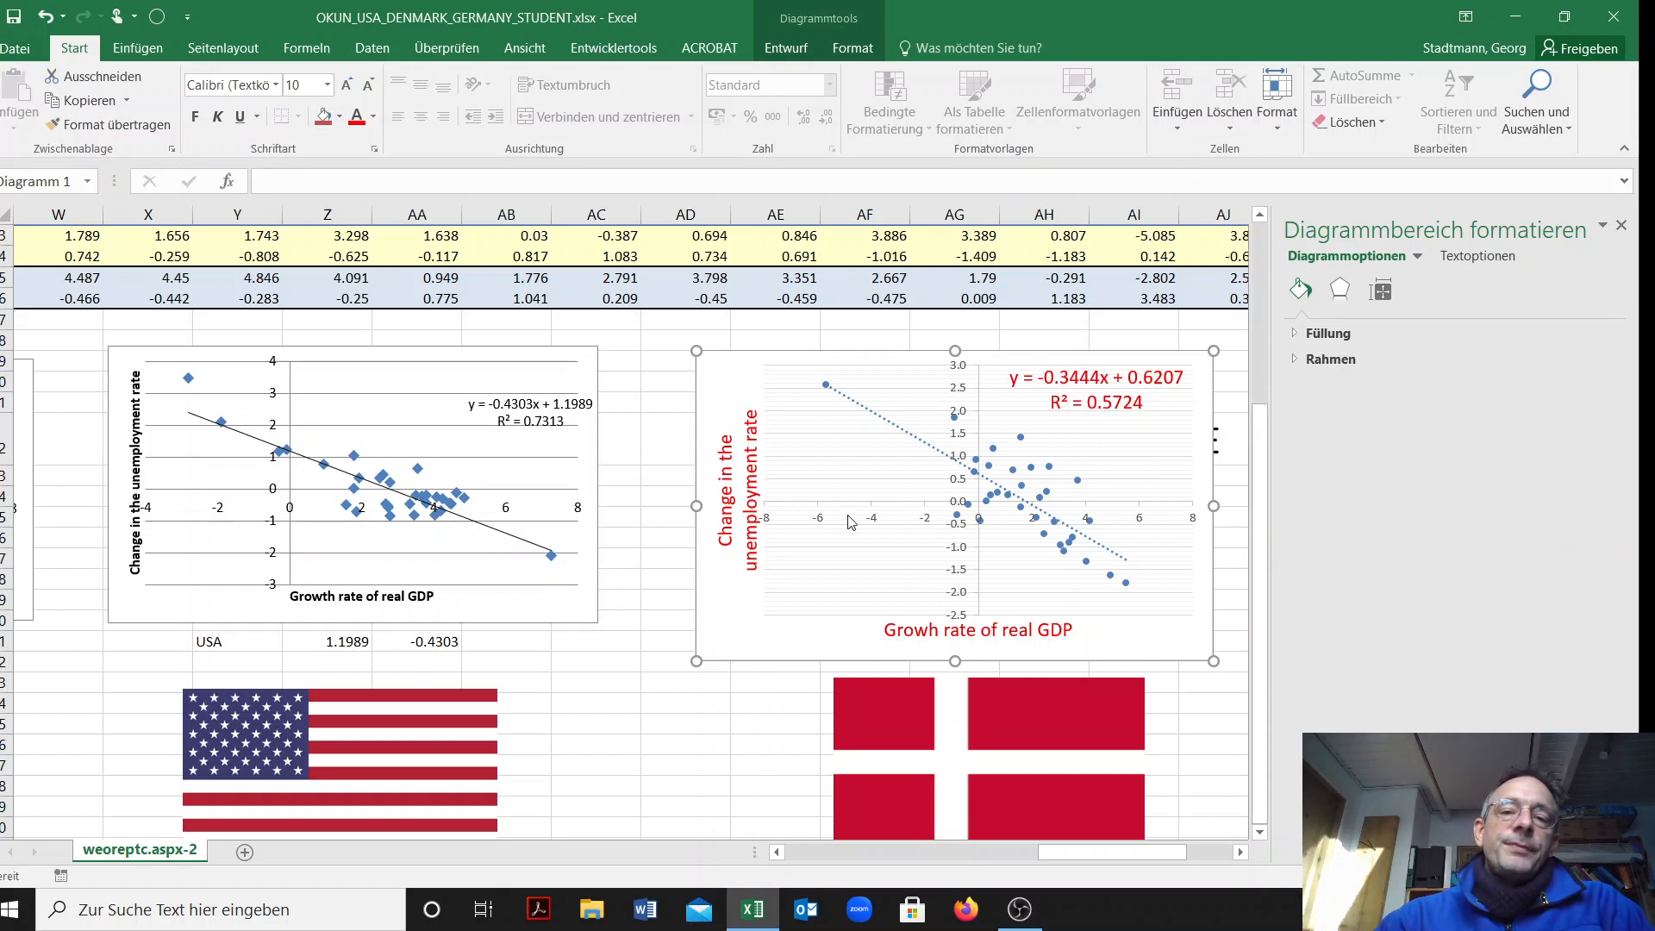
{"action": "mouse_move", "coordinate": [853, 601]}
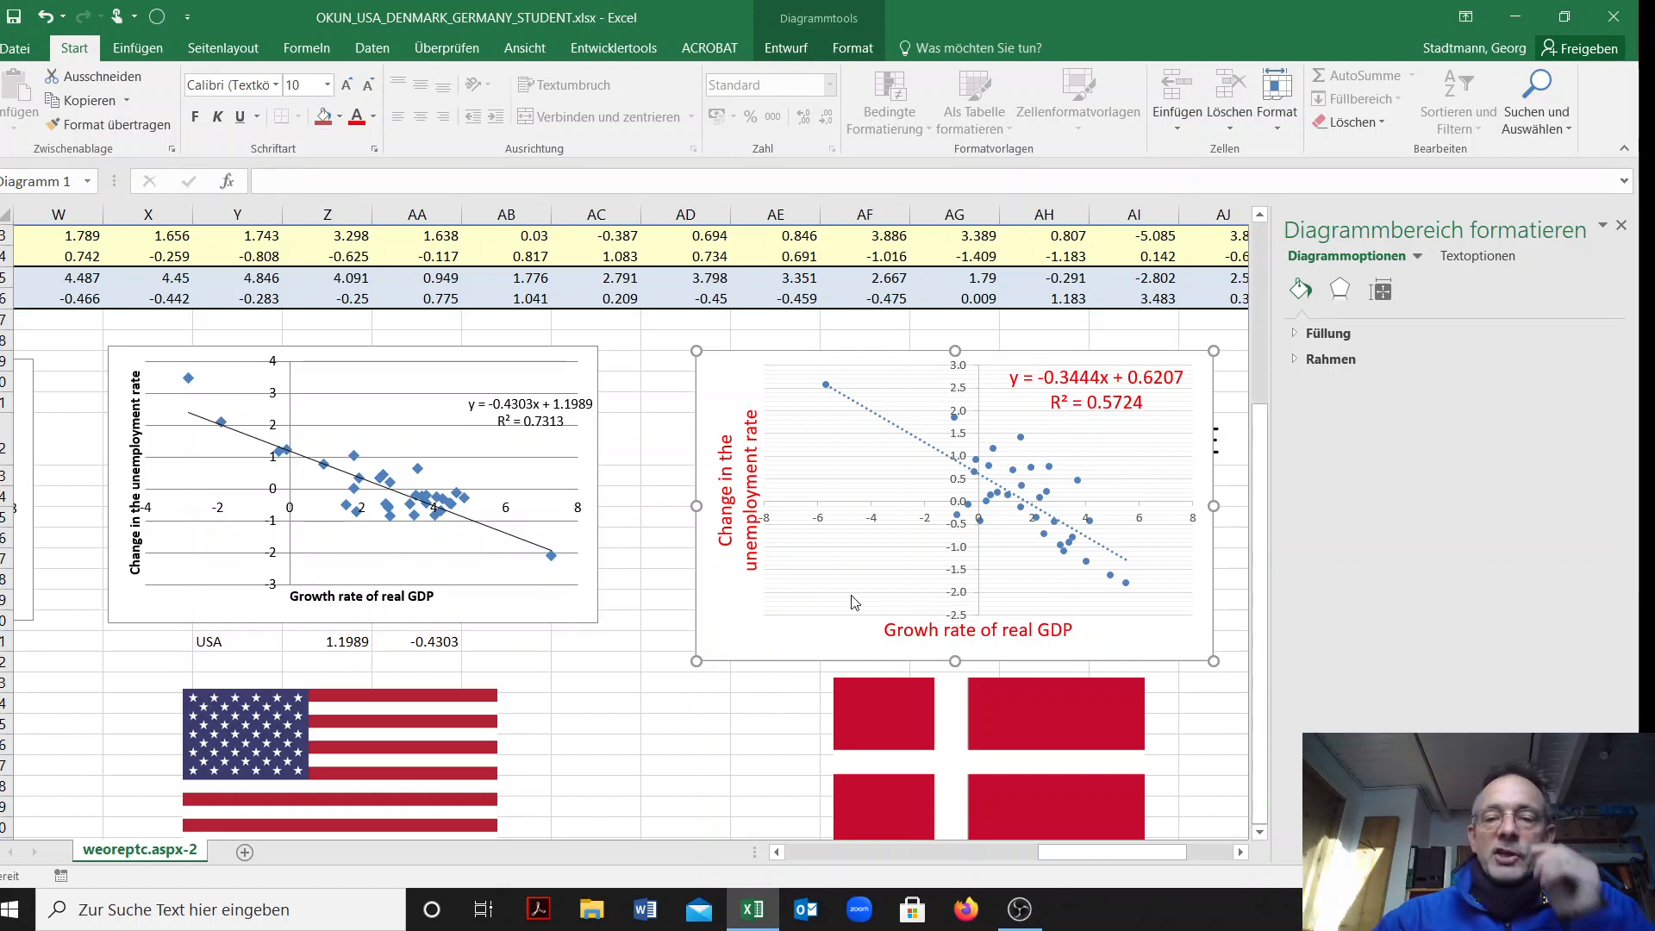
{"action": "mouse_move", "coordinate": [1060, 781]}
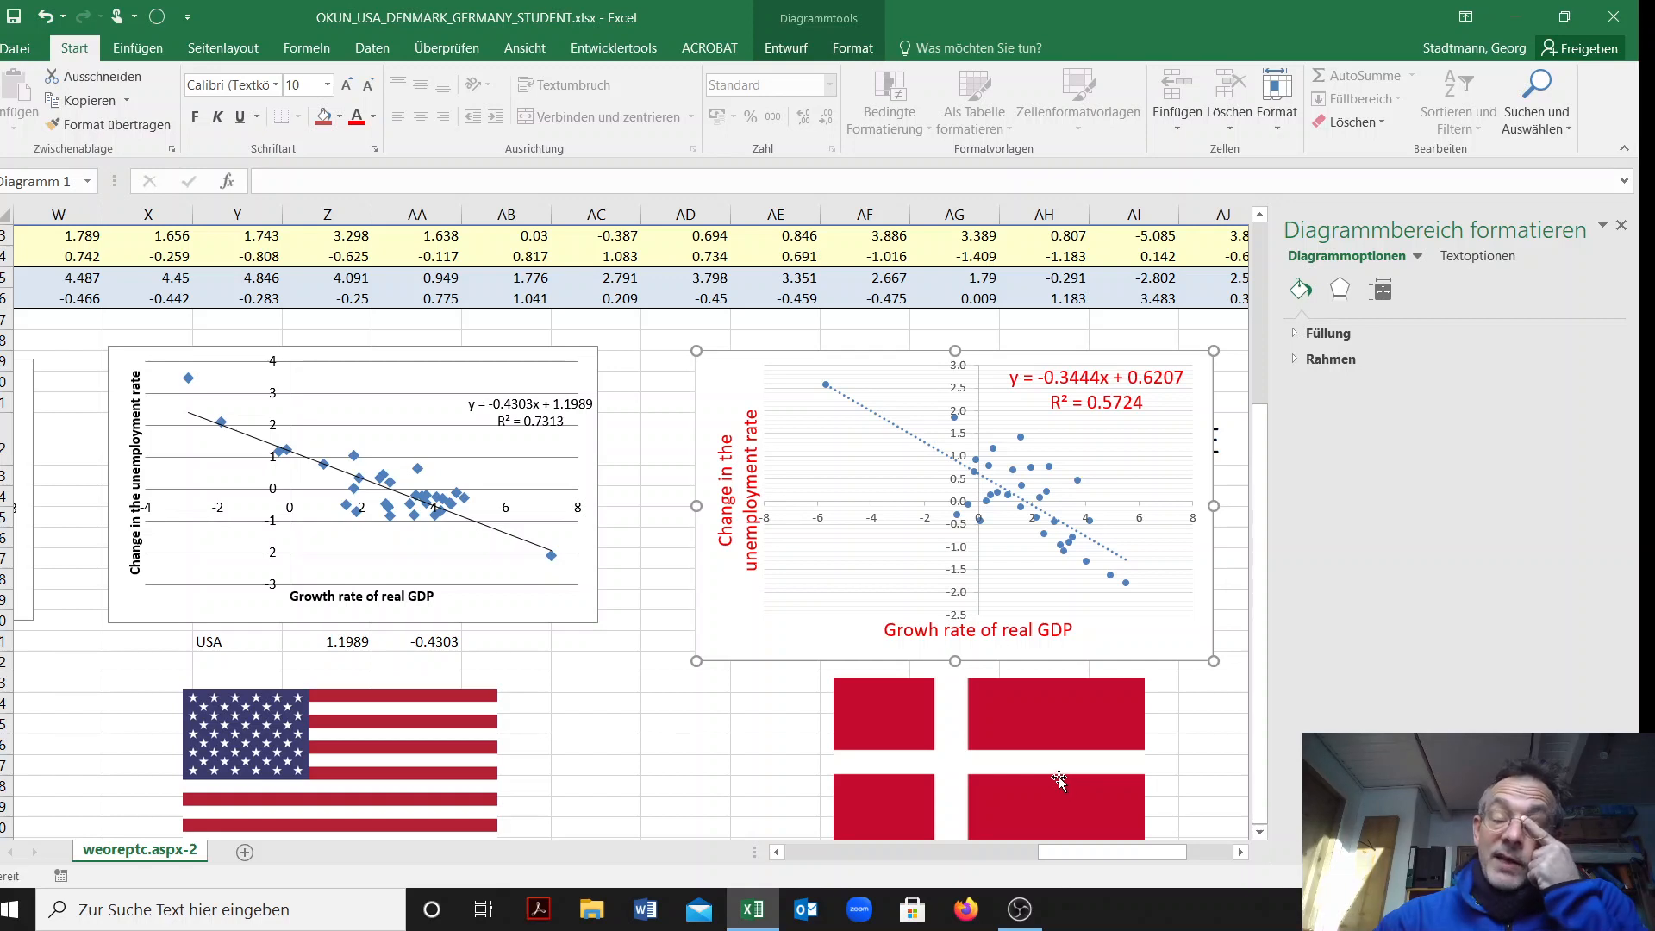
{"action": "mouse_move", "coordinate": [1057, 761]}
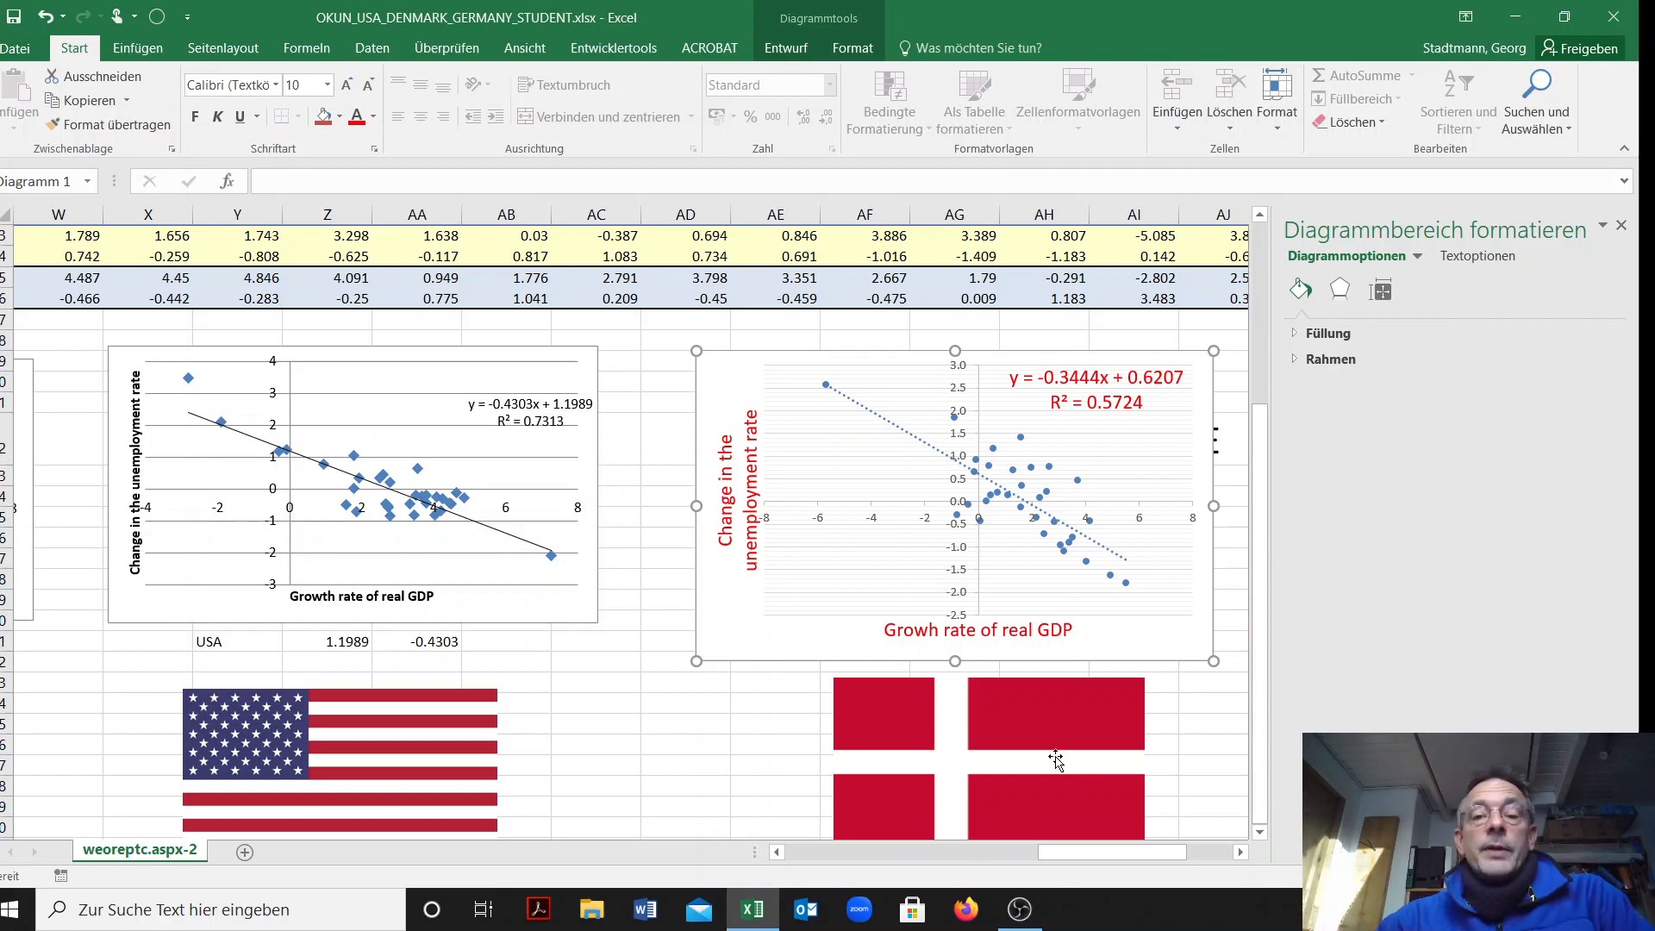
{"action": "mouse_move", "coordinate": [1069, 669]}
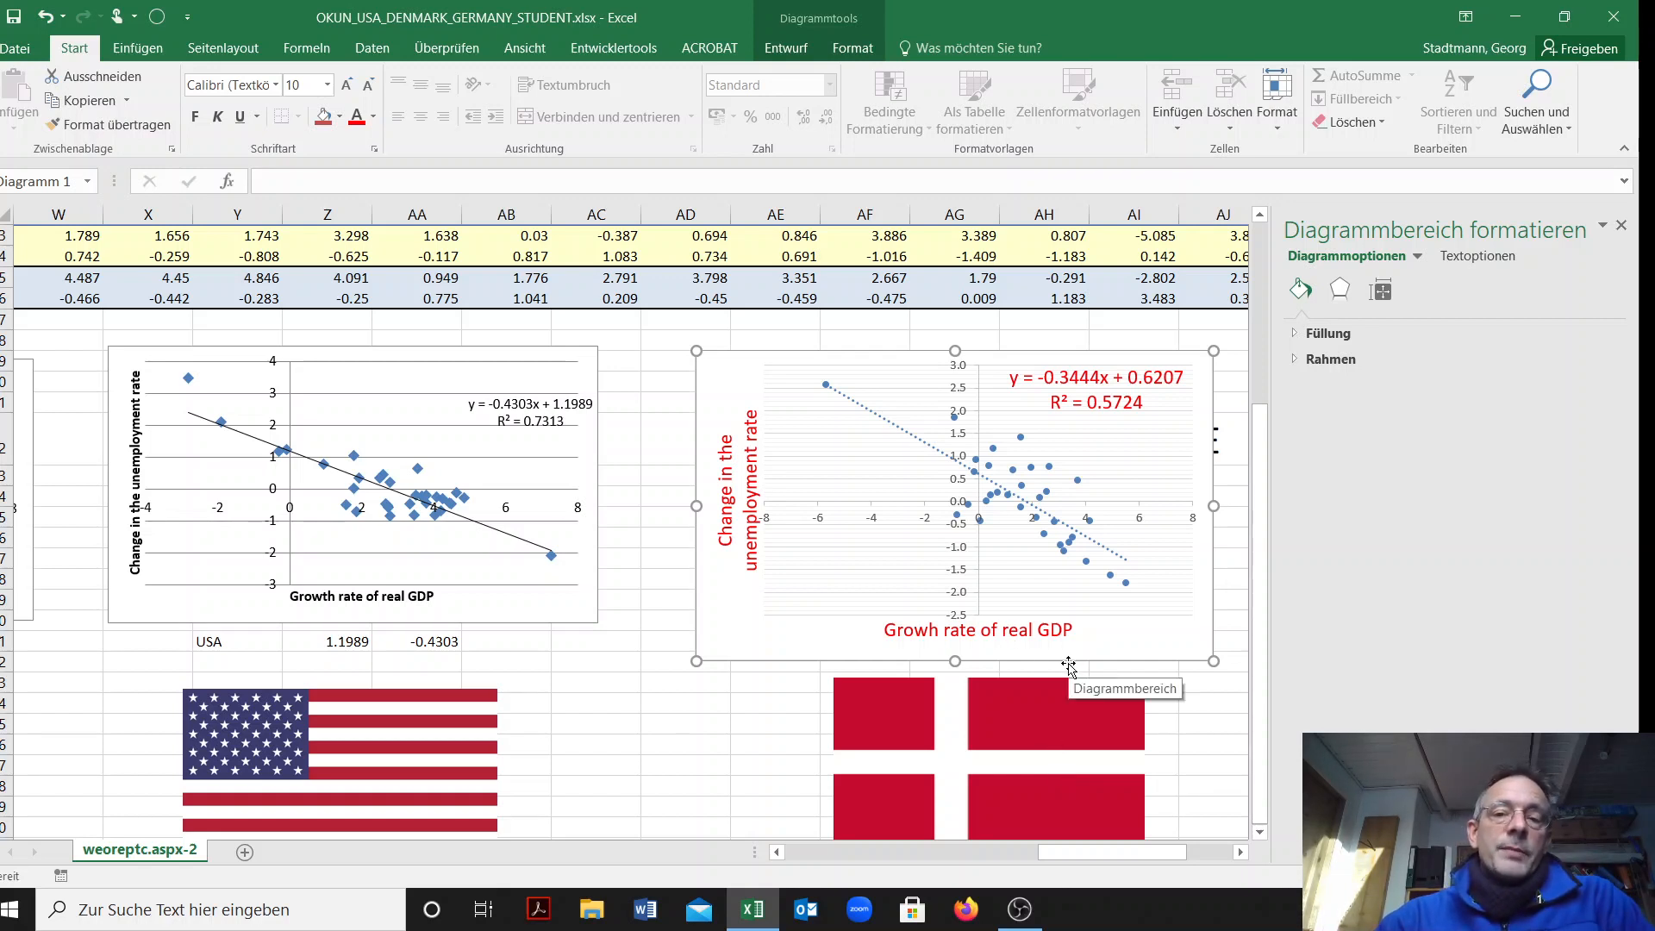
{"action": "mouse_move", "coordinate": [1069, 673]}
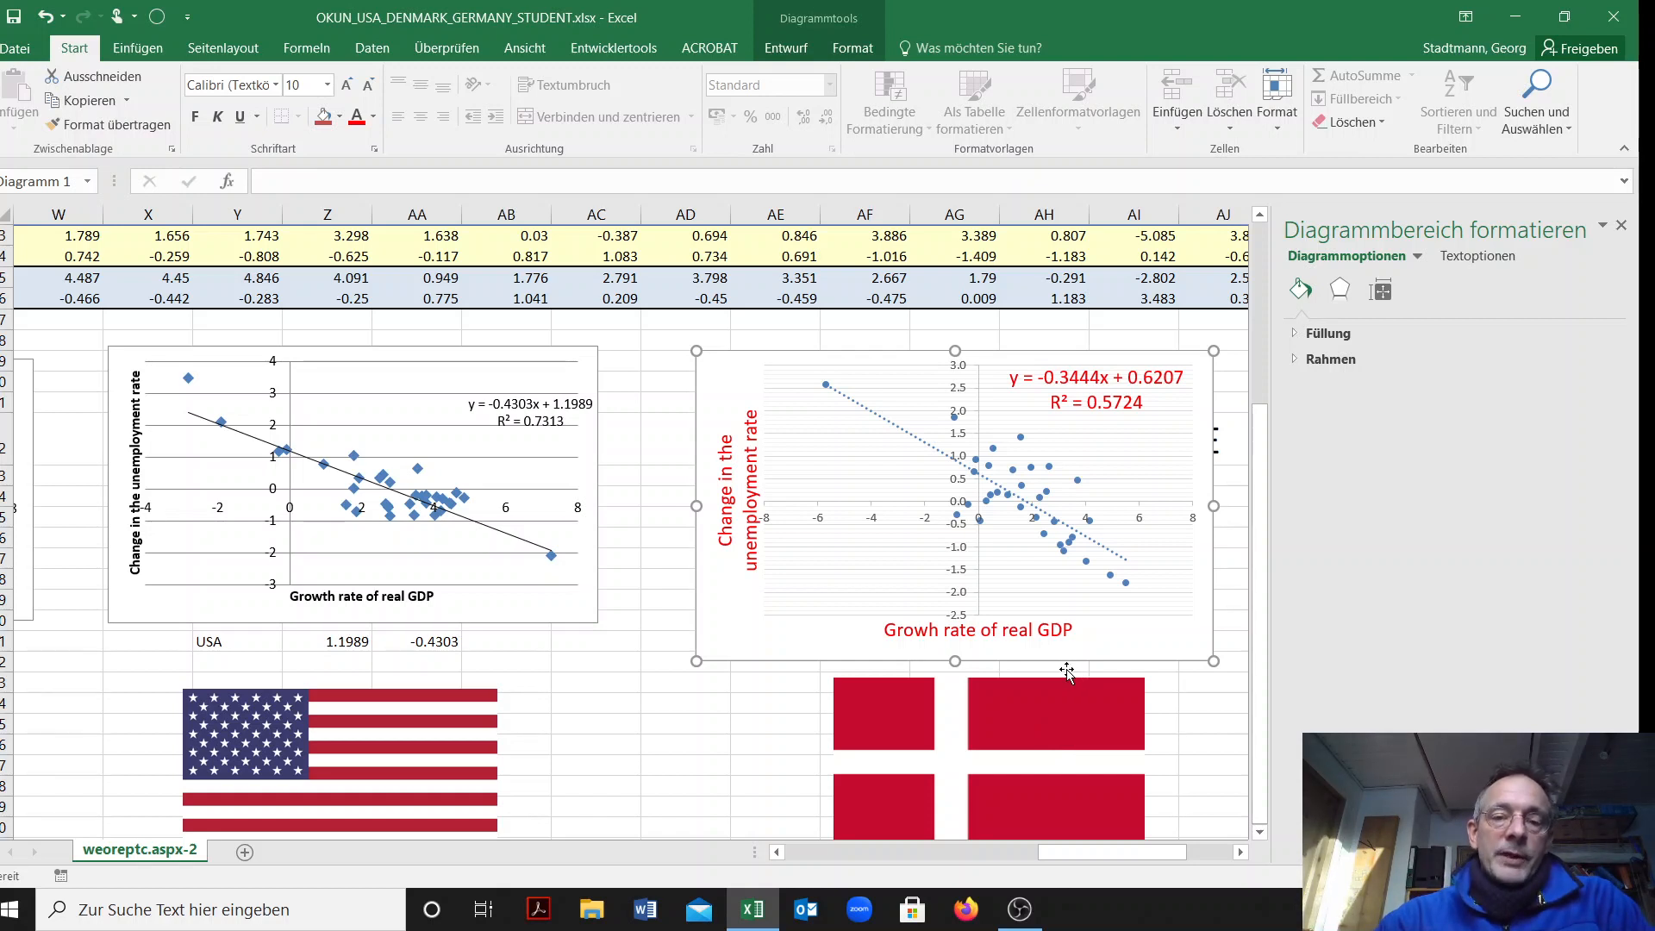
{"action": "left_click", "coordinate": [684, 745]}
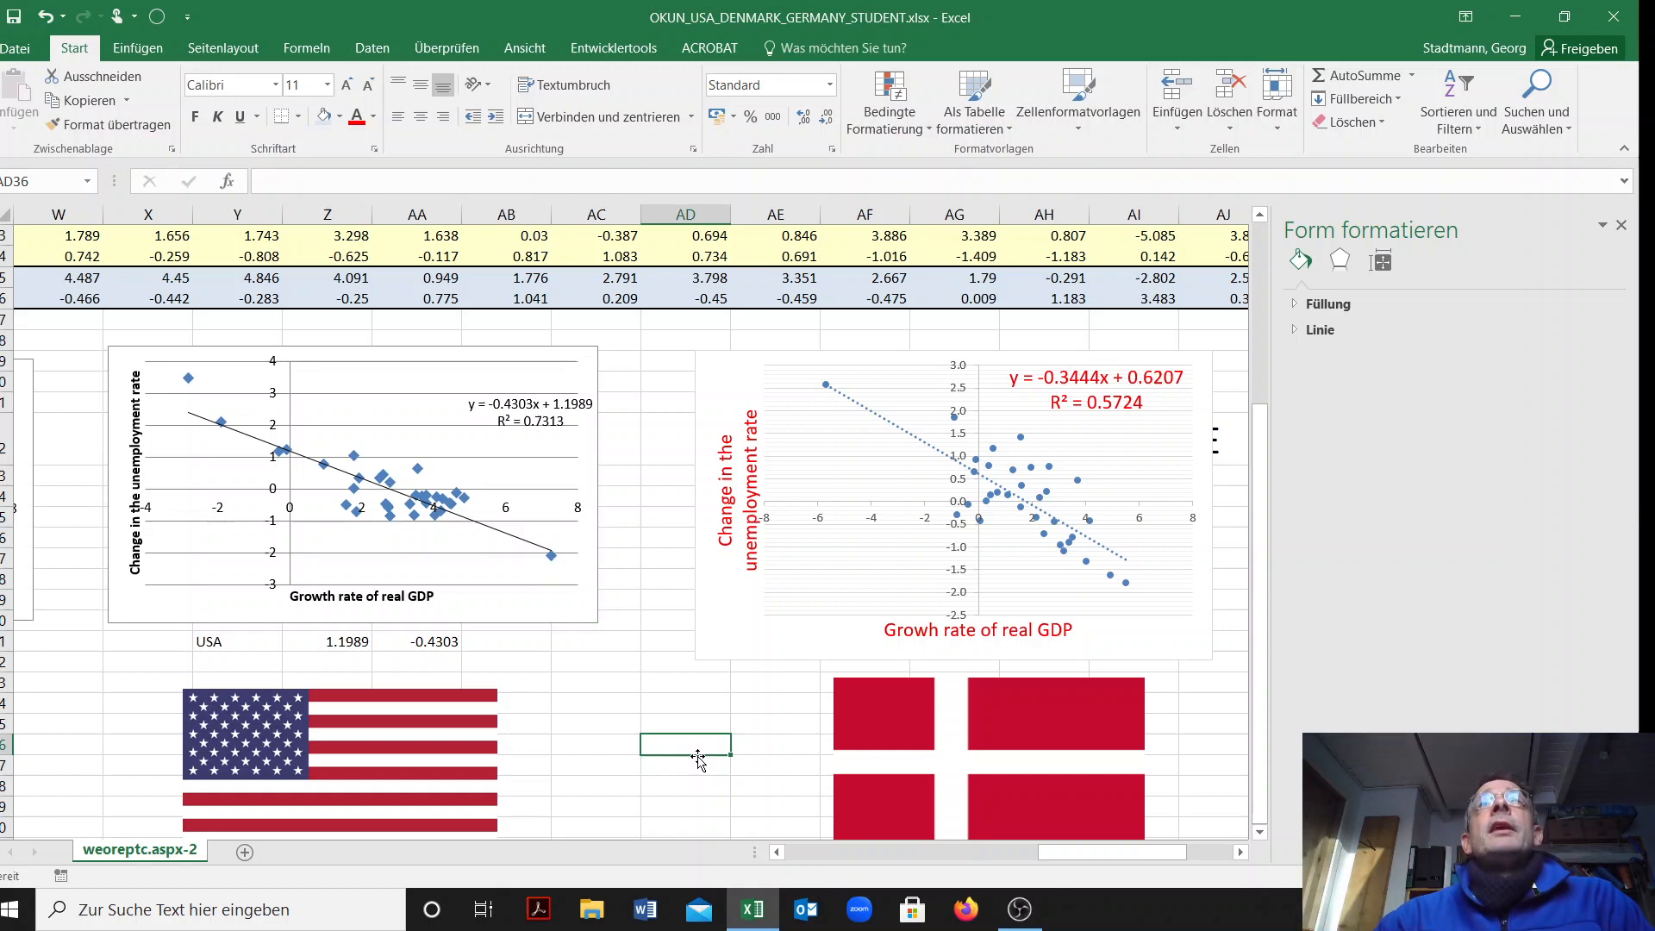
{"action": "mouse_move", "coordinate": [966, 909]}
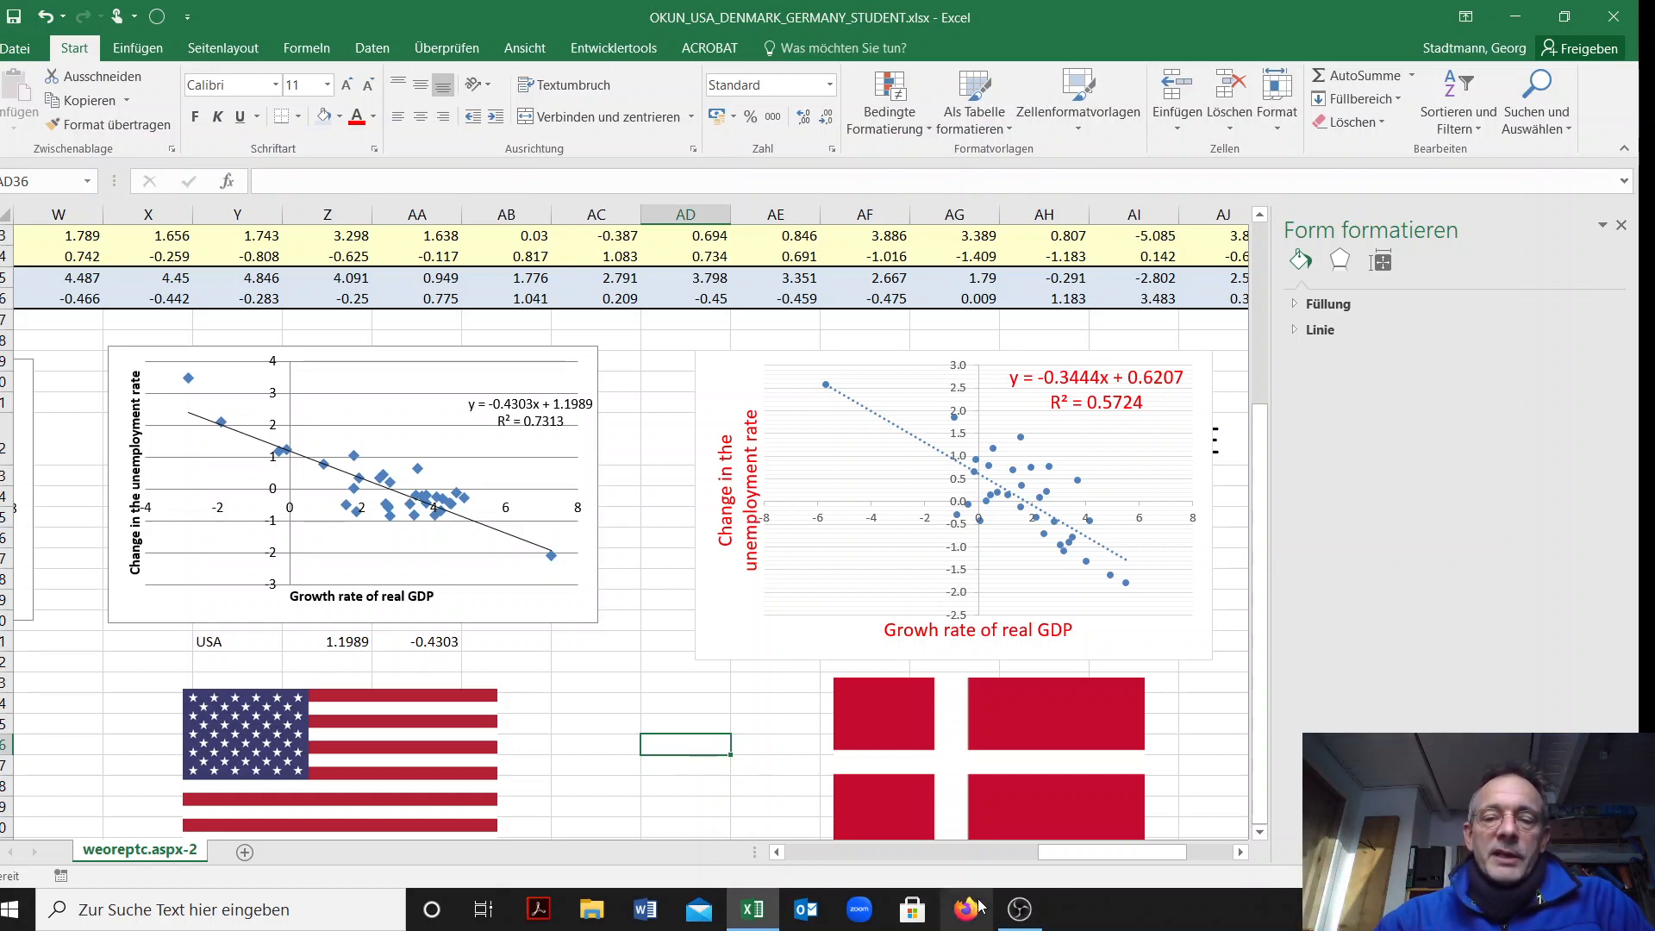
{"action": "mouse_move", "coordinate": [1017, 908]}
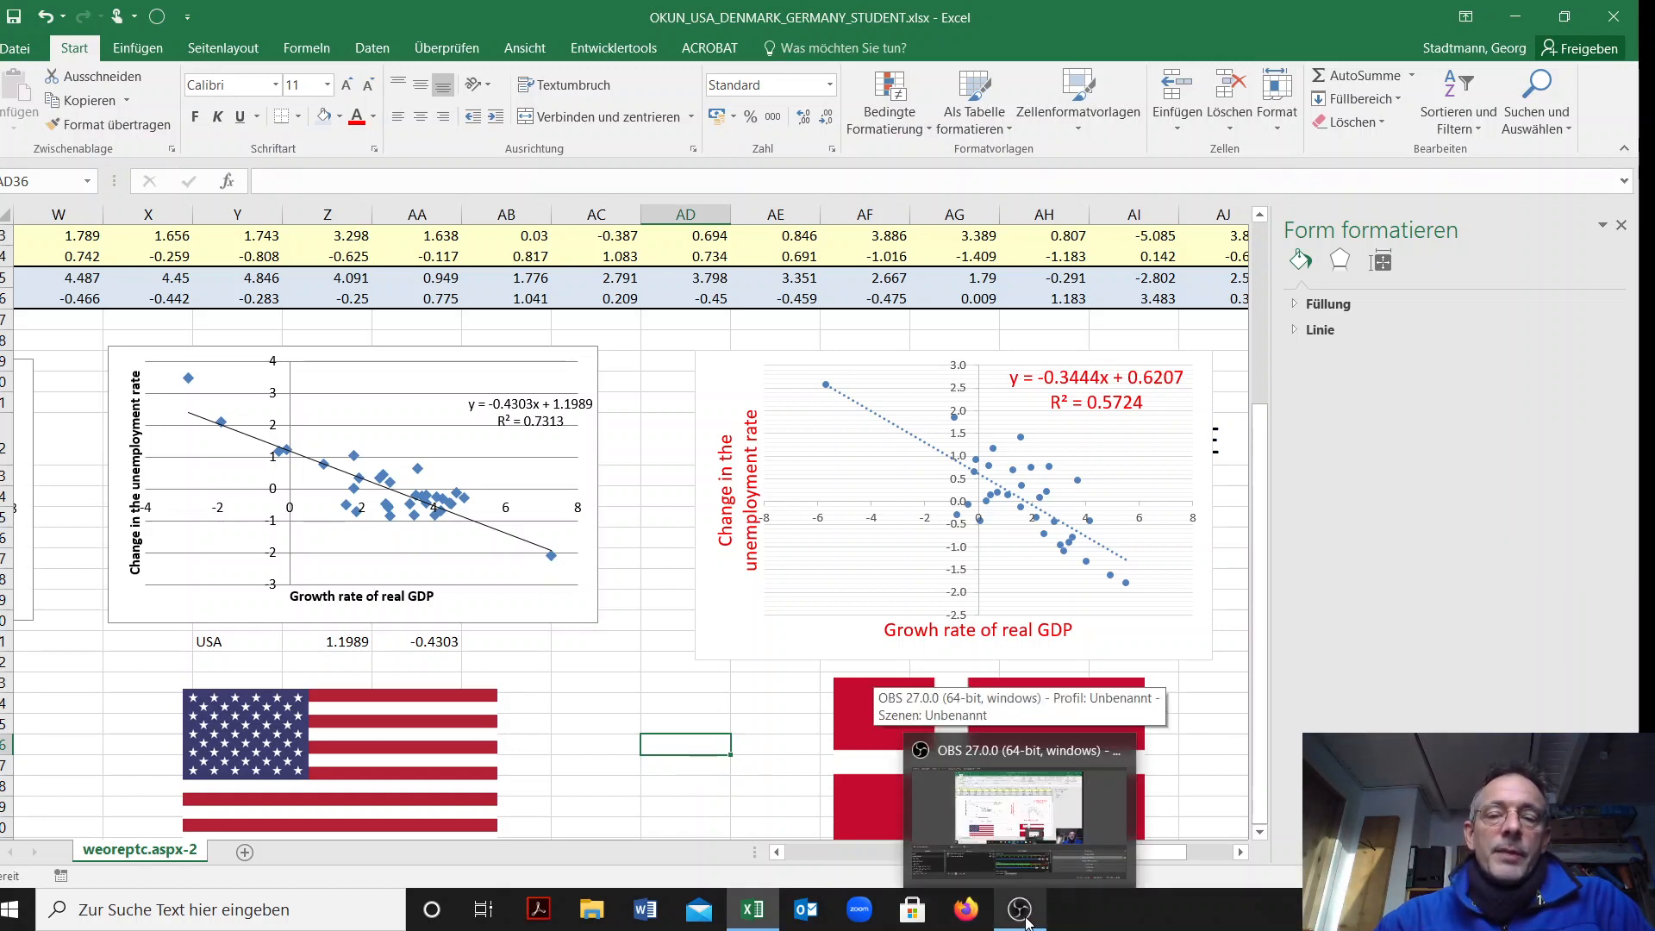